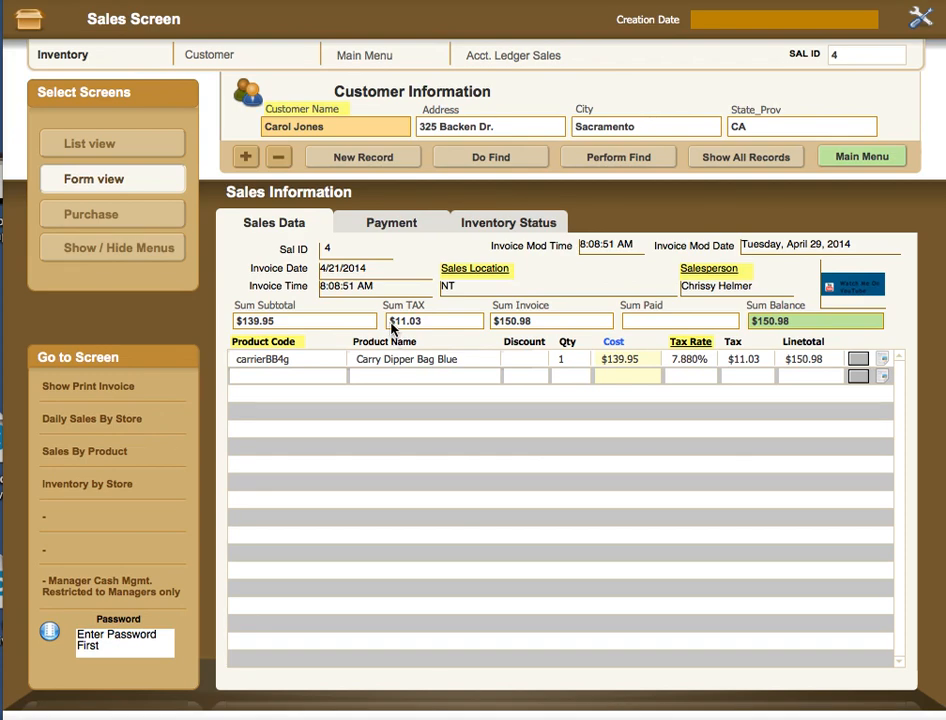
mouse_move(176, 48)
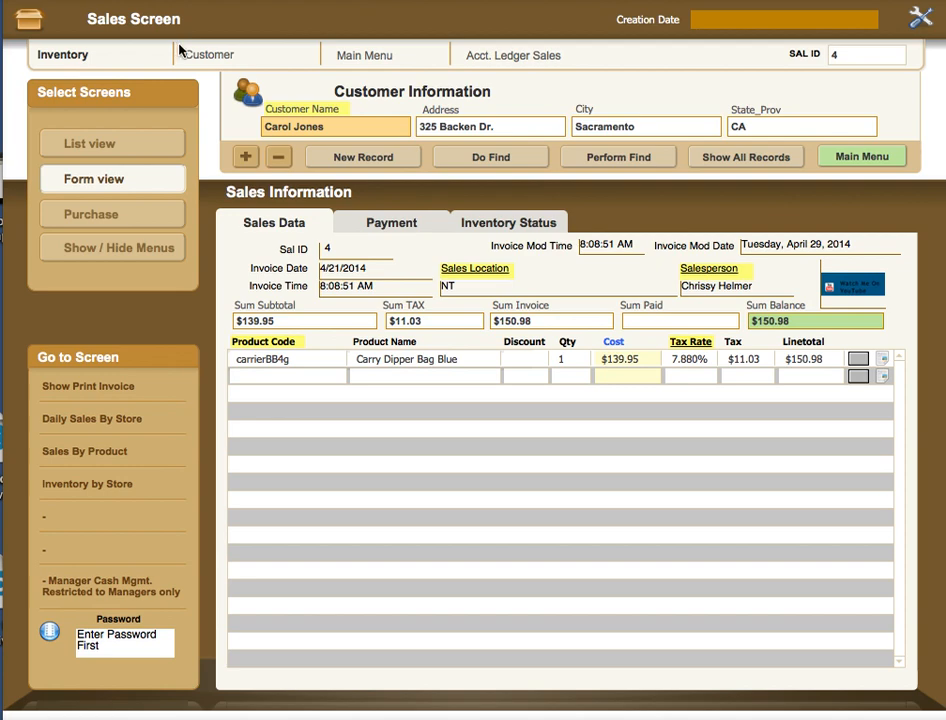
mouse_move(210, 52)
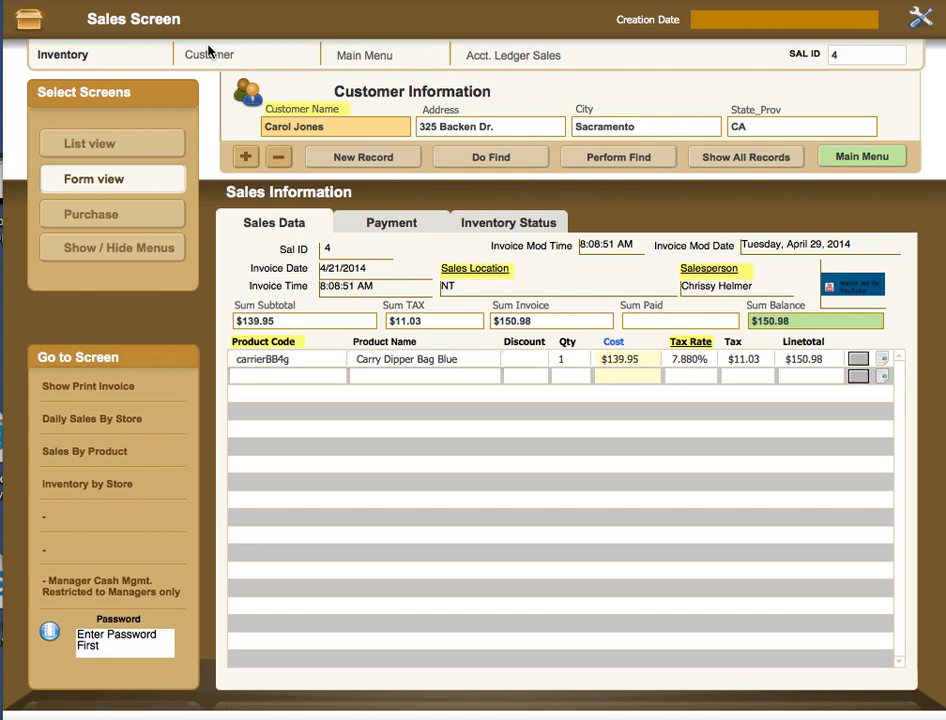
mouse_move(832, 30)
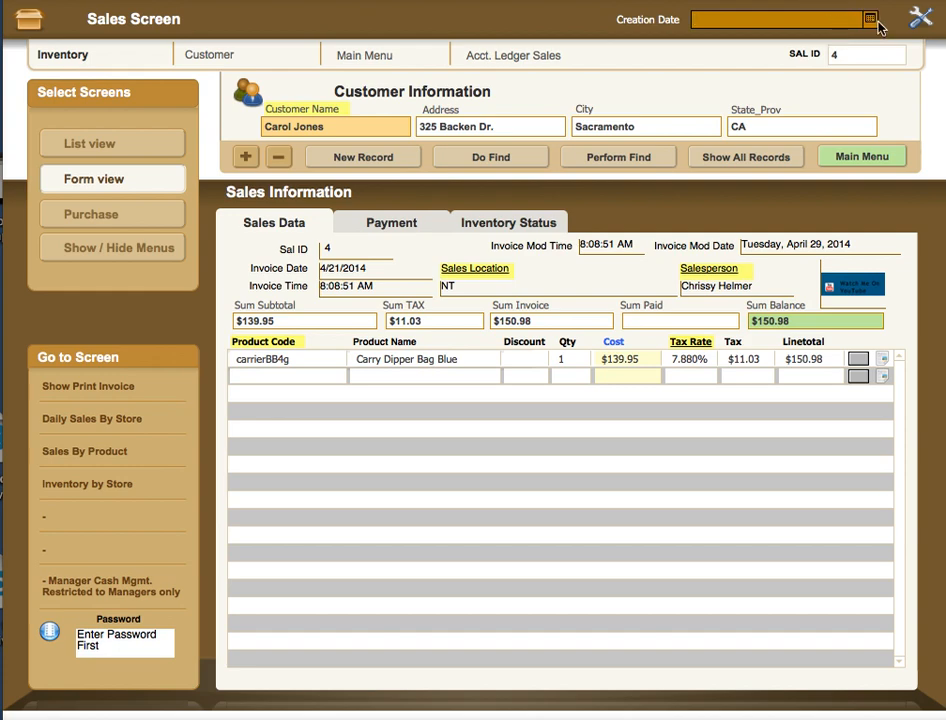
Check the creation-date calendar, then move from the line item's tax rate field toward the Tax Rate List.
left_click(868, 20)
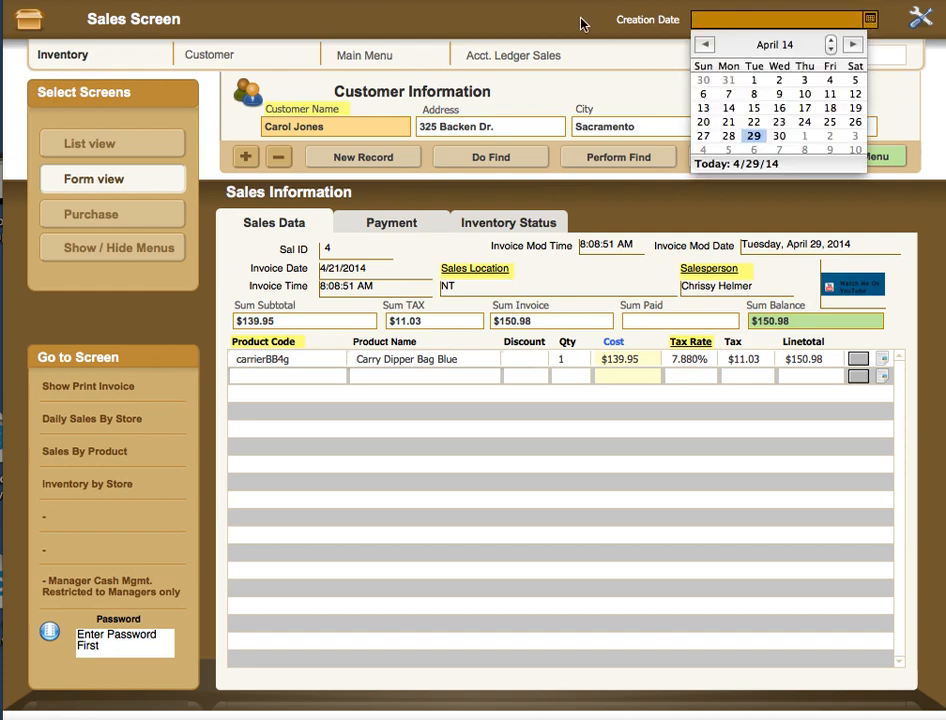
mouse_move(530, 22)
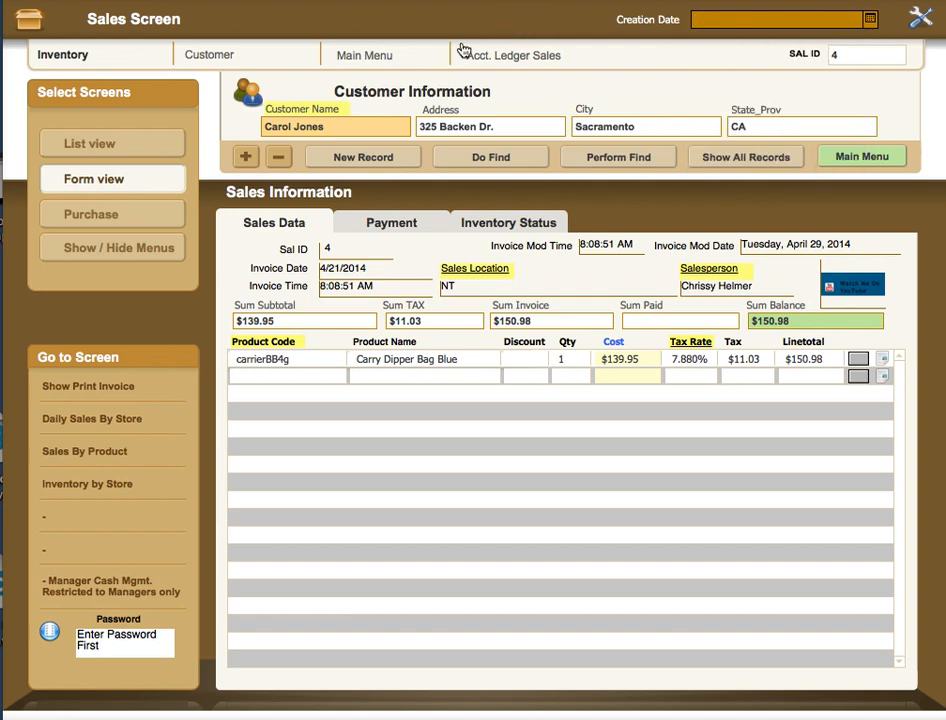
mouse_move(184, 68)
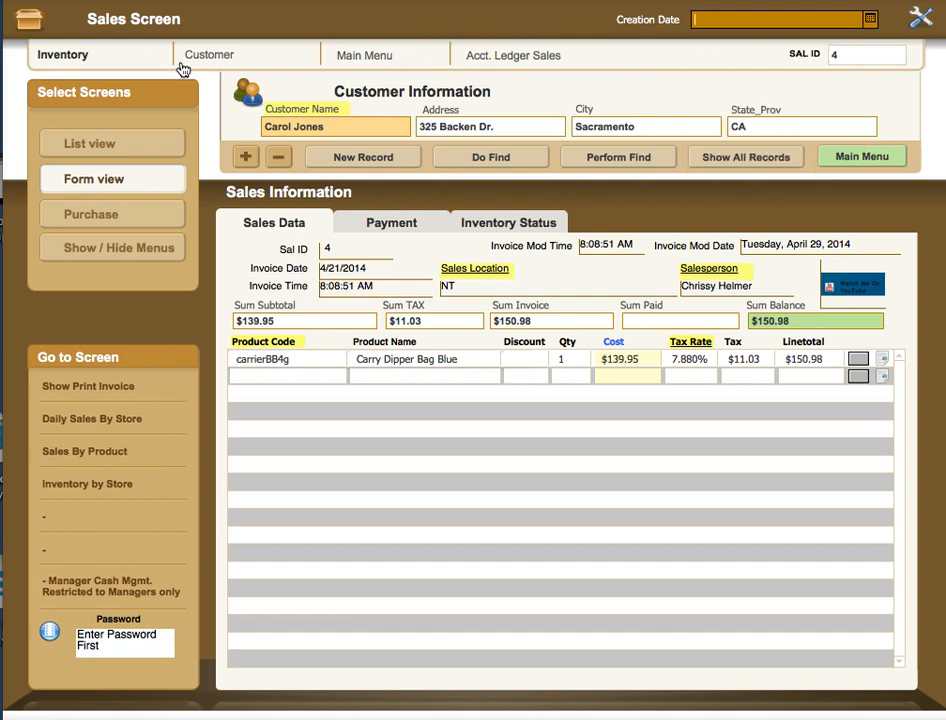
mouse_move(264, 210)
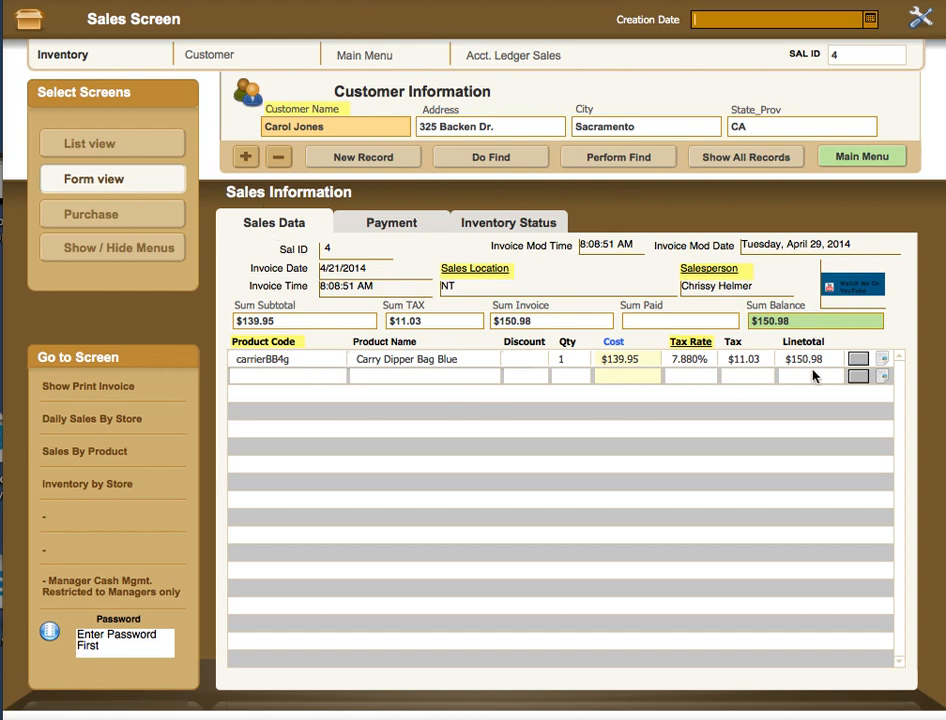
mouse_move(724, 370)
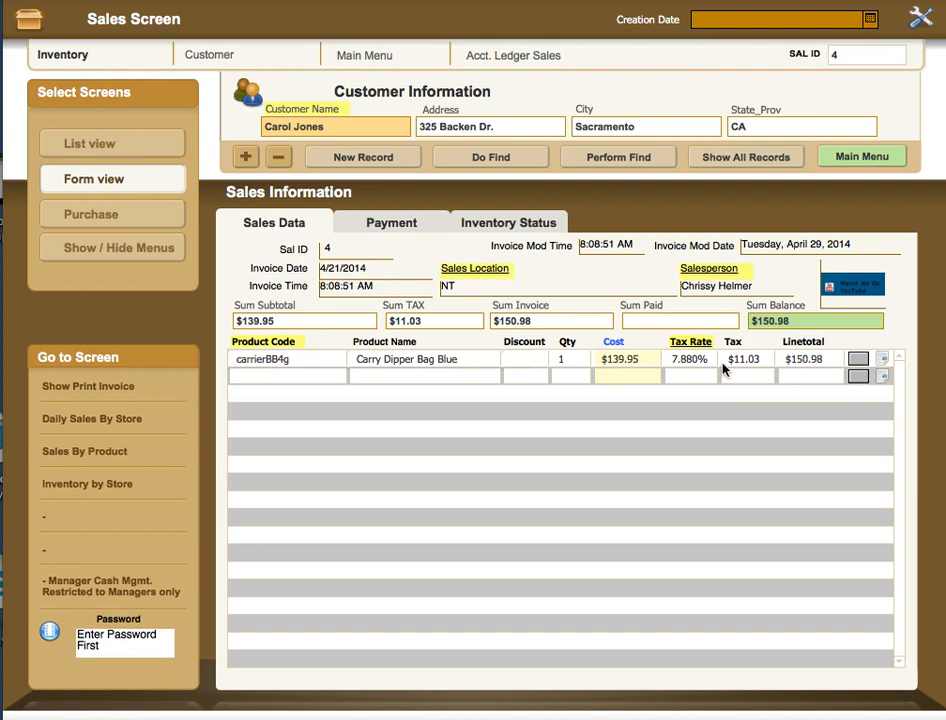
mouse_move(364, 364)
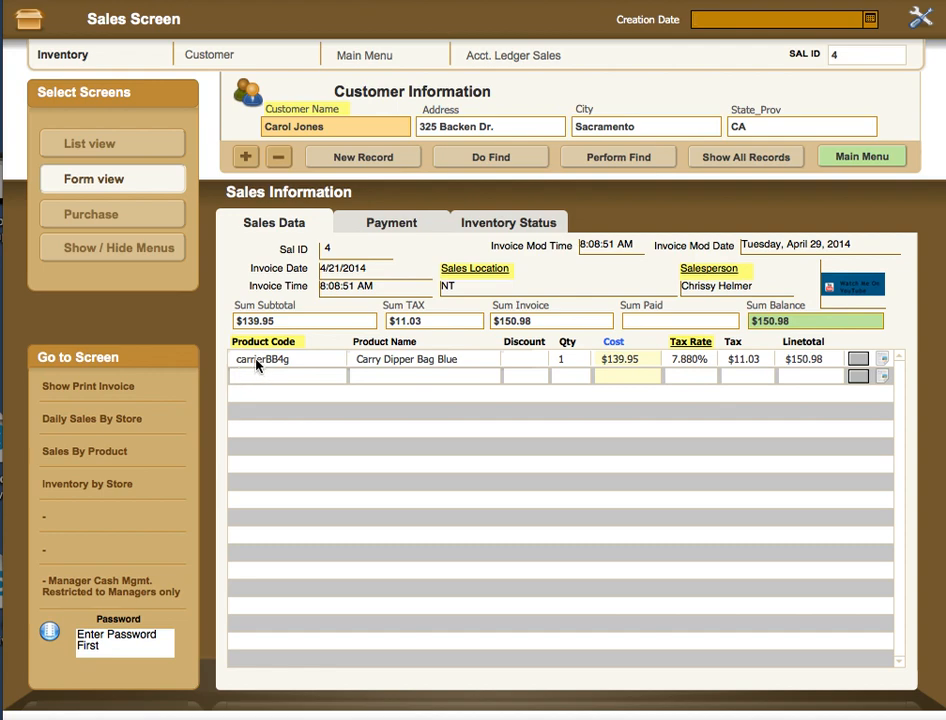
mouse_move(408, 370)
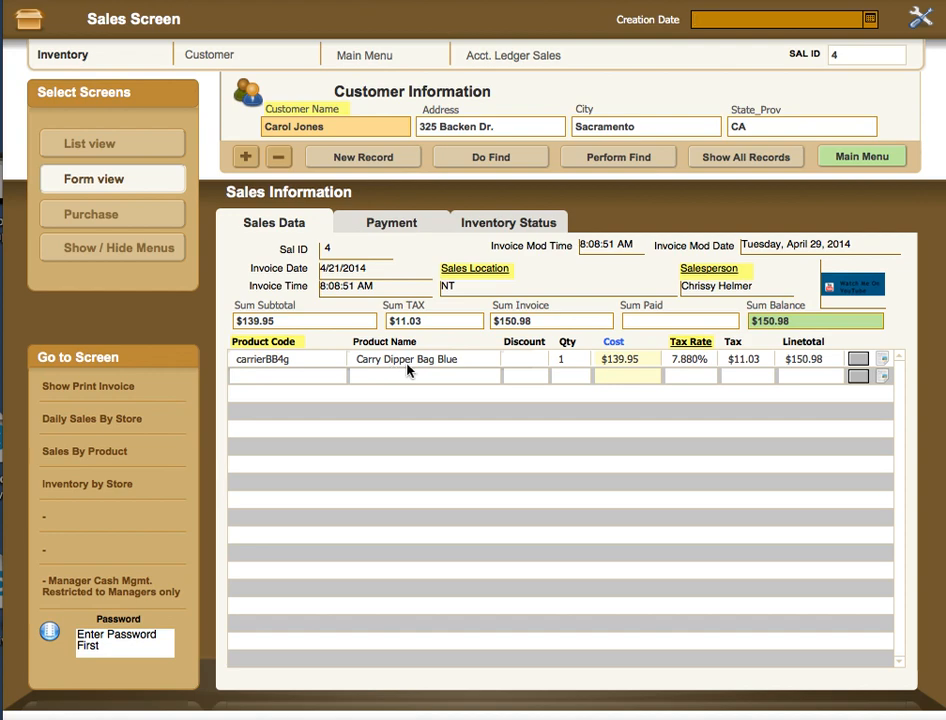
mouse_move(540, 368)
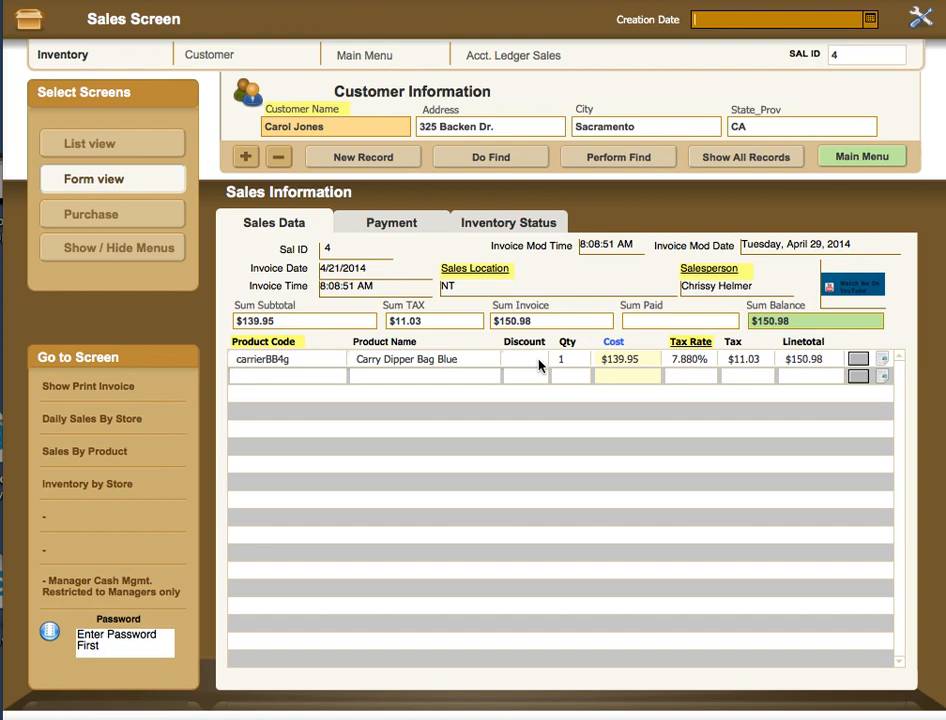
mouse_move(566, 362)
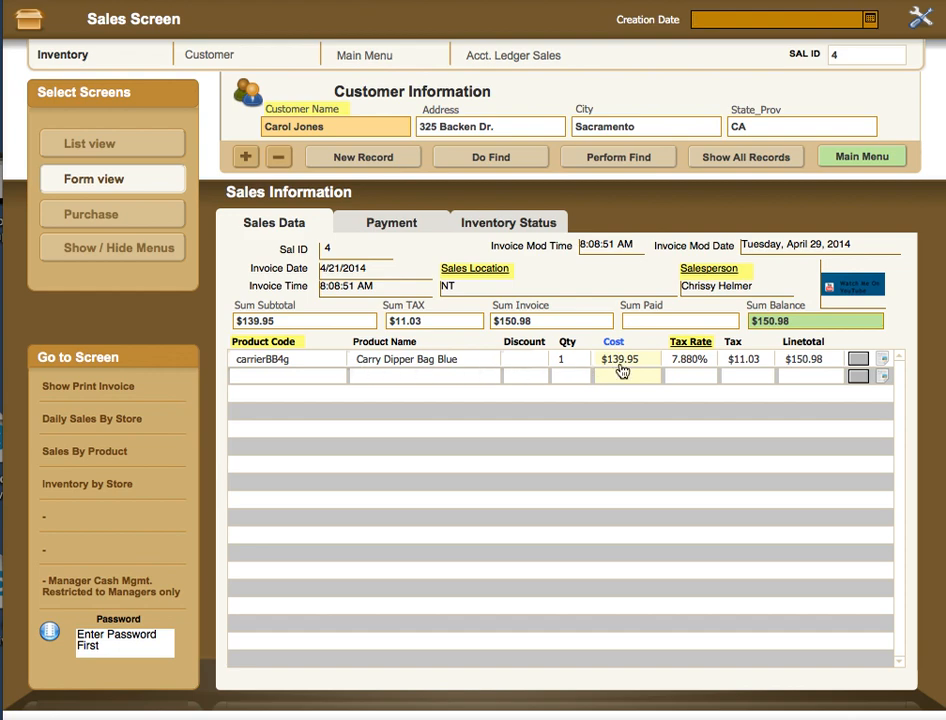
left_click(620, 358)
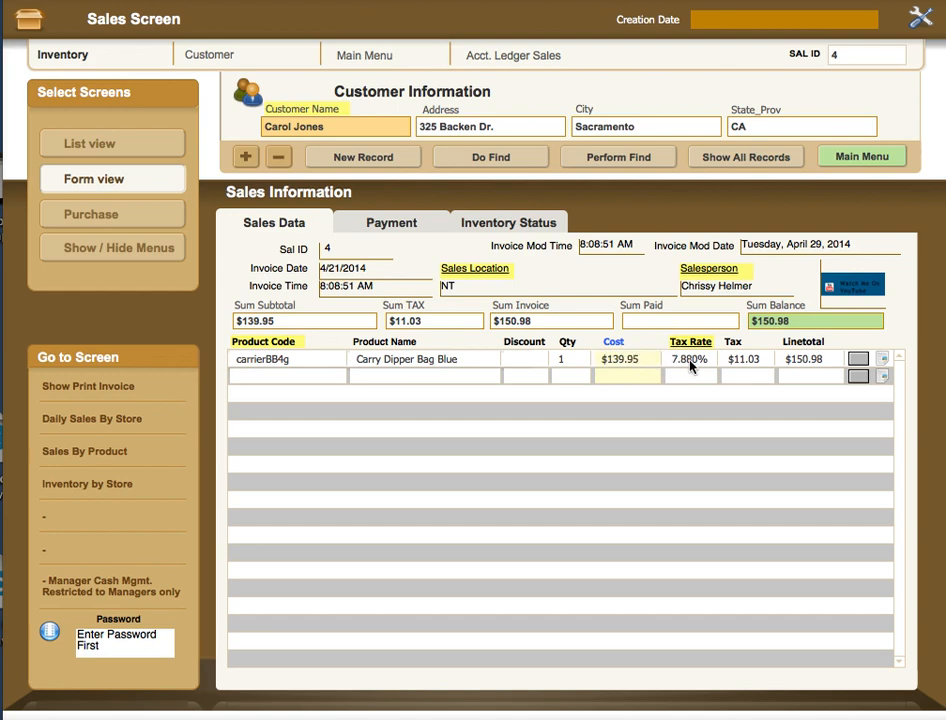
mouse_move(698, 364)
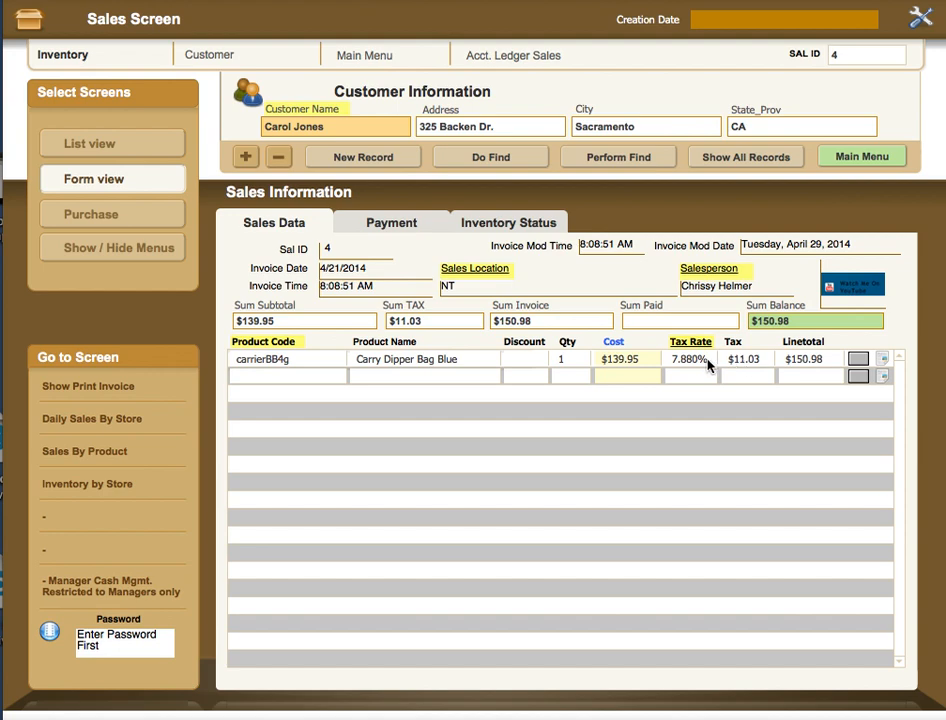
left_click(688, 358)
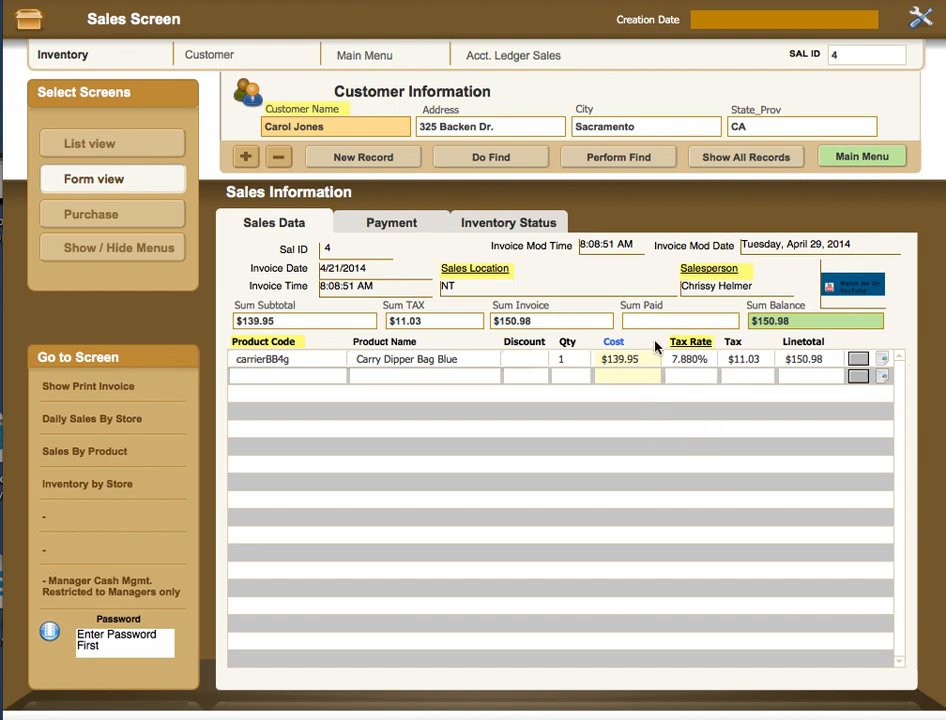
mouse_move(700, 350)
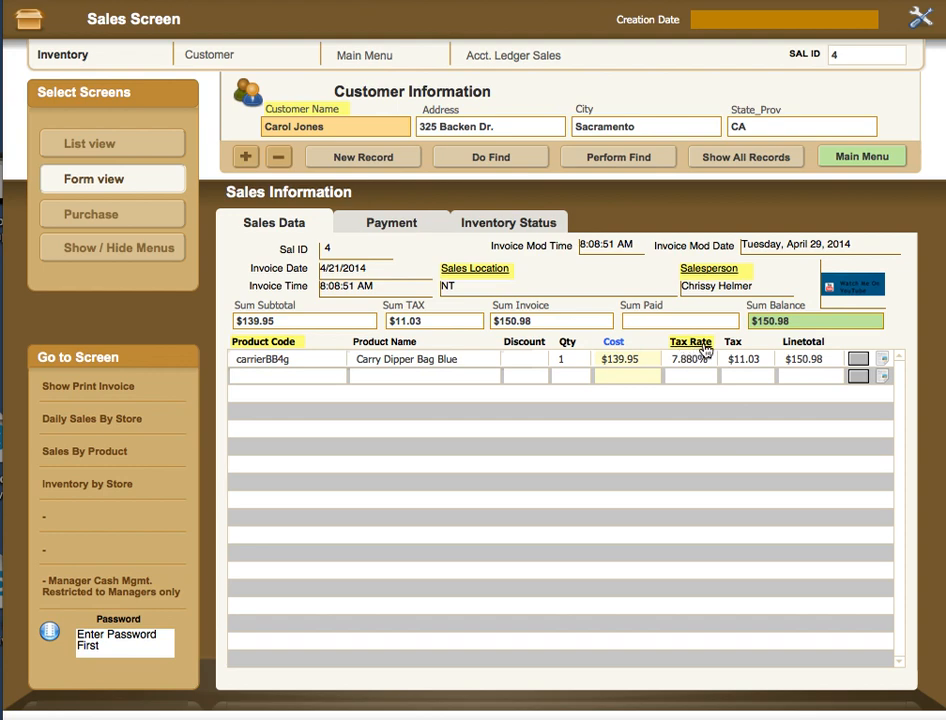
mouse_move(704, 352)
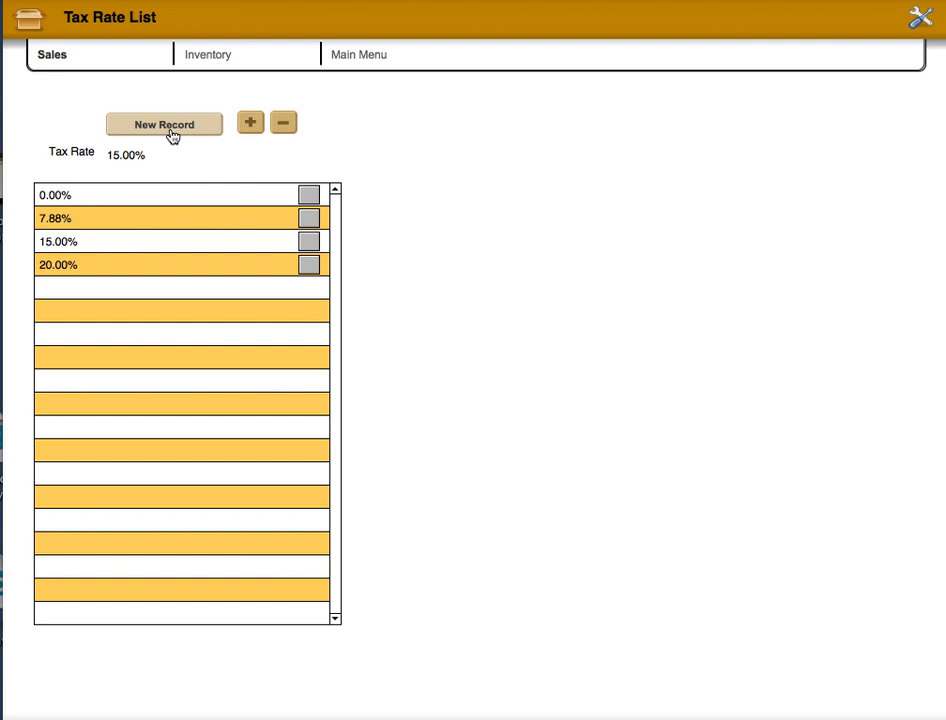
mouse_move(116, 280)
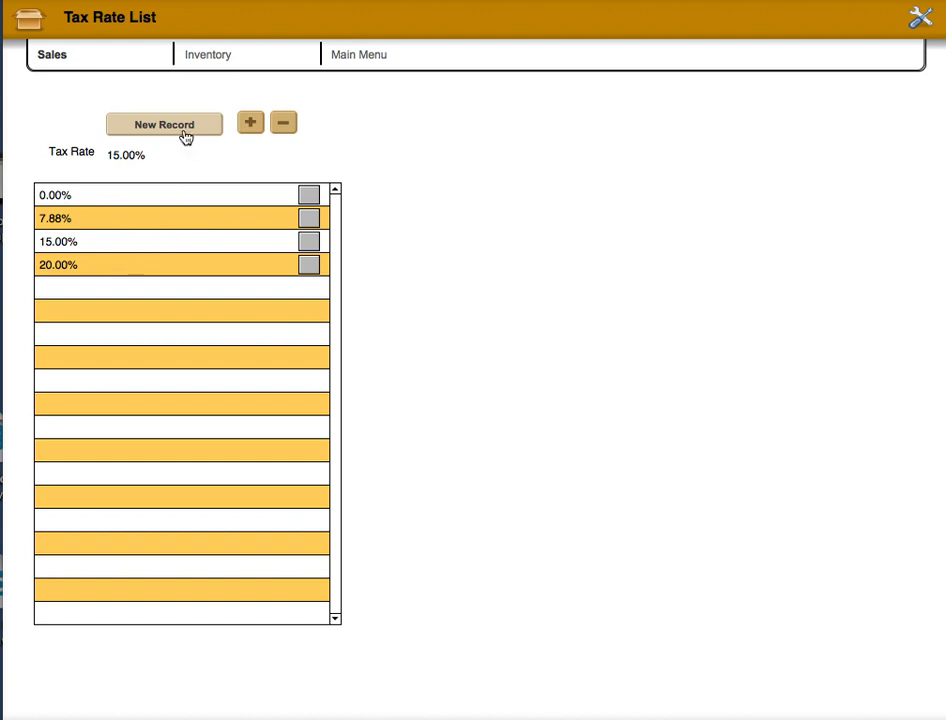
Create a new tax rate record of .0569 (5.69%) and return to Sales.
left_click(164, 124)
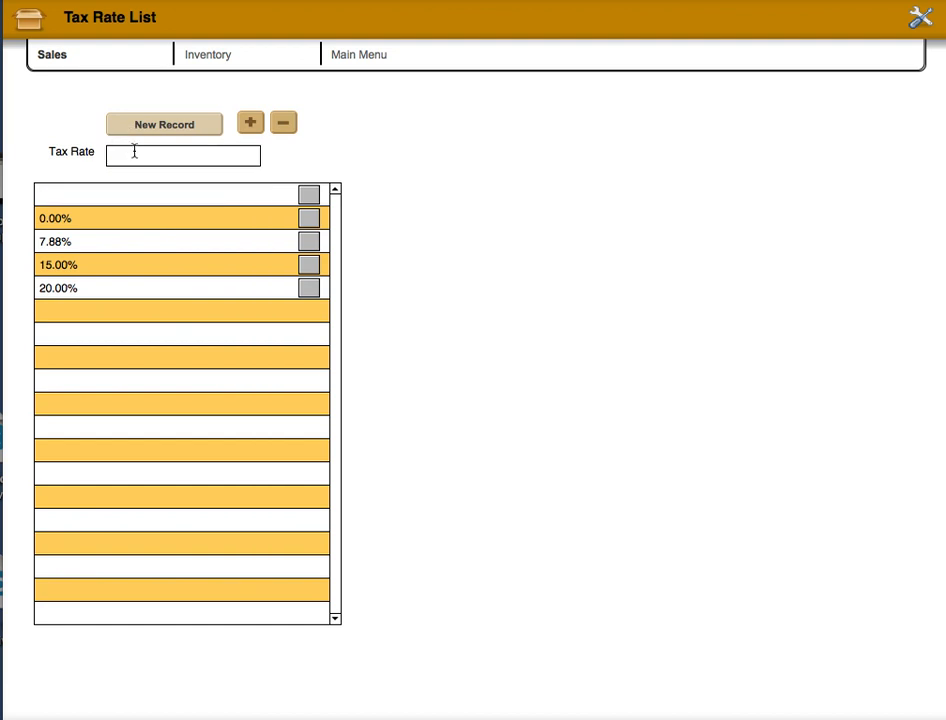
type(".0569")
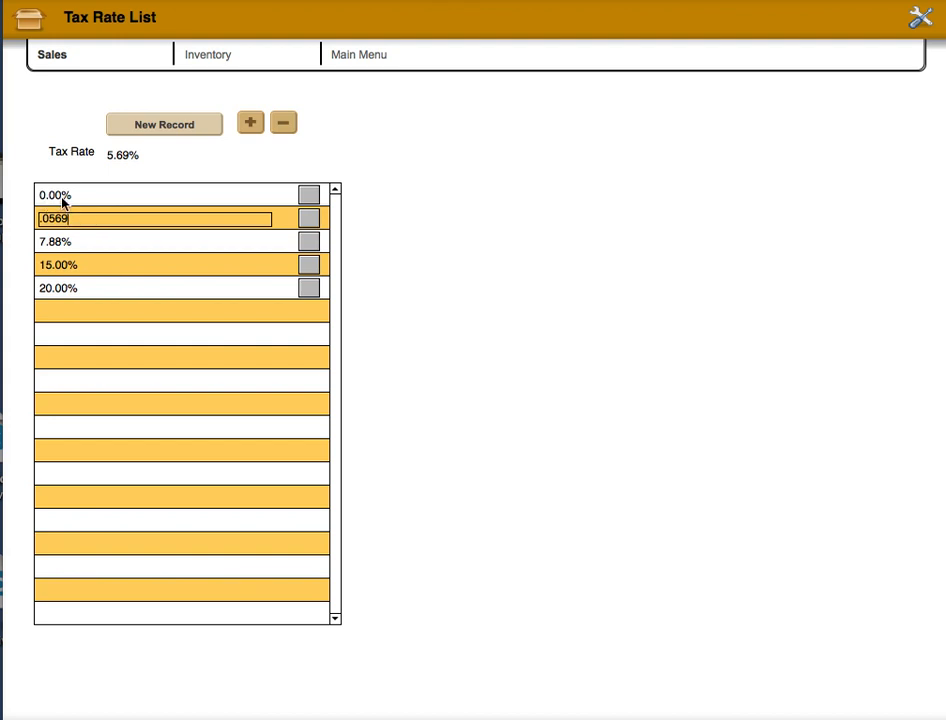
mouse_move(100, 212)
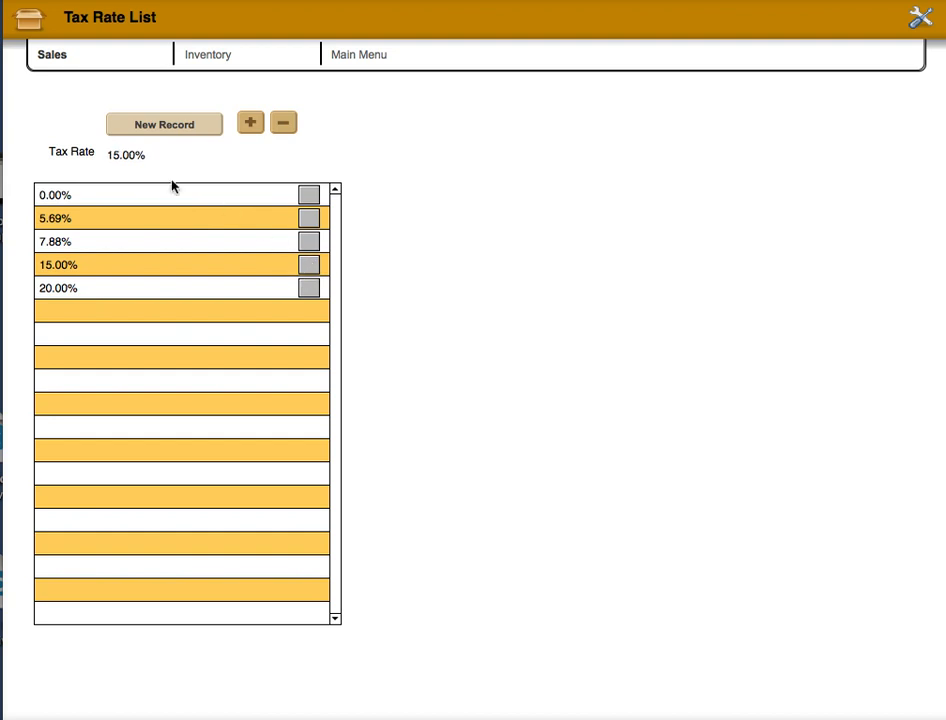
mouse_move(352, 158)
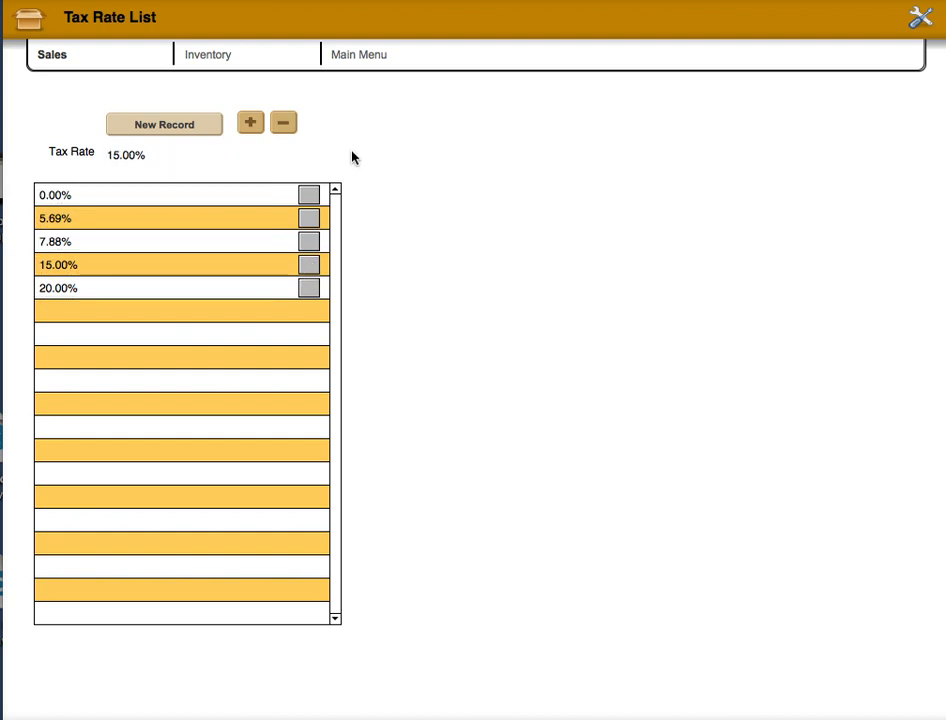
mouse_move(64, 64)
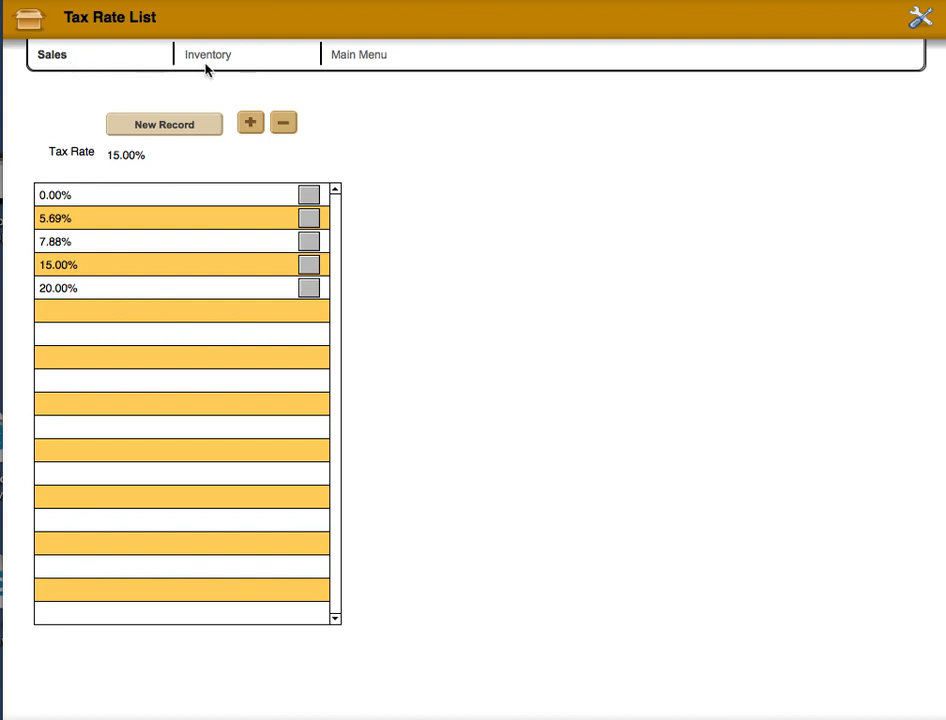
mouse_move(392, 66)
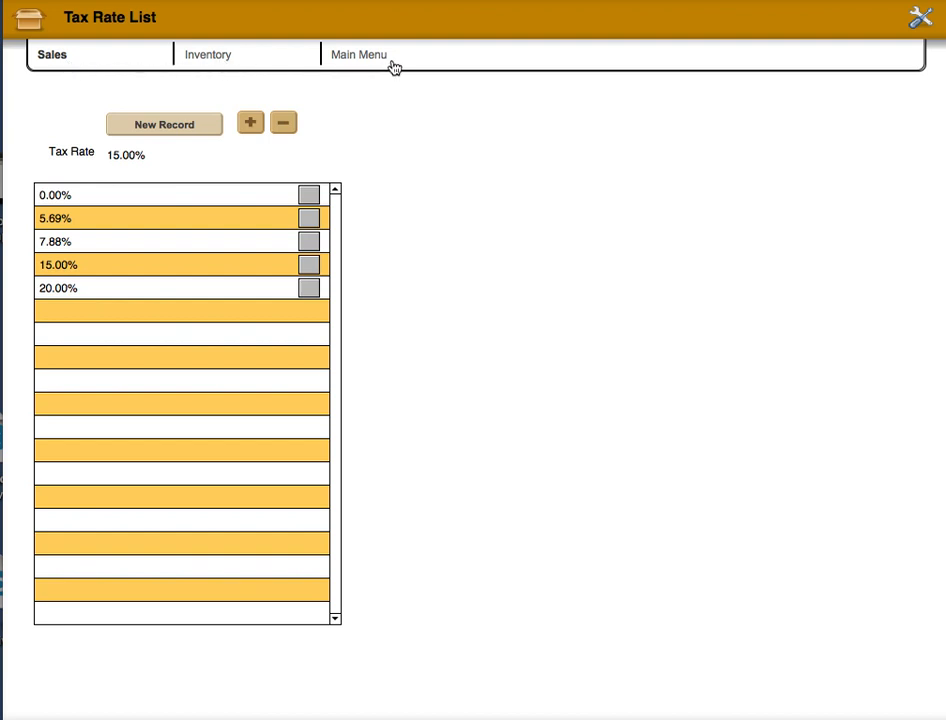
left_click(52, 54)
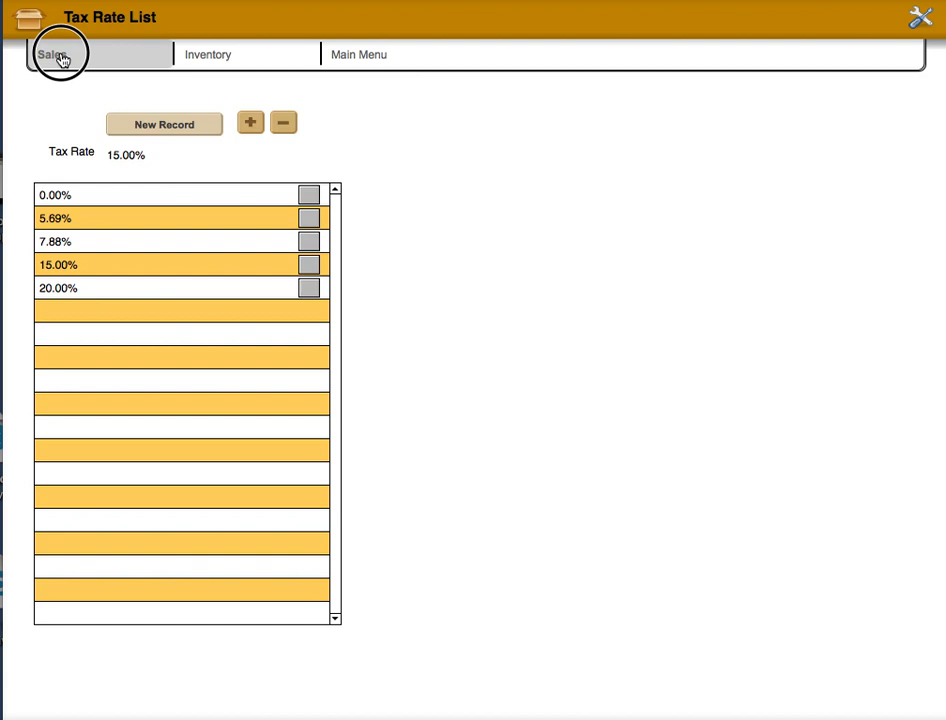
Back on the invoice, set the Carry Diaper Bag Blue line's tax rate to 5.690%, totaling $147.91.
left_click(54, 54)
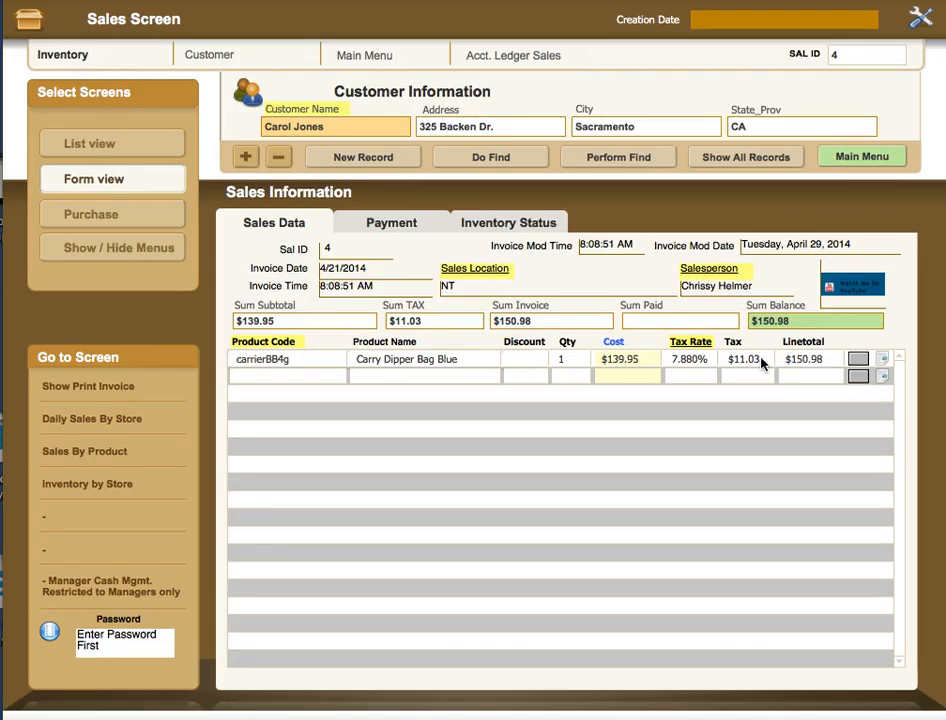
mouse_move(442, 356)
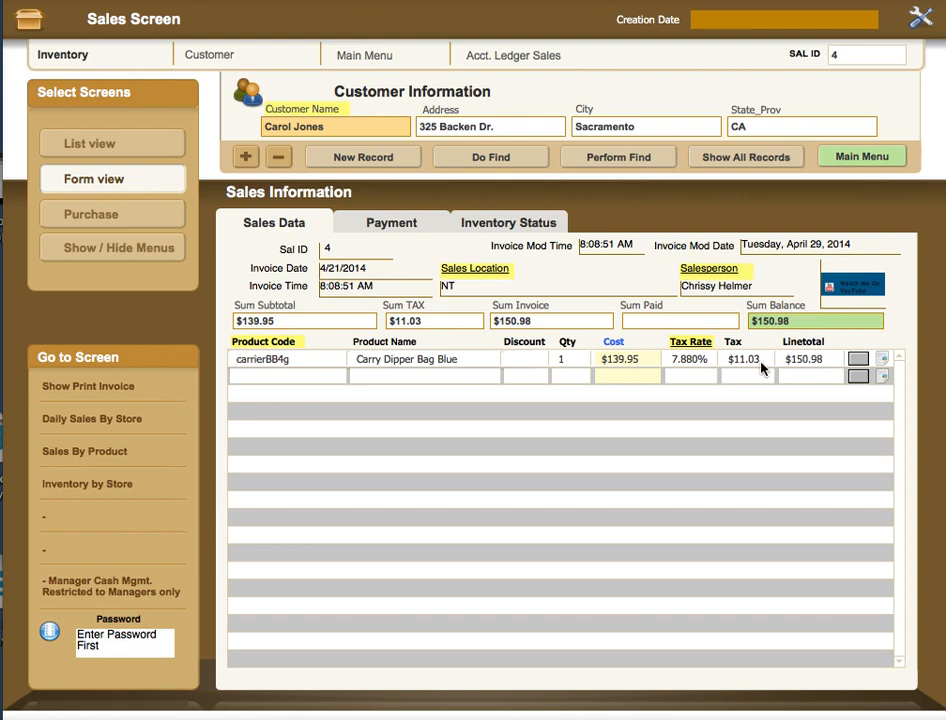
mouse_move(616, 364)
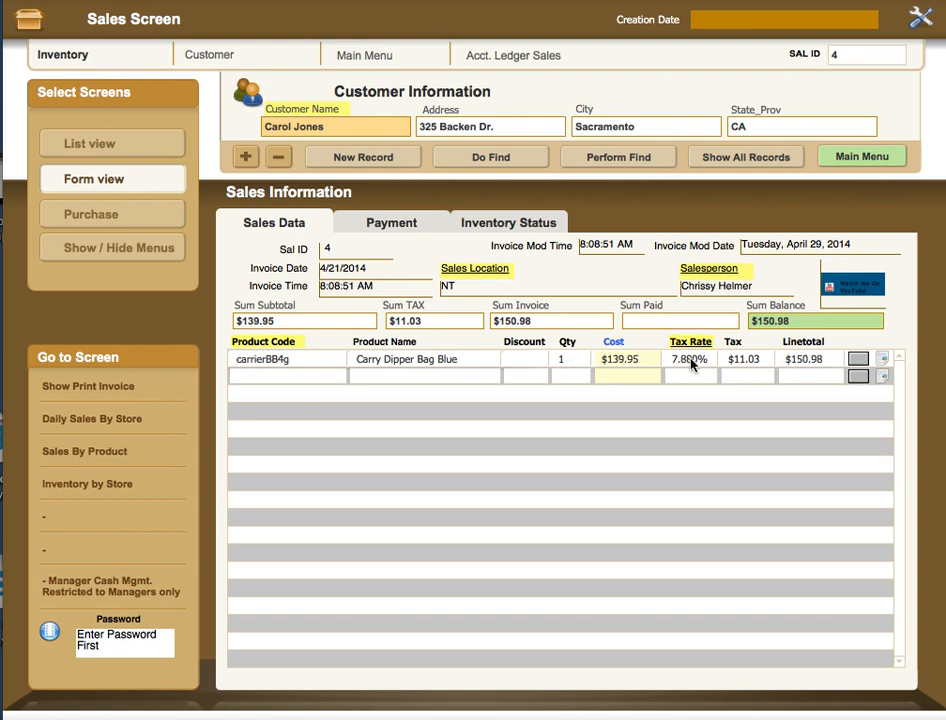
mouse_move(760, 370)
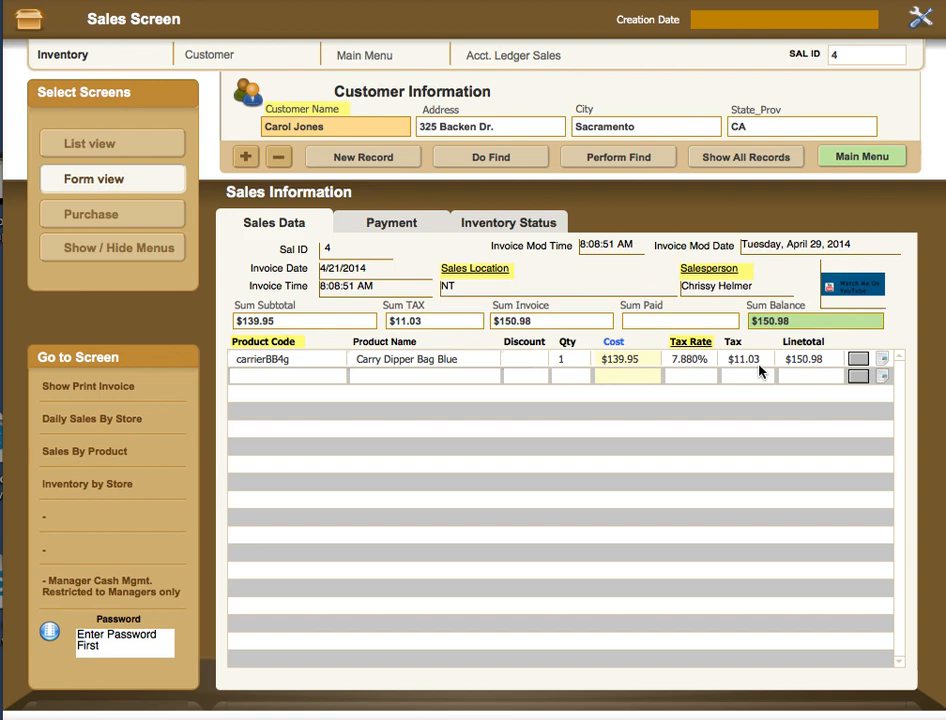
left_click(690, 358)
type("0.000")
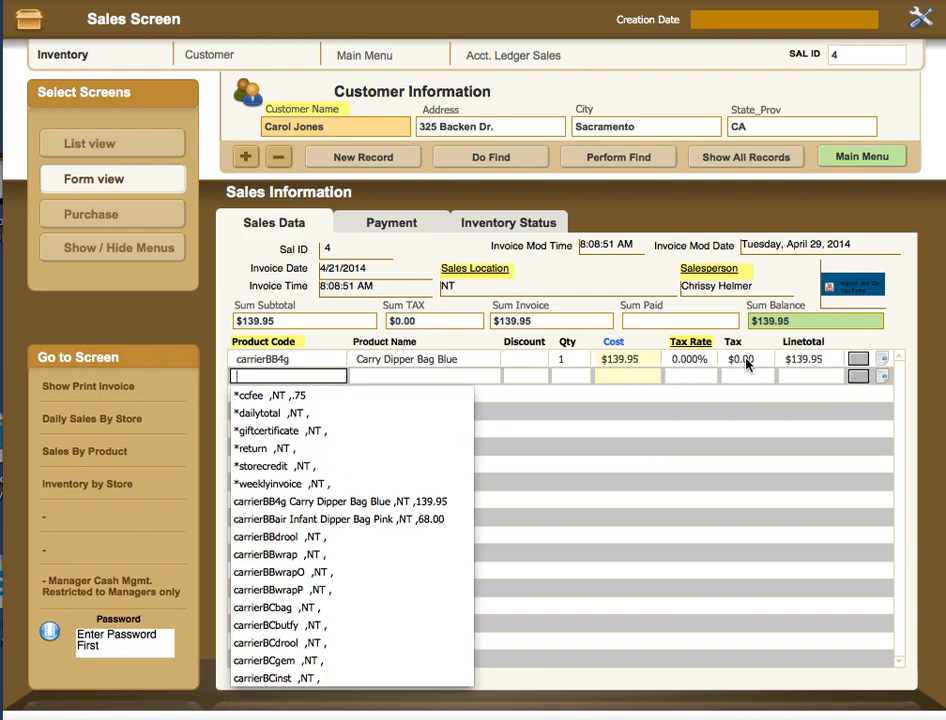
left_click(744, 358)
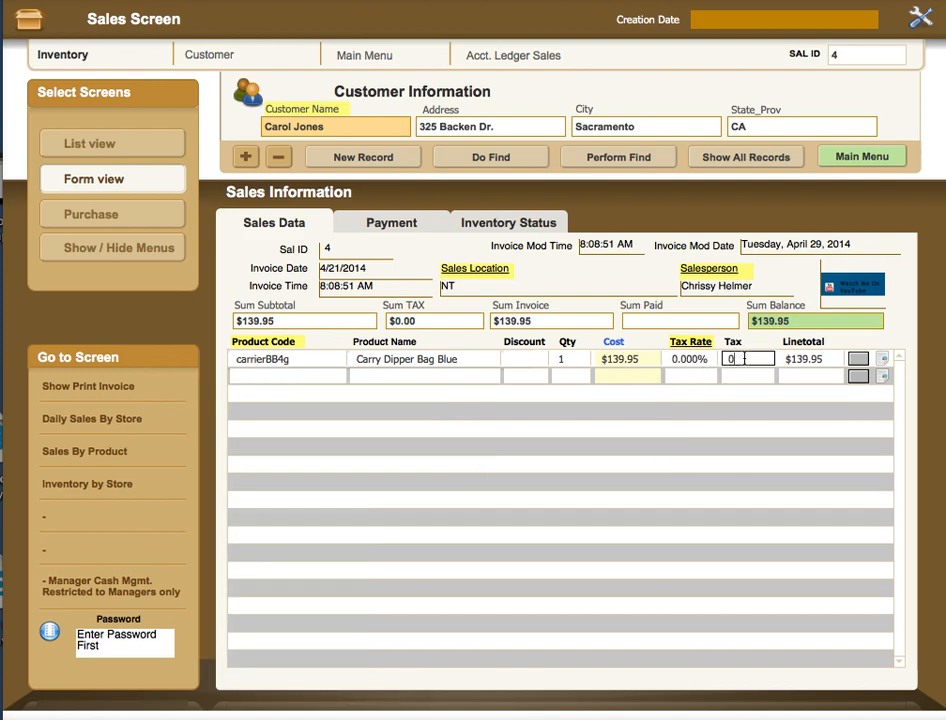
left_click(690, 358)
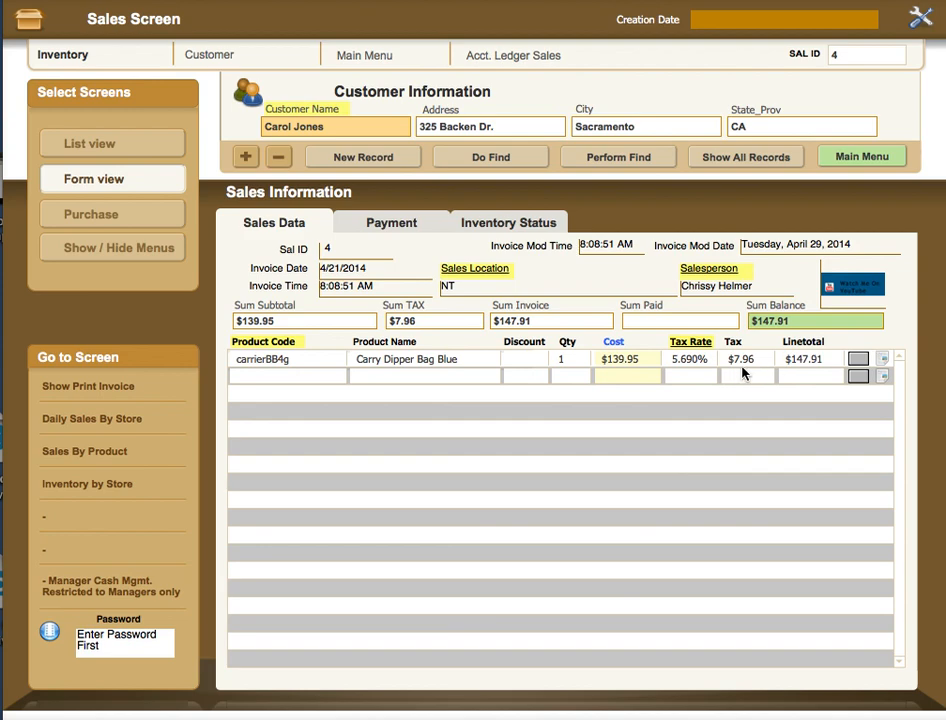
mouse_move(768, 374)
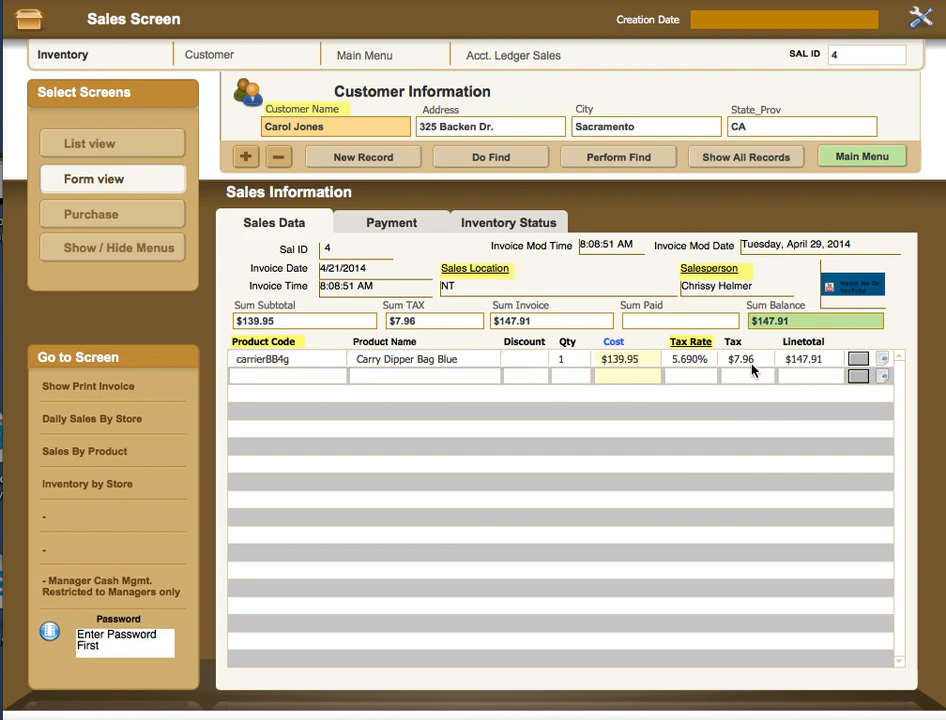
mouse_move(804, 368)
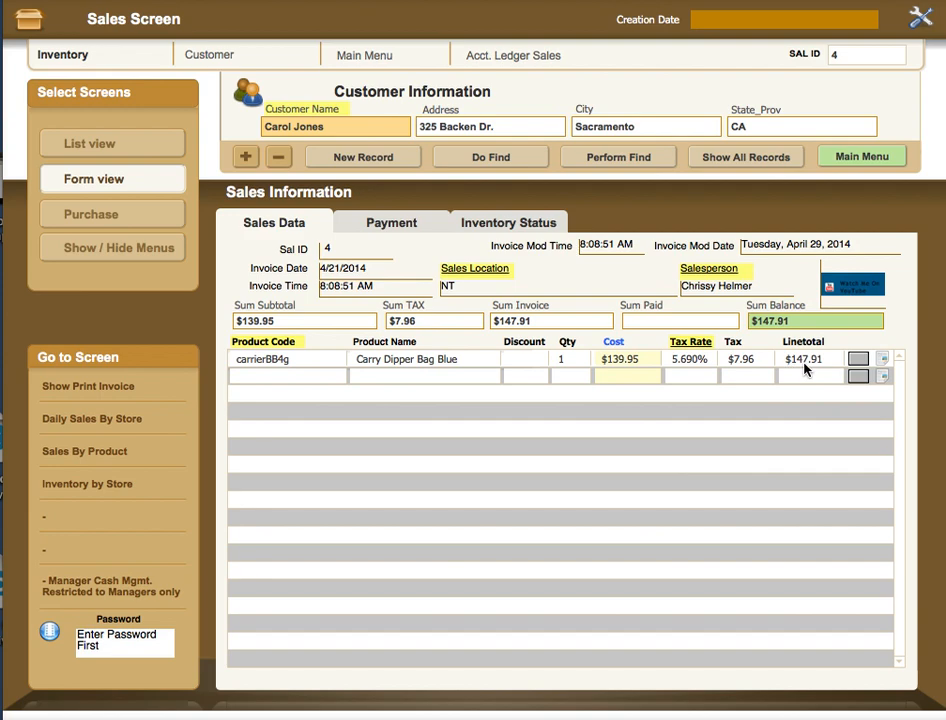
mouse_move(820, 372)
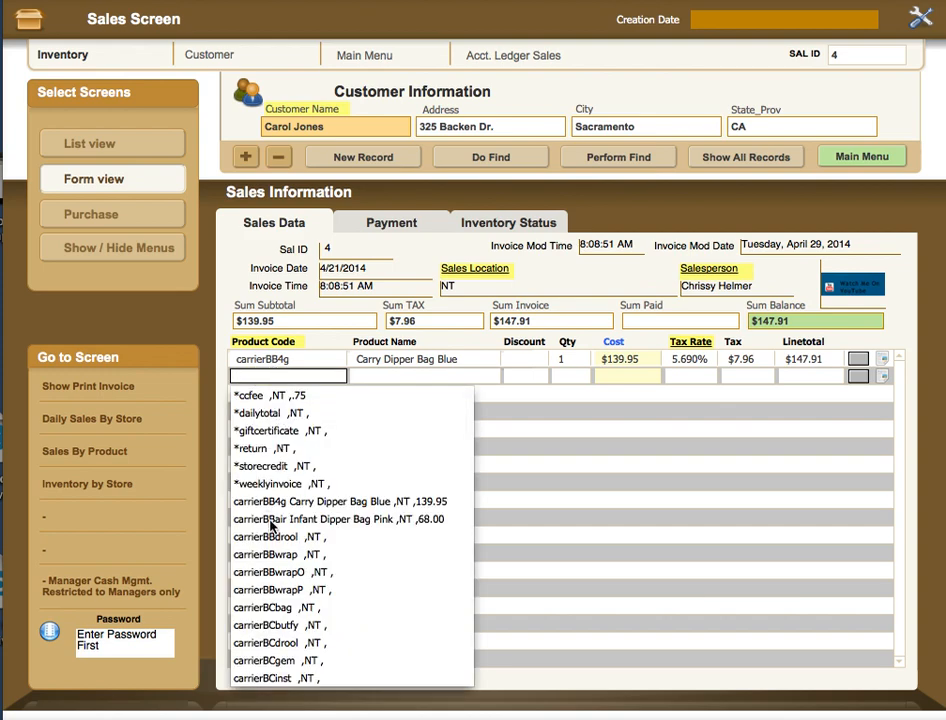
mouse_move(284, 424)
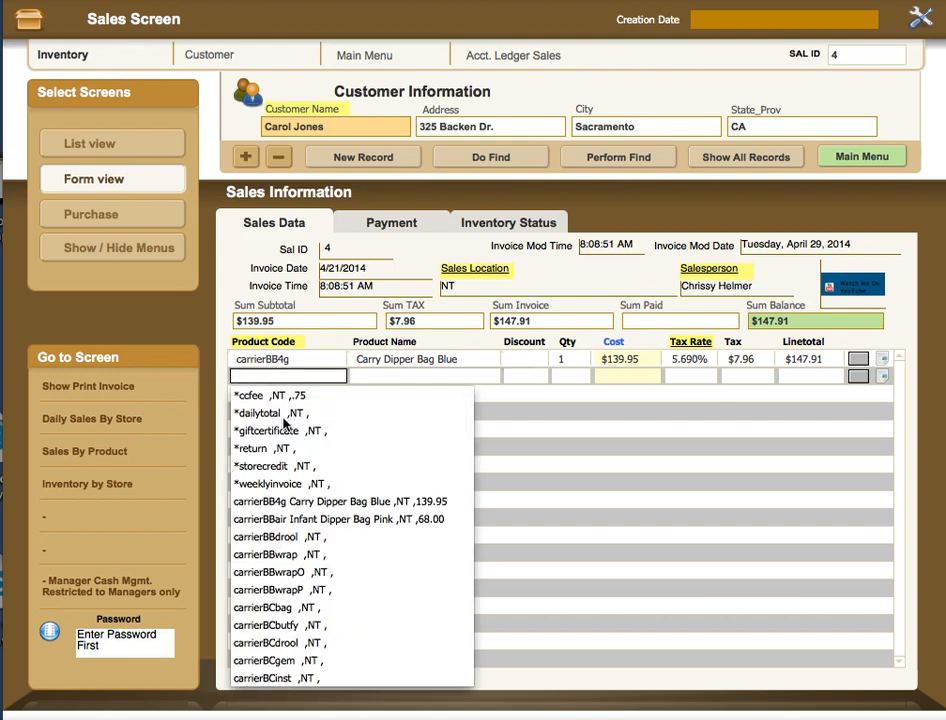
mouse_move(268, 520)
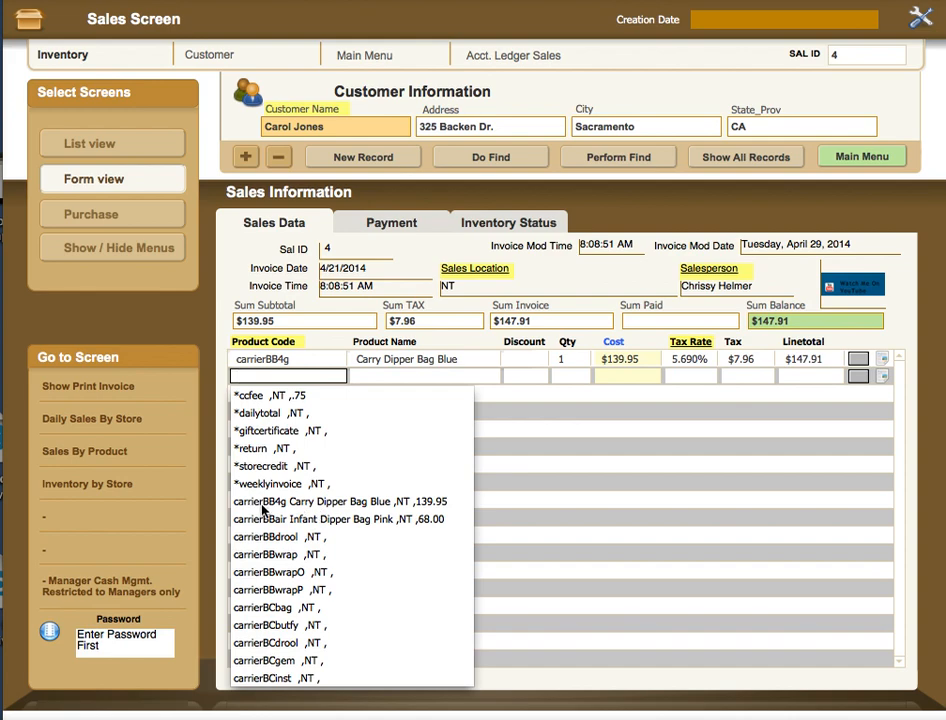
mouse_move(284, 512)
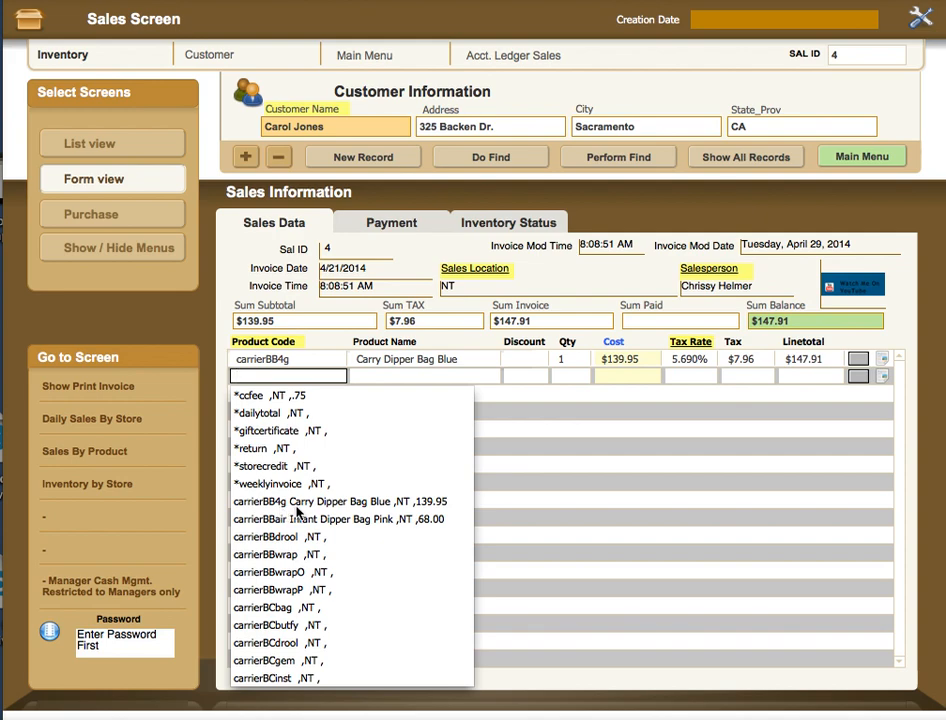
mouse_move(332, 512)
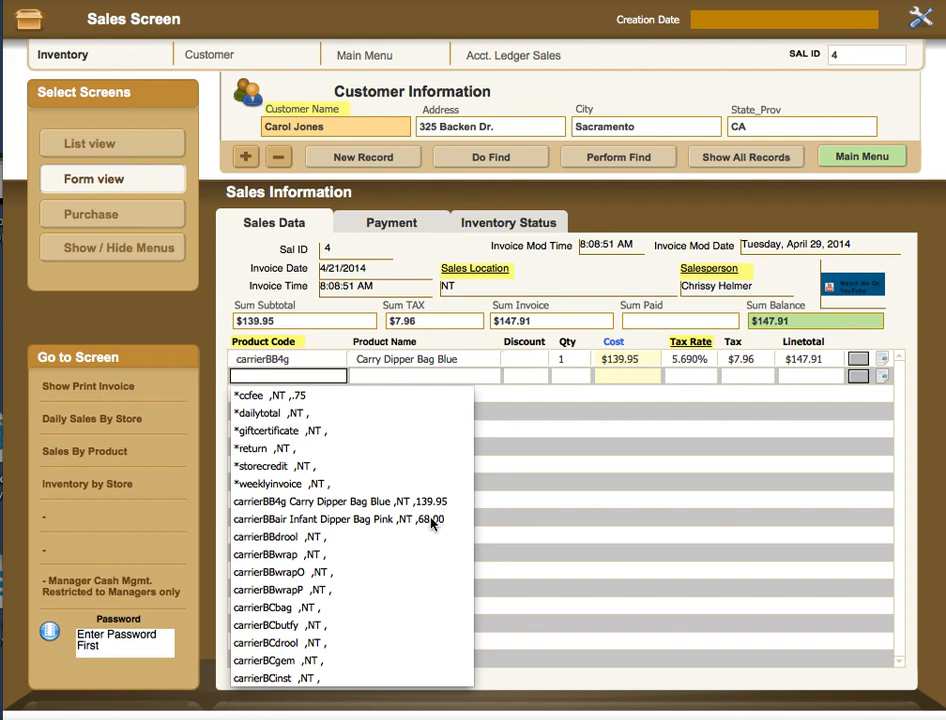
Add row 2: Infant Diaper Bag Pink, discount 2, qty 2, cost 68.00, tax rate 5.690%.
left_click(340, 520)
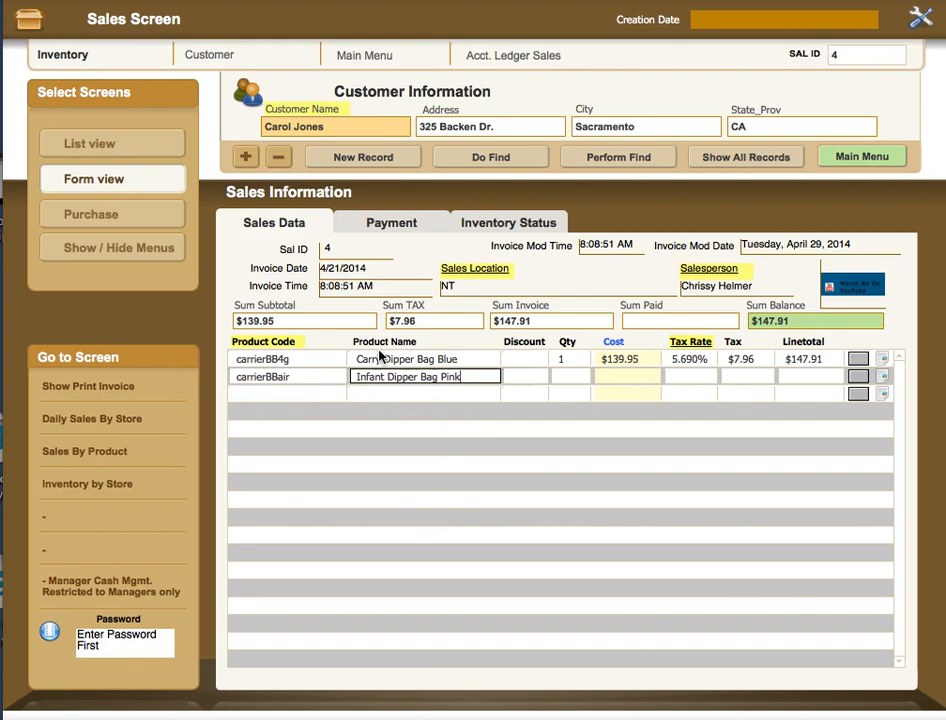
left_click(524, 376)
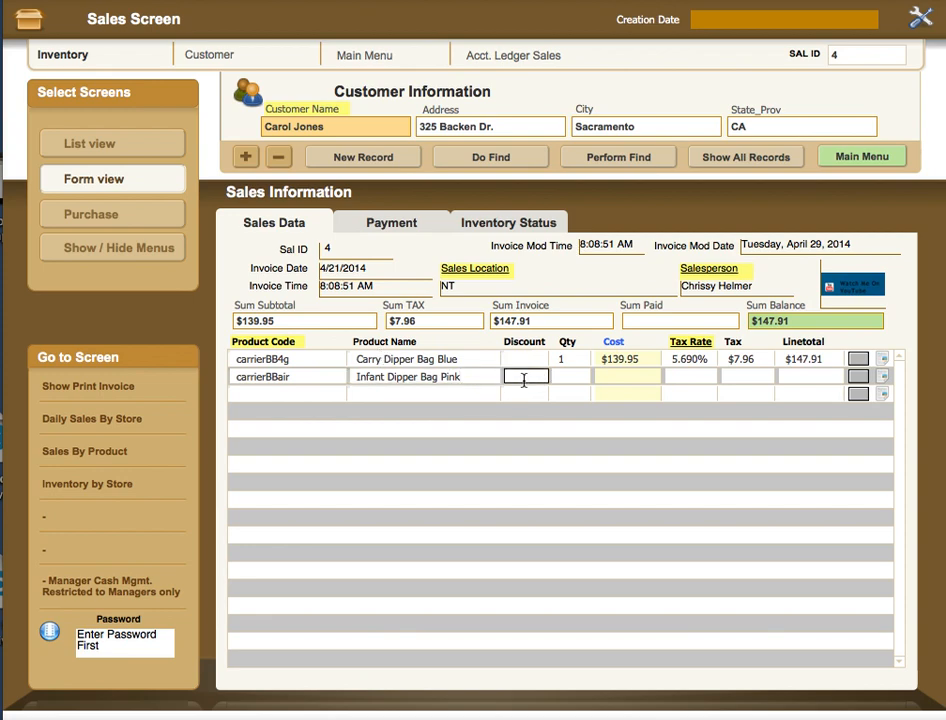
type("2")
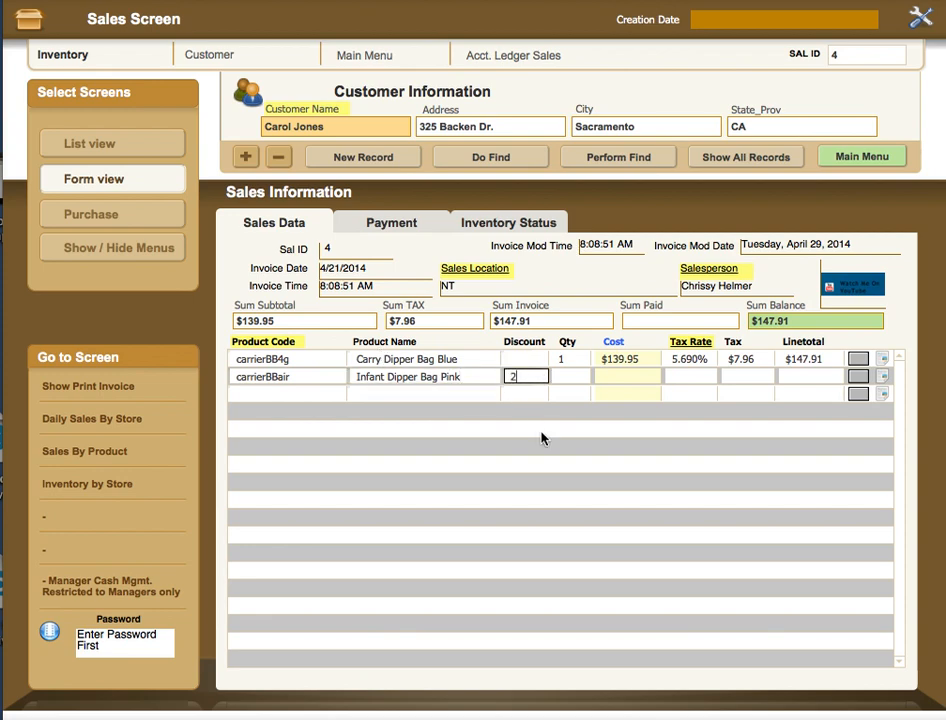
mouse_move(588, 384)
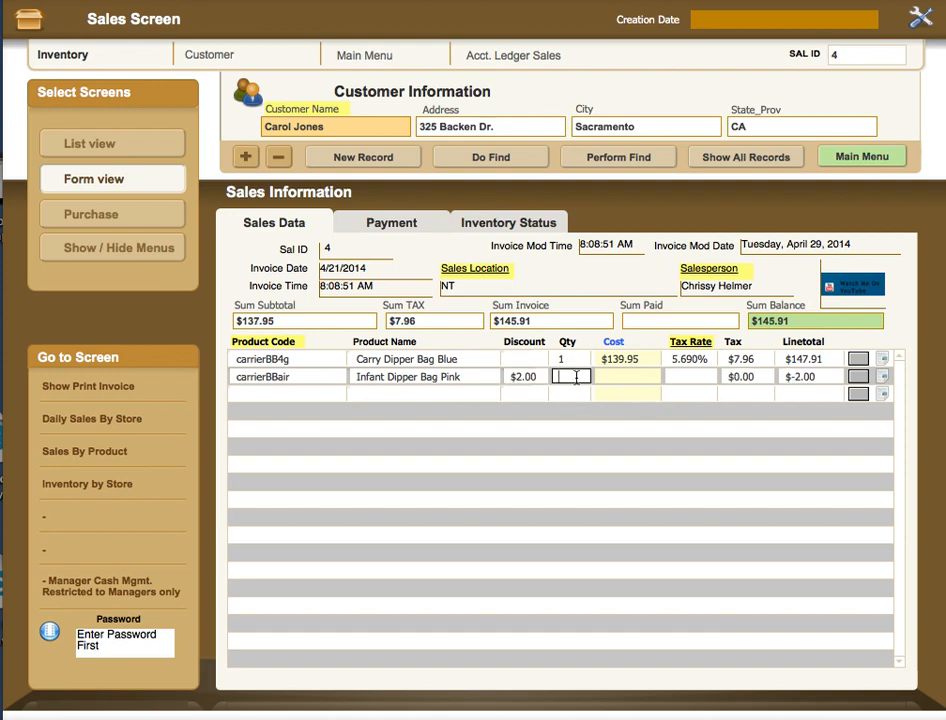
type("2")
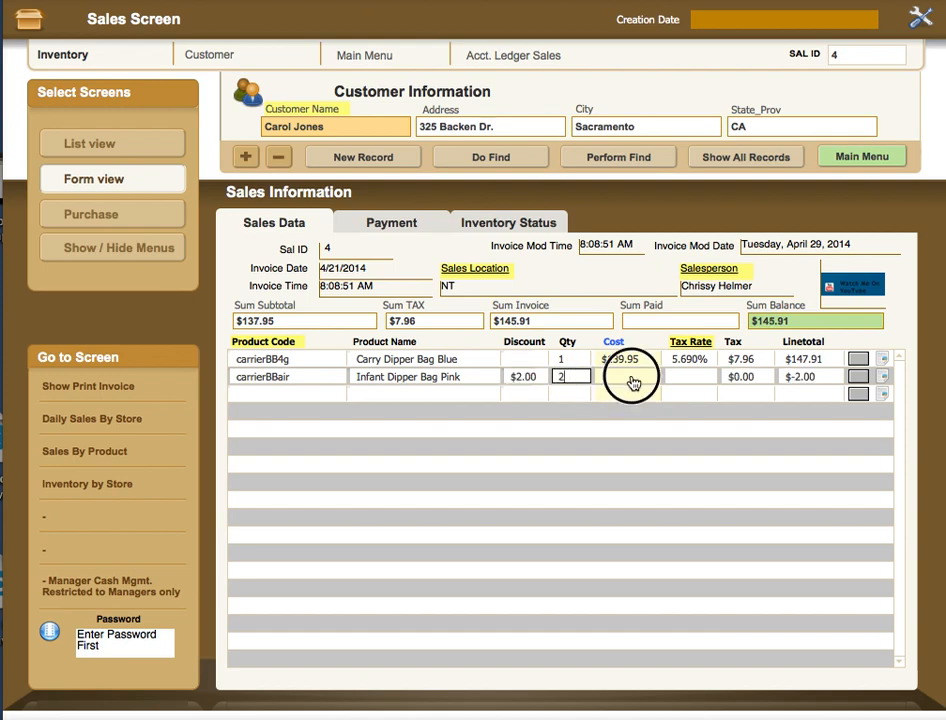
type("68.00")
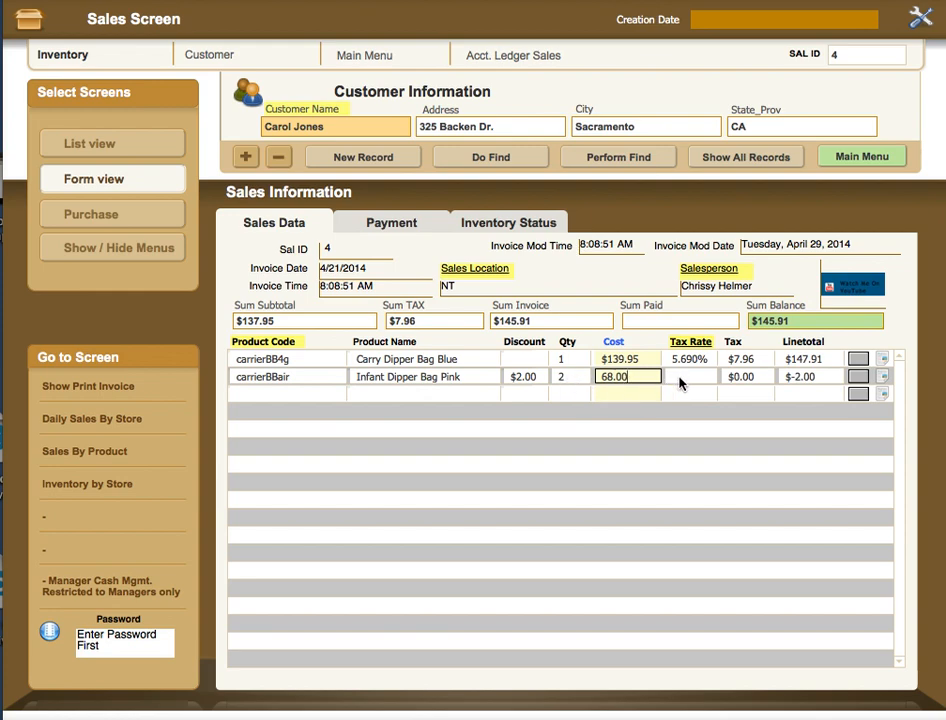
left_click(692, 376)
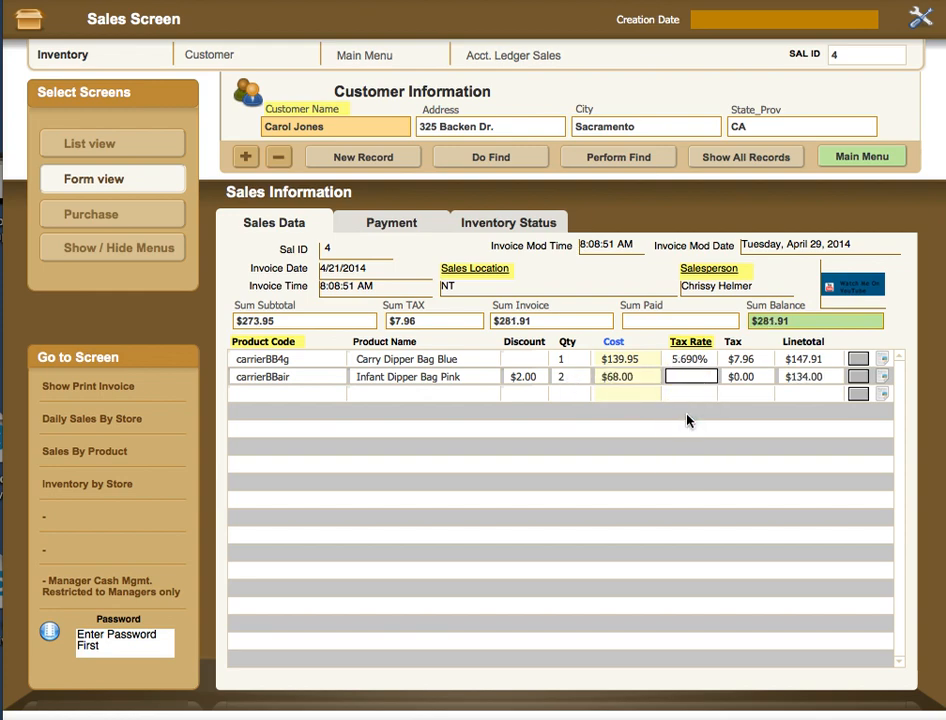
type("5.690%")
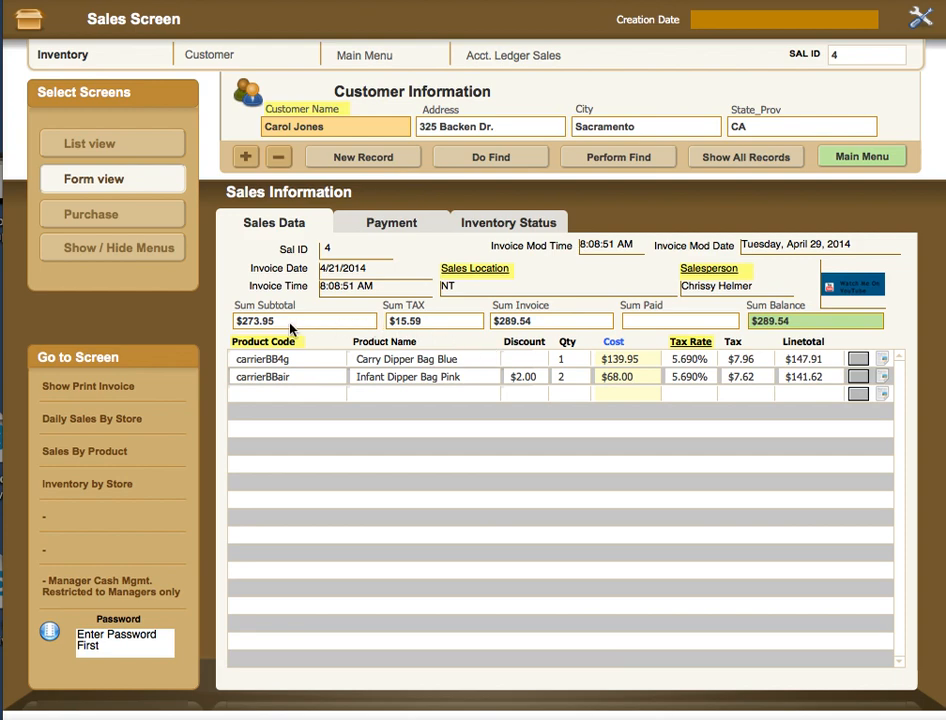
mouse_move(658, 320)
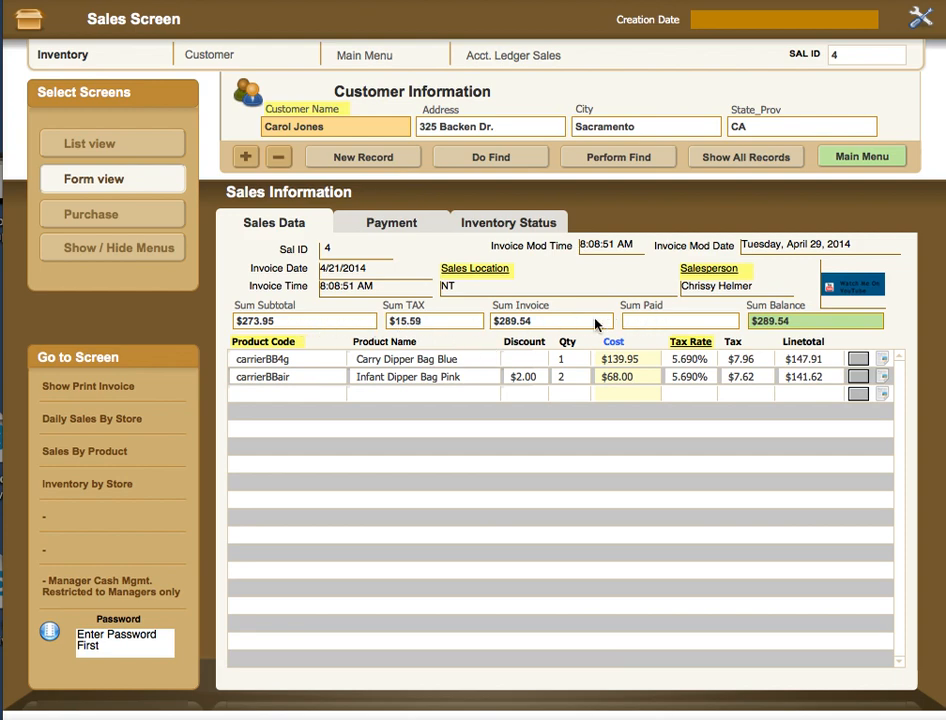
mouse_move(492, 326)
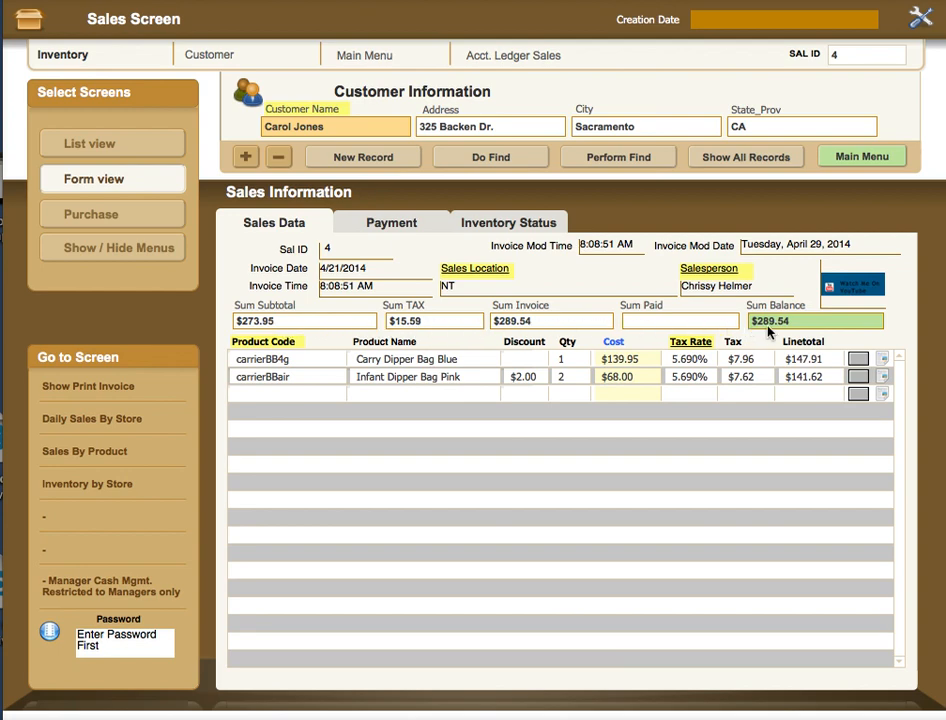
mouse_move(378, 302)
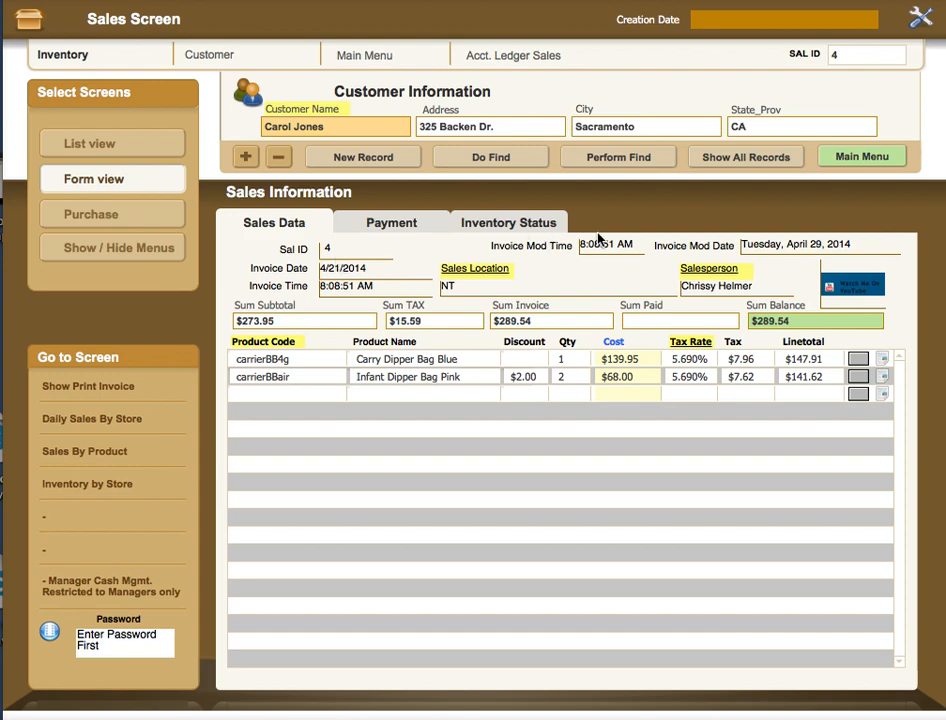
mouse_move(596, 252)
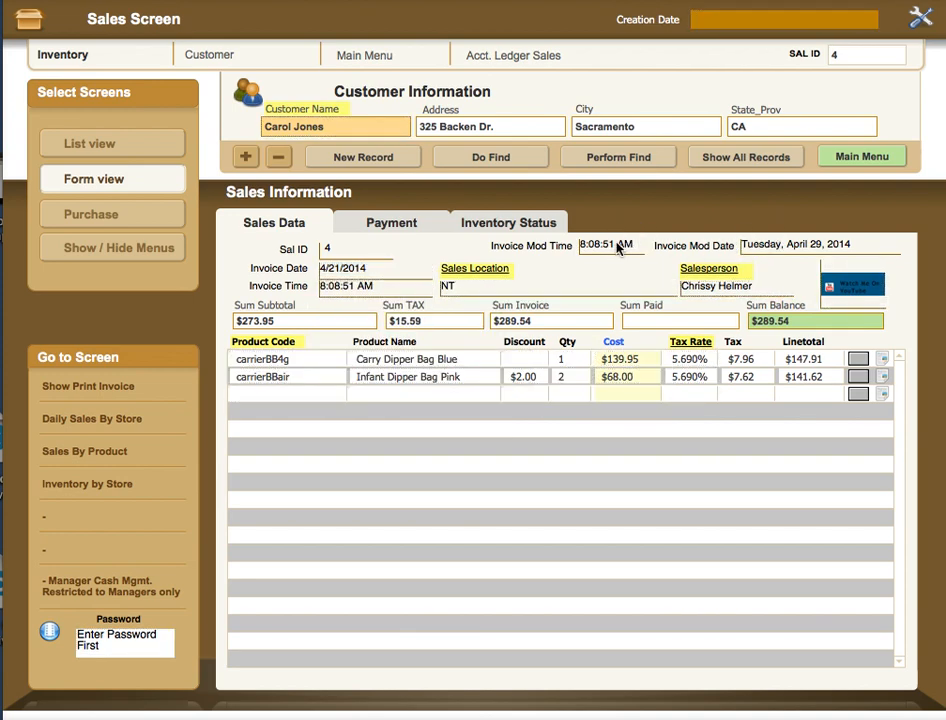
mouse_move(584, 252)
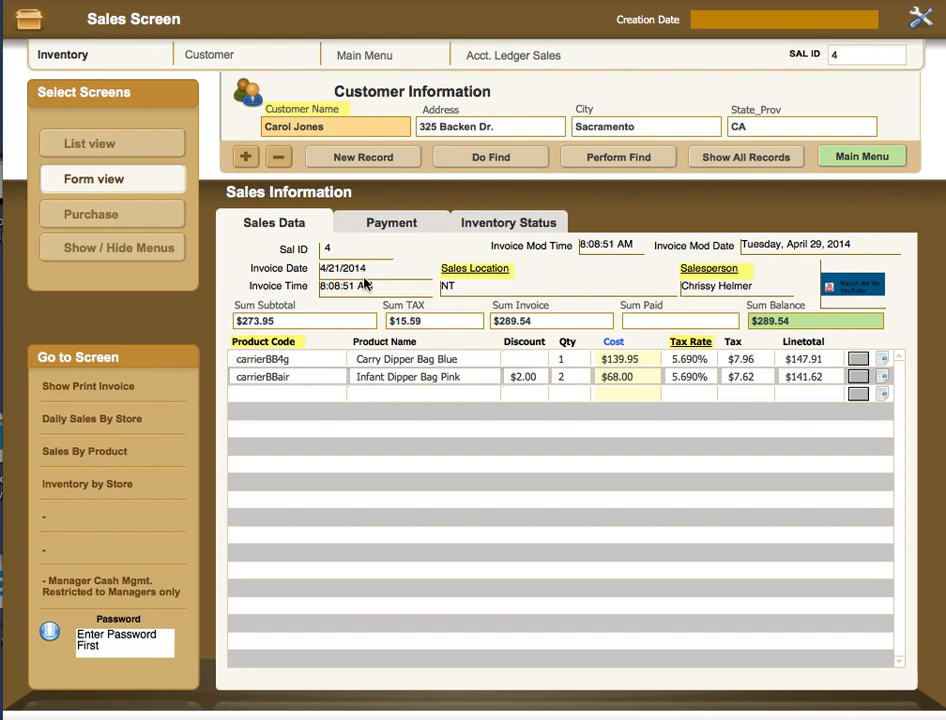
mouse_move(368, 292)
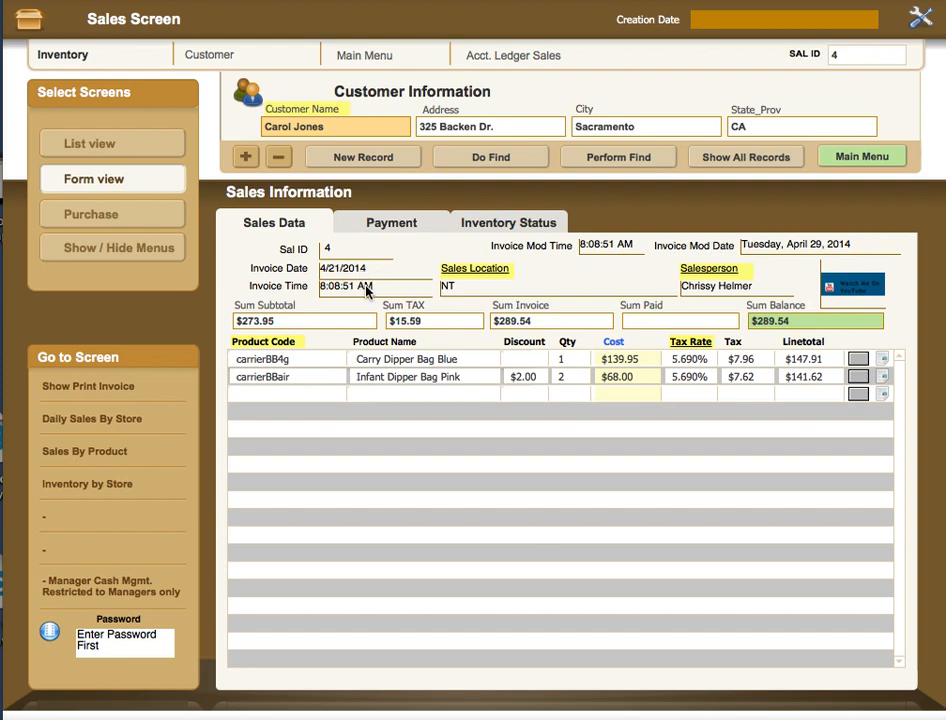
mouse_move(744, 122)
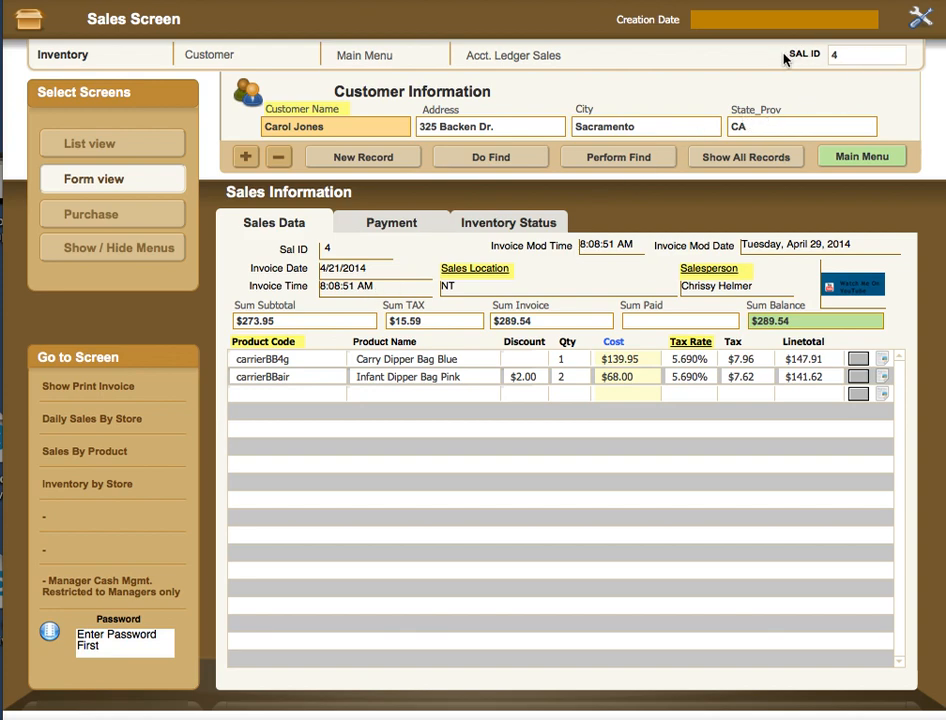
mouse_move(796, 62)
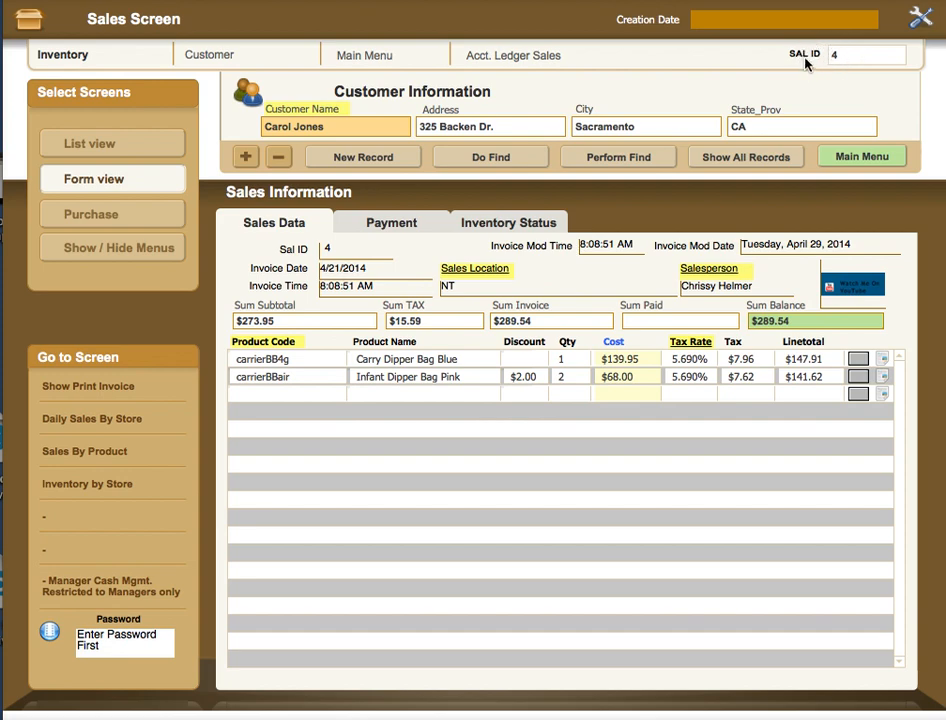
mouse_move(840, 66)
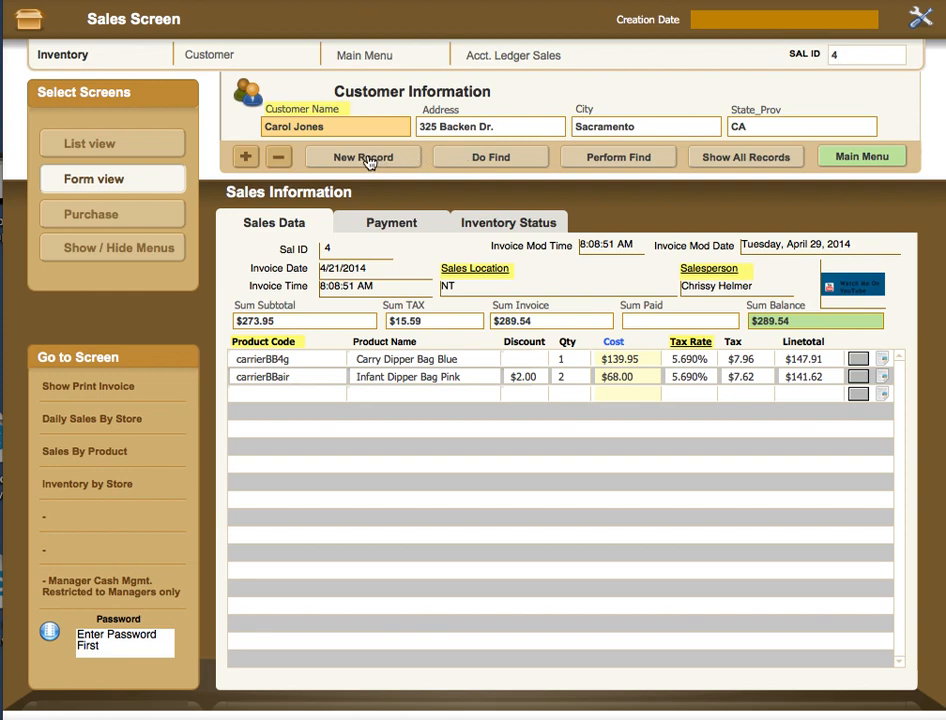
mouse_move(776, 78)
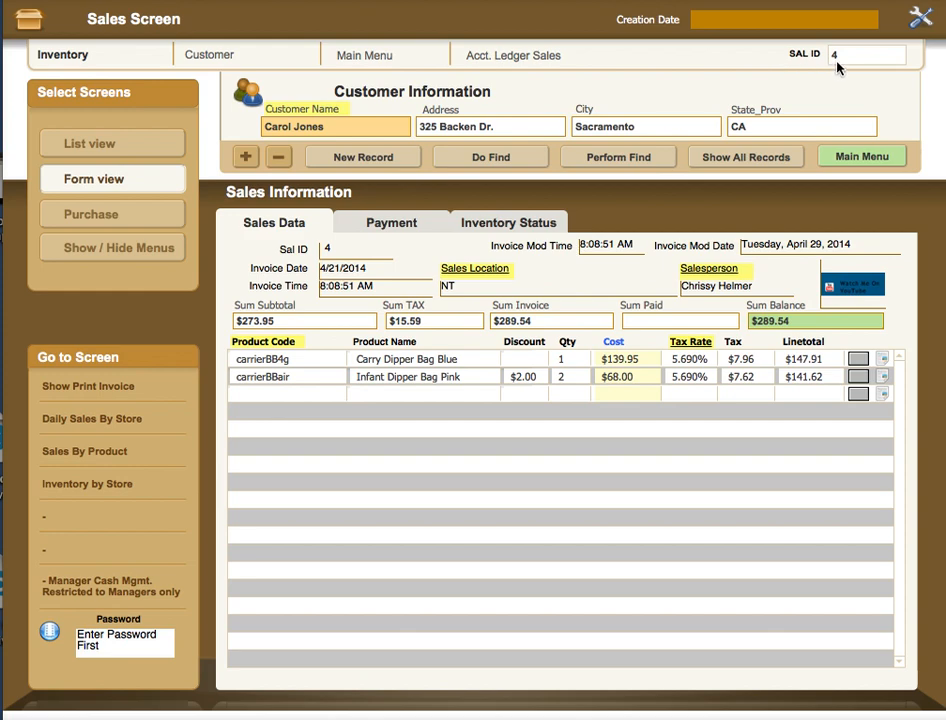
left_click(336, 126)
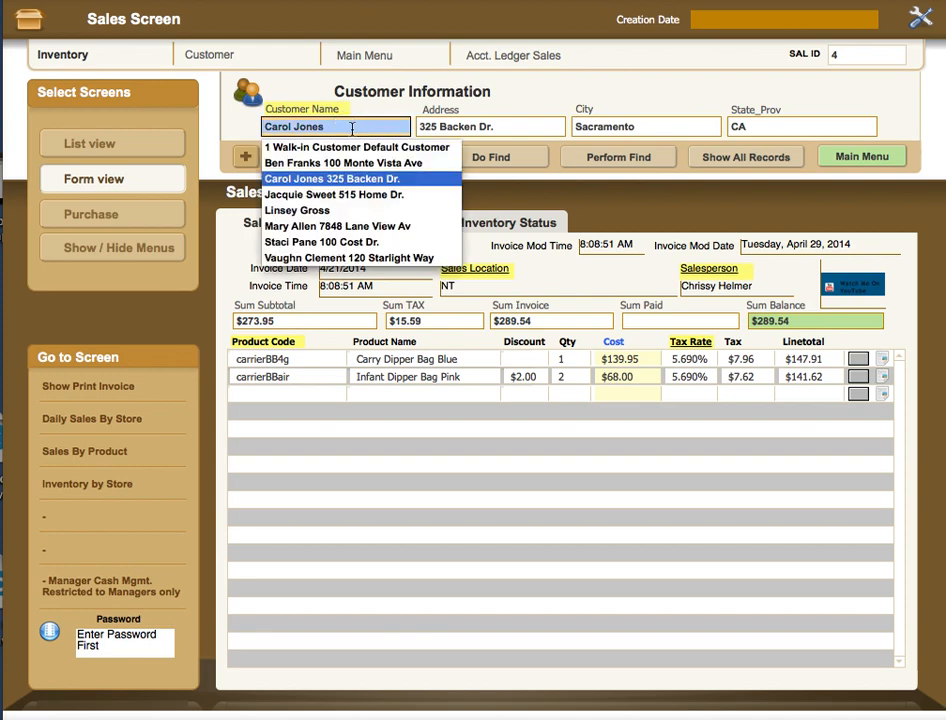
mouse_move(304, 196)
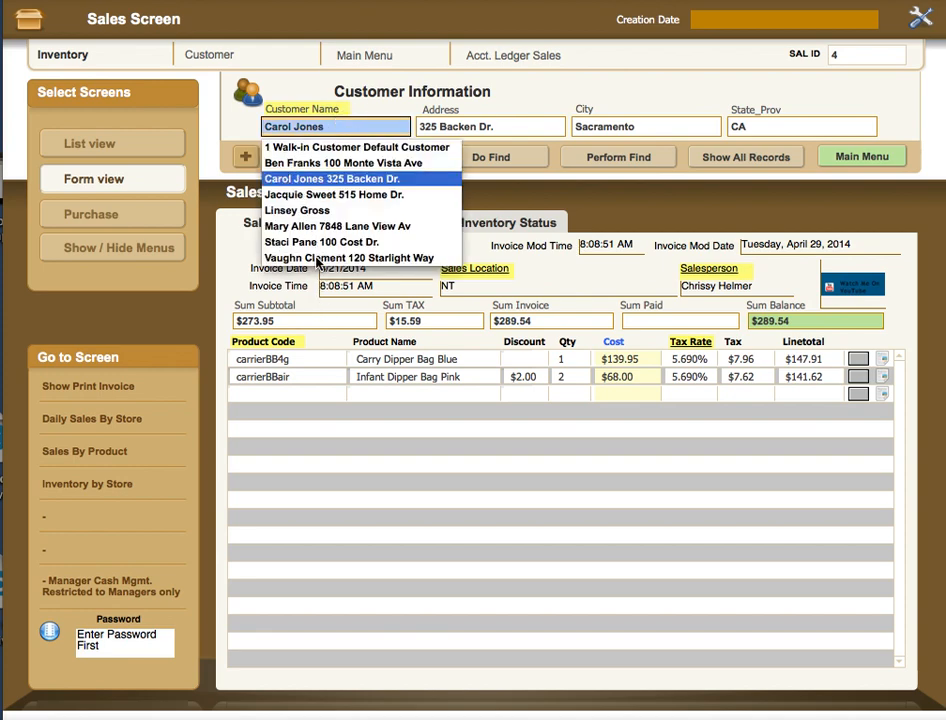
mouse_move(304, 210)
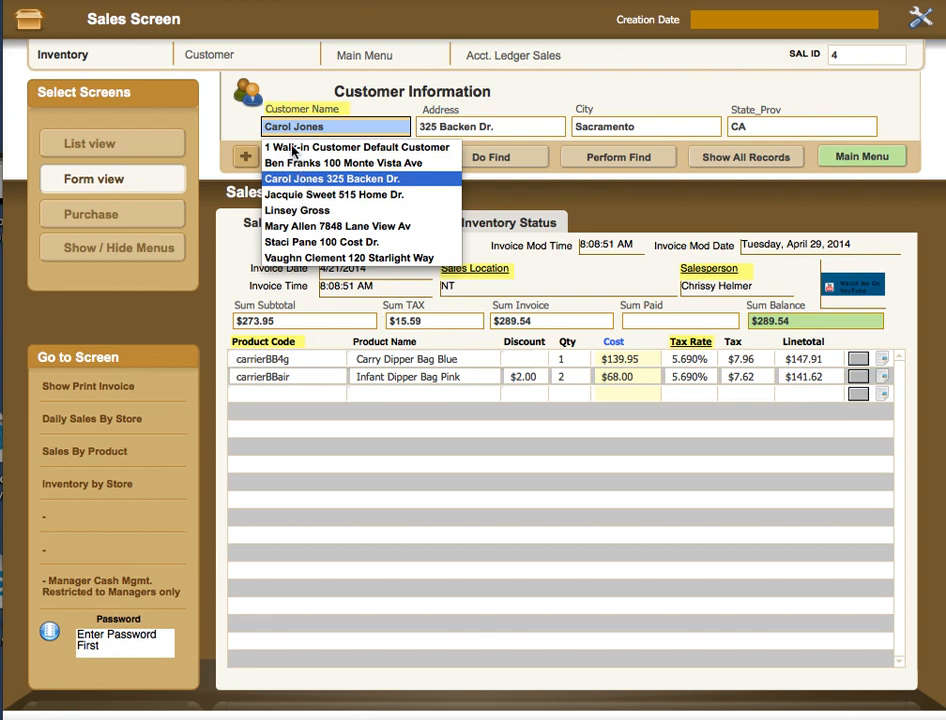
mouse_move(578, 130)
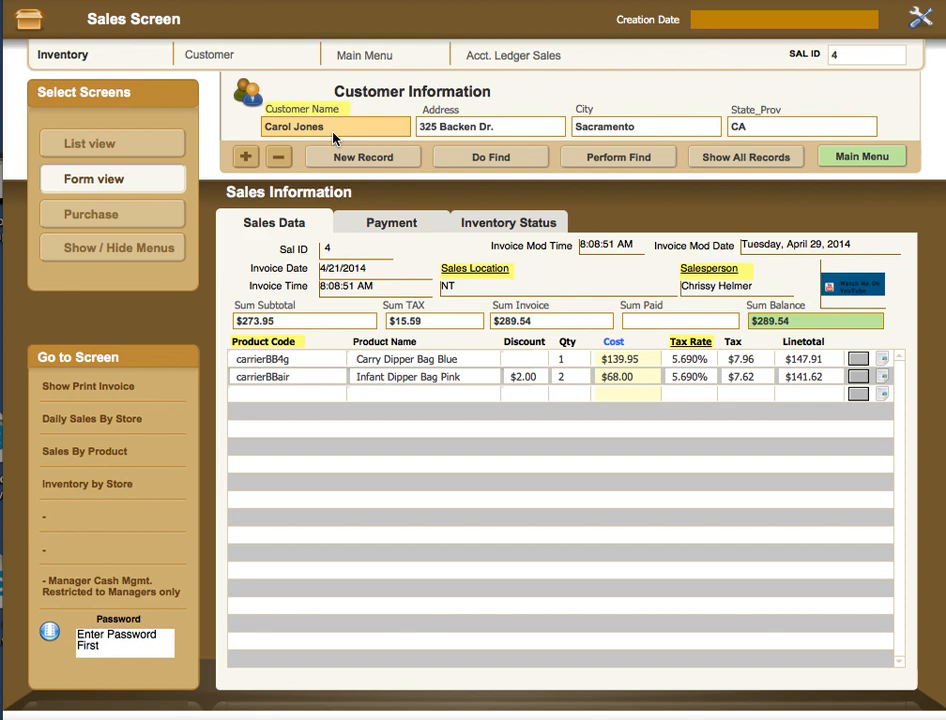
mouse_move(332, 140)
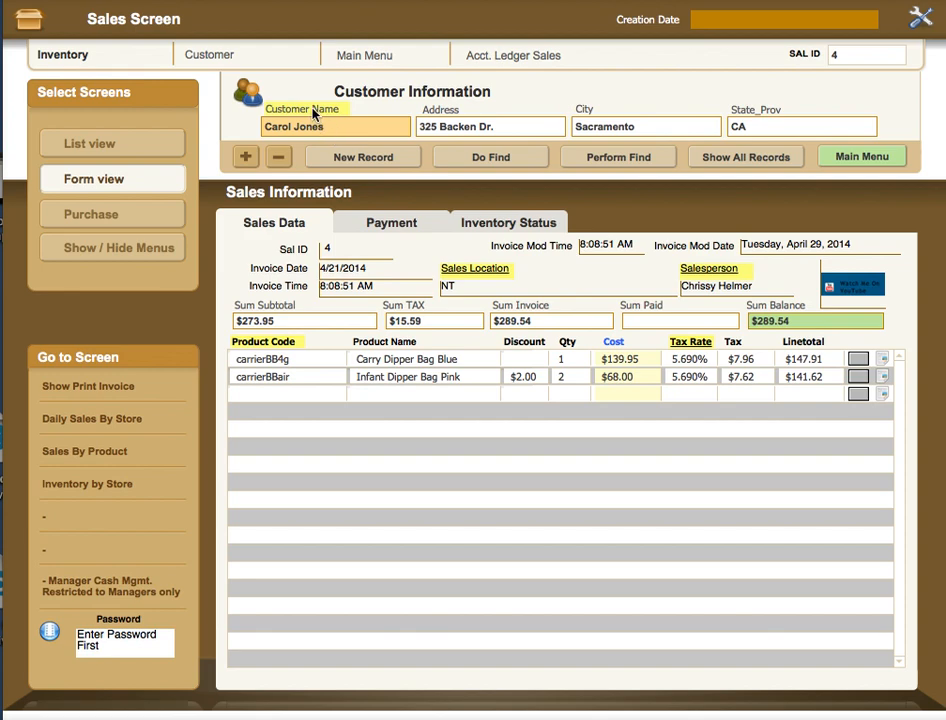
mouse_move(264, 92)
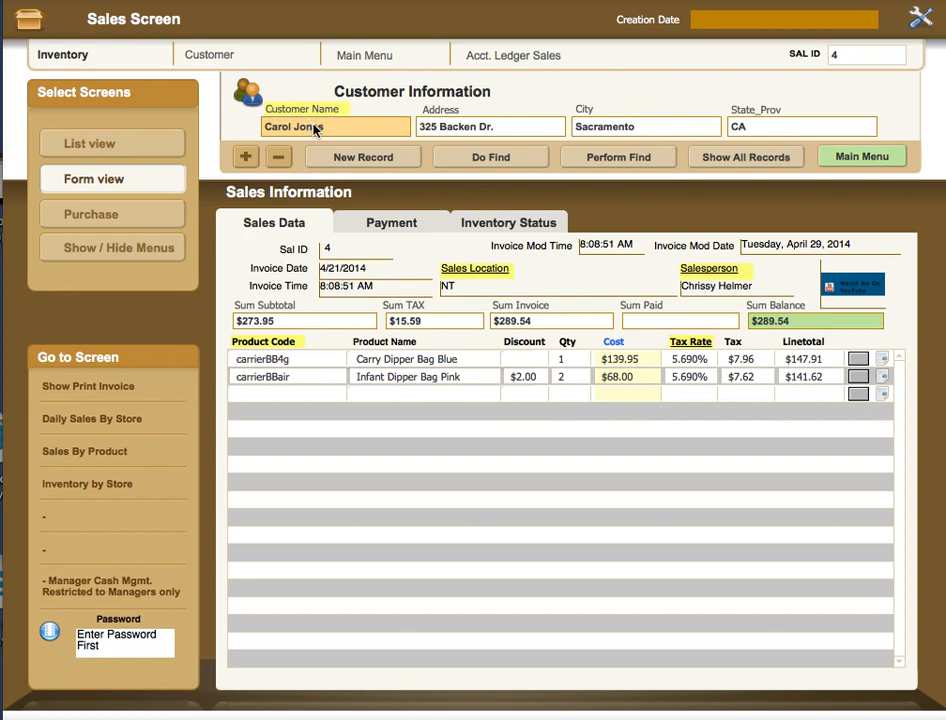
left_click(336, 126)
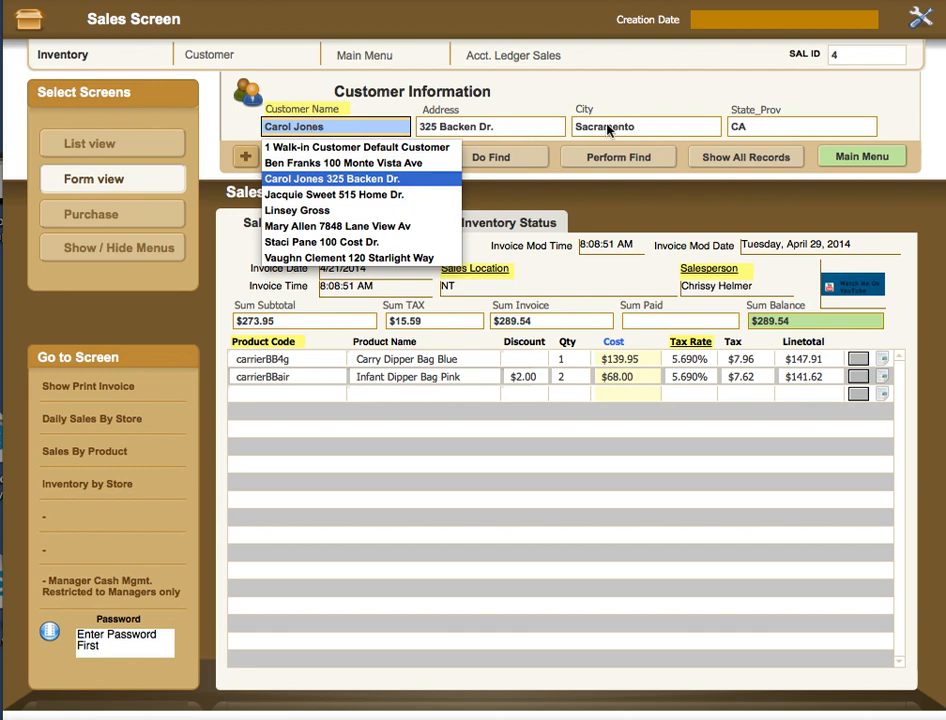
left_click(332, 178)
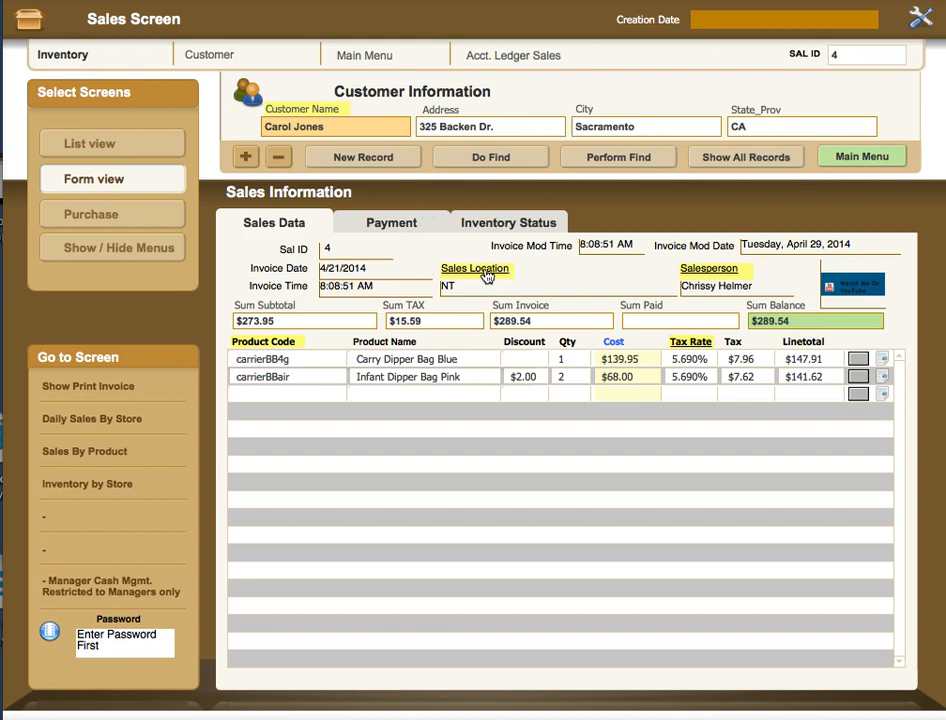
mouse_move(506, 274)
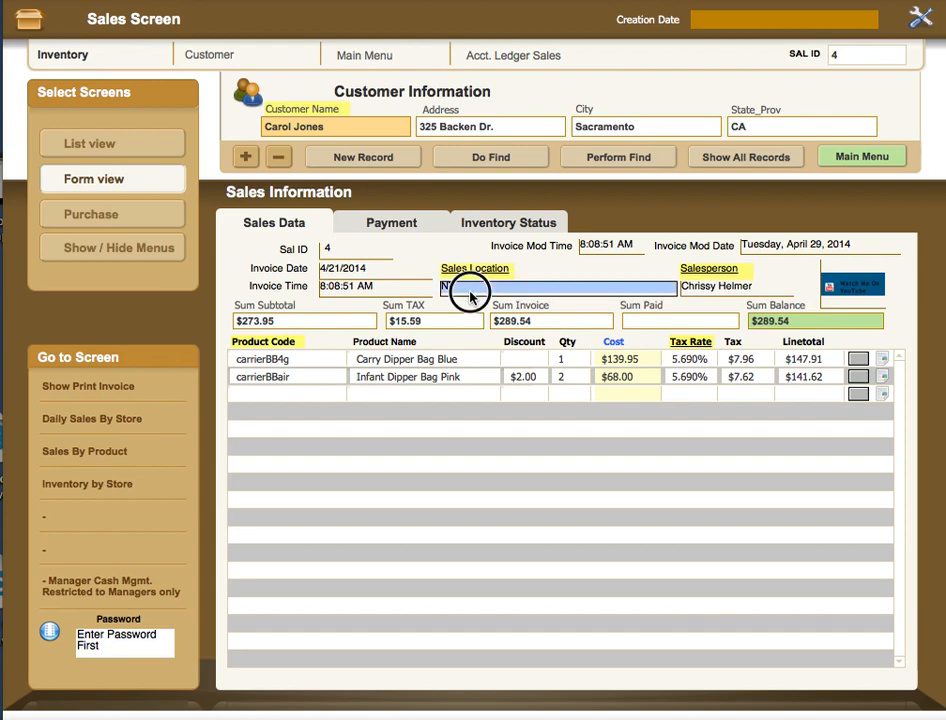
Bring up the Sales Location list to choose Nut Tree Store.
left_click(736, 286)
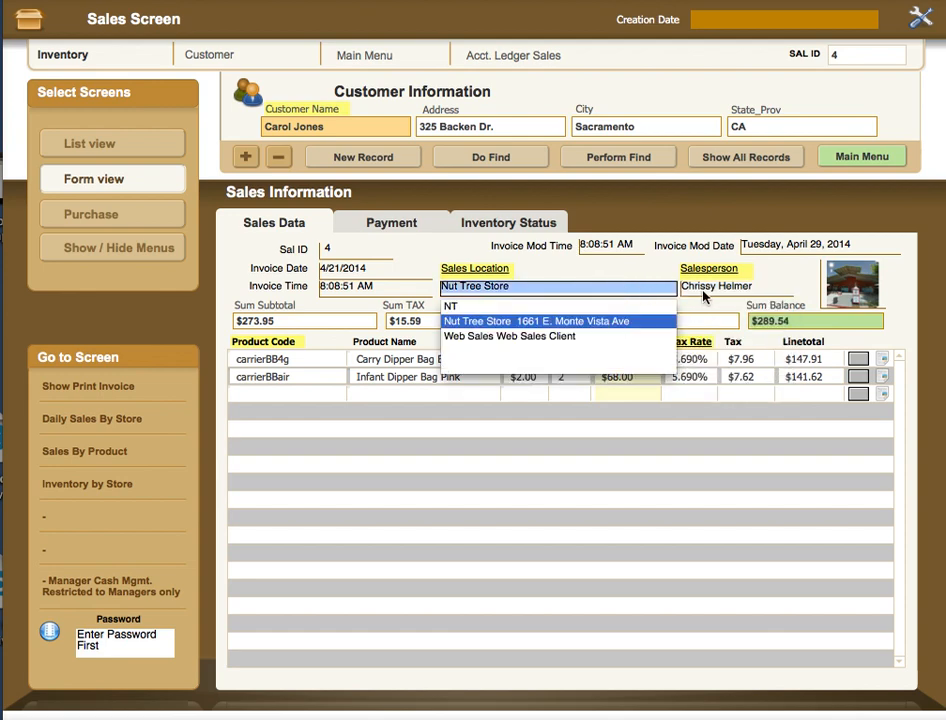
mouse_move(716, 288)
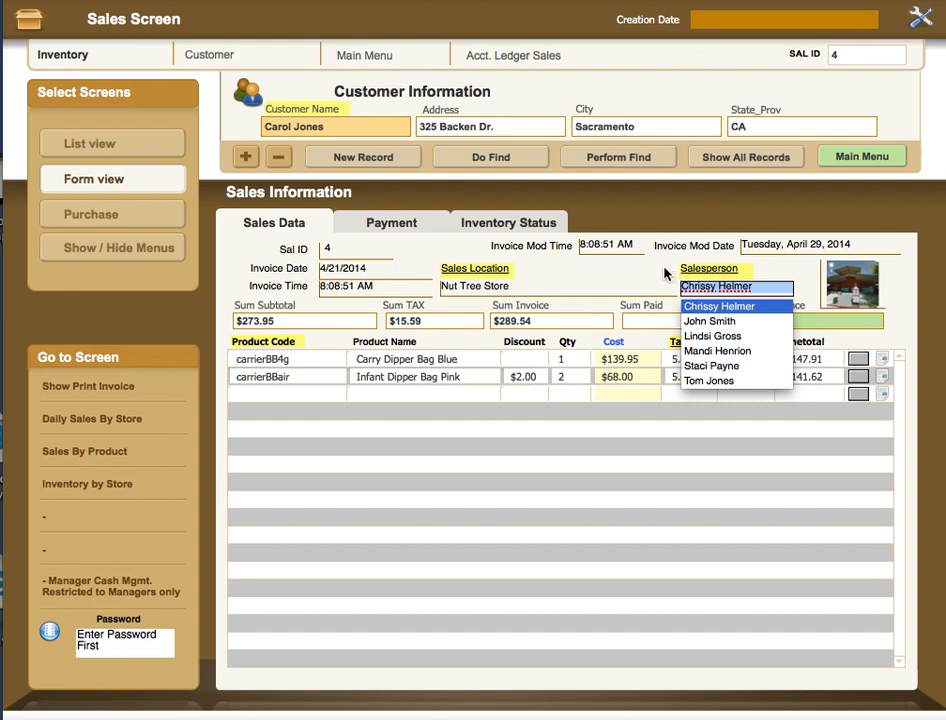
mouse_move(700, 276)
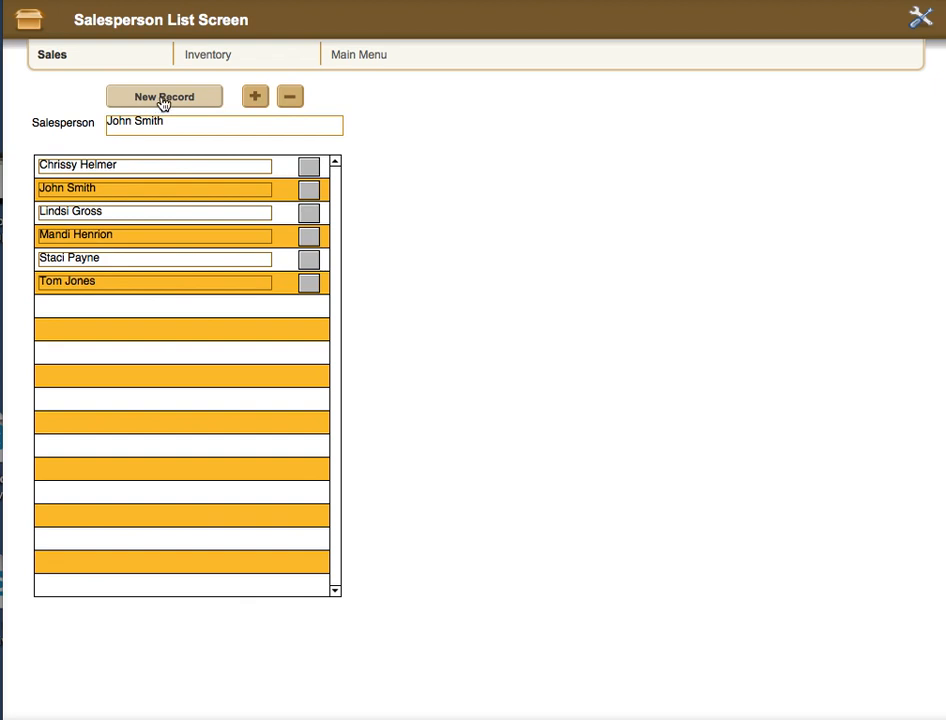
mouse_move(108, 320)
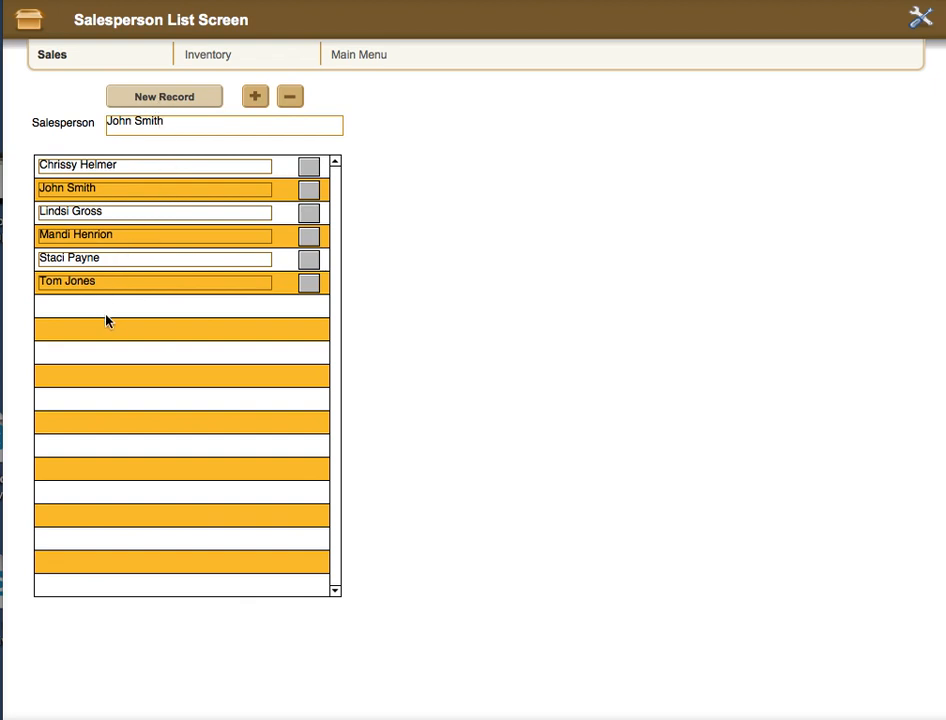
mouse_move(128, 168)
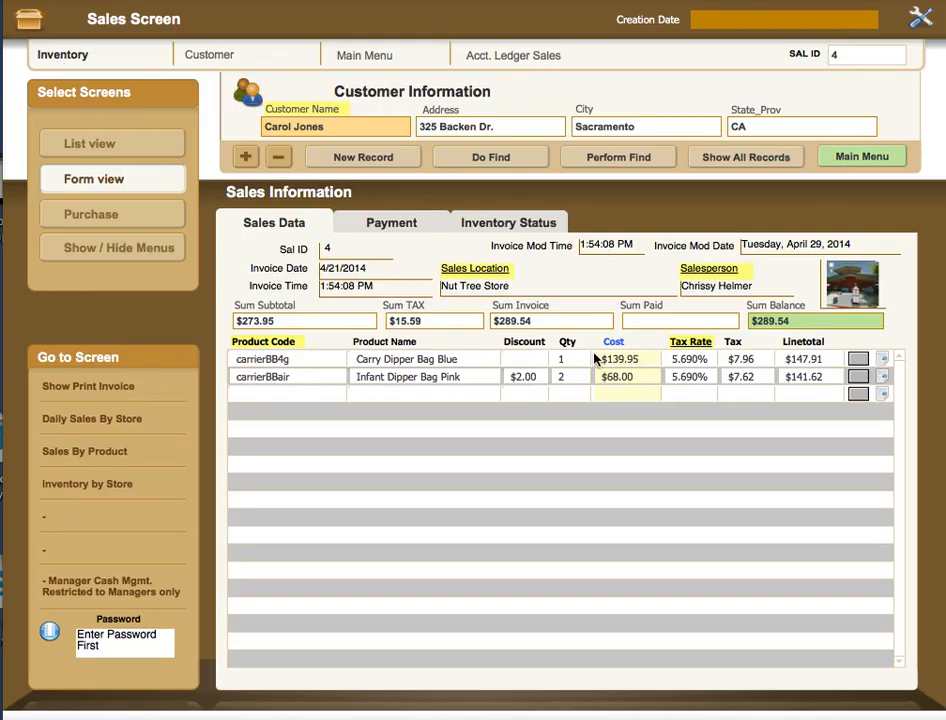
mouse_move(728, 290)
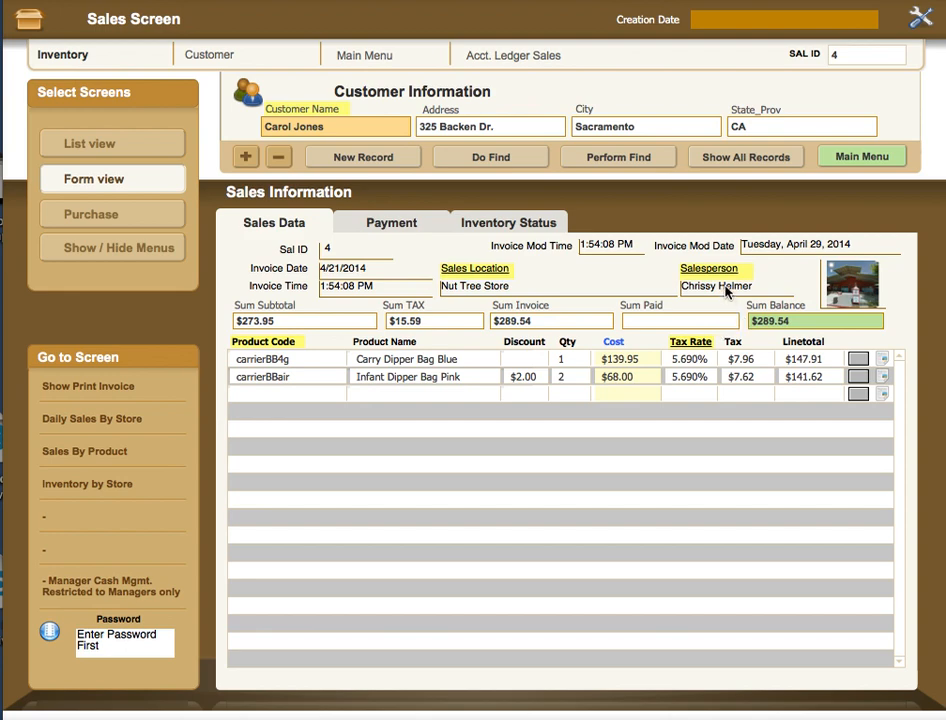
left_click(736, 286)
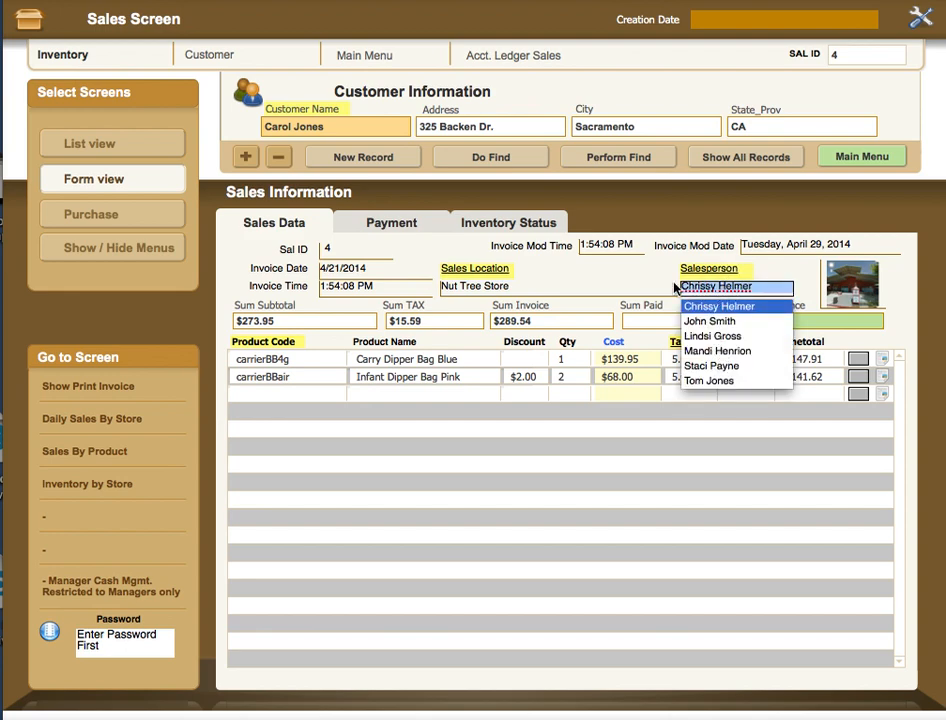
left_click(716, 288)
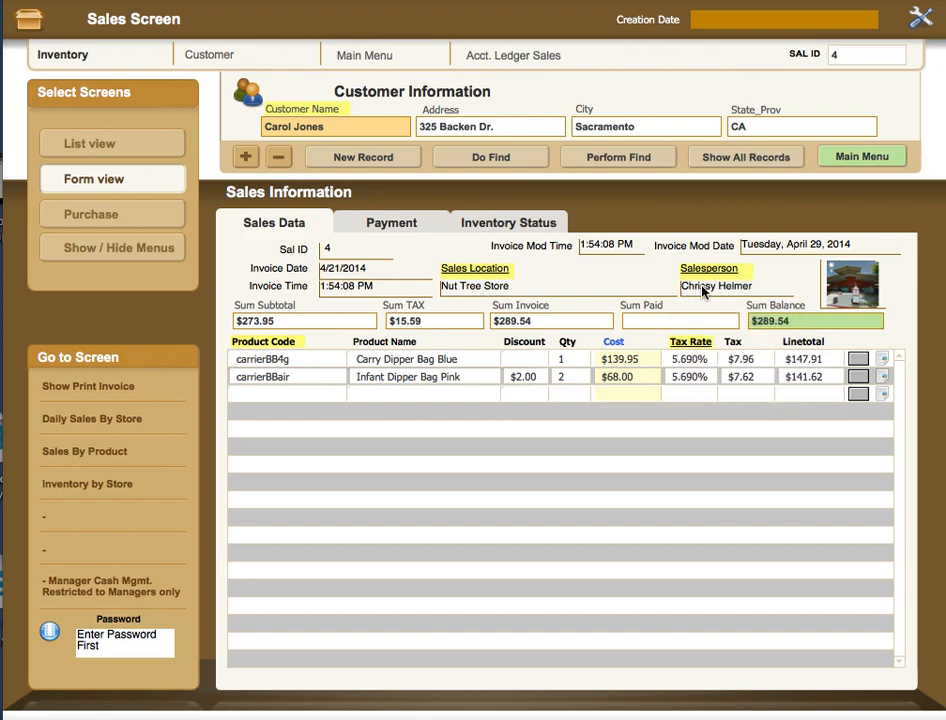
left_click(736, 288)
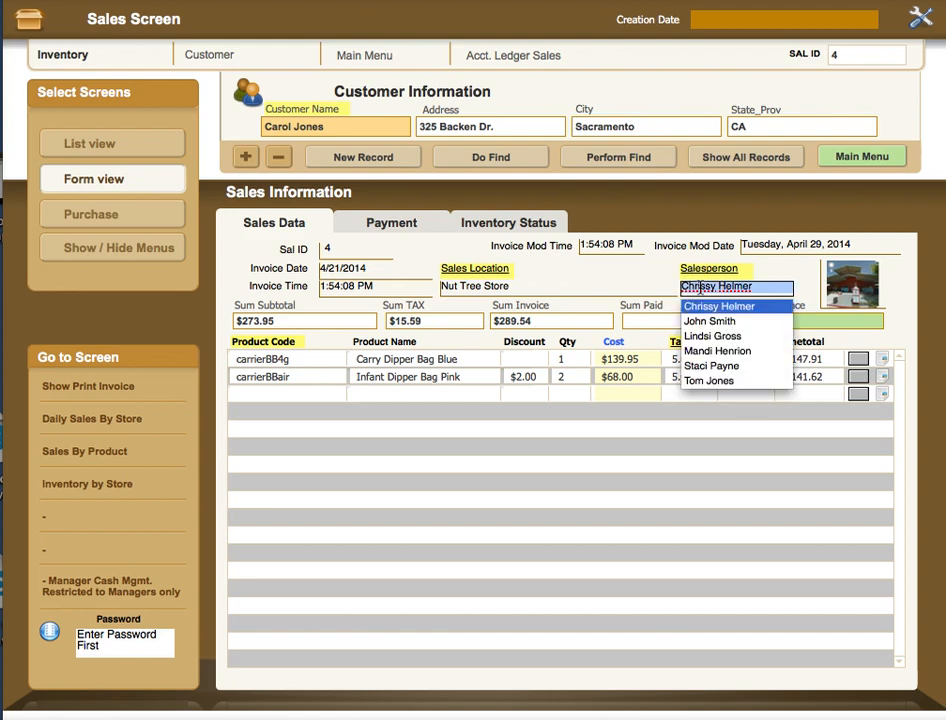
left_click(716, 306)
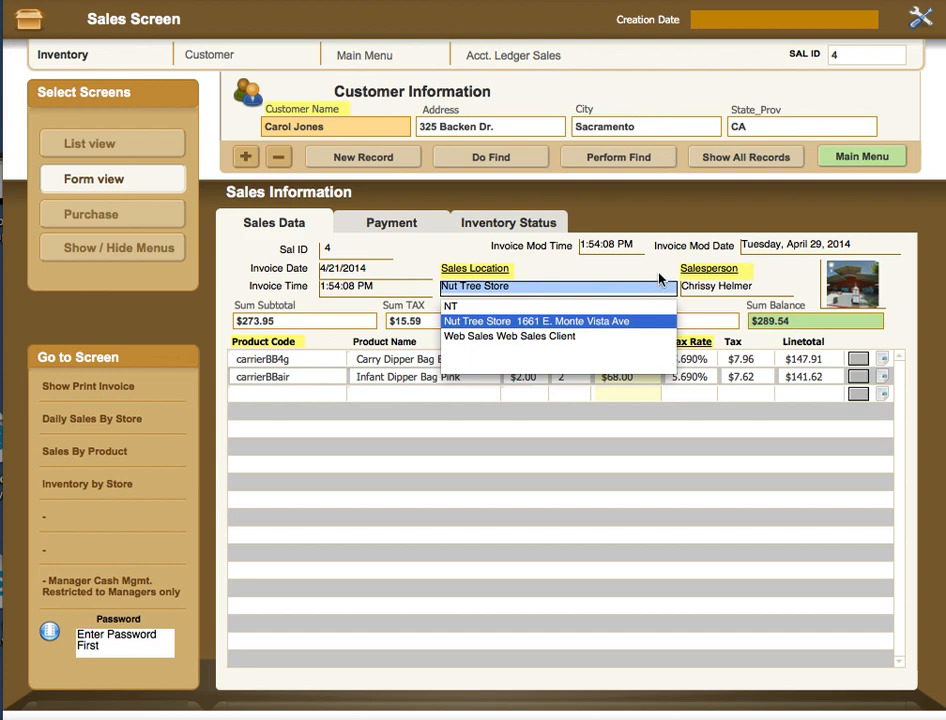
left_click(476, 320)
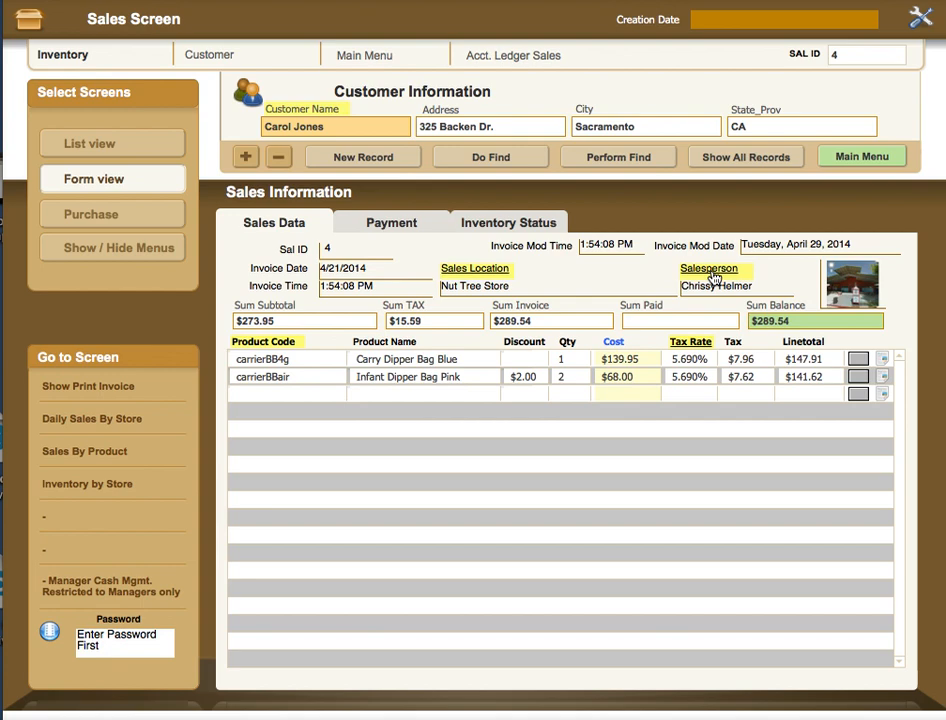
mouse_move(836, 350)
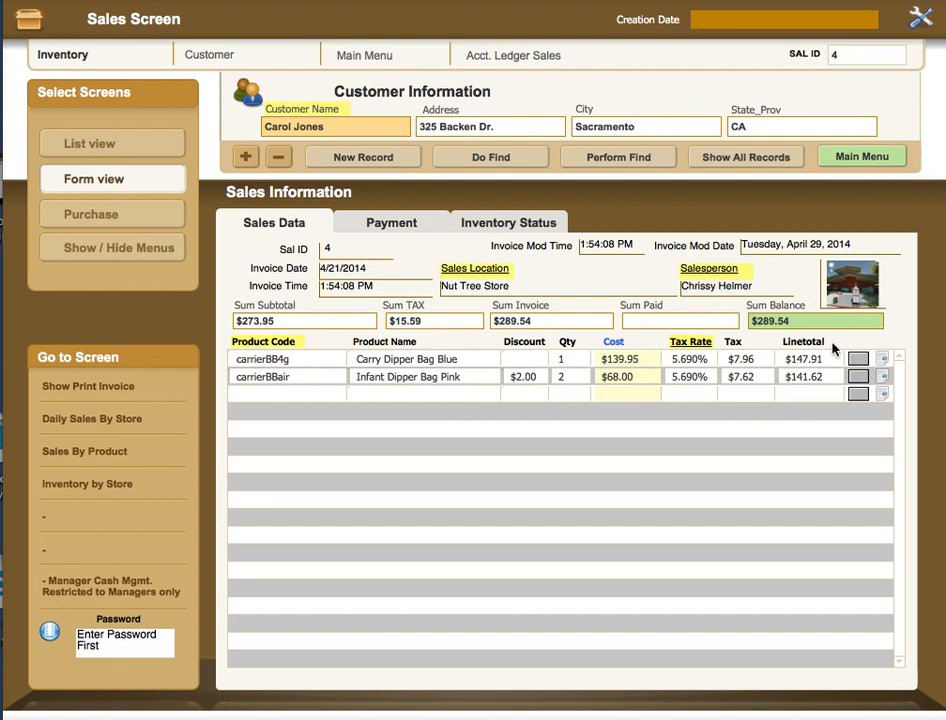
mouse_move(850, 284)
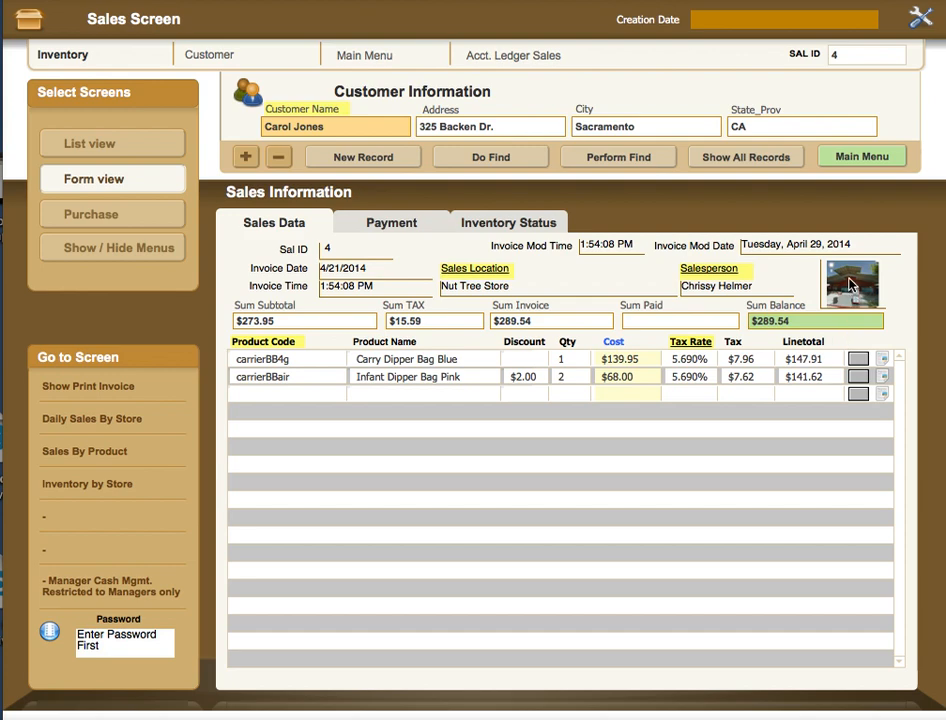
right_click(850, 284)
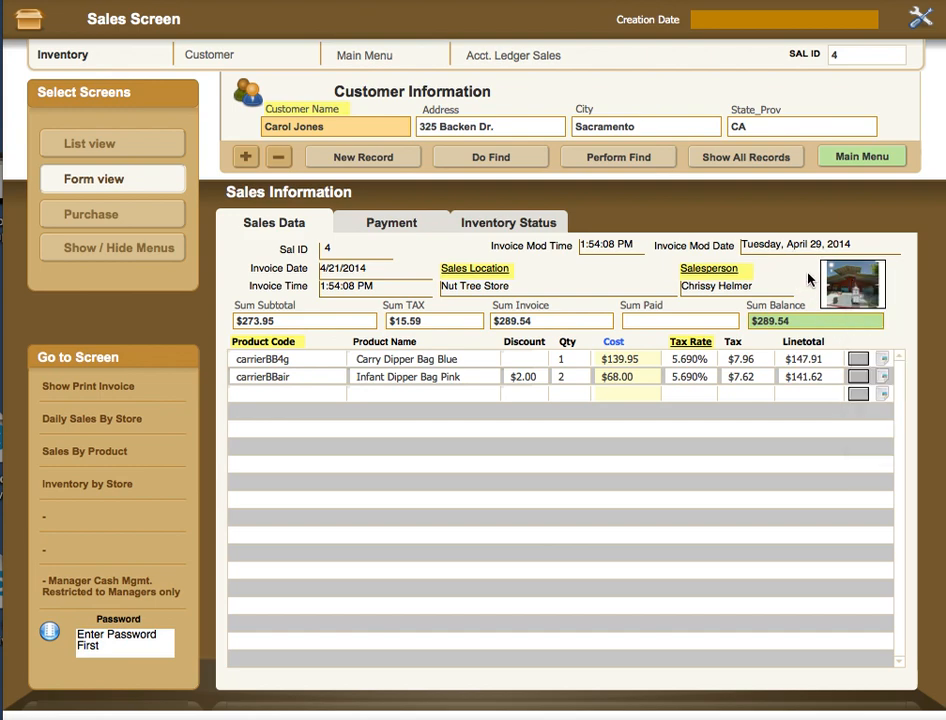
mouse_move(846, 288)
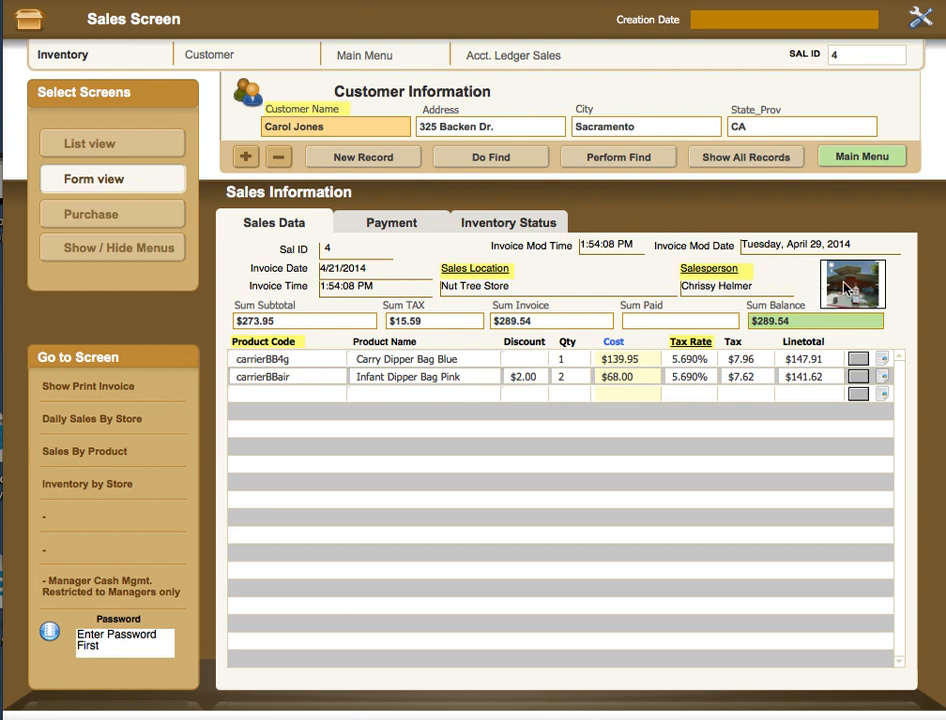
mouse_move(856, 276)
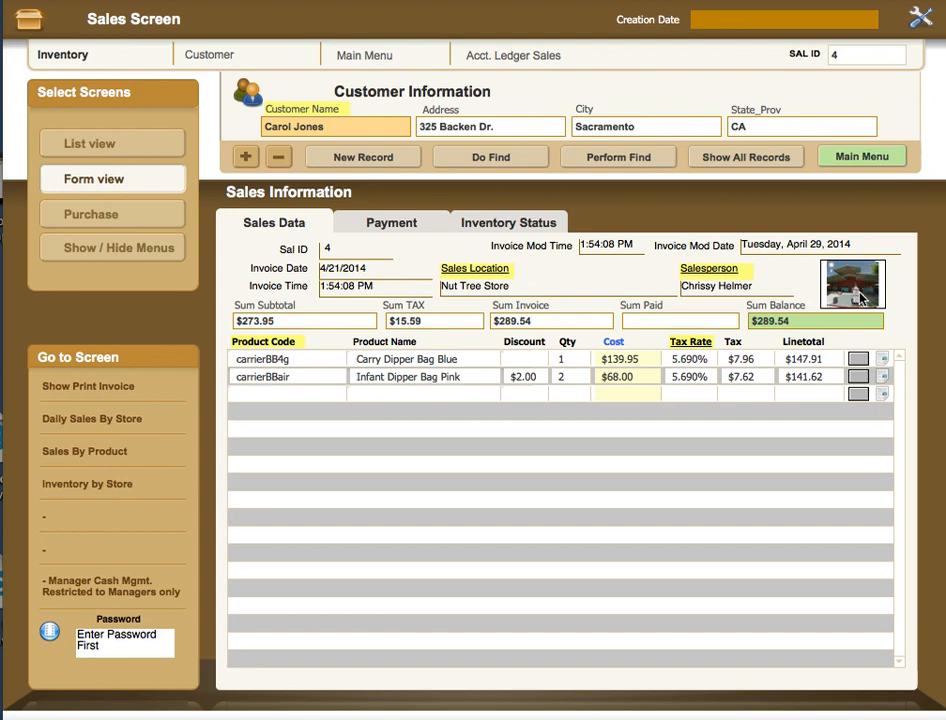
mouse_move(862, 298)
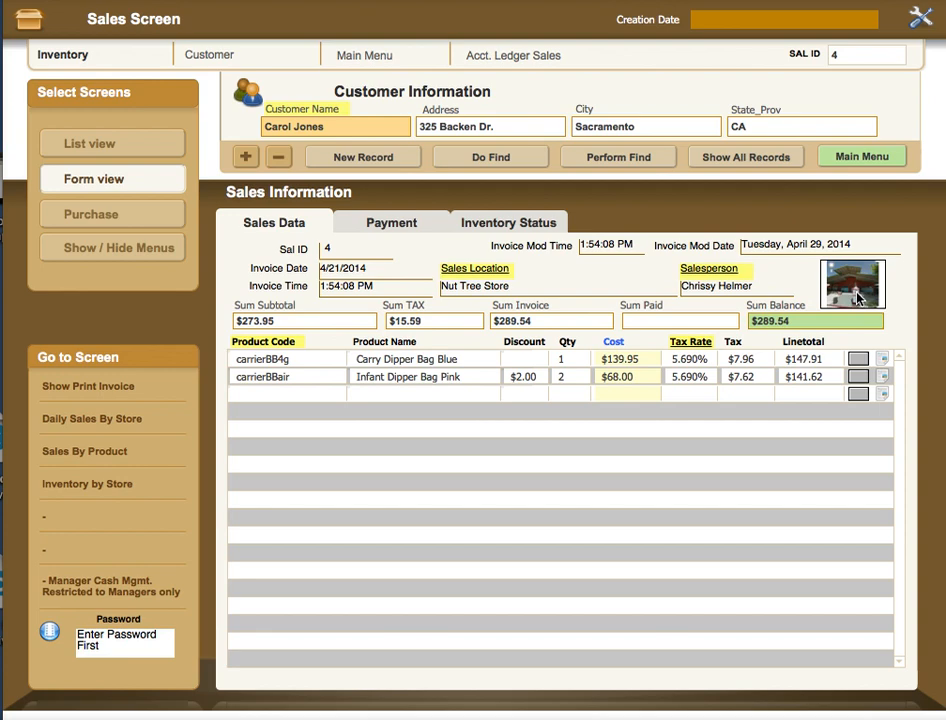
mouse_move(490, 292)
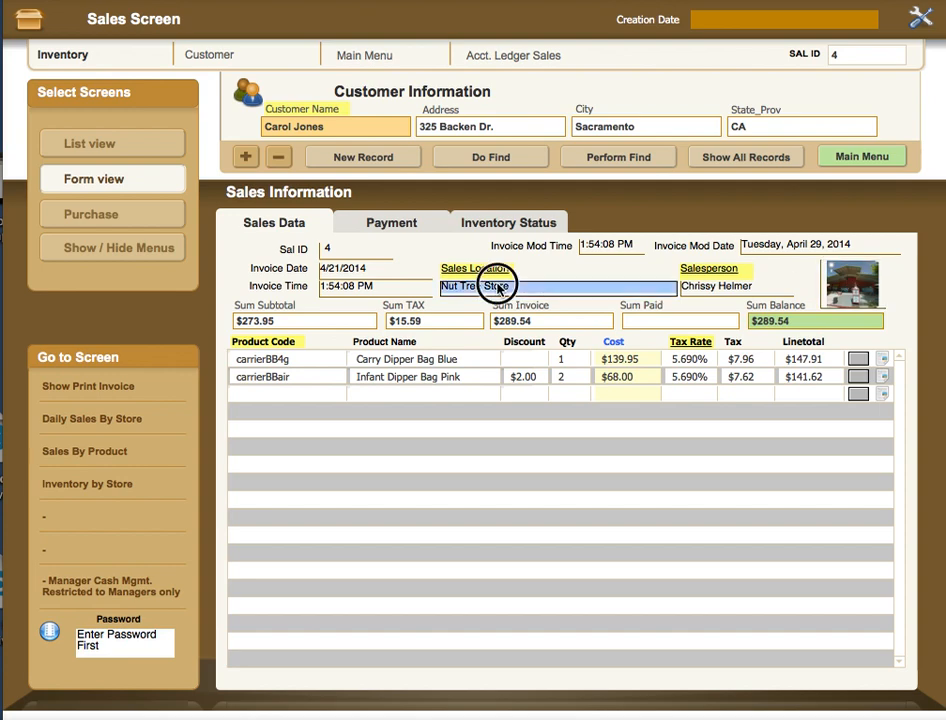
left_click(736, 288)
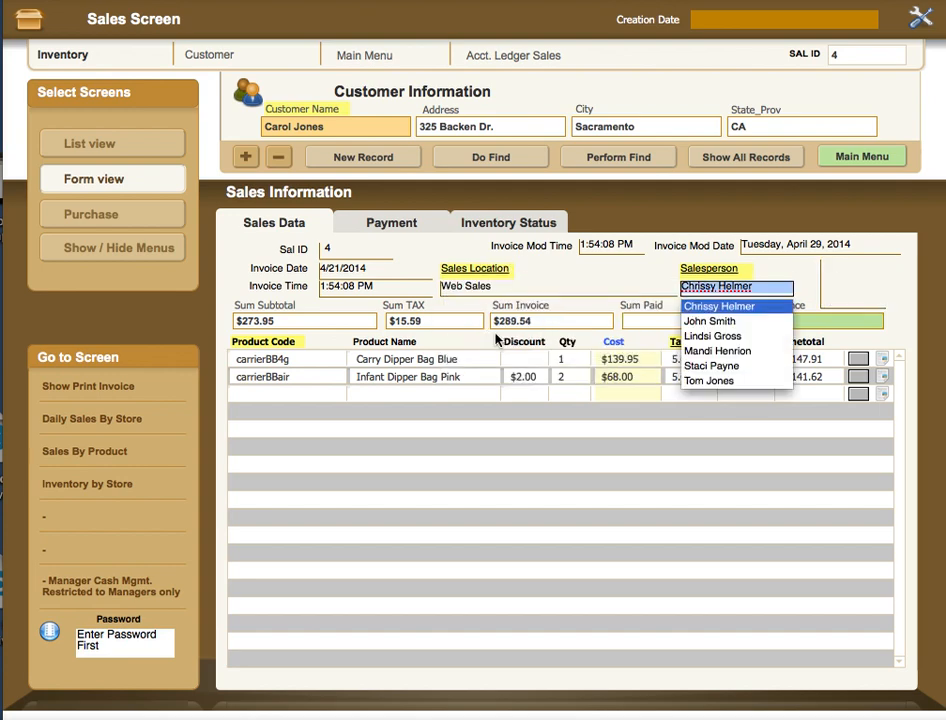
mouse_move(512, 292)
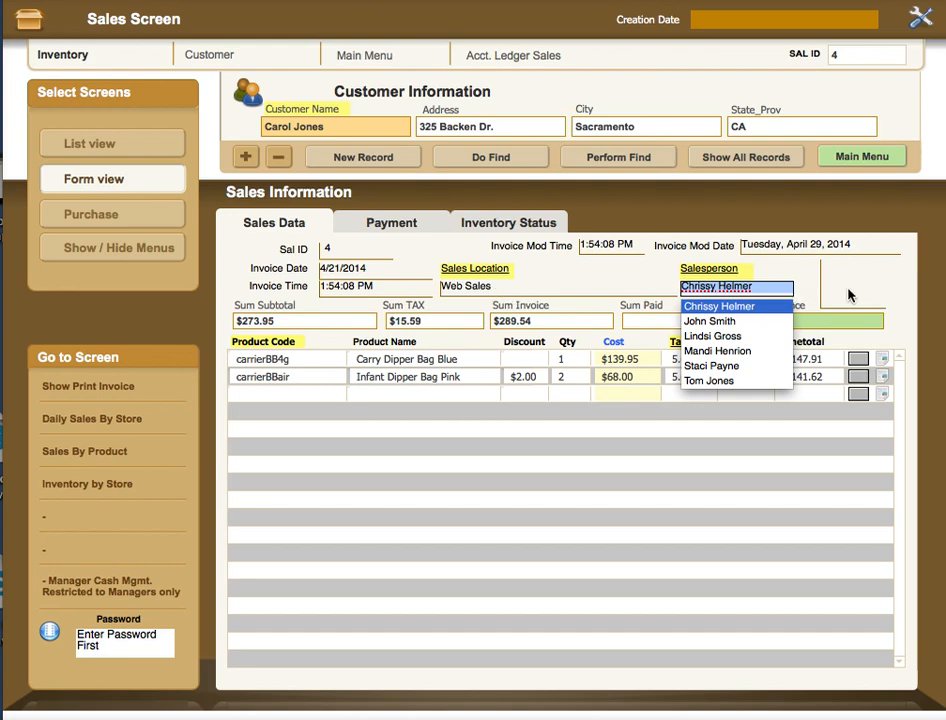
mouse_move(460, 290)
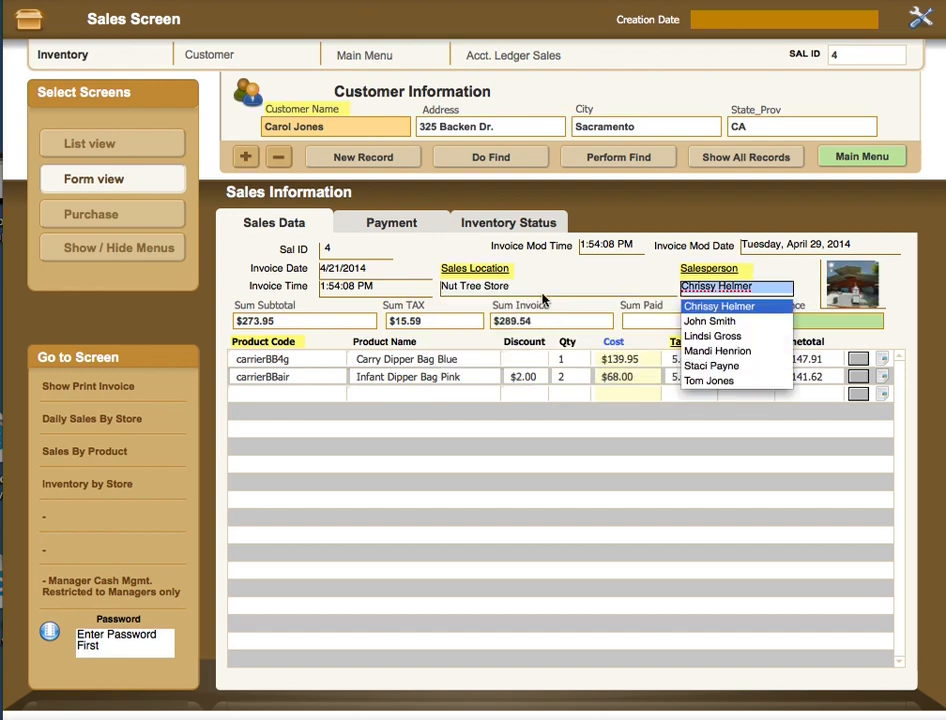
mouse_move(862, 276)
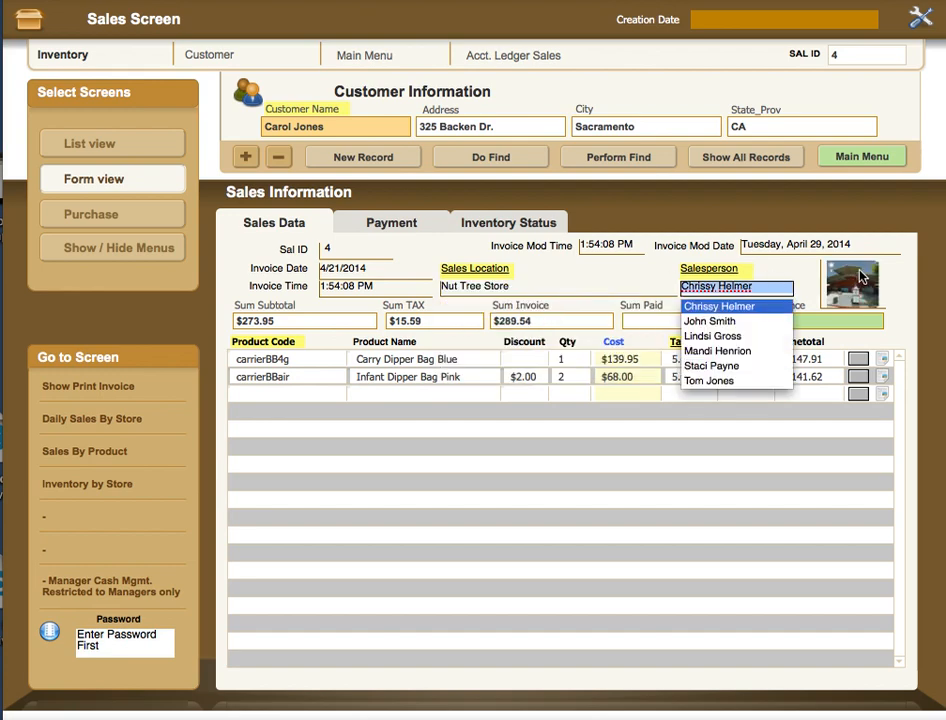
left_click(716, 286)
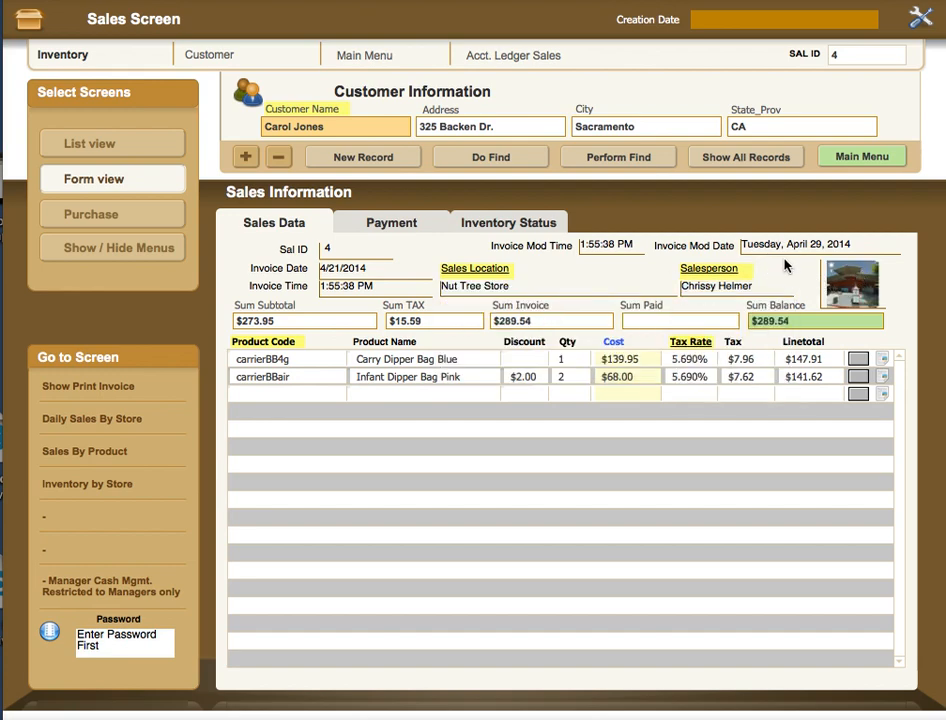
mouse_move(724, 258)
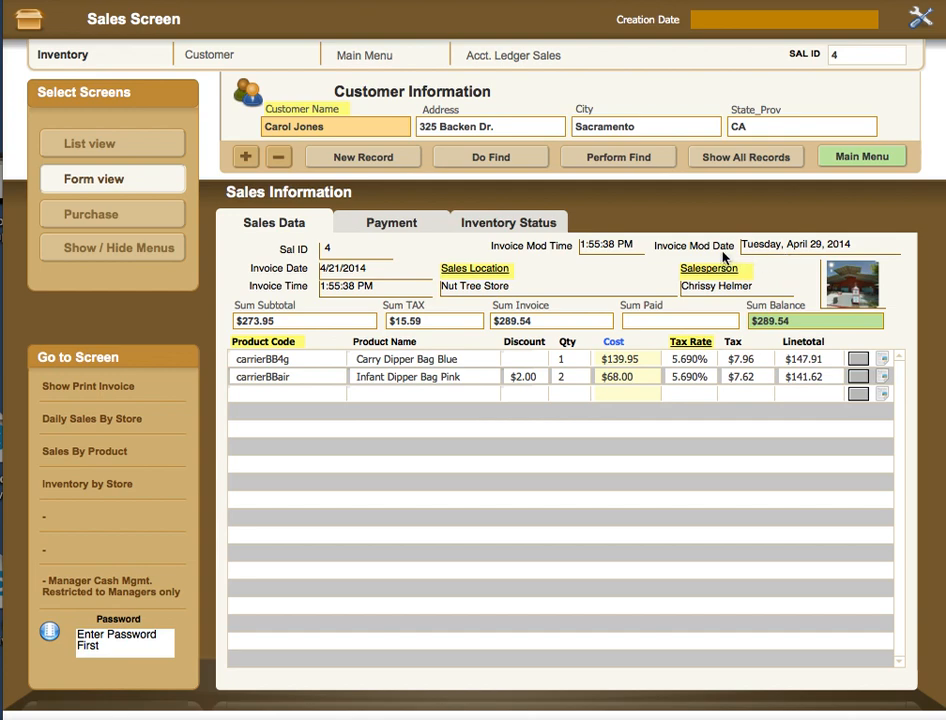
mouse_move(604, 304)
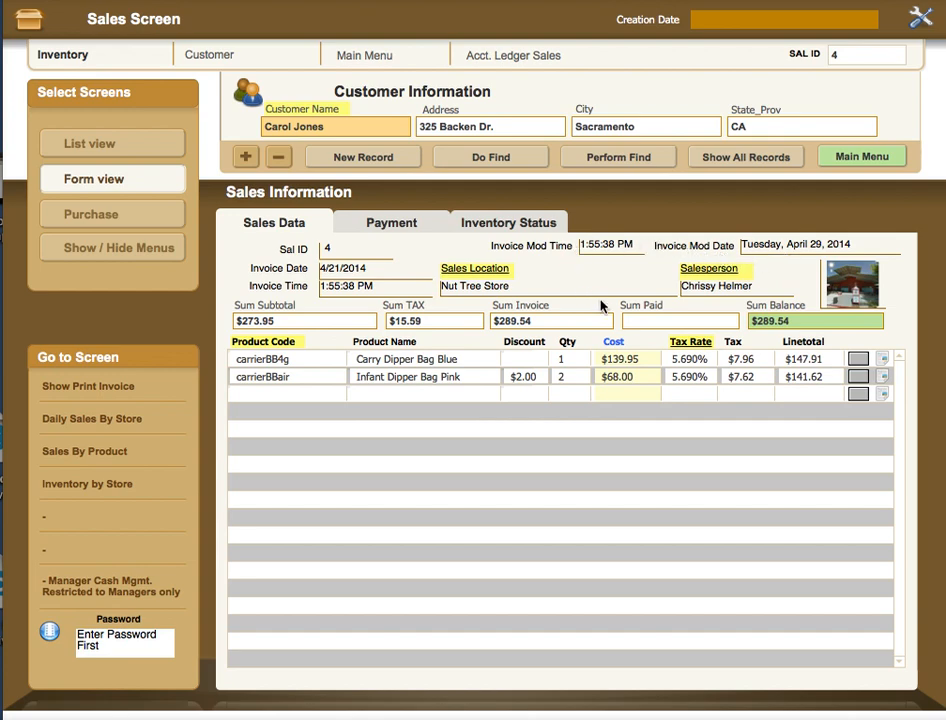
mouse_move(838, 364)
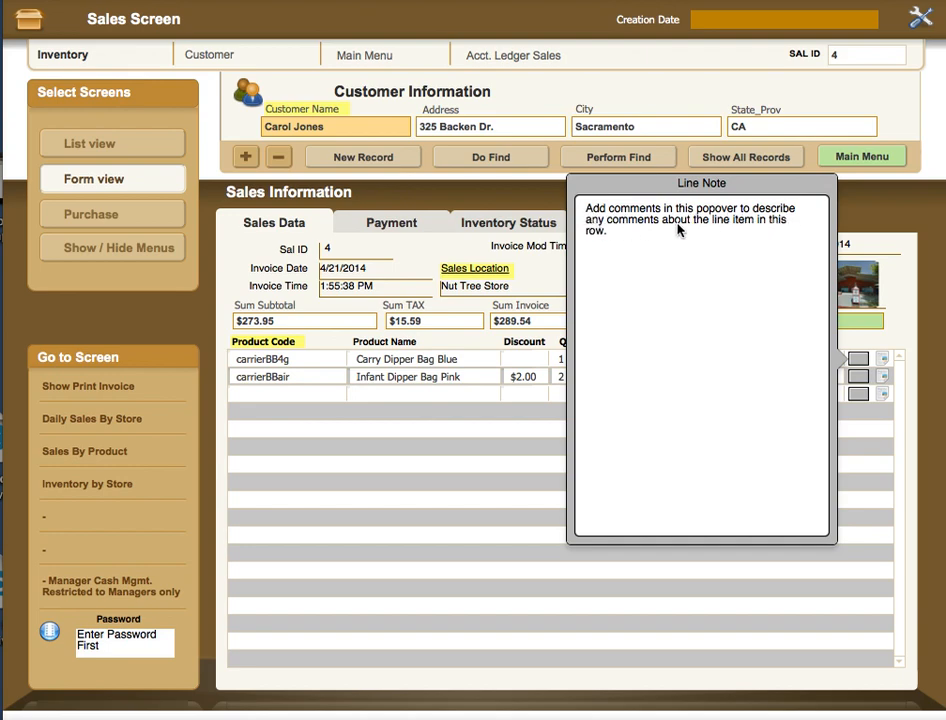
mouse_move(632, 236)
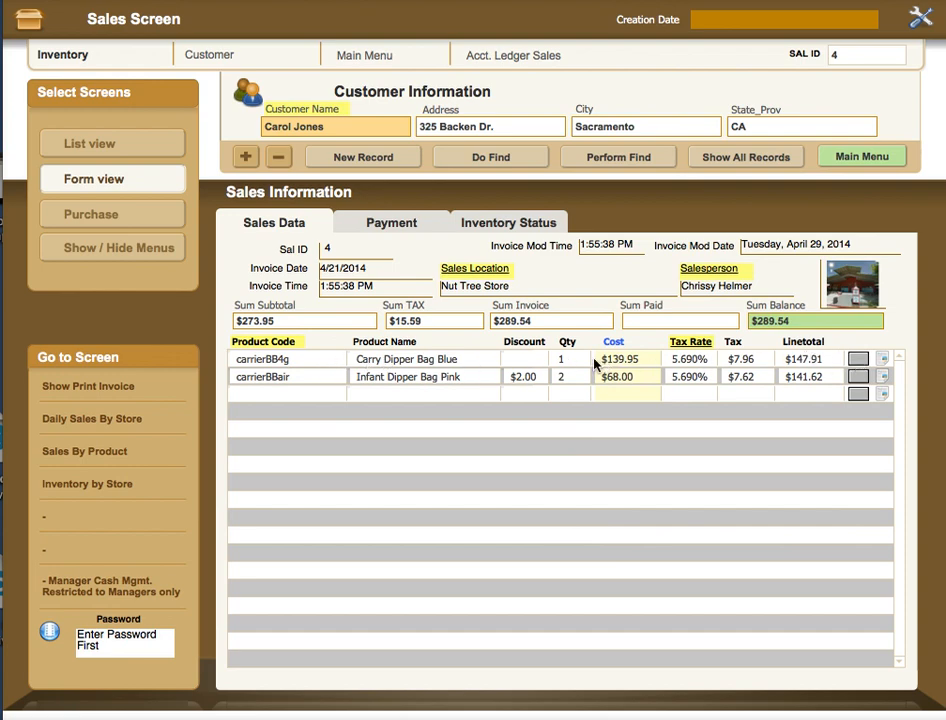
mouse_move(580, 368)
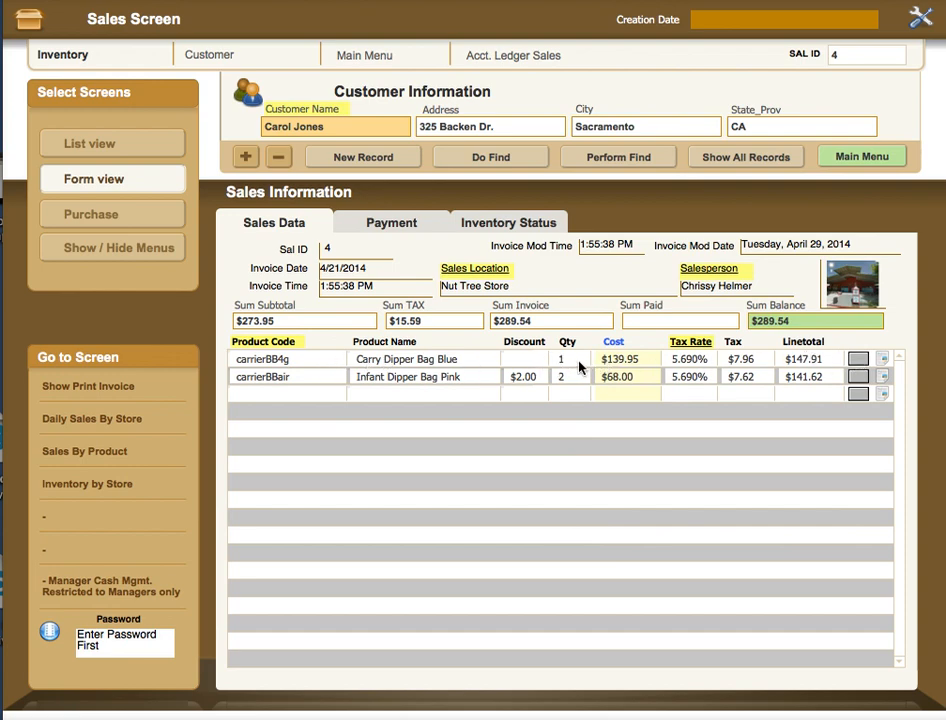
mouse_move(810, 368)
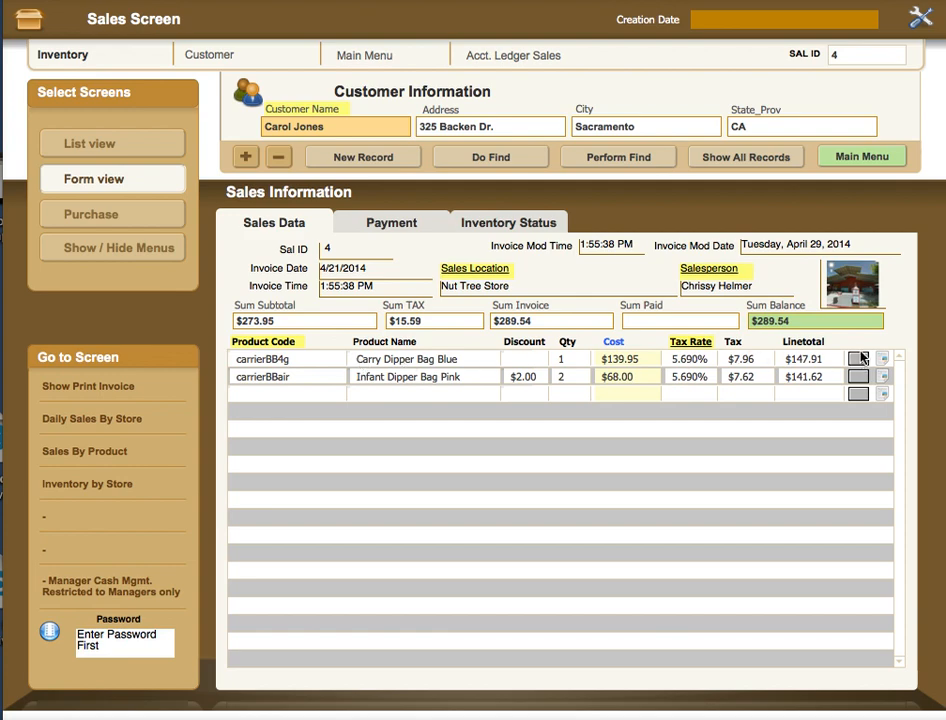
mouse_move(736, 362)
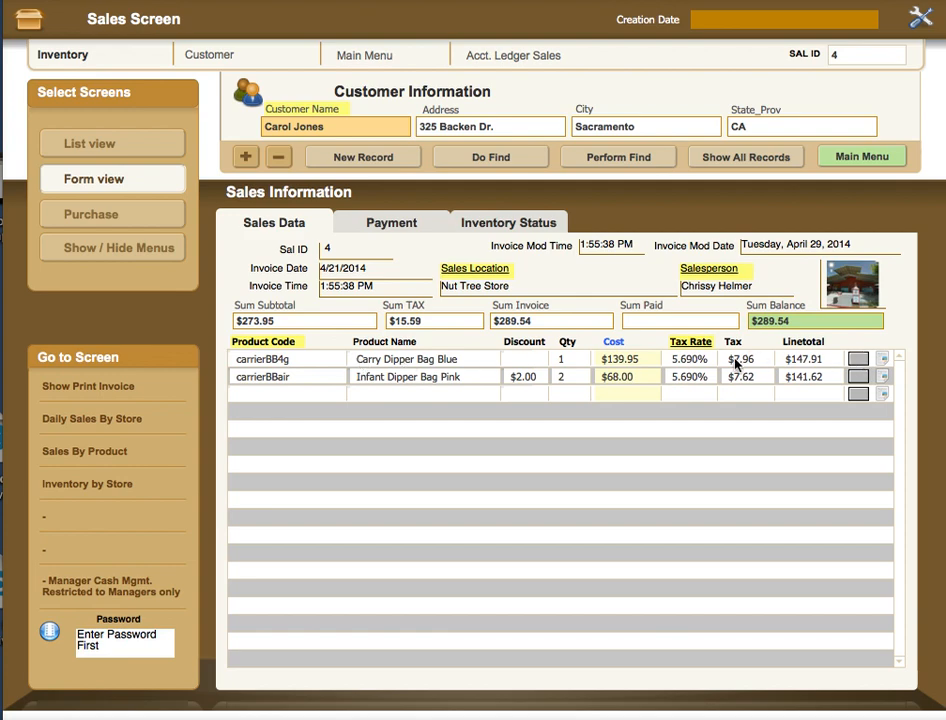
mouse_move(824, 366)
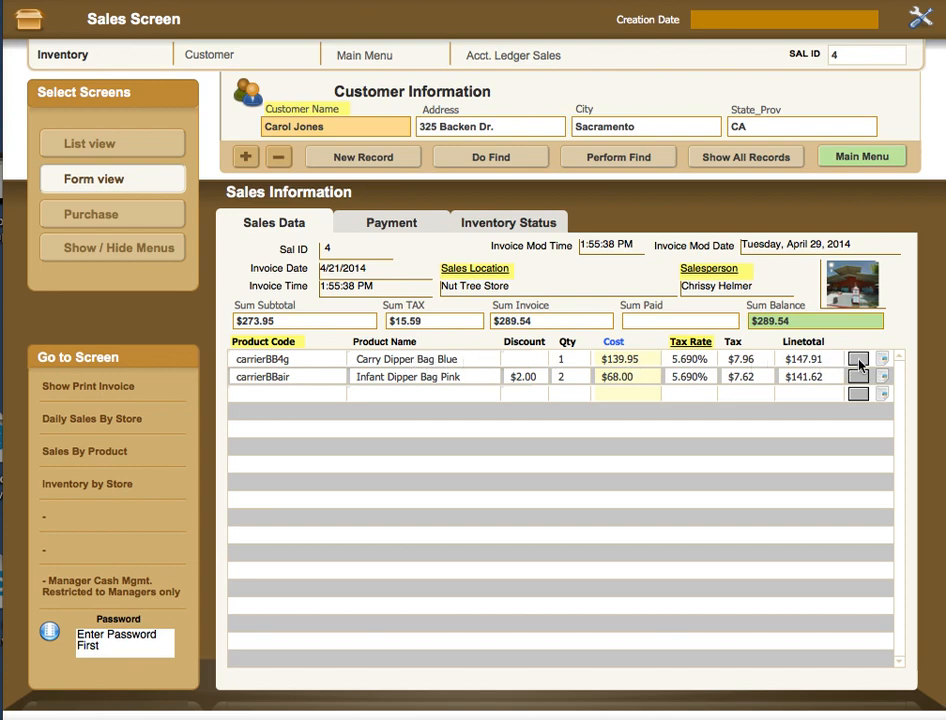
mouse_move(886, 366)
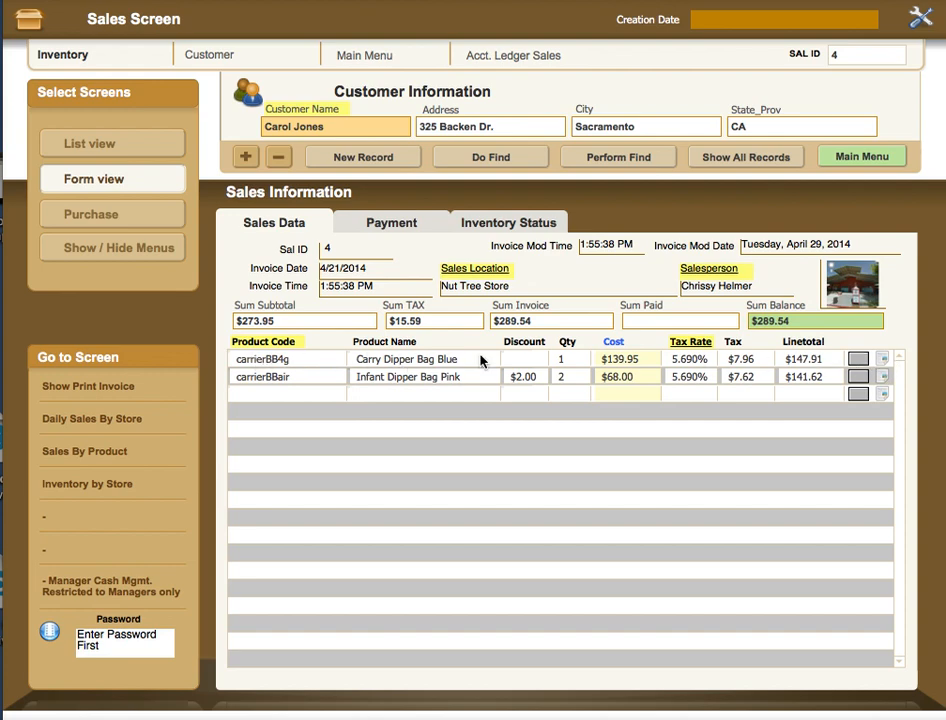
mouse_move(264, 370)
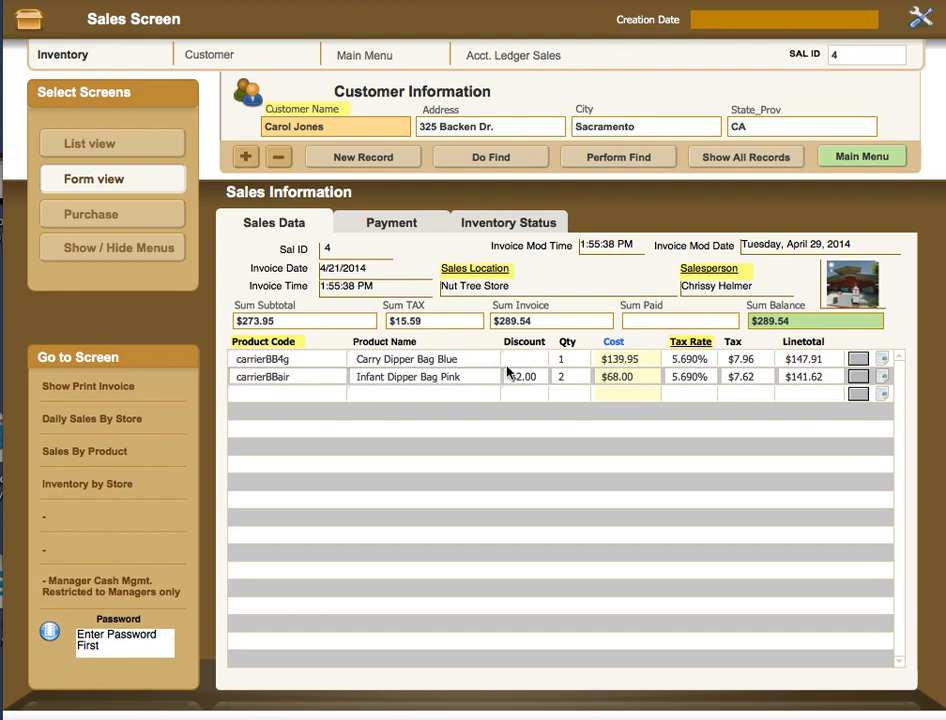
left_click(878, 362)
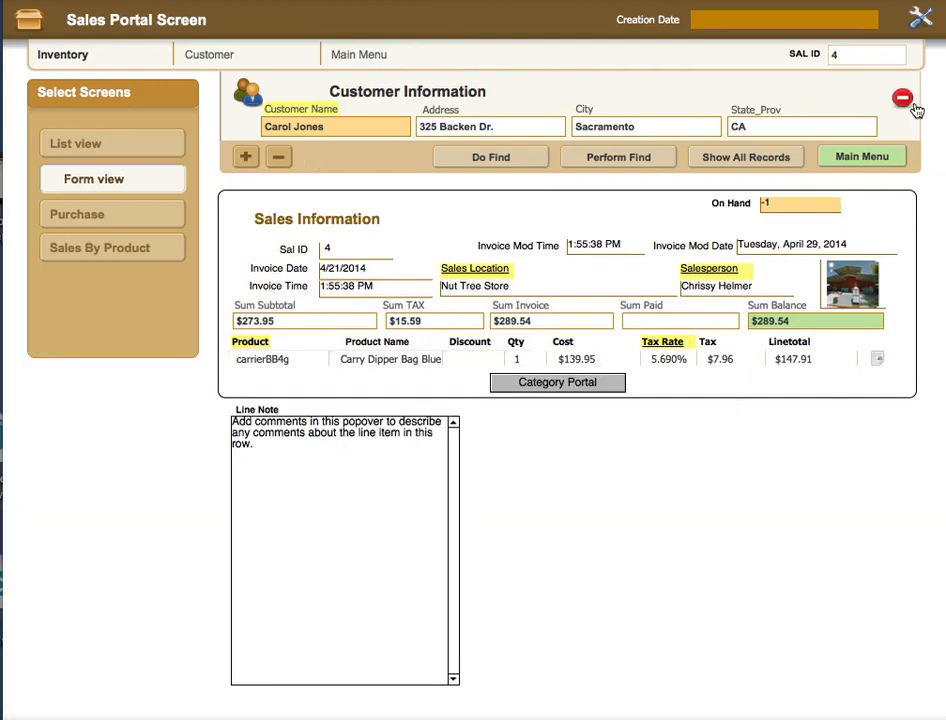
mouse_move(900, 98)
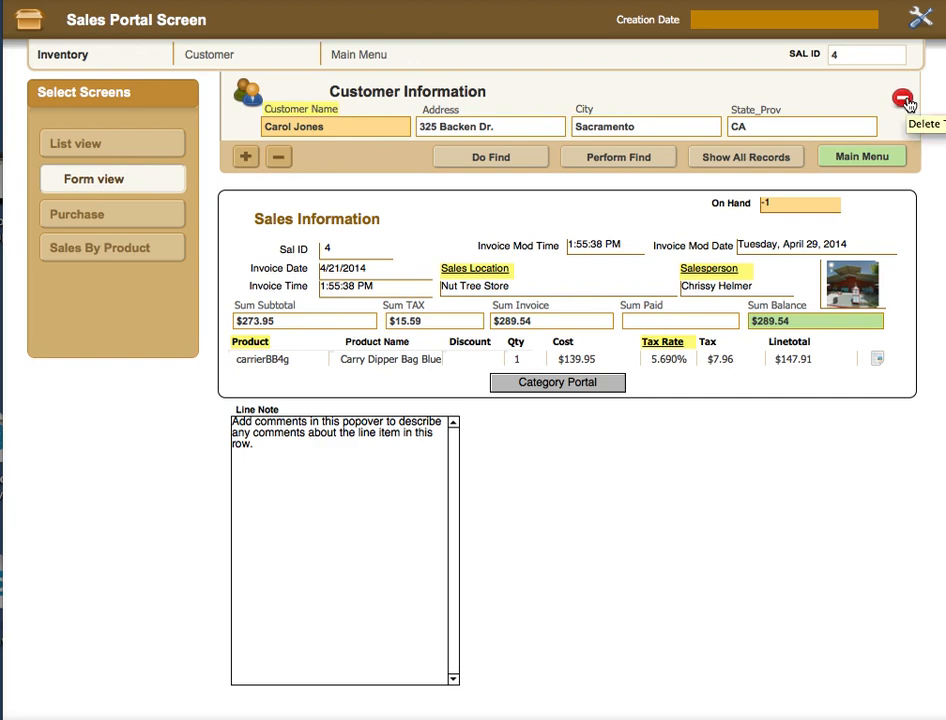
mouse_move(904, 376)
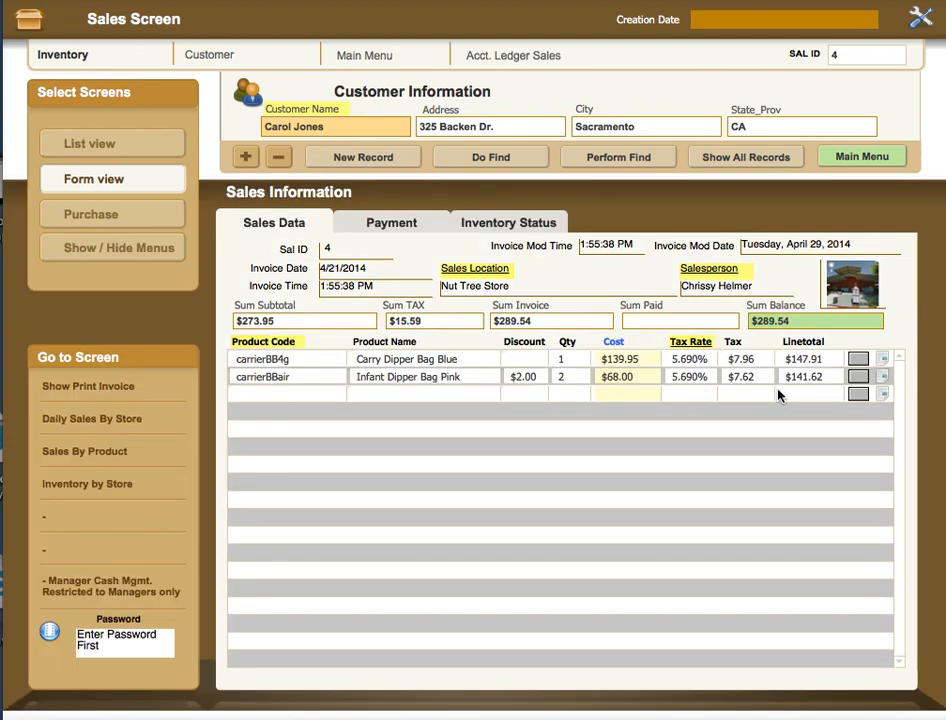
mouse_move(436, 312)
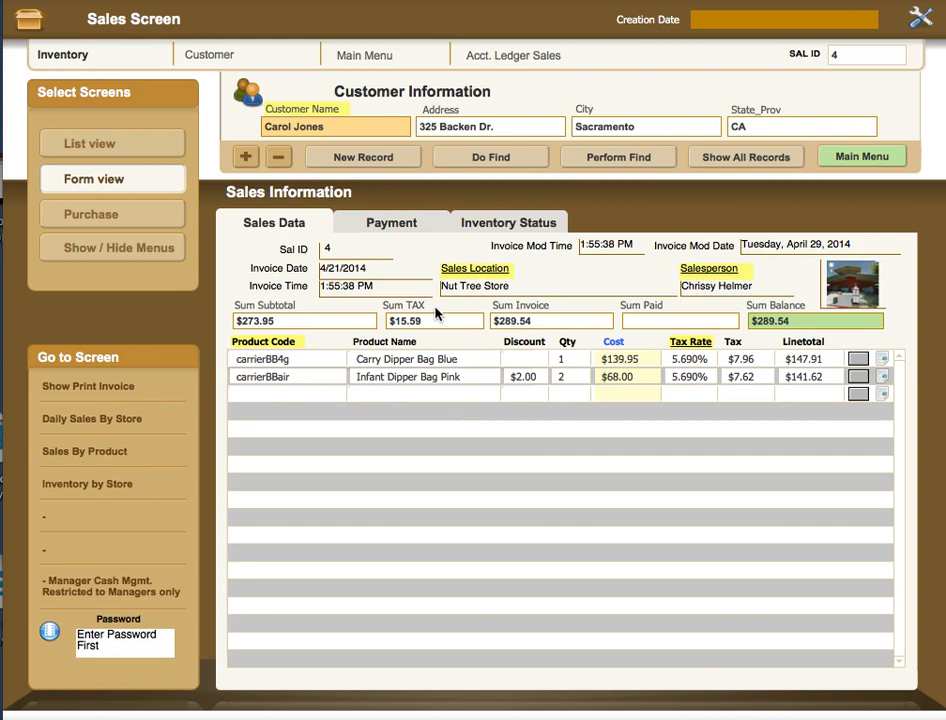
mouse_move(436, 312)
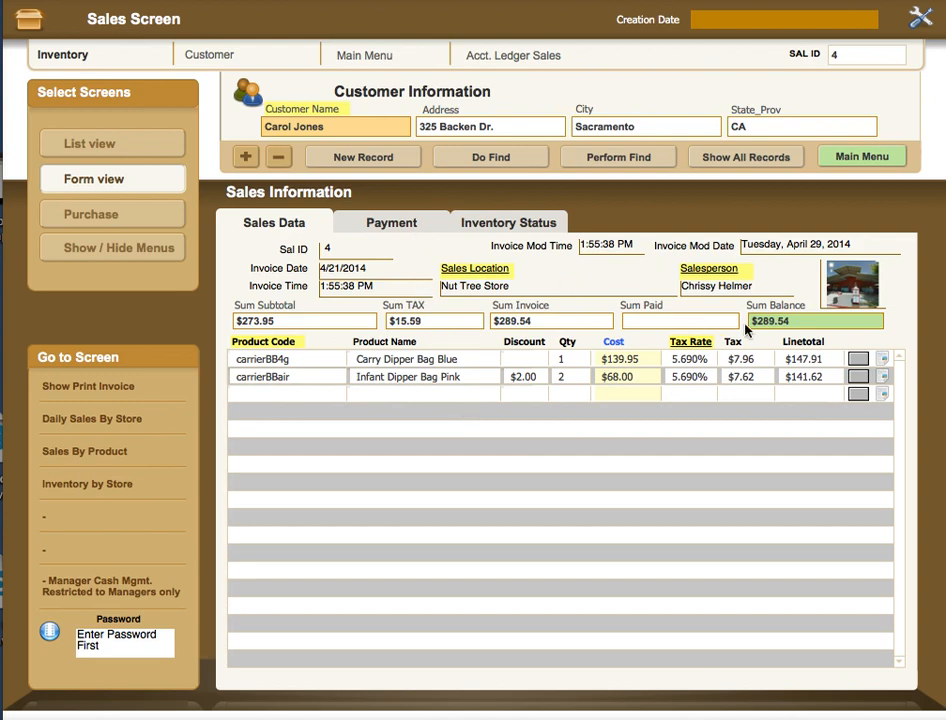
mouse_move(760, 330)
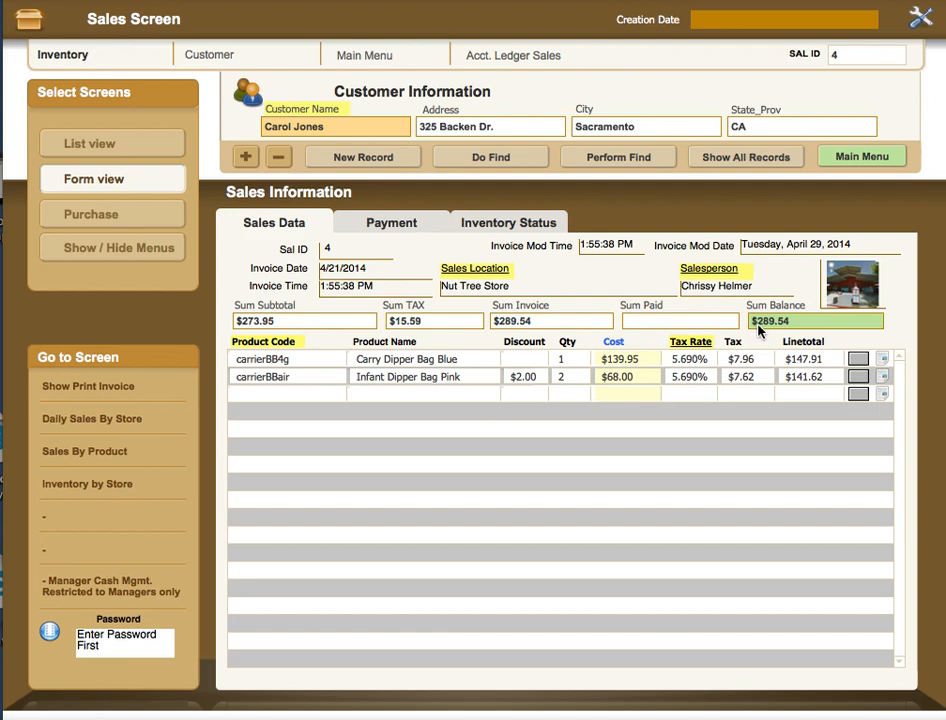
mouse_move(772, 330)
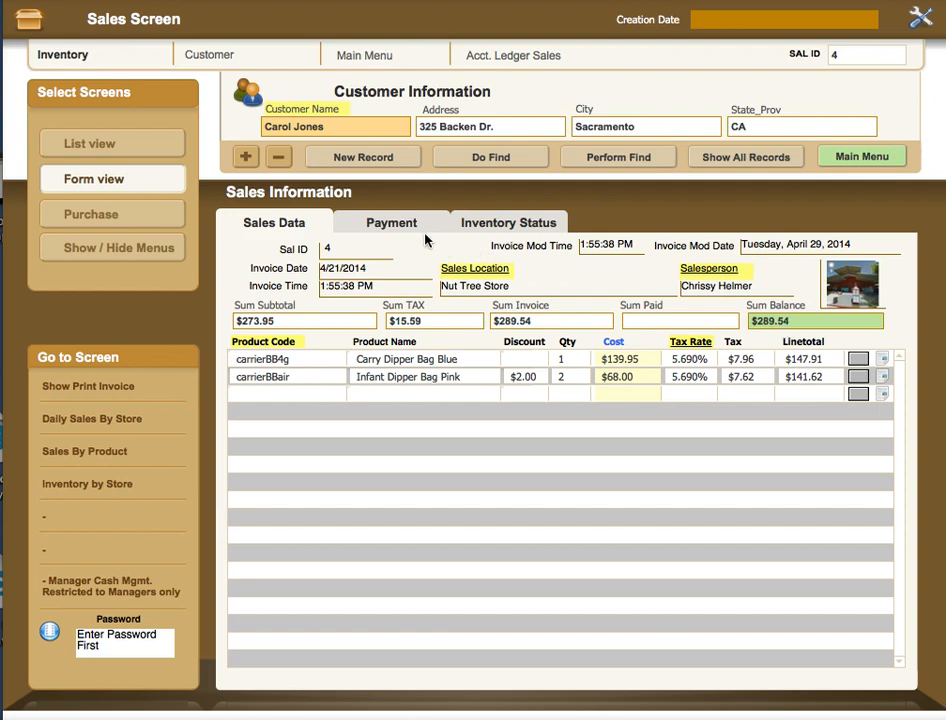
On the Payment section, date the payment 4/29/2014 and enter 200 as Amt Paid.
left_click(392, 222)
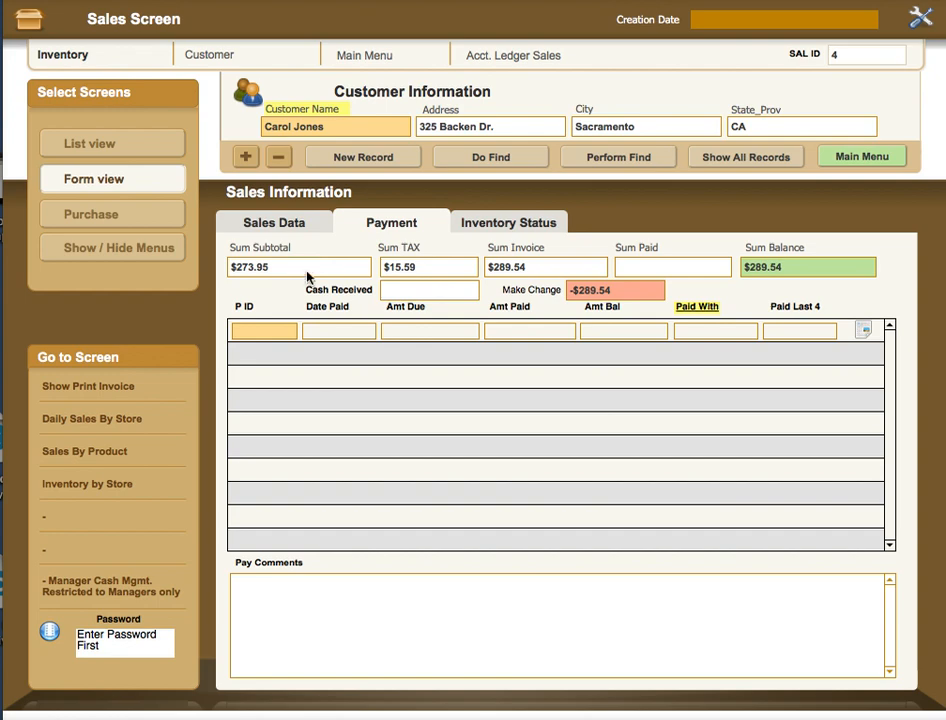
mouse_move(412, 316)
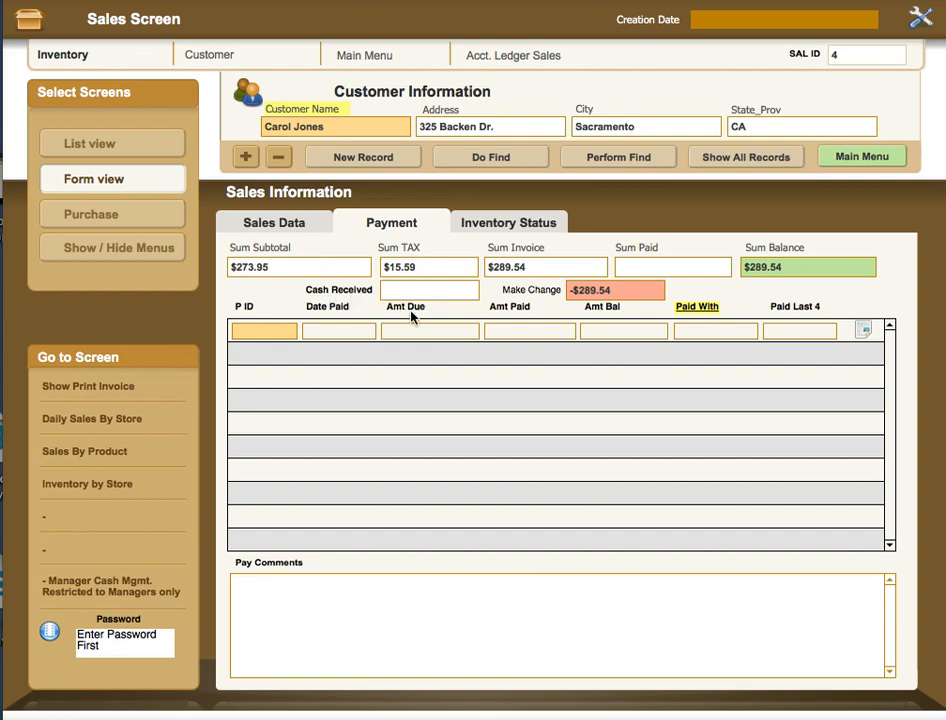
mouse_move(628, 280)
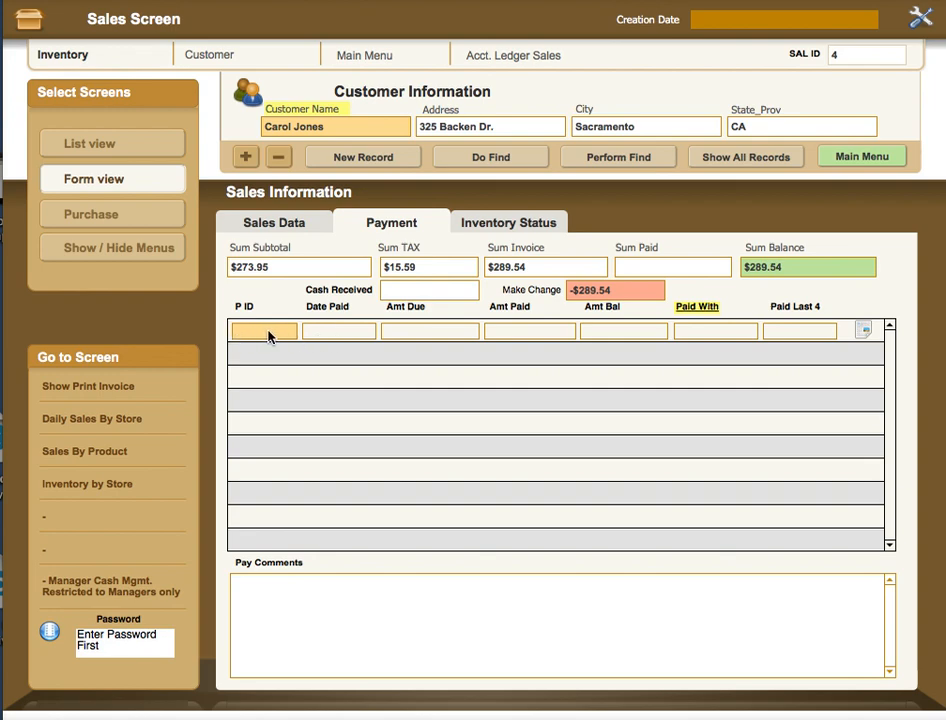
mouse_move(328, 340)
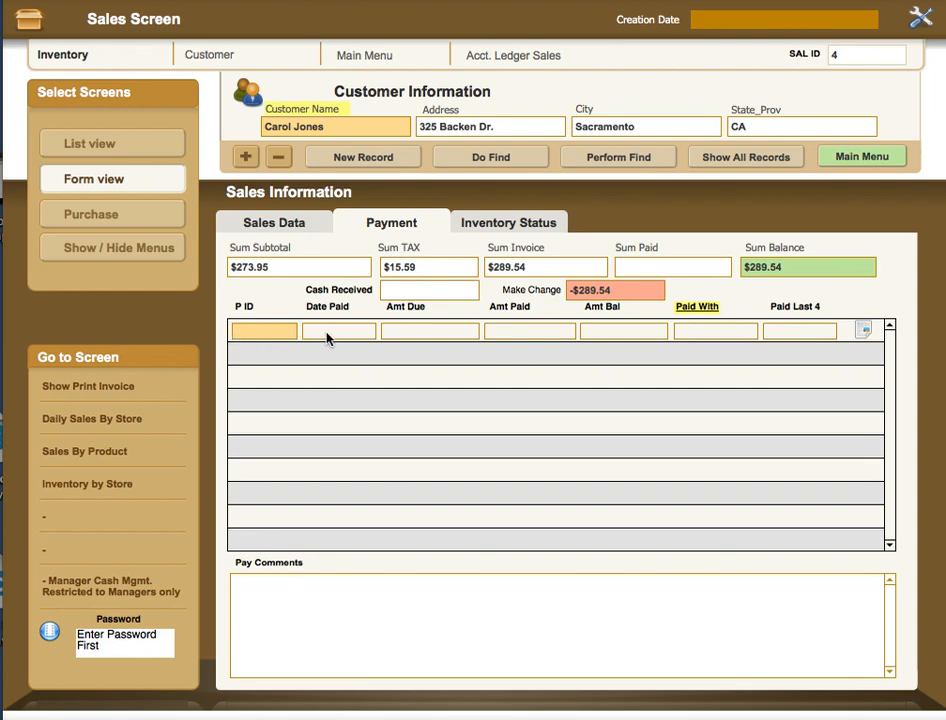
left_click(338, 330)
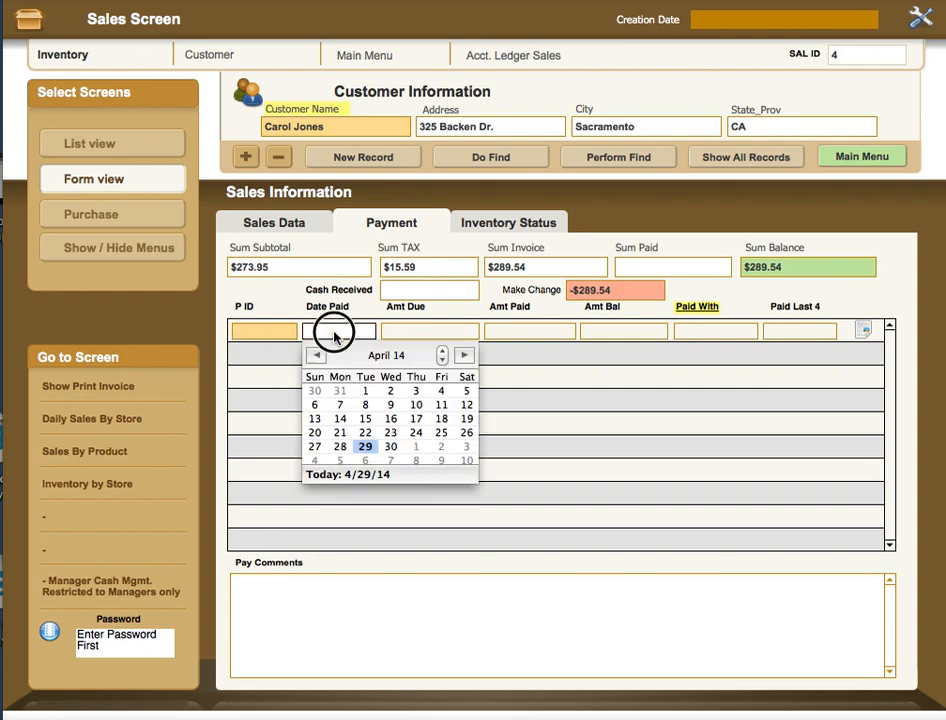
left_click(364, 446)
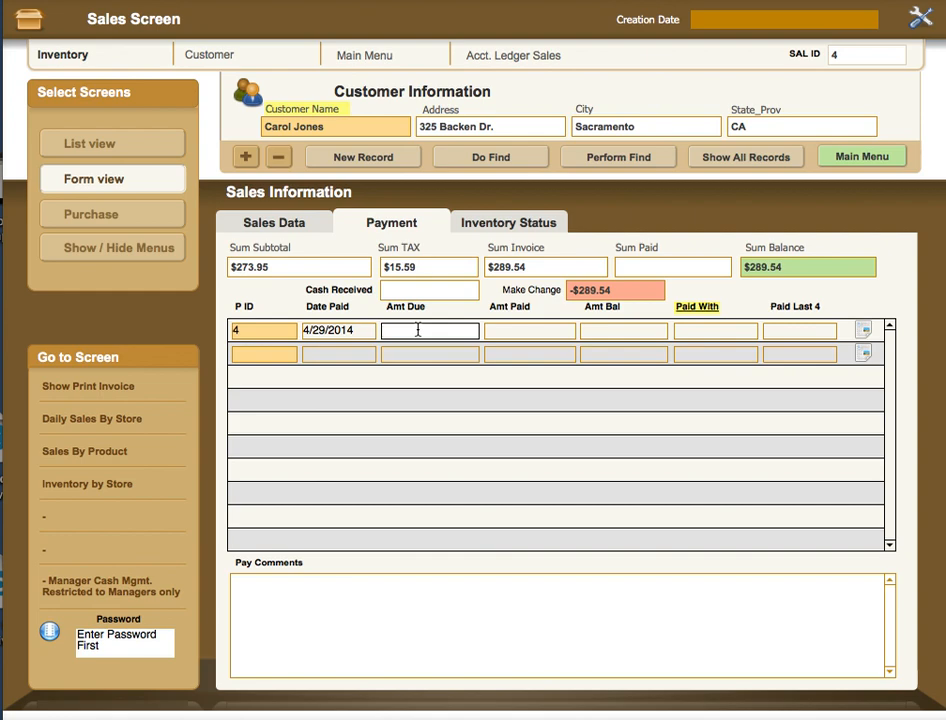
type("289.54")
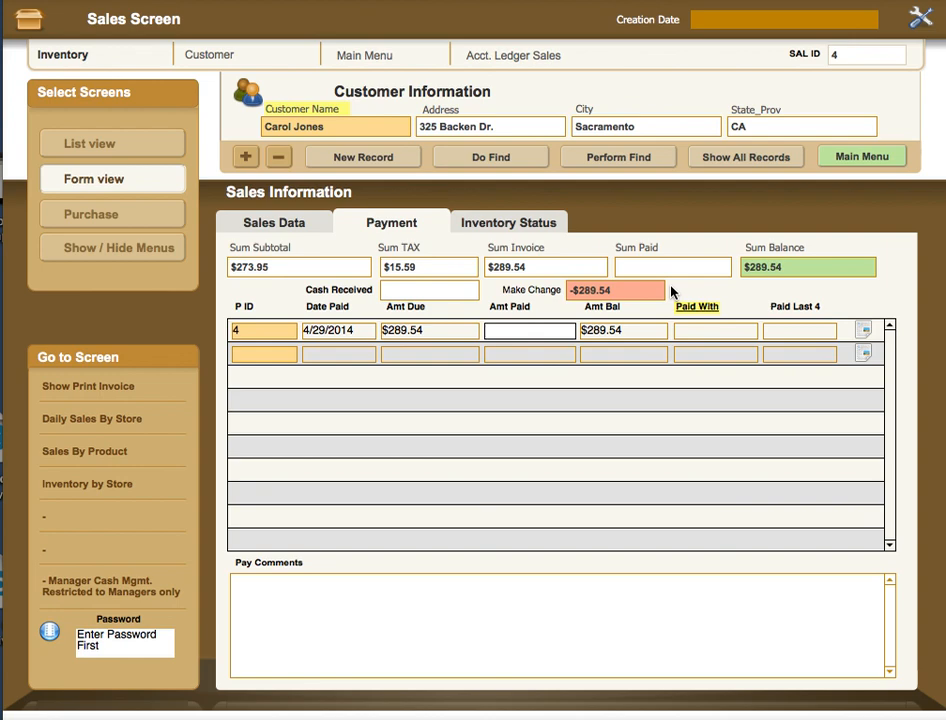
mouse_move(624, 336)
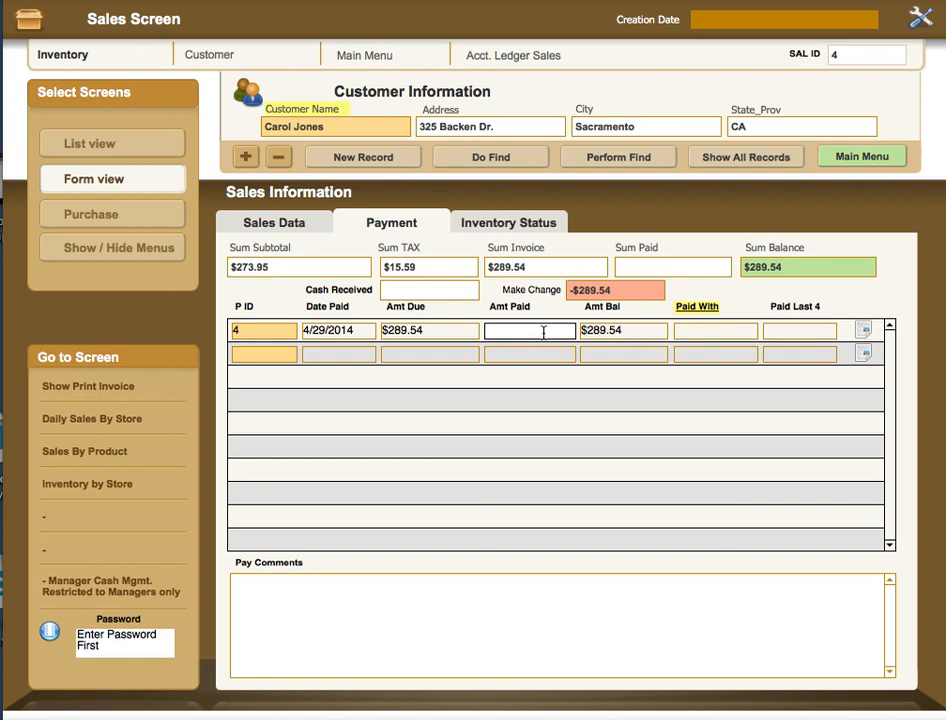
type("200.00")
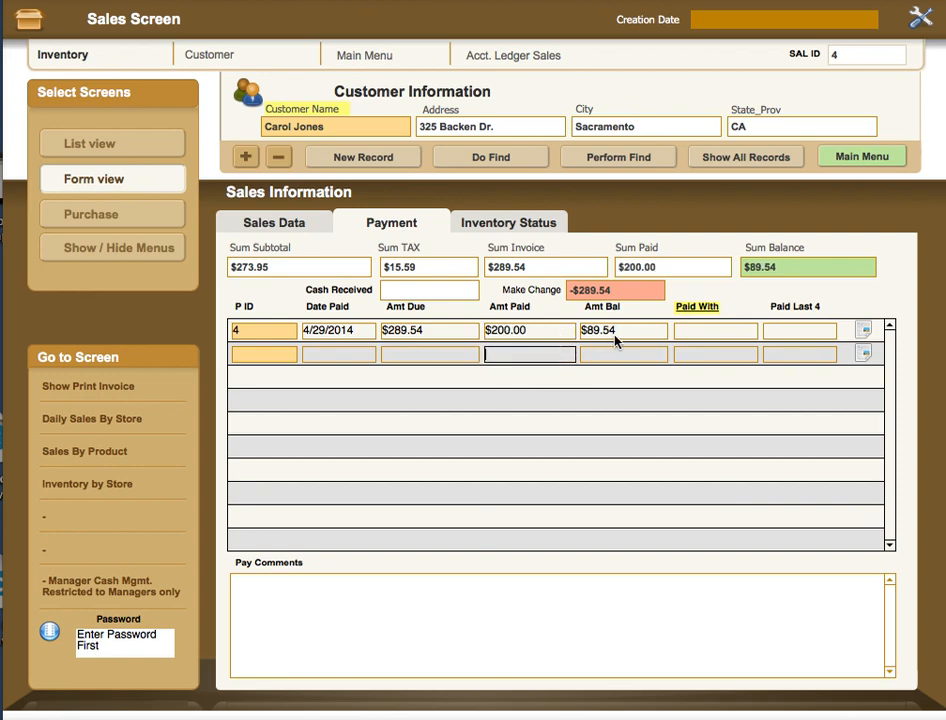
mouse_move(624, 344)
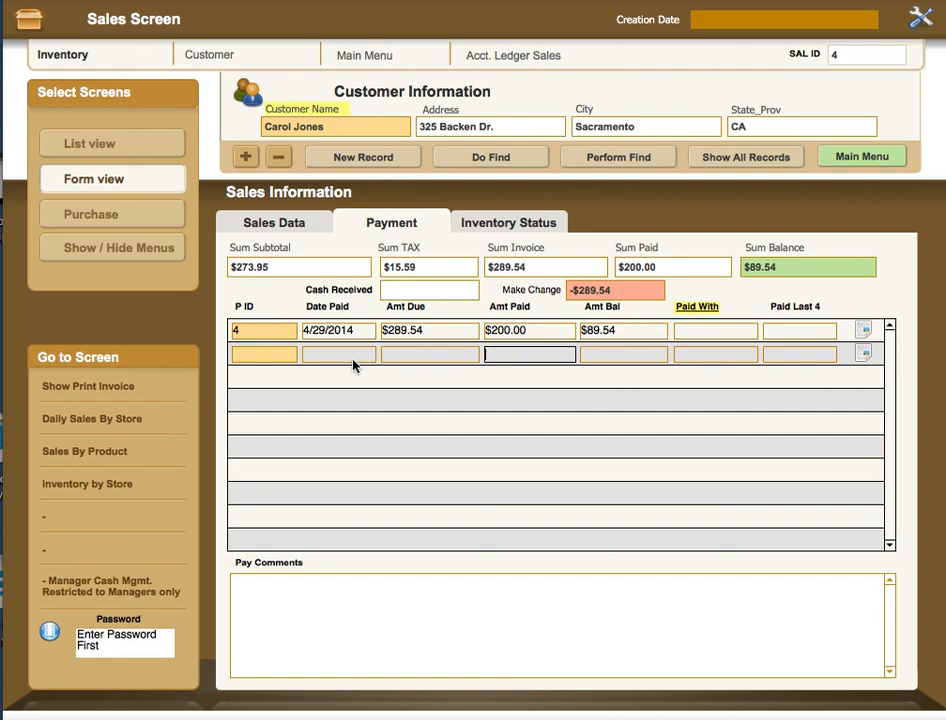
mouse_move(340, 360)
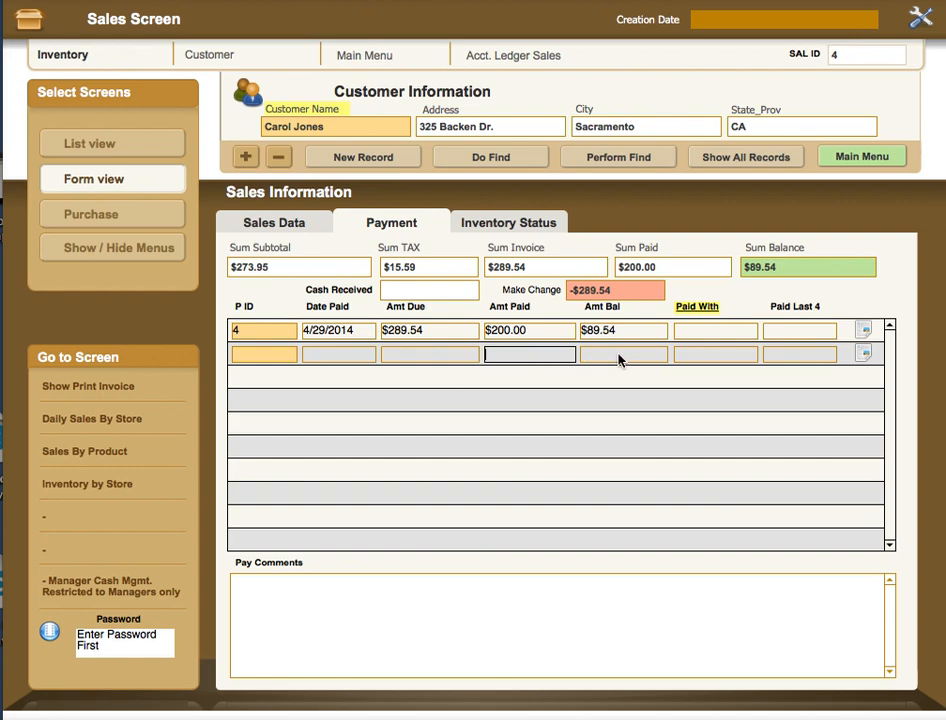
mouse_move(476, 474)
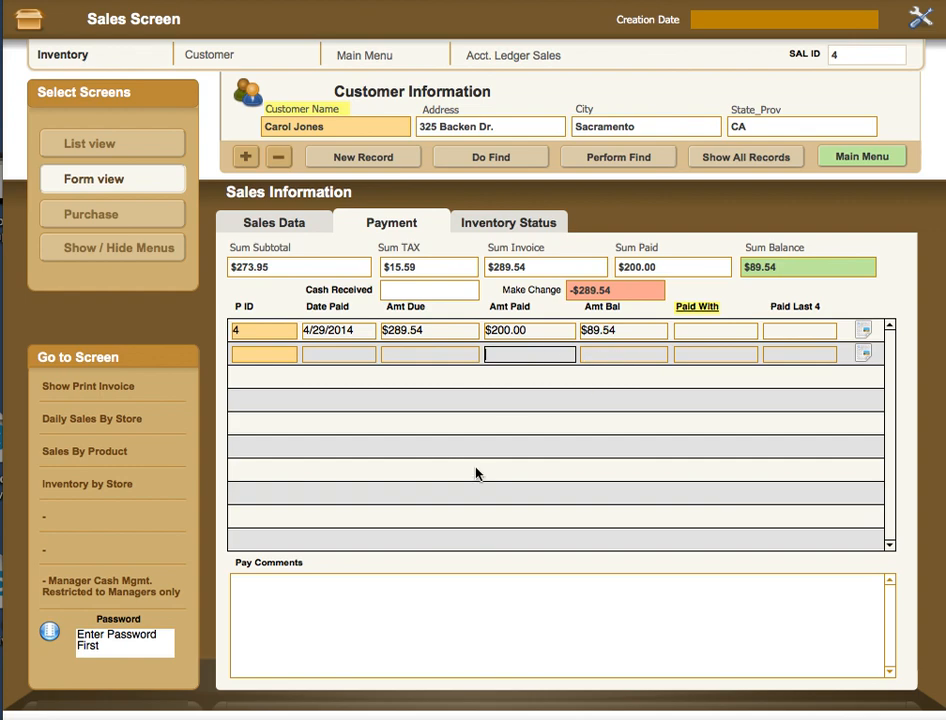
mouse_move(544, 440)
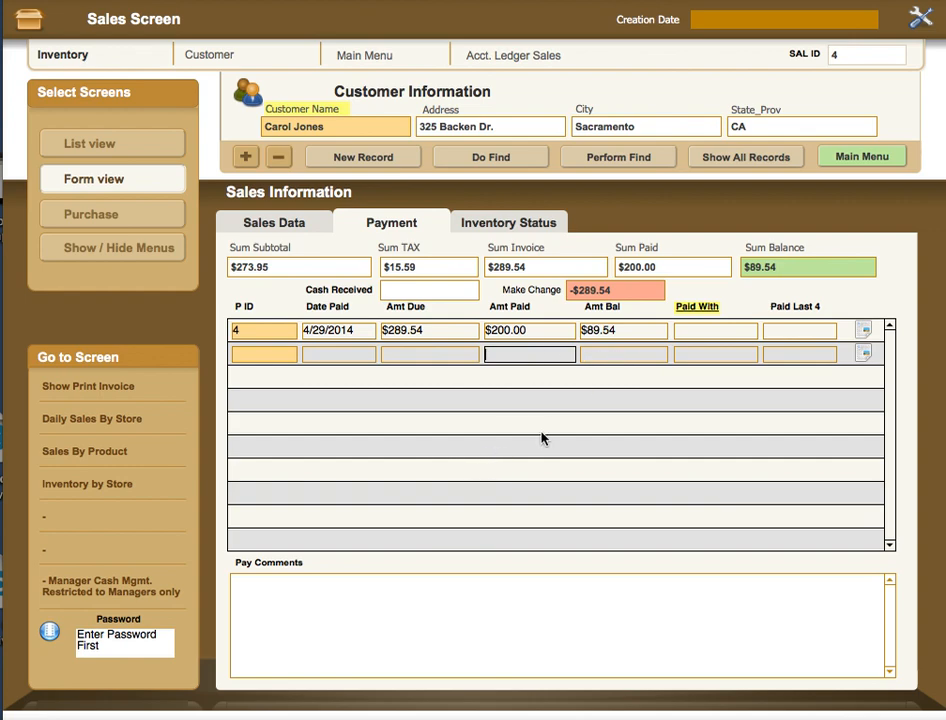
mouse_move(680, 368)
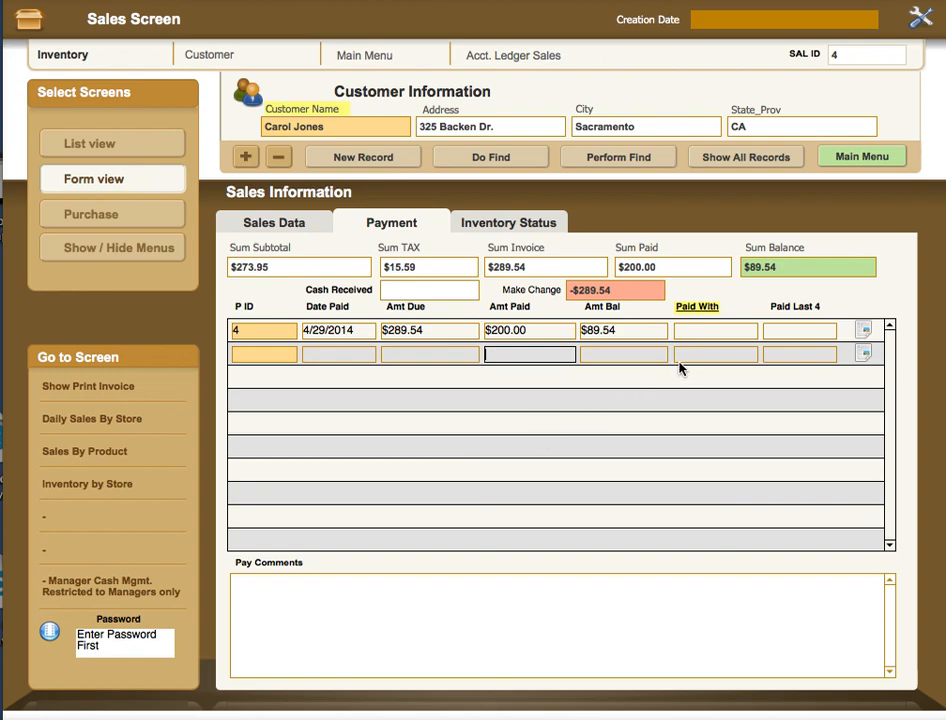
mouse_move(408, 292)
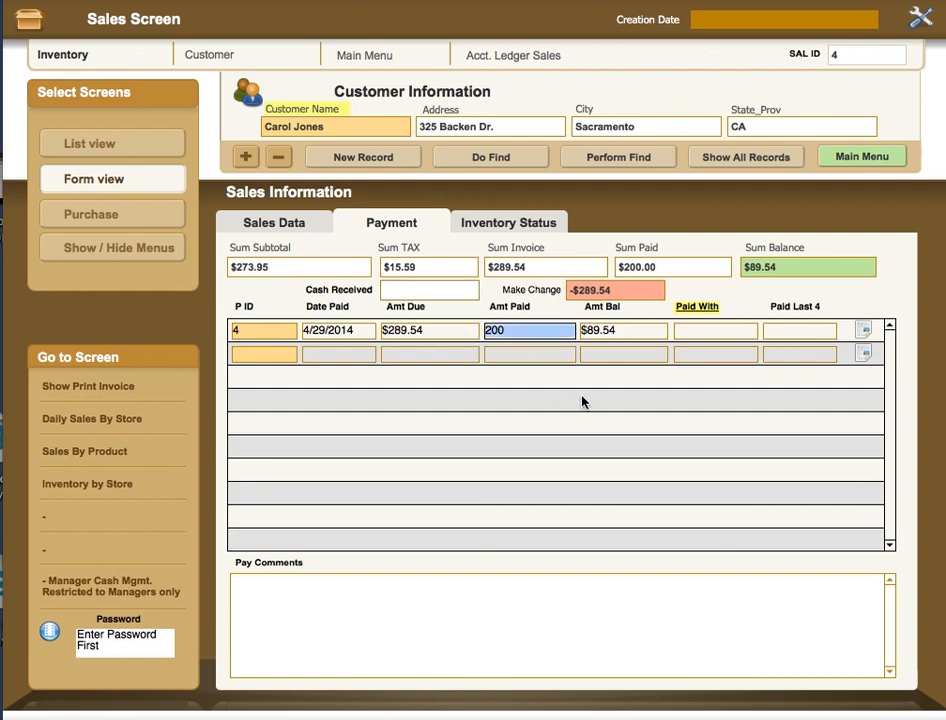
Raise Amt Paid to 289.54, enter 290 cash received, and move into Paid With.
type("289.54")
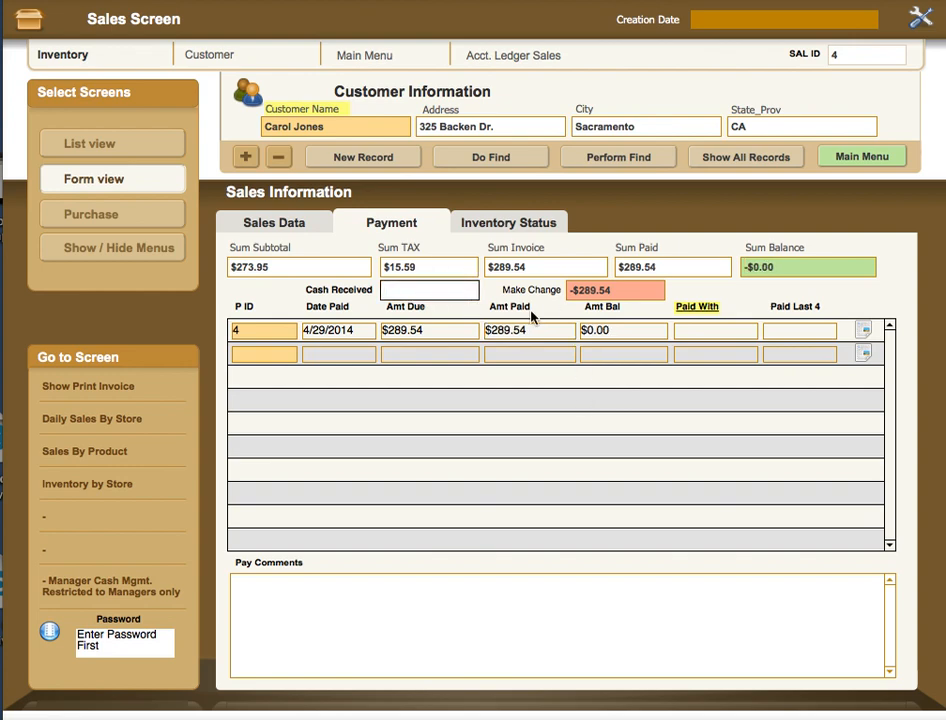
type("290.00")
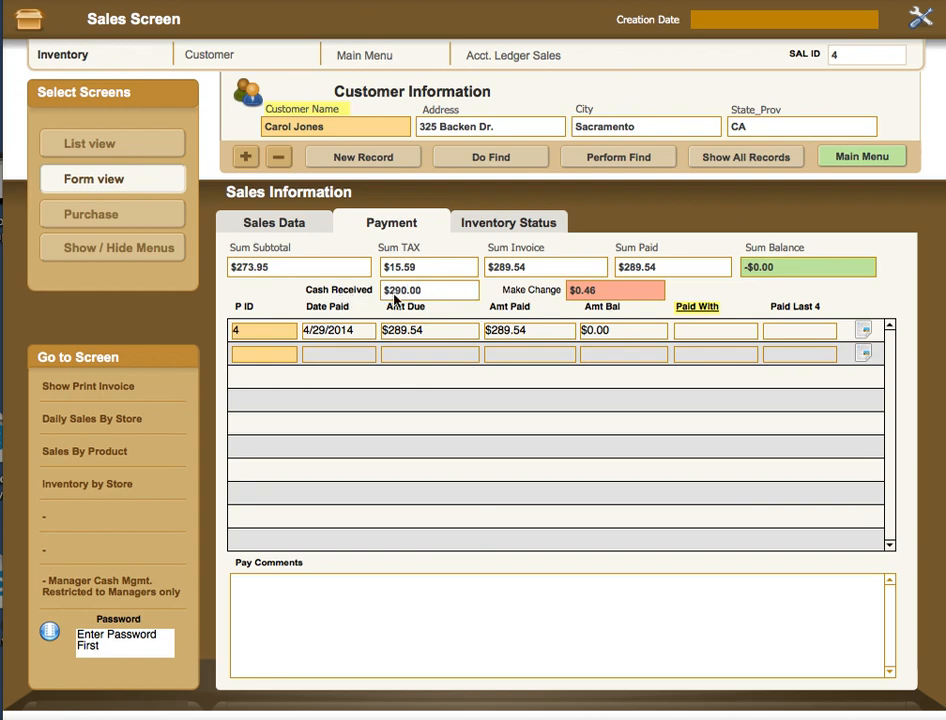
mouse_move(612, 296)
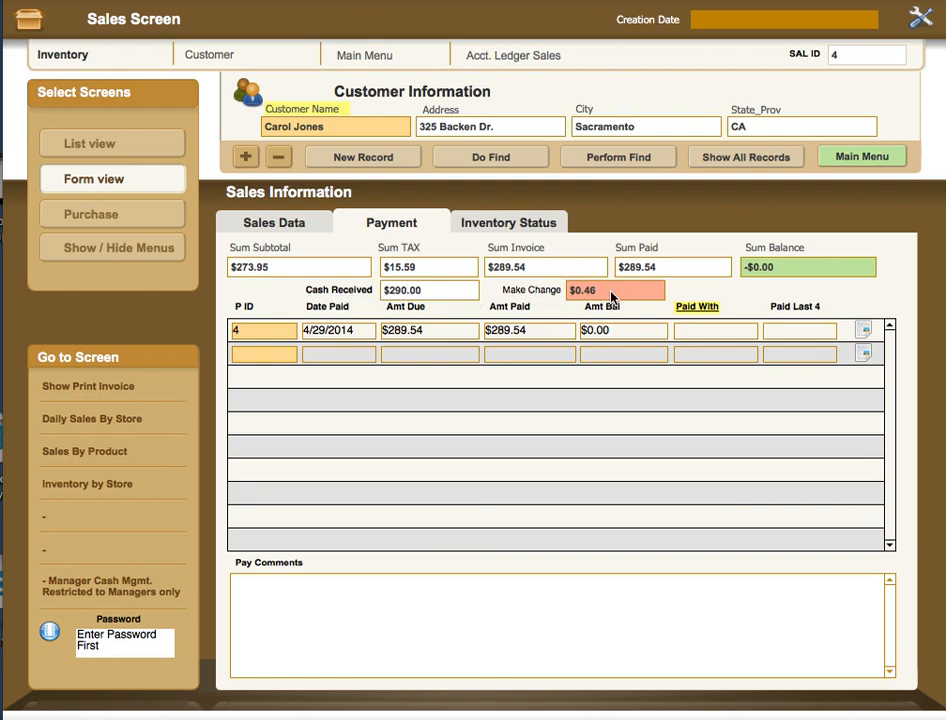
mouse_move(616, 296)
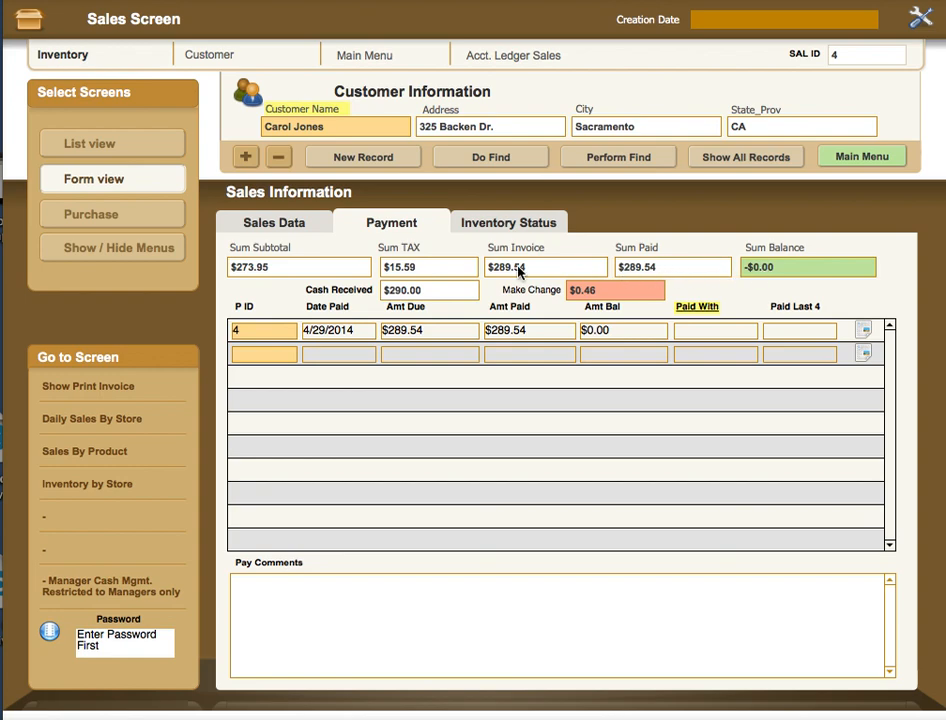
mouse_move(428, 272)
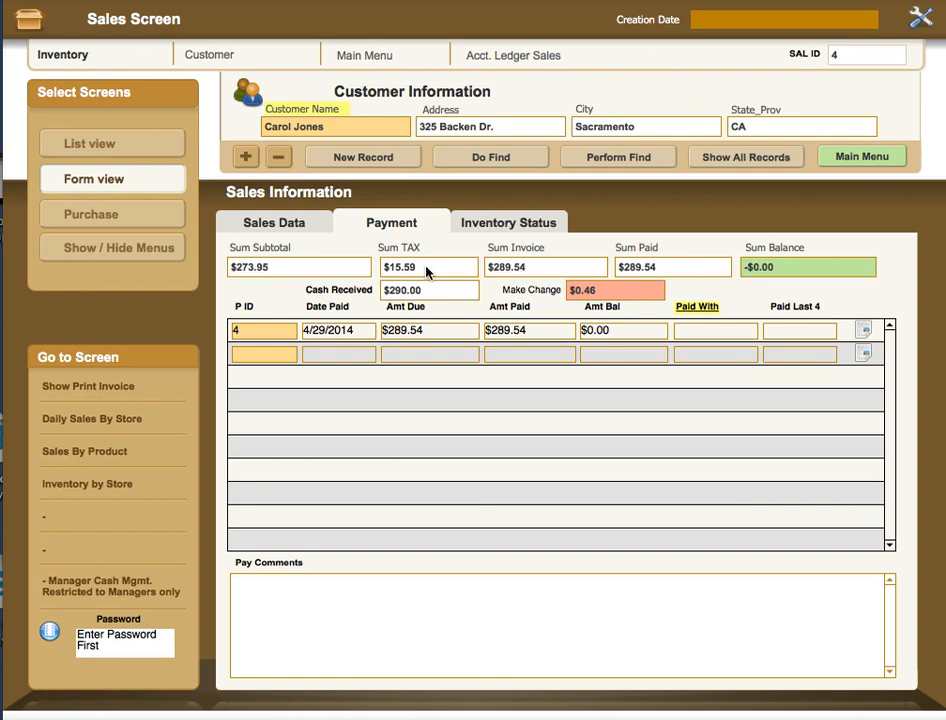
mouse_move(280, 276)
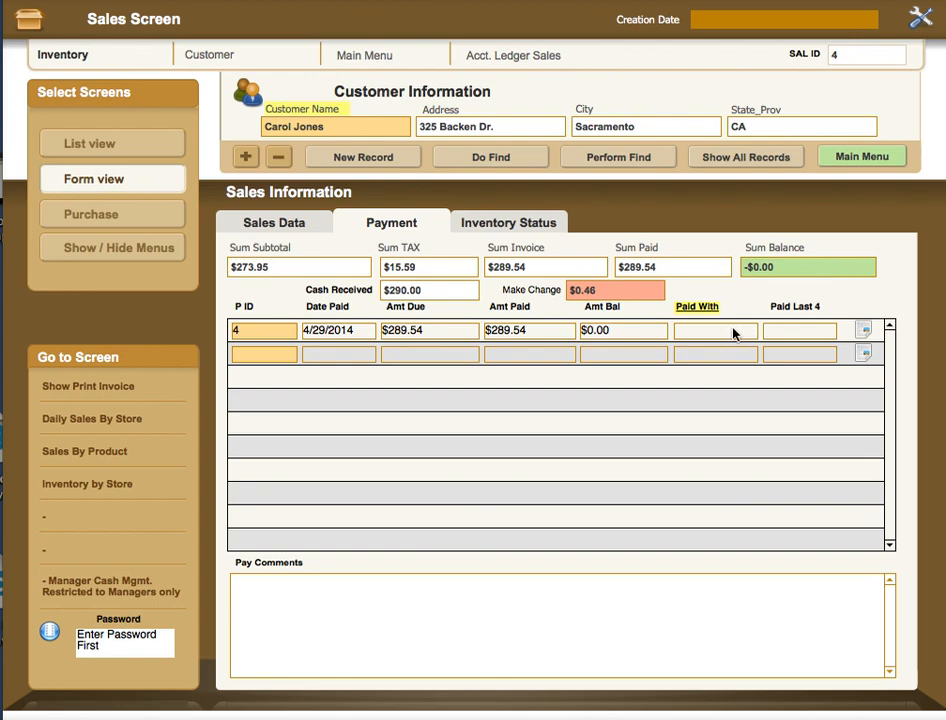
left_click(714, 330)
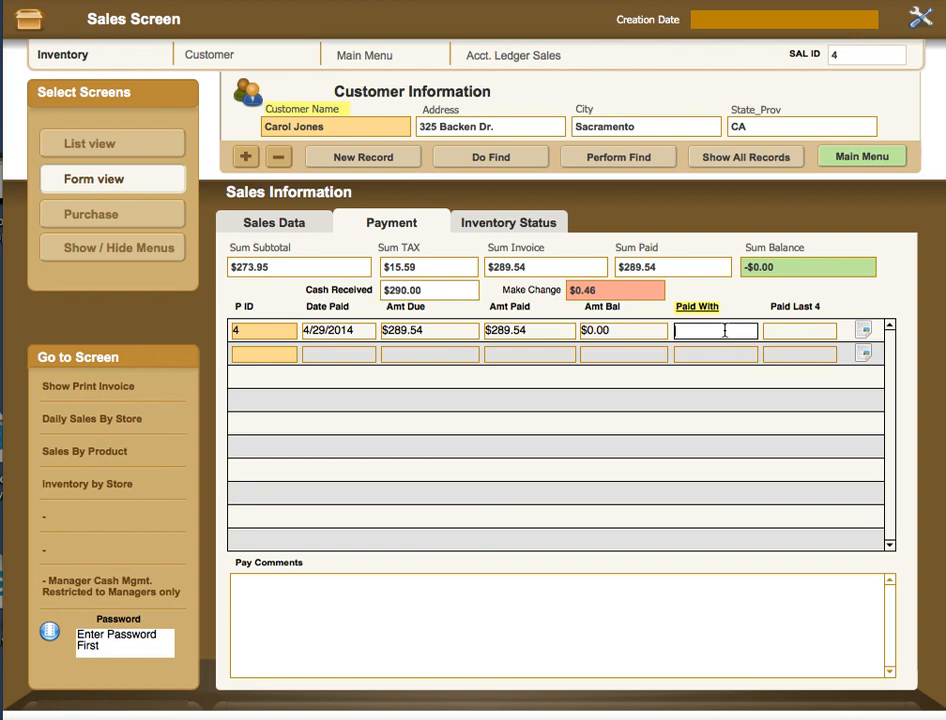
mouse_move(744, 316)
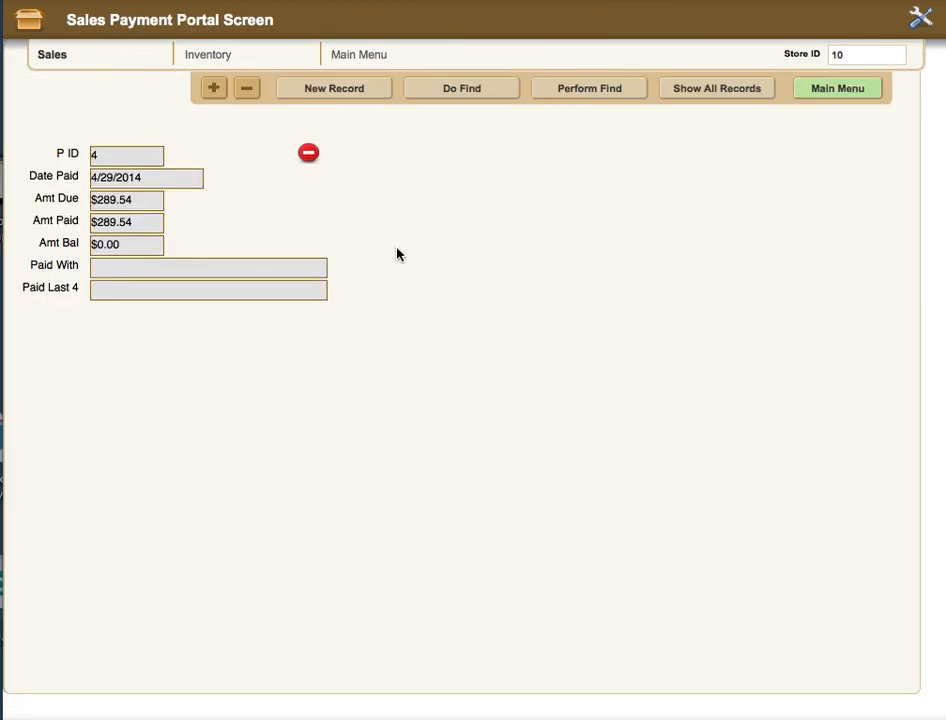
mouse_move(120, 244)
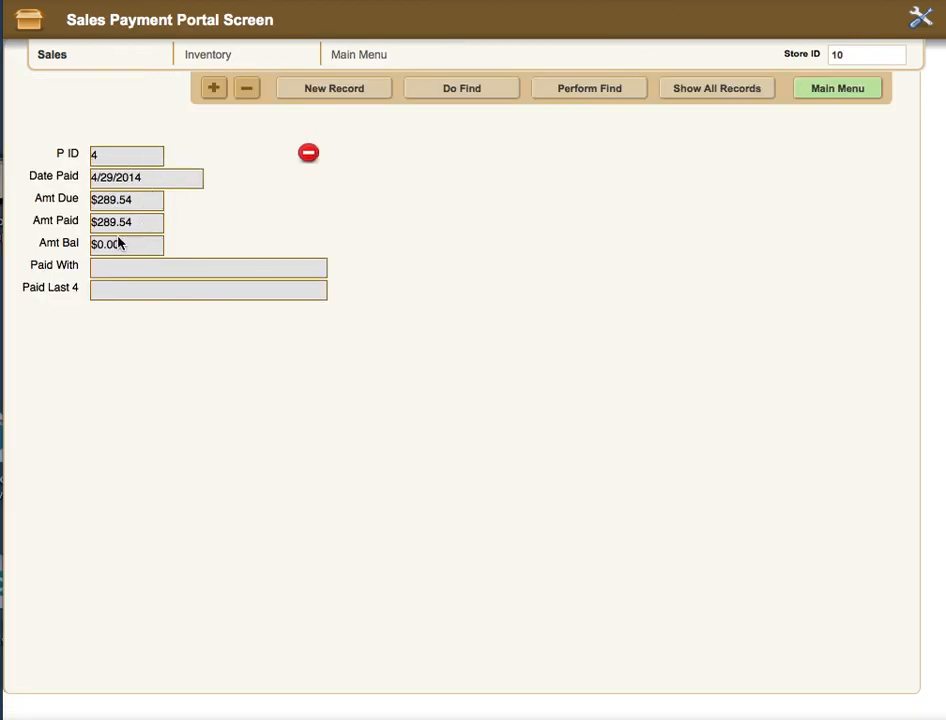
mouse_move(172, 284)
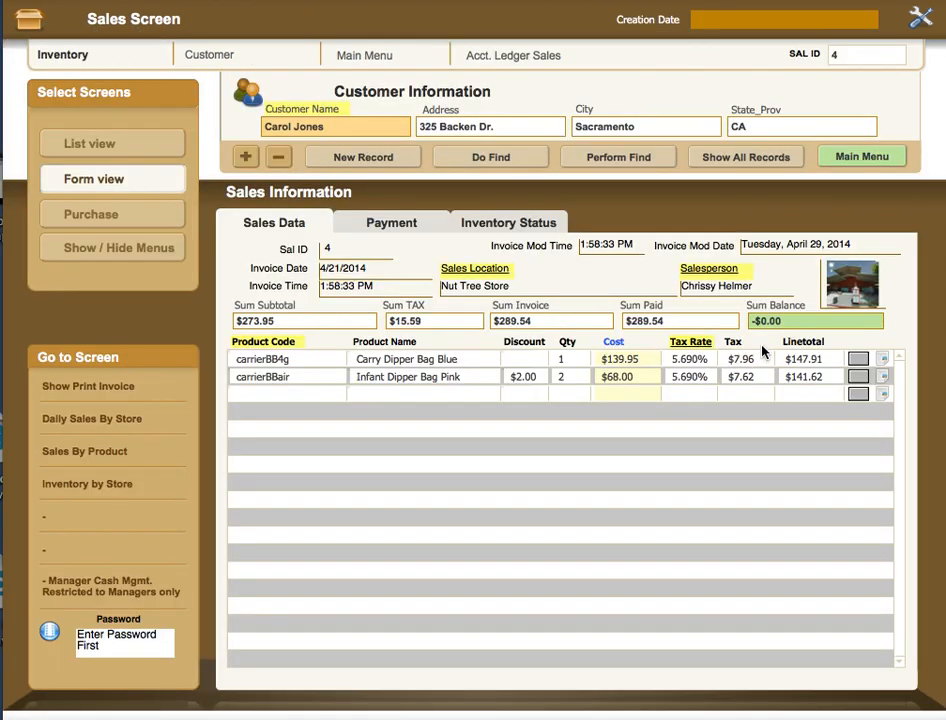
mouse_move(544, 184)
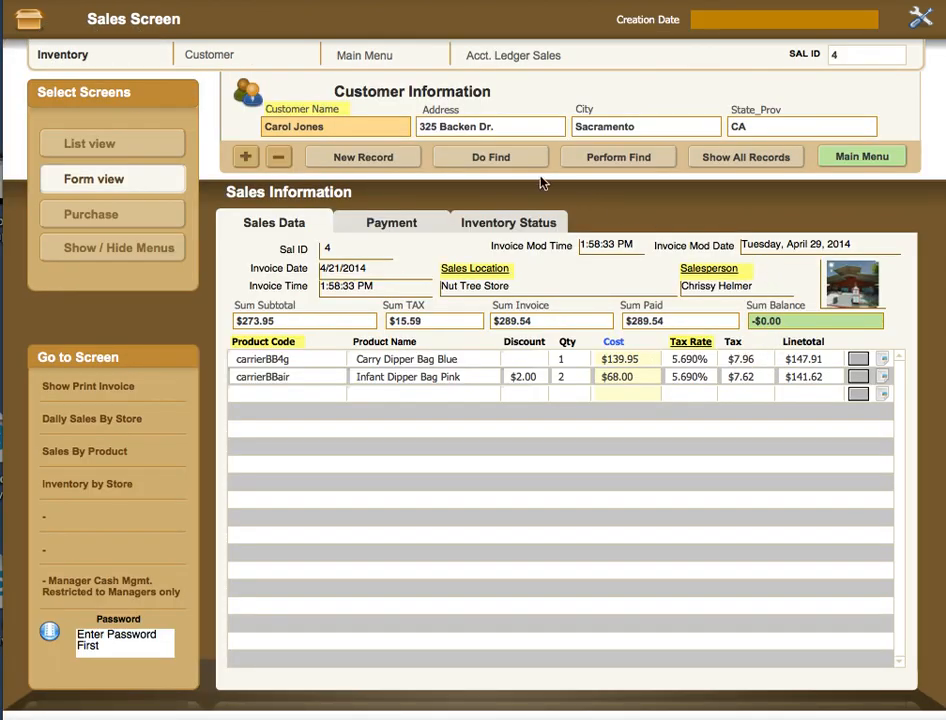
mouse_move(472, 156)
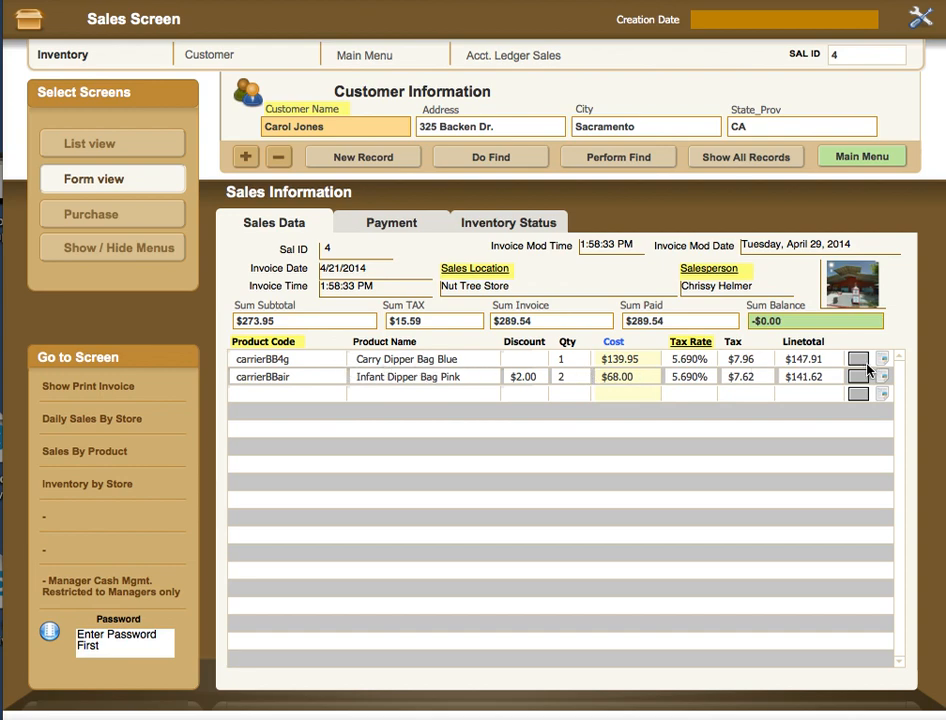
mouse_move(884, 364)
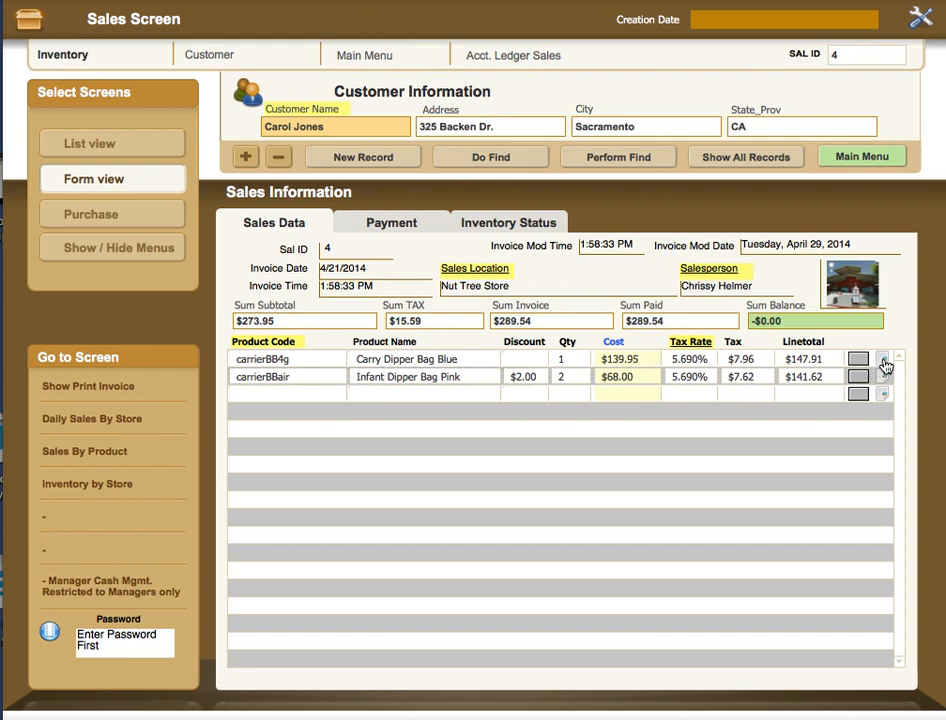
mouse_move(420, 296)
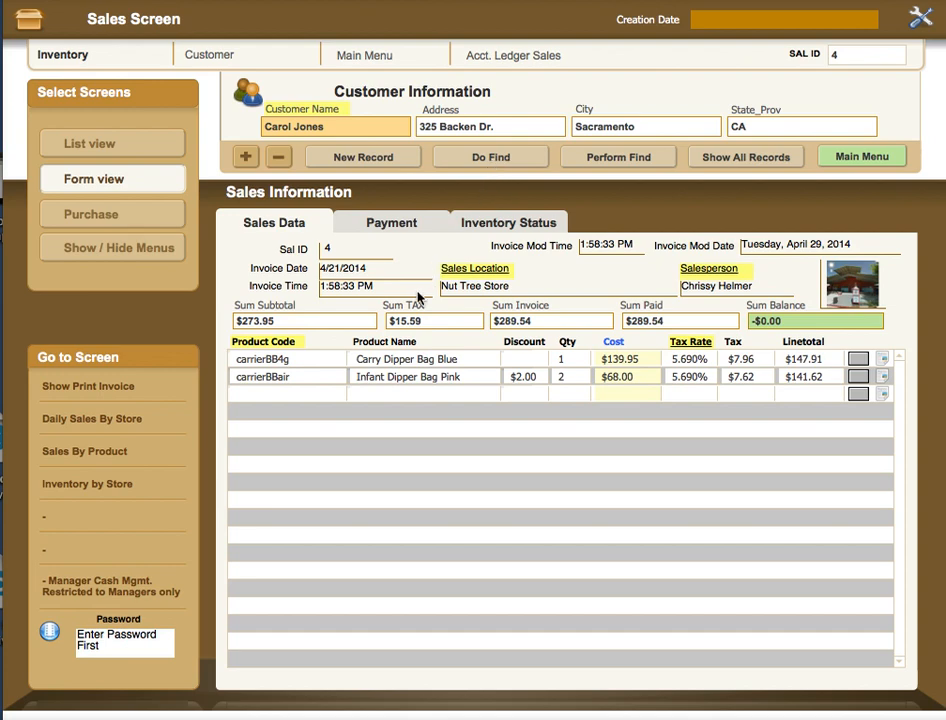
mouse_move(480, 300)
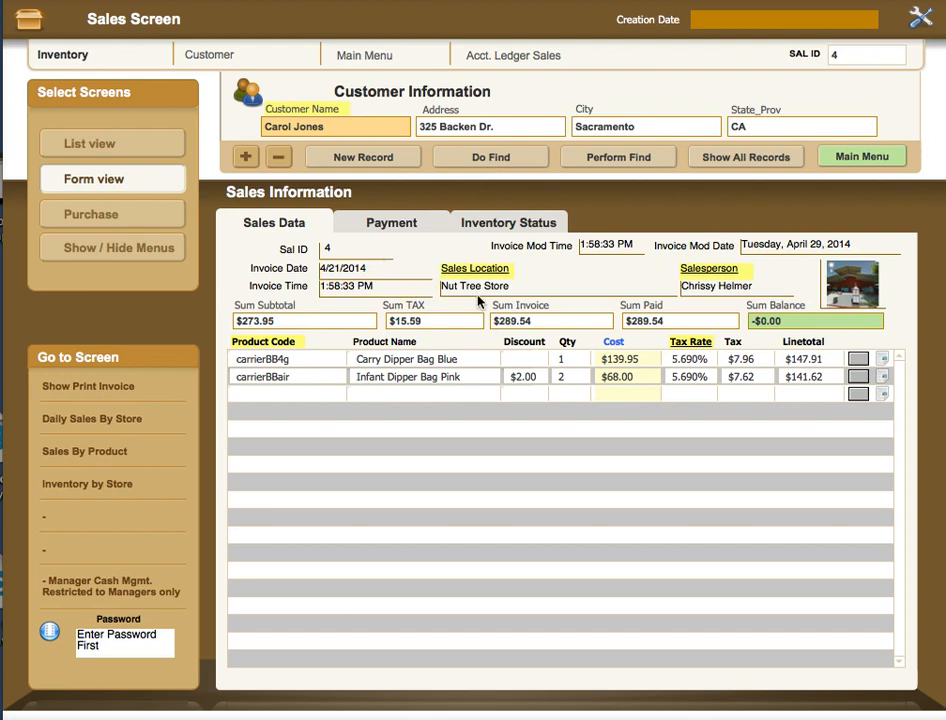
mouse_move(424, 312)
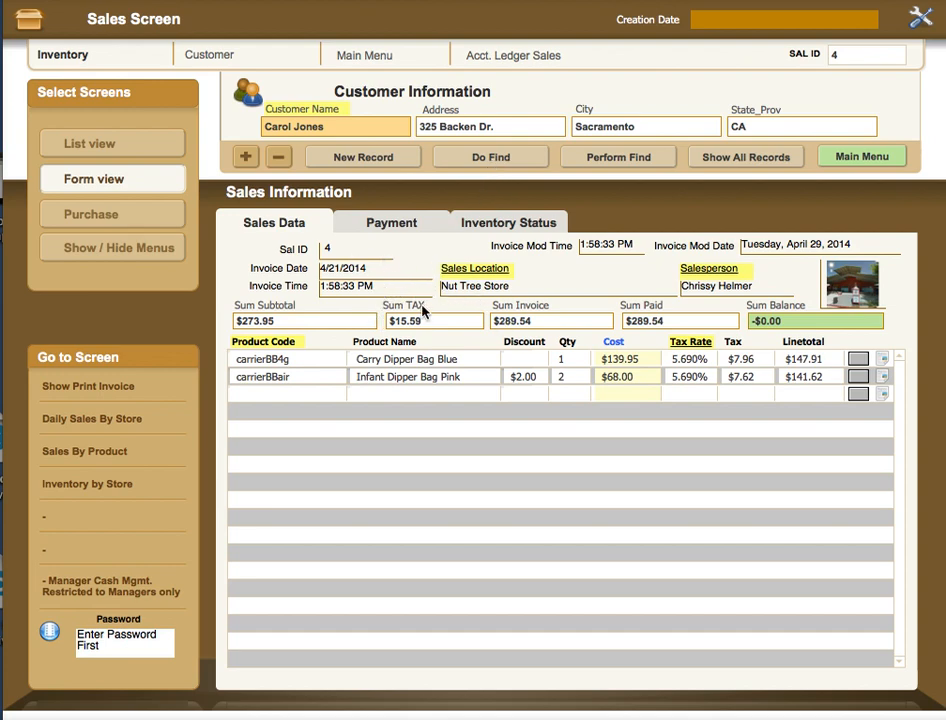
mouse_move(516, 292)
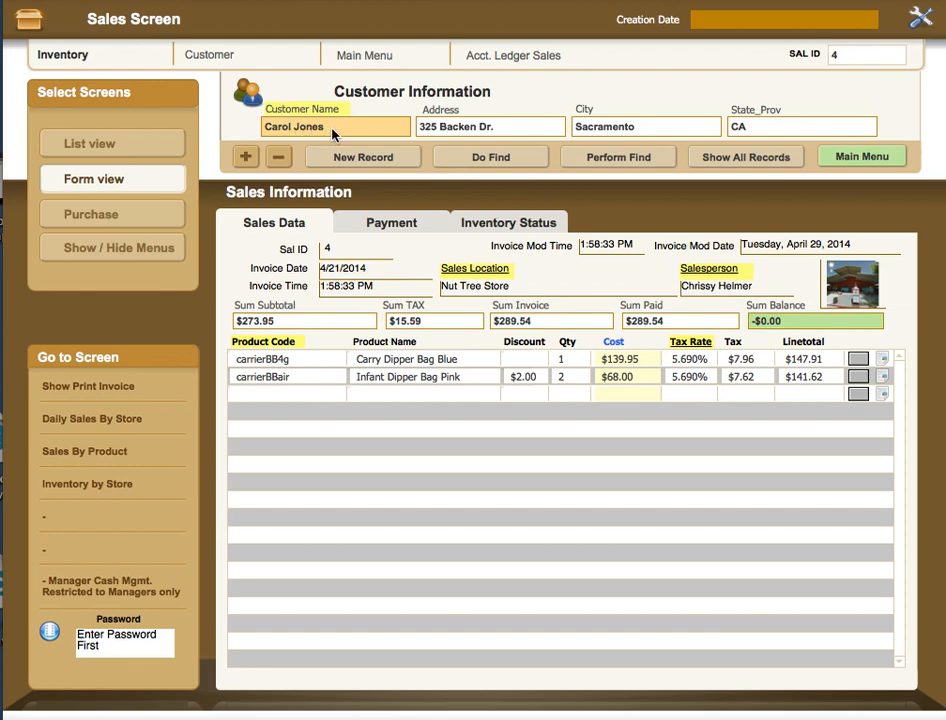
mouse_move(514, 128)
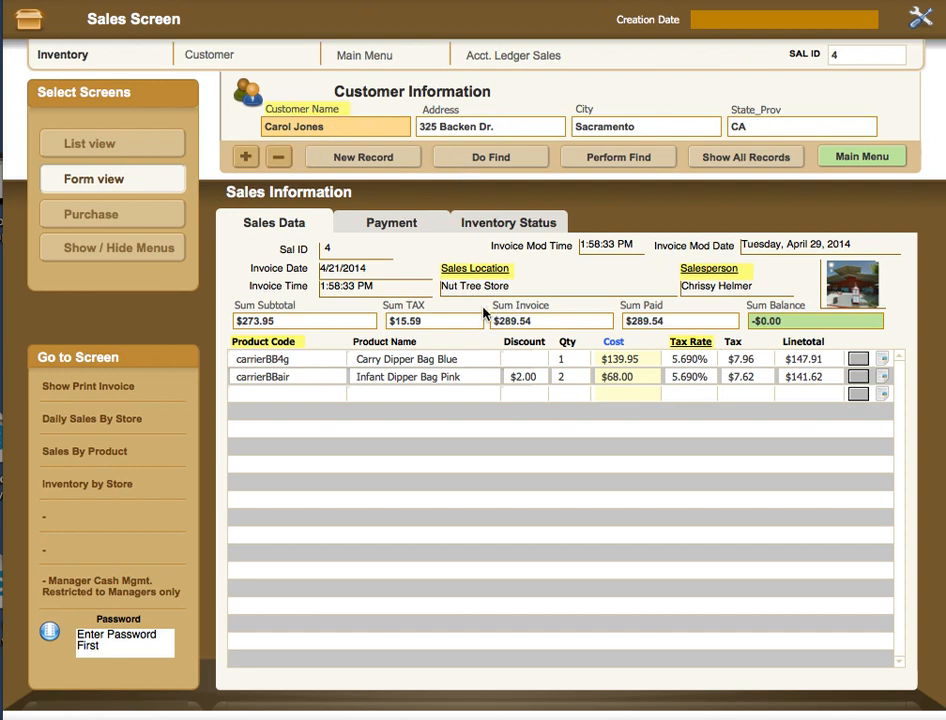
left_click(376, 272)
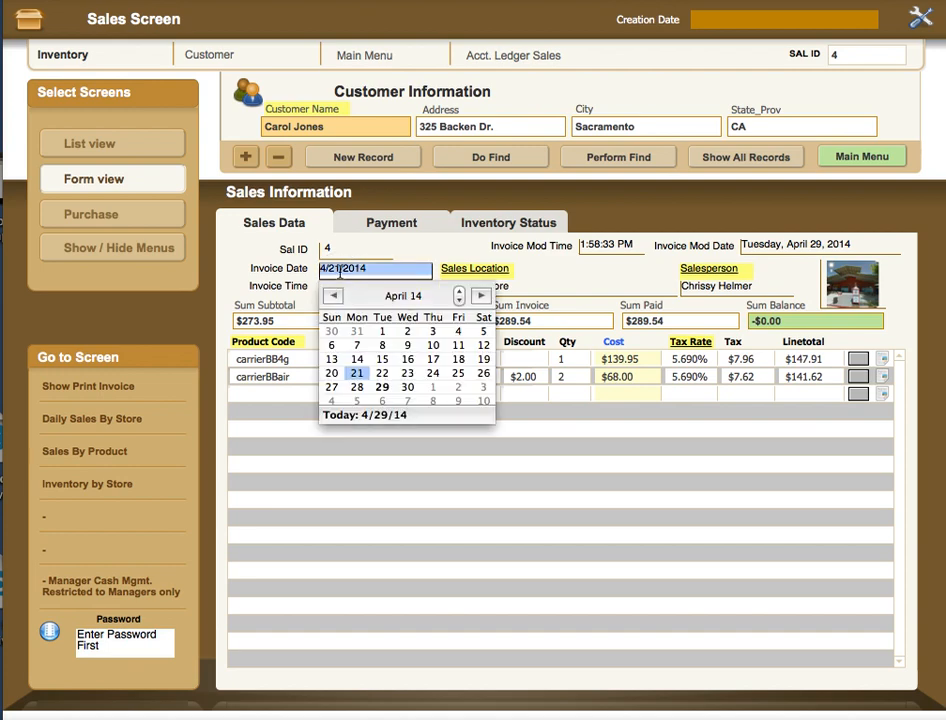
left_click(356, 372)
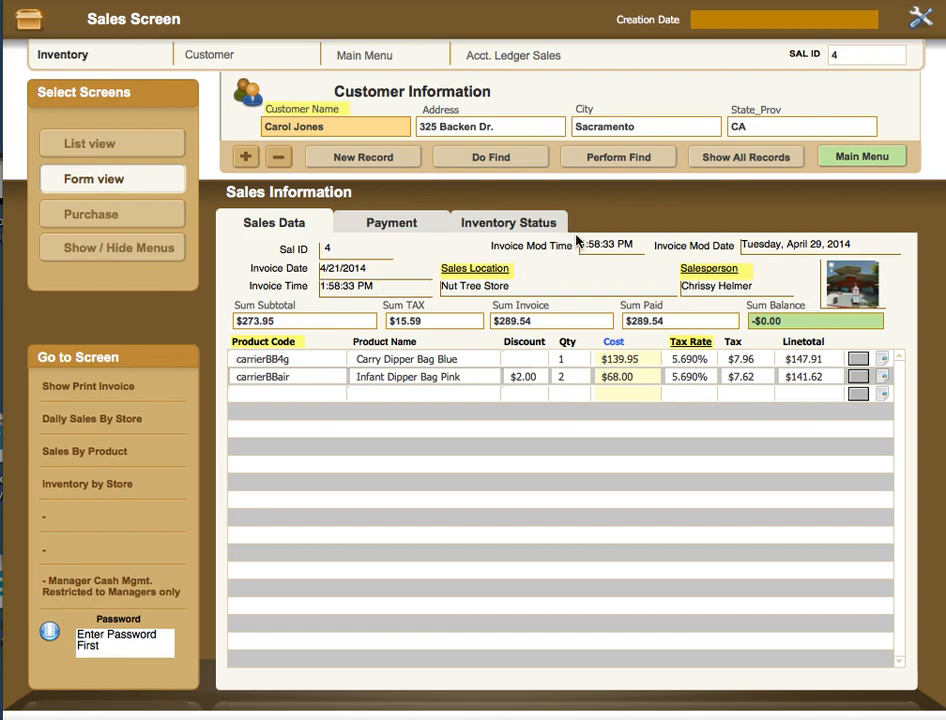
mouse_move(594, 238)
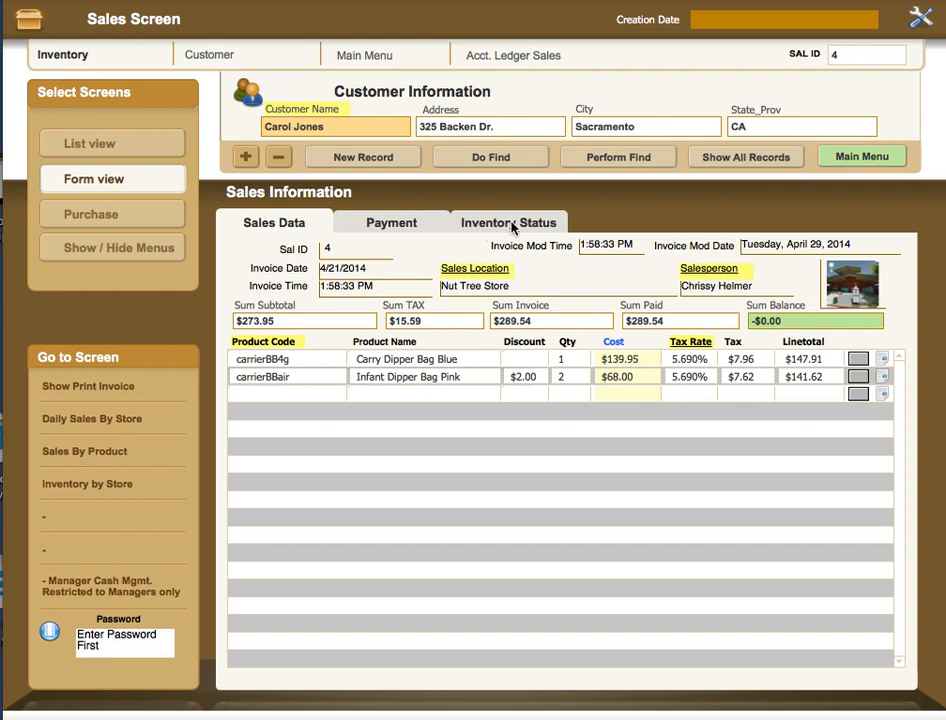
left_click(508, 222)
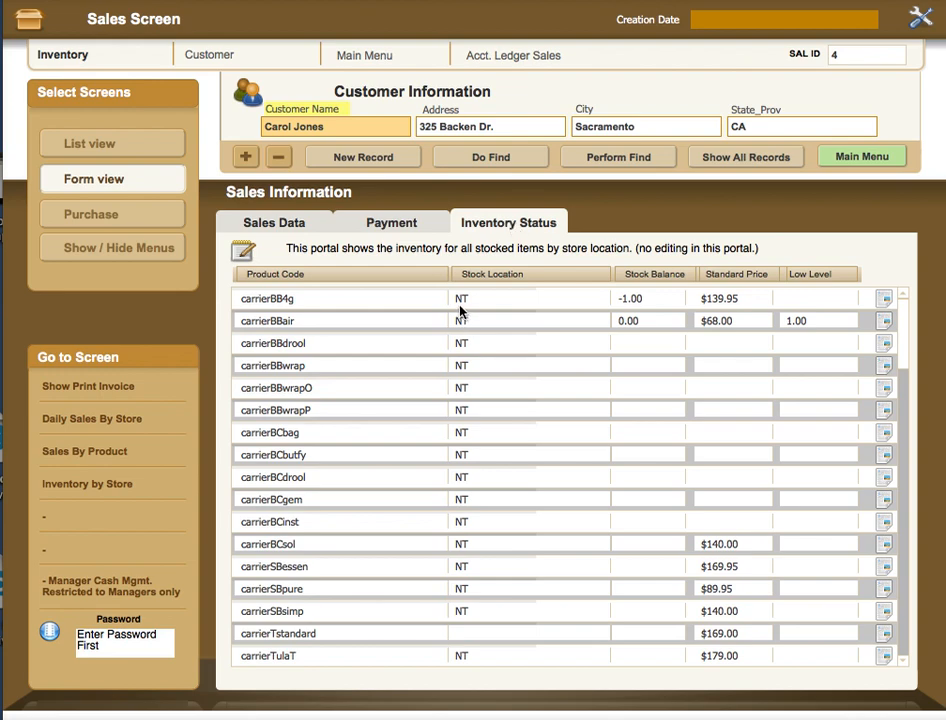
mouse_move(428, 620)
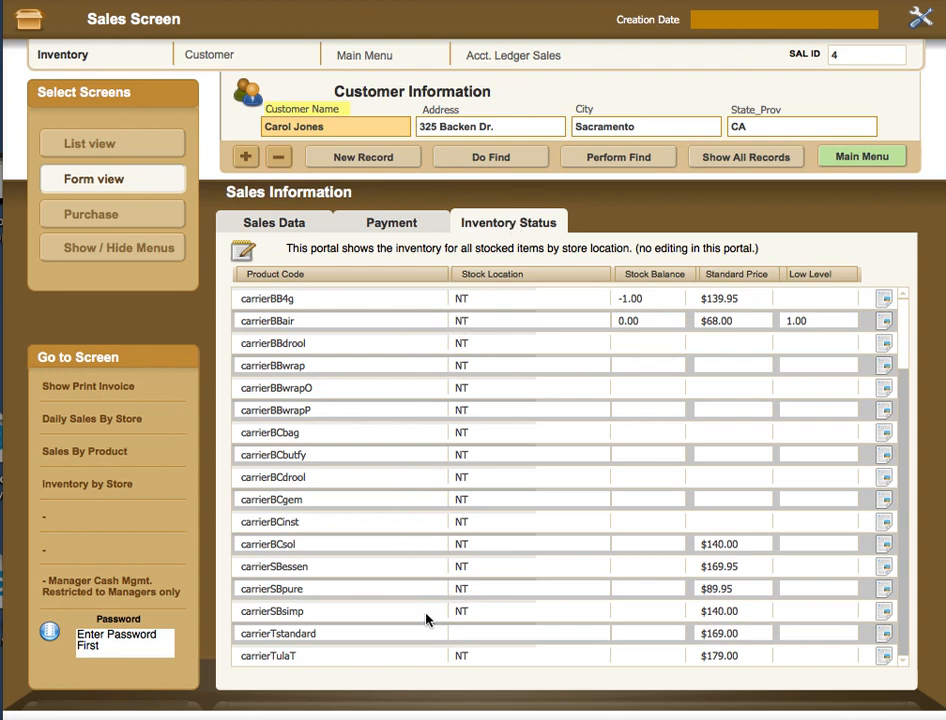
mouse_move(450, 564)
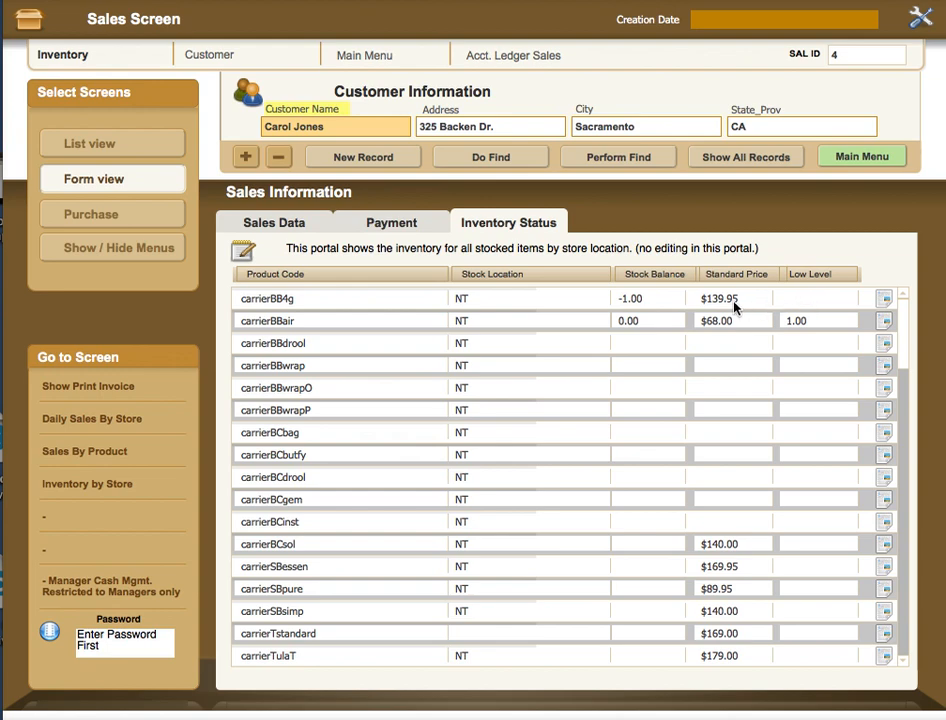
mouse_move(520, 328)
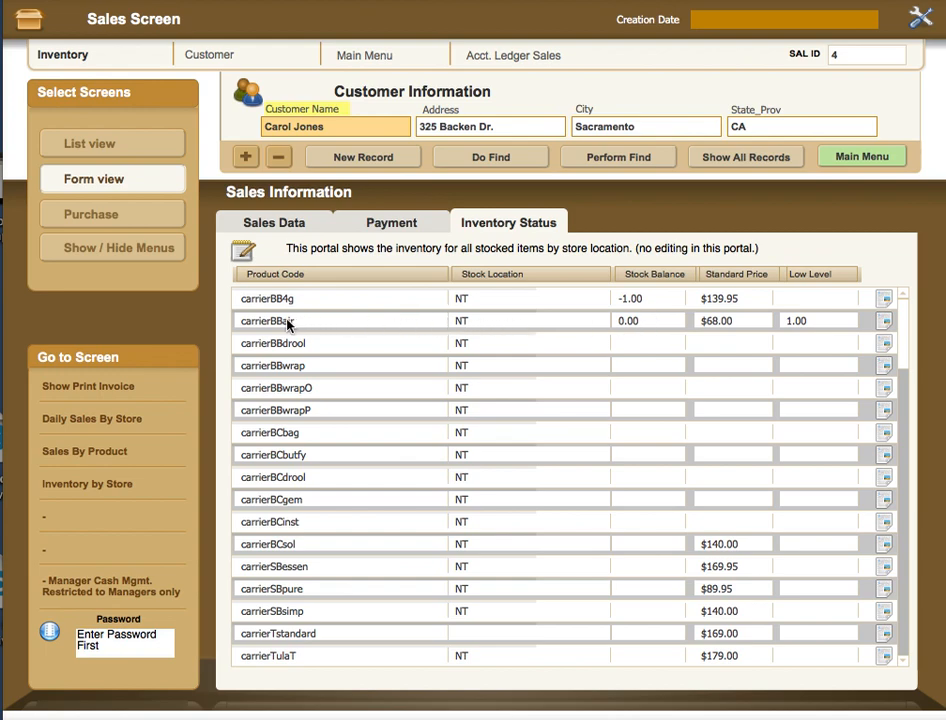
mouse_move(486, 328)
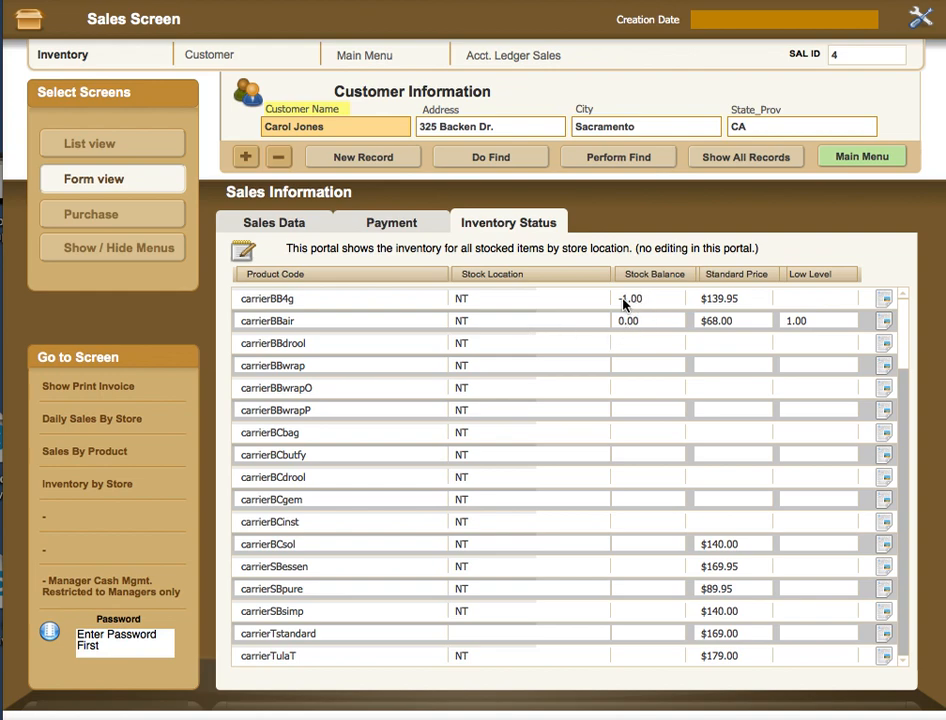
mouse_move(648, 318)
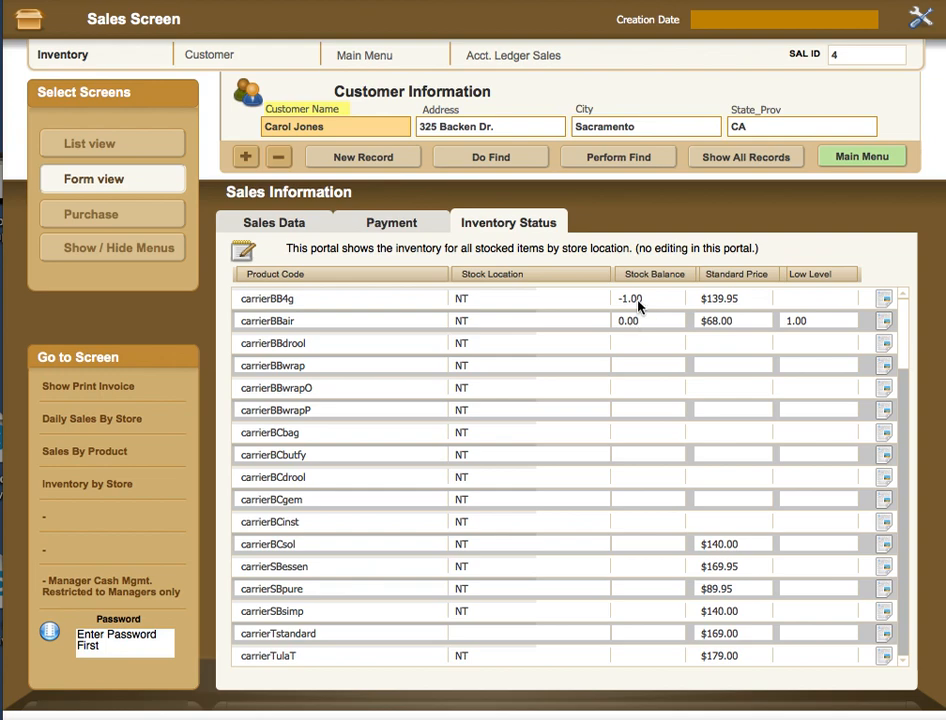
mouse_move(680, 308)
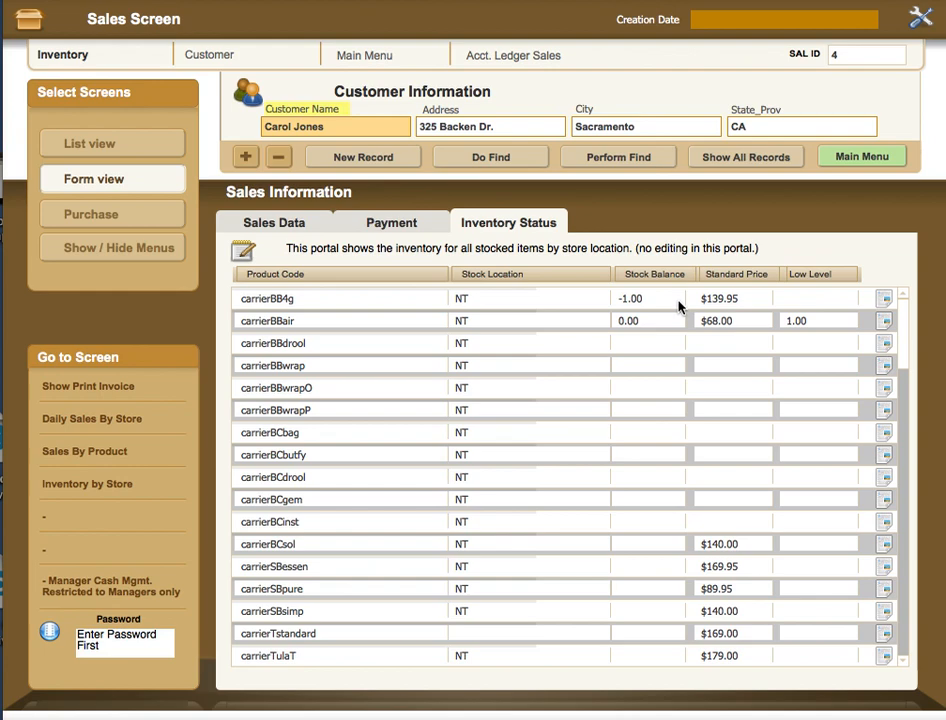
mouse_move(486, 308)
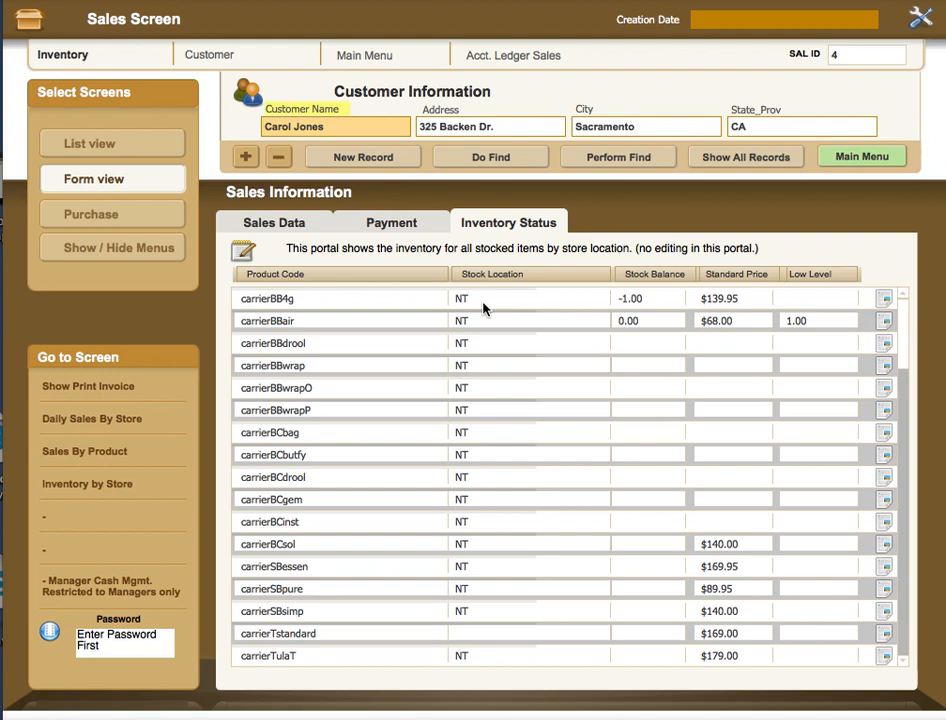
mouse_move(464, 336)
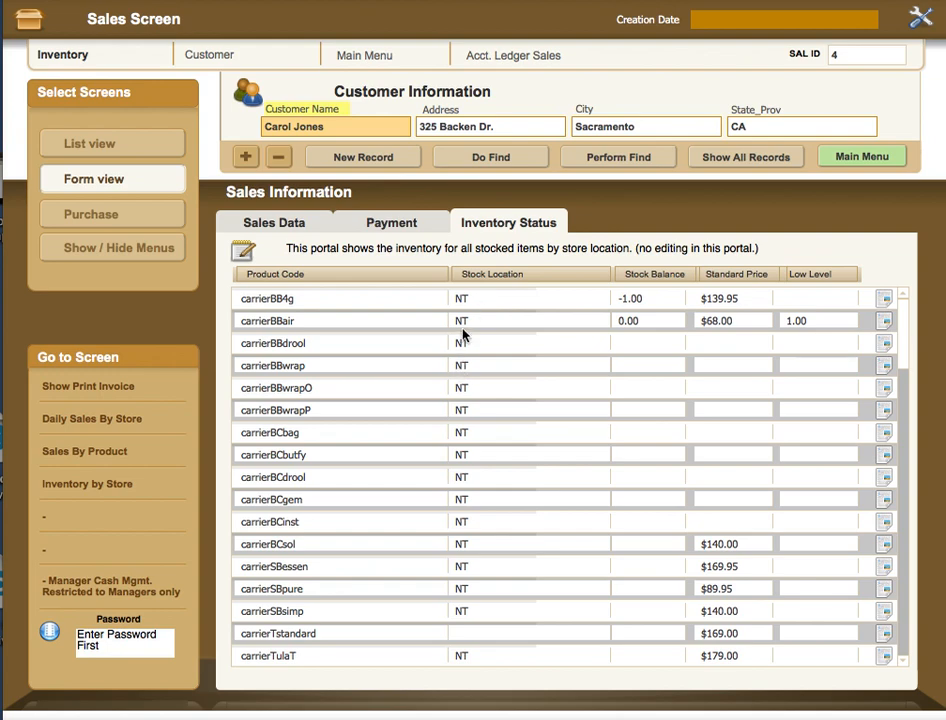
mouse_move(348, 310)
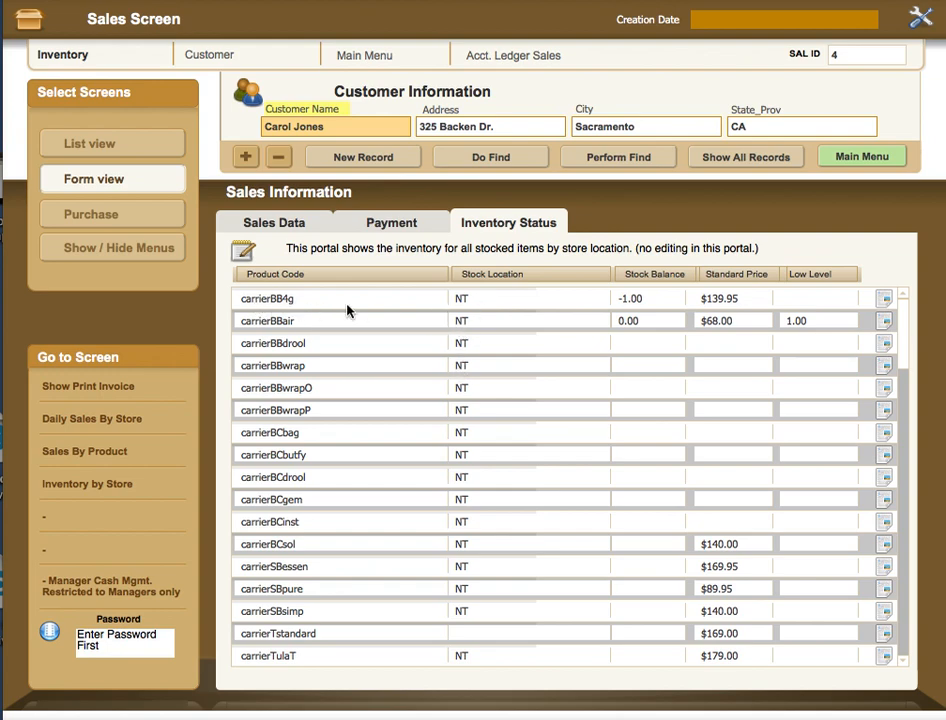
mouse_move(482, 328)
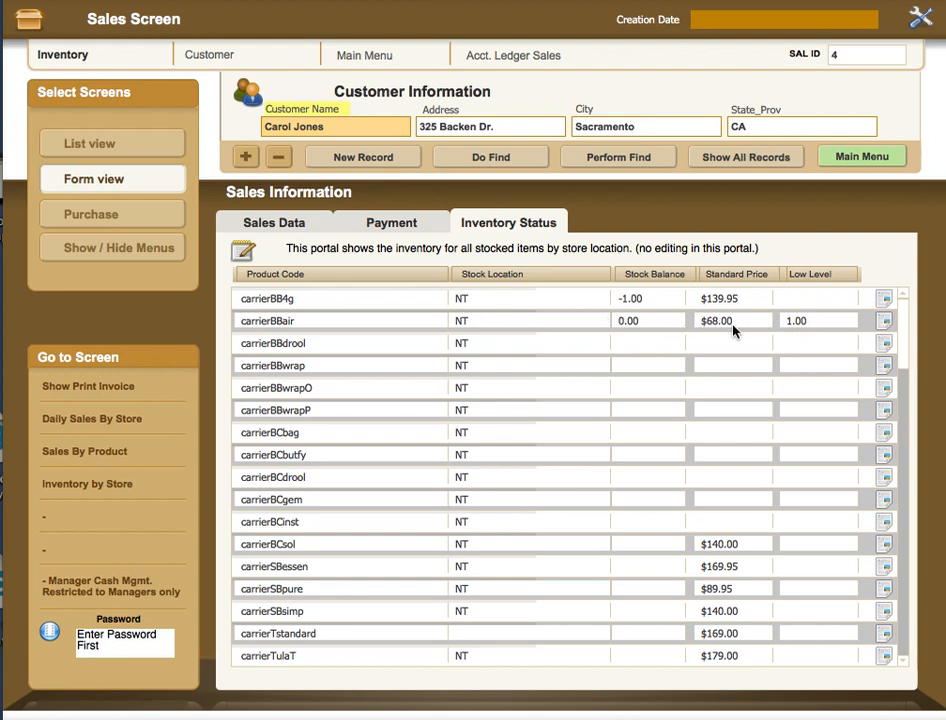
mouse_move(416, 302)
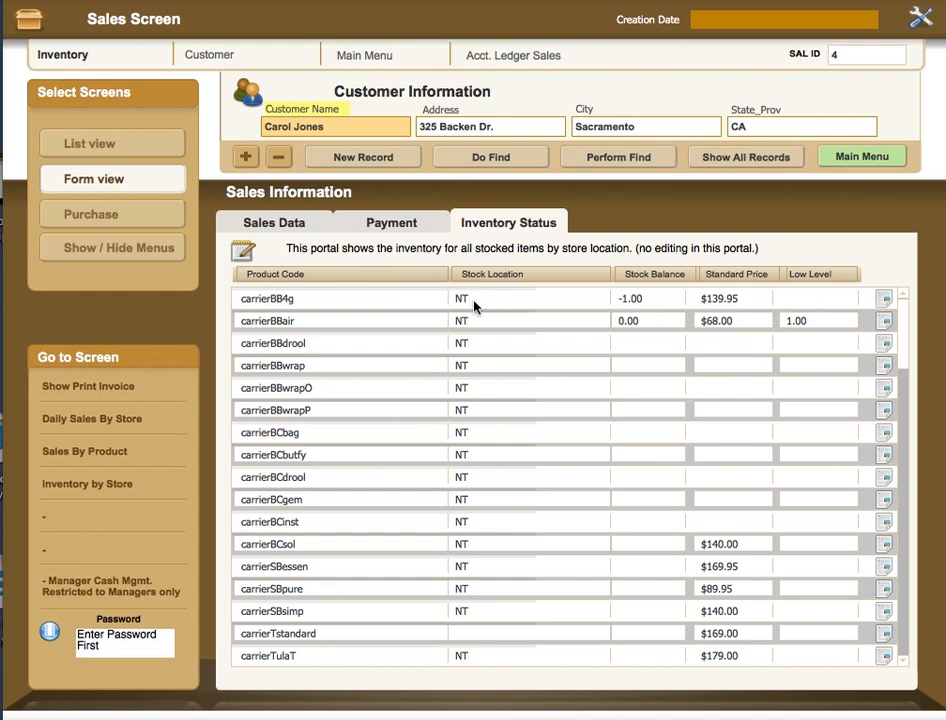
mouse_move(488, 288)
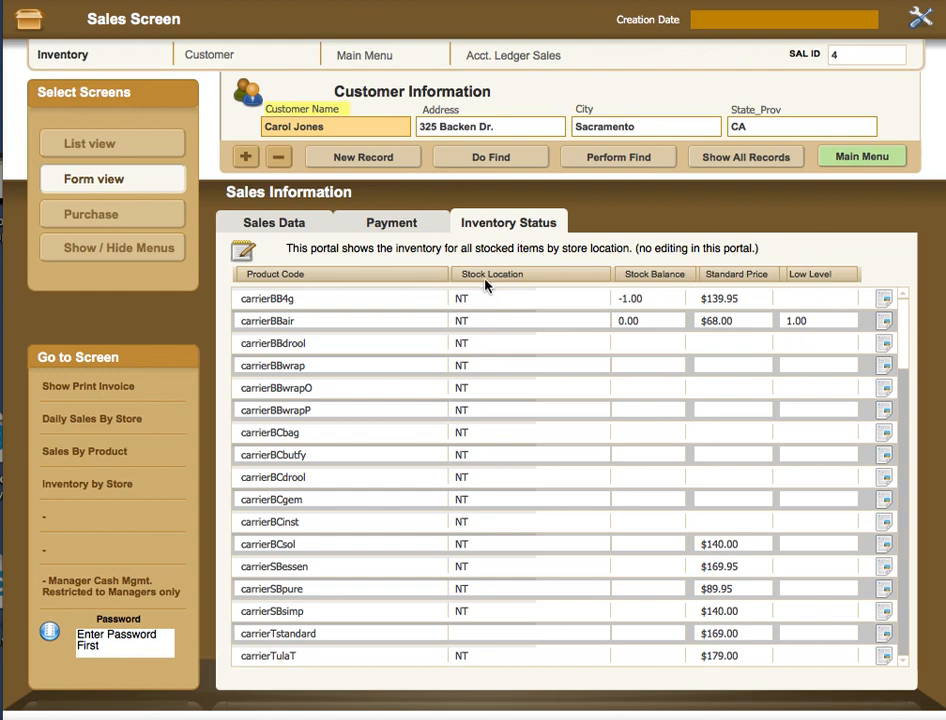
mouse_move(500, 312)
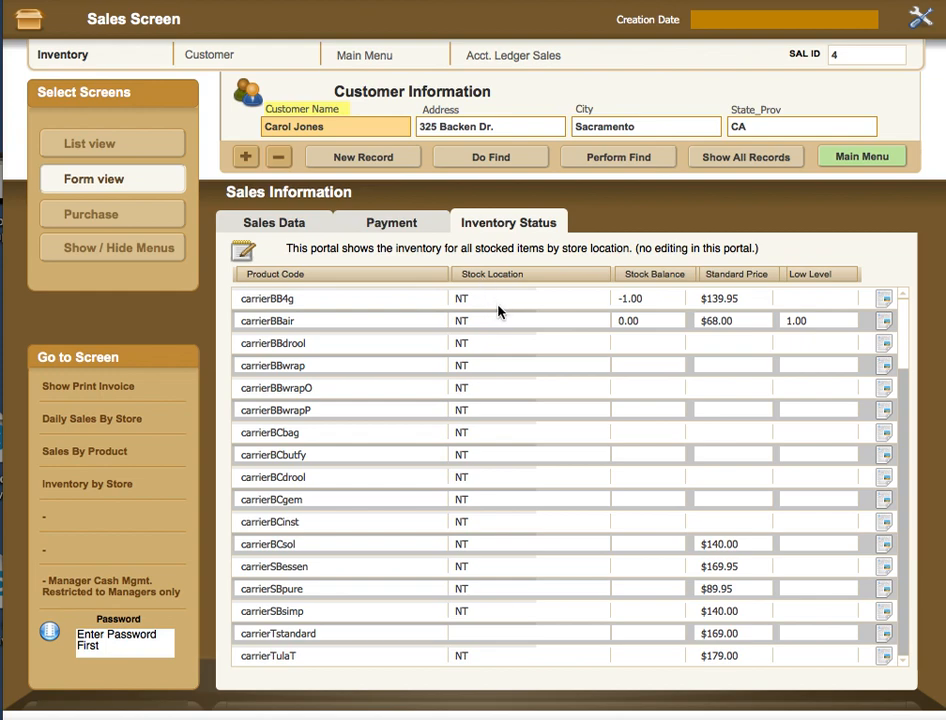
mouse_move(552, 312)
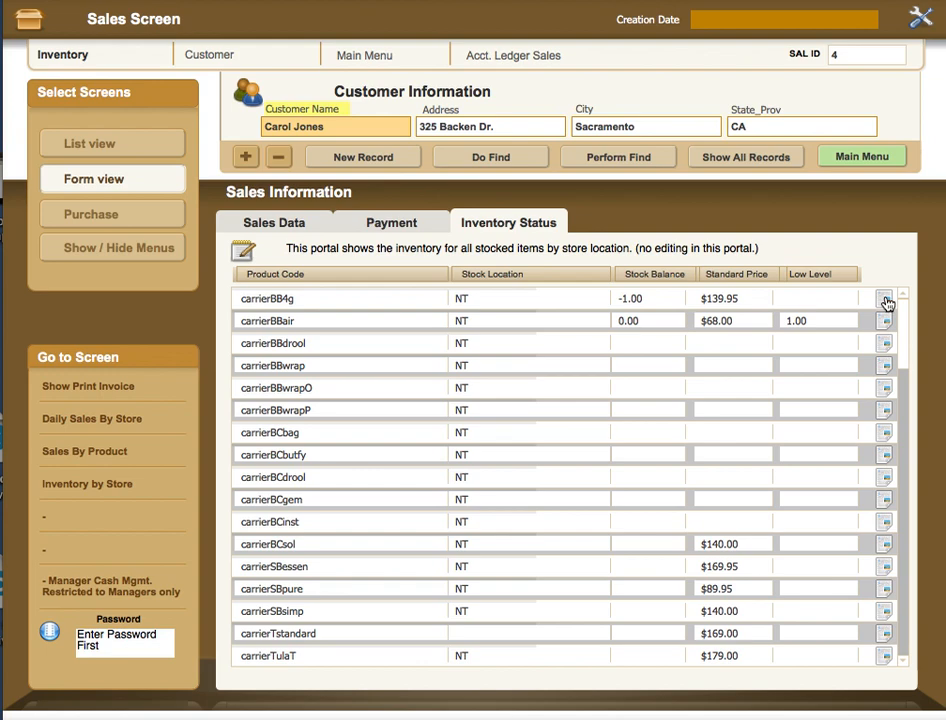
mouse_move(672, 300)
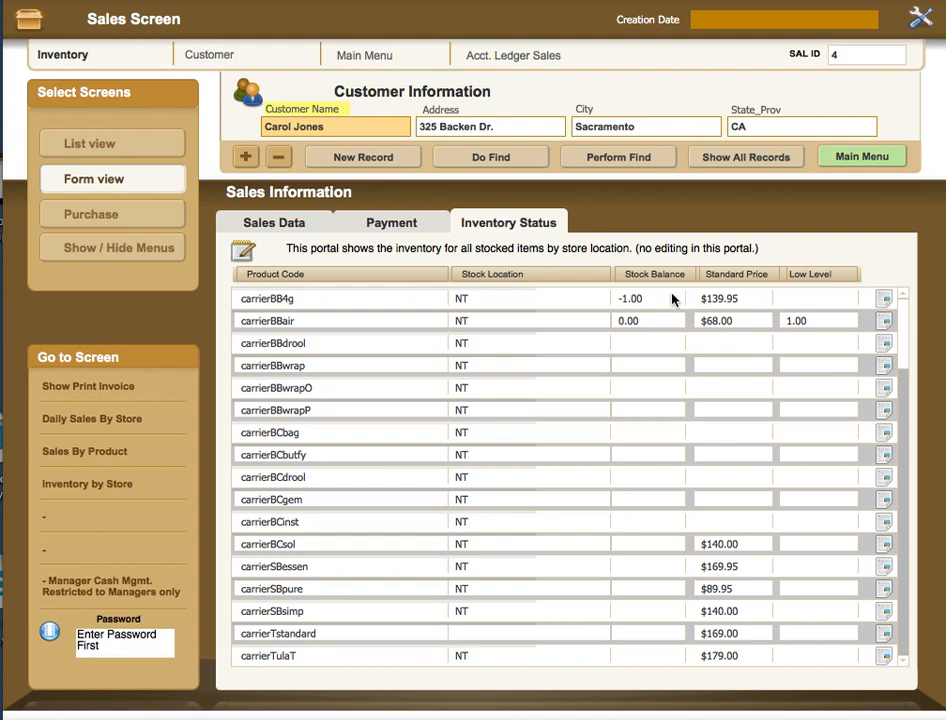
mouse_move(532, 252)
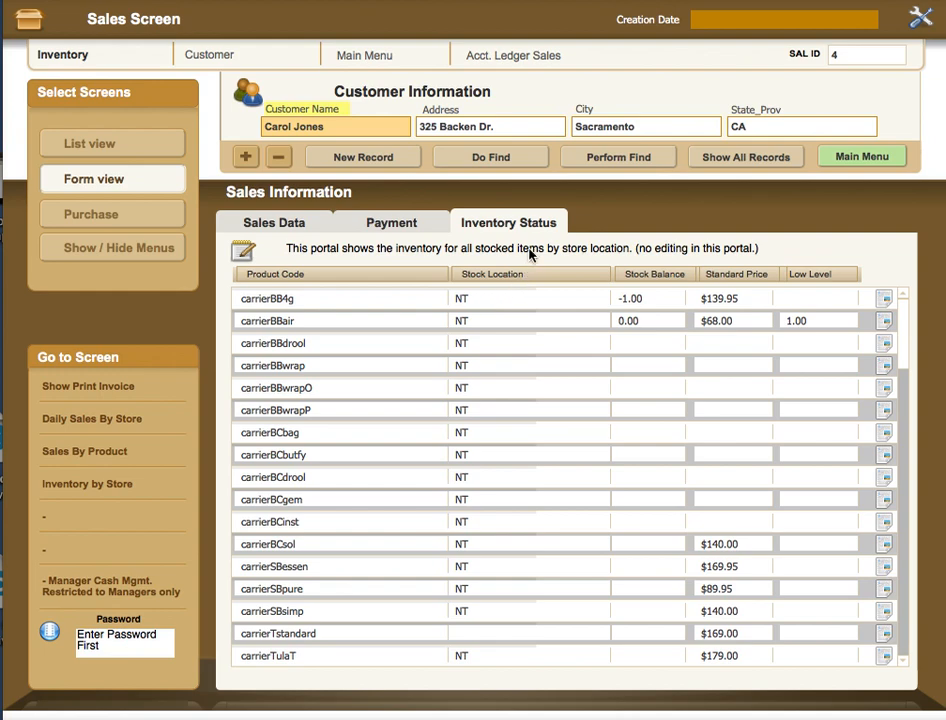
mouse_move(368, 204)
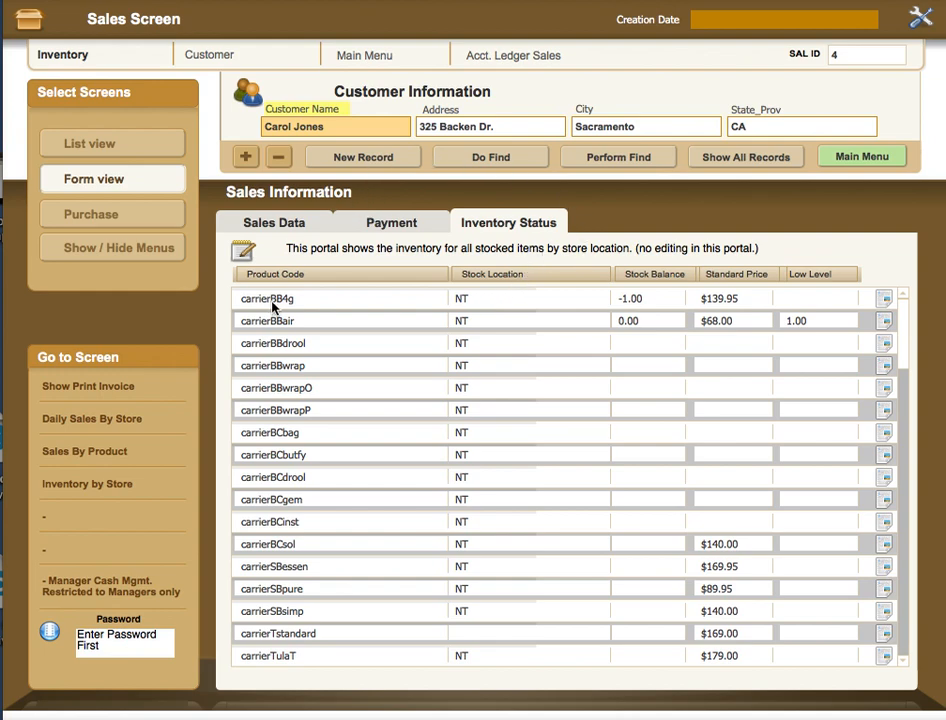
mouse_move(60, 398)
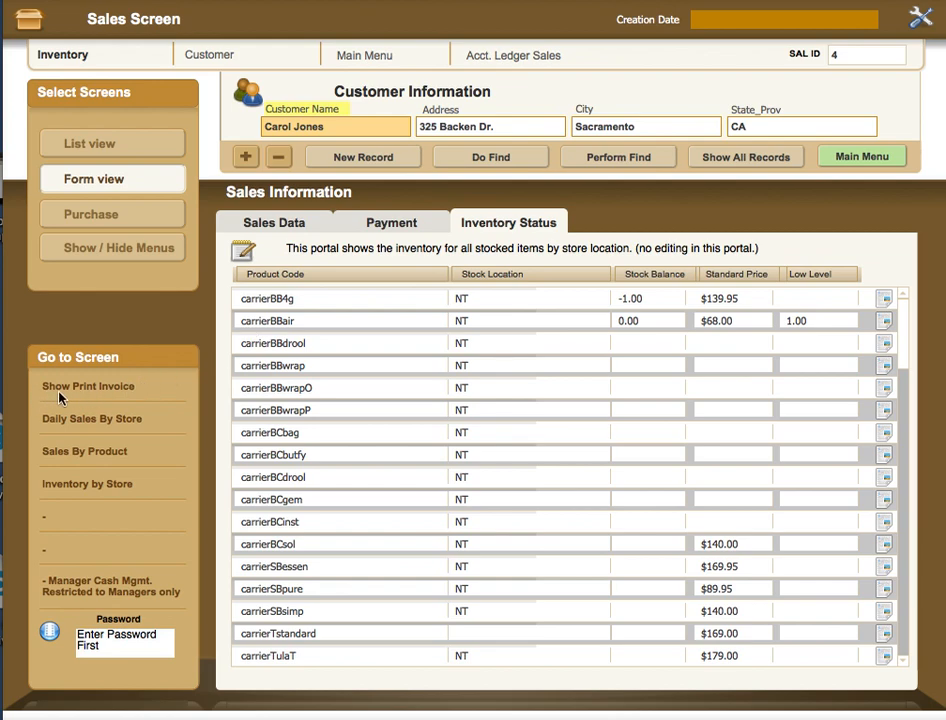
Return to the Sales Data view showing the two-line invoice at $0.00 balance.
left_click(274, 222)
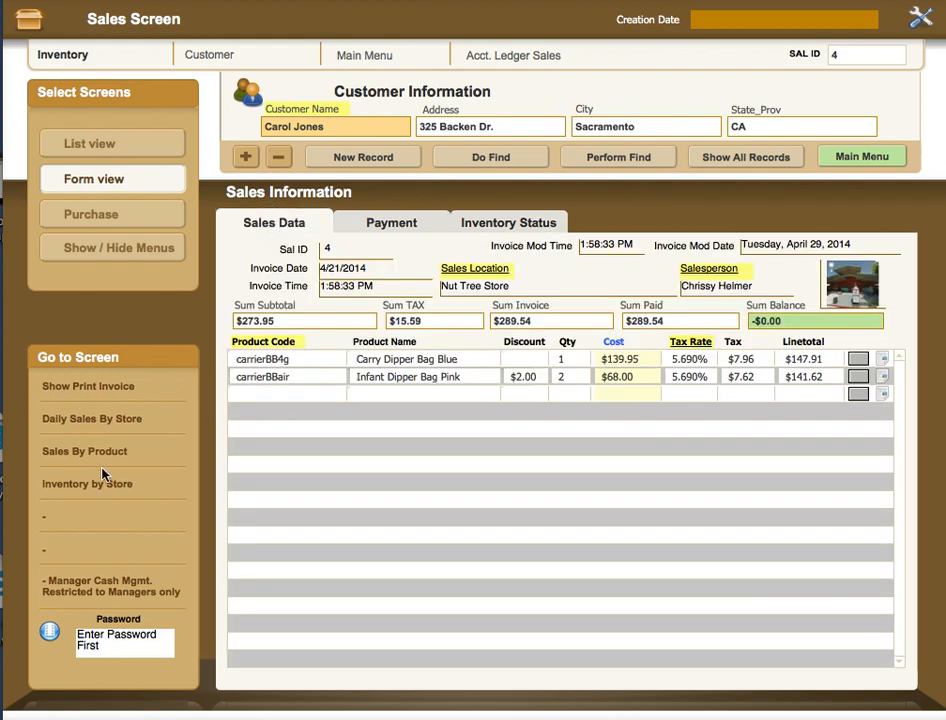
mouse_move(80, 400)
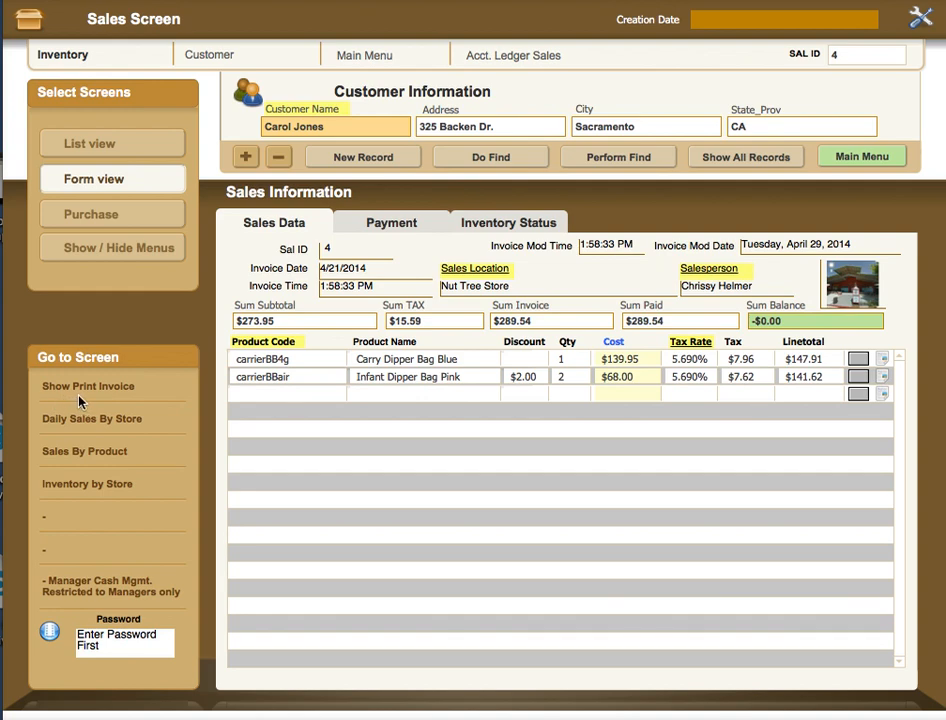
mouse_move(104, 388)
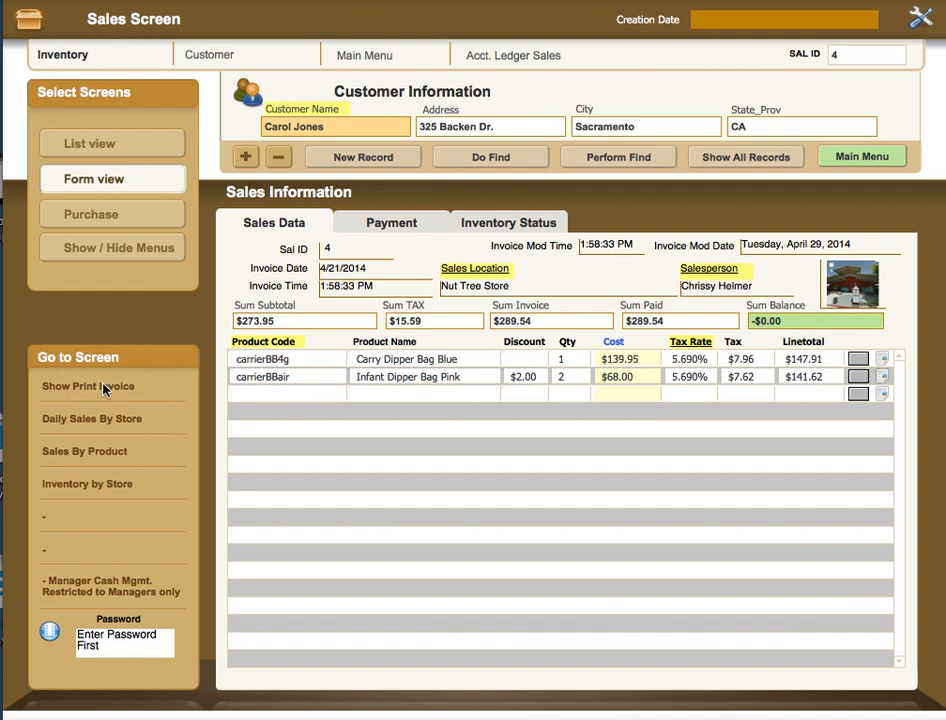
mouse_move(88, 430)
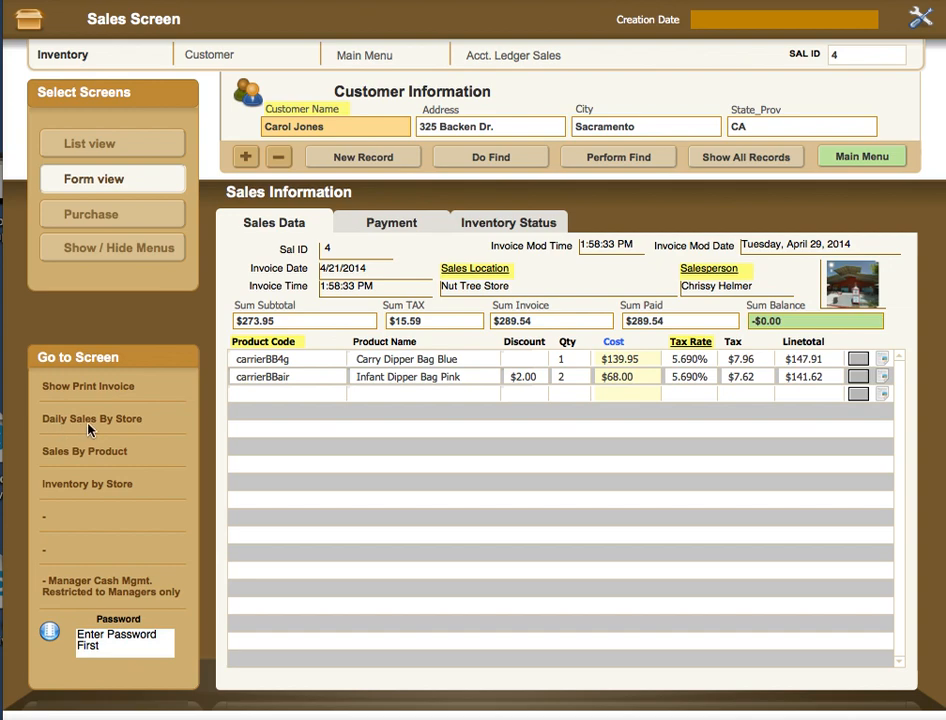
mouse_move(138, 430)
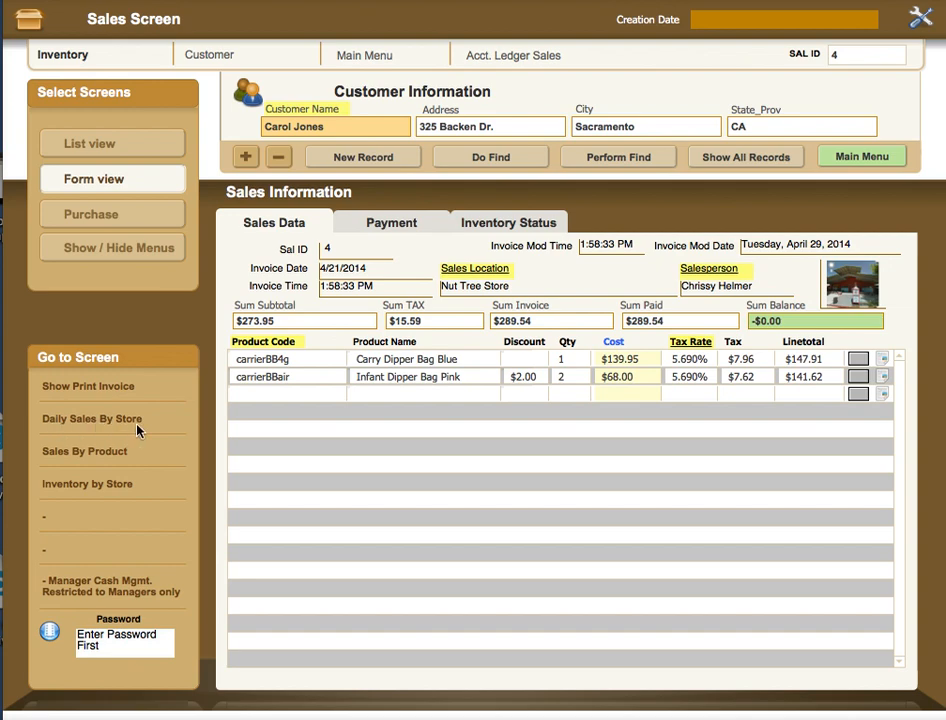
mouse_move(116, 428)
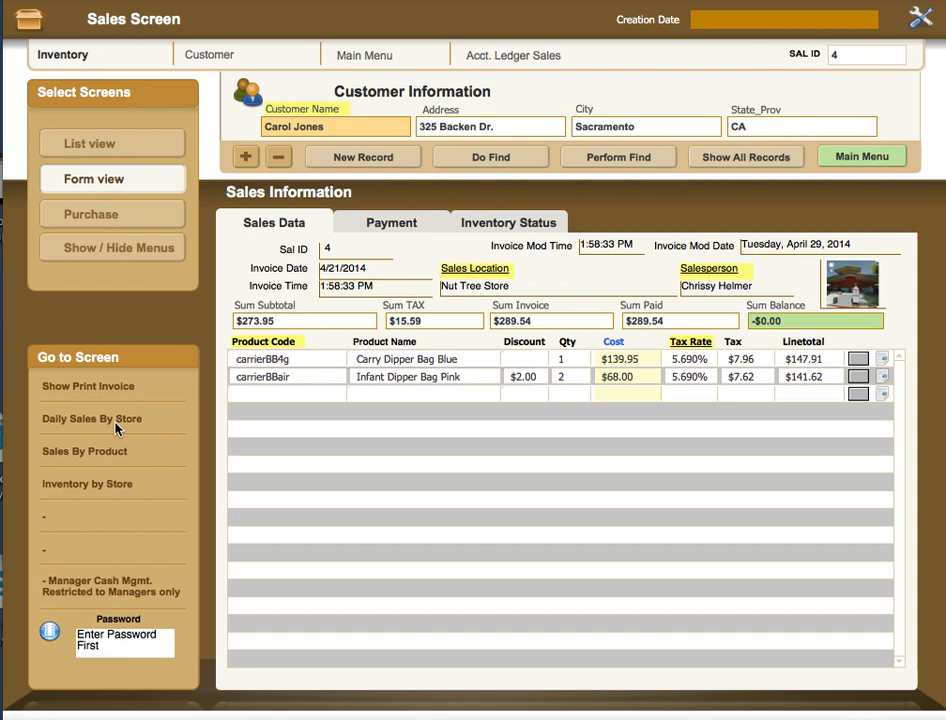
mouse_move(116, 428)
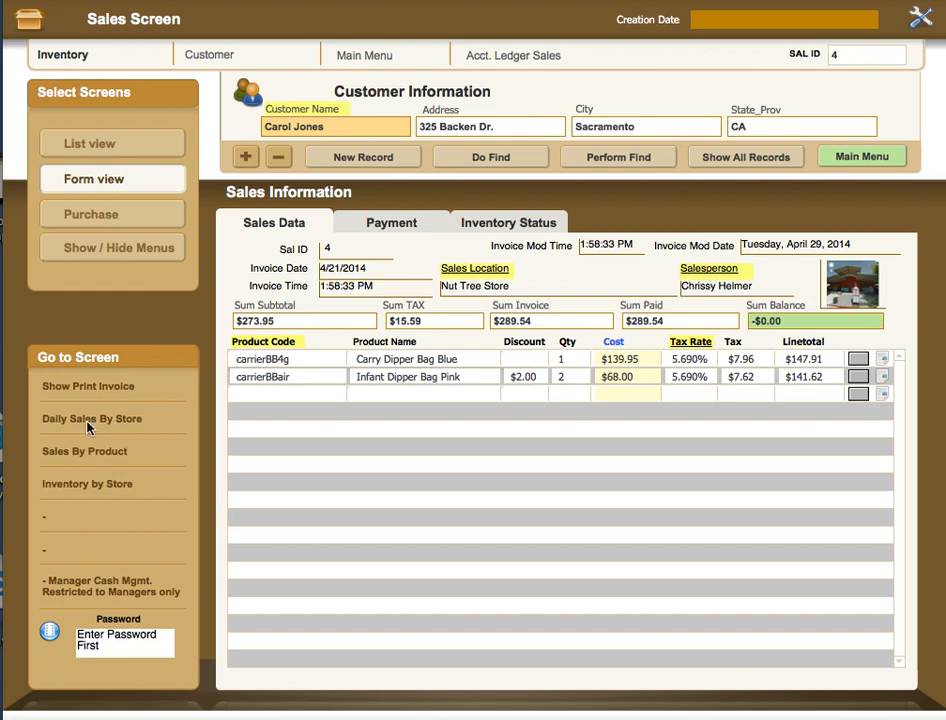
mouse_move(56, 462)
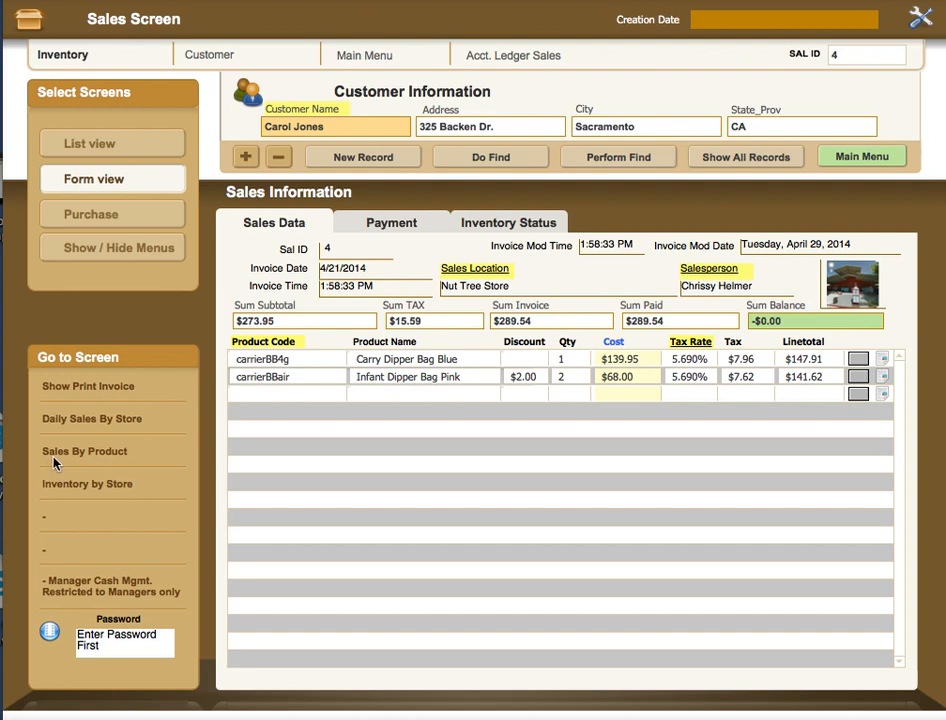
mouse_move(108, 462)
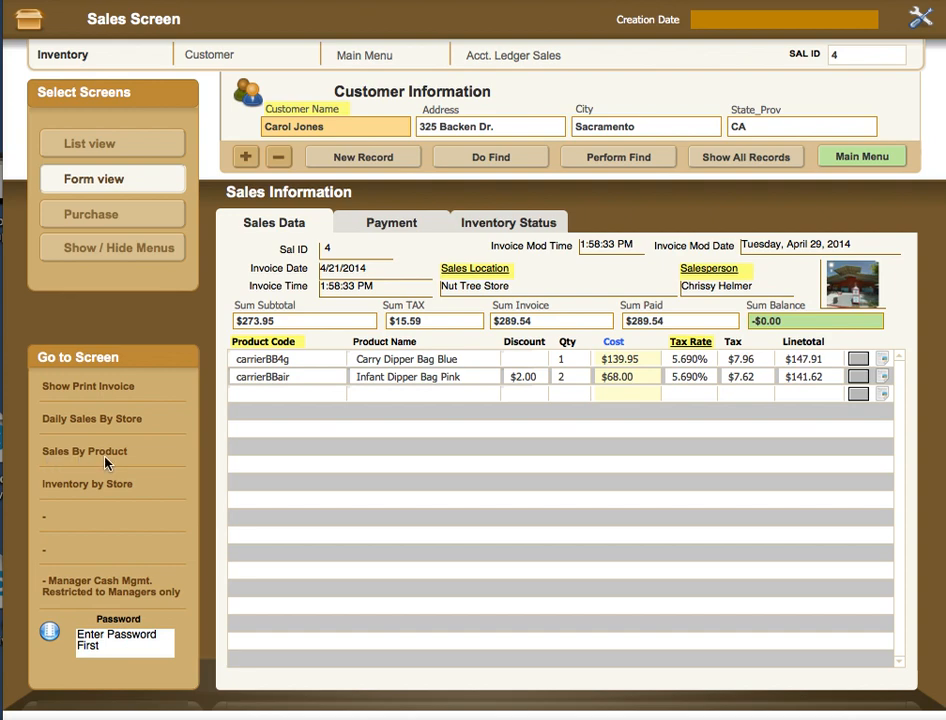
mouse_move(72, 460)
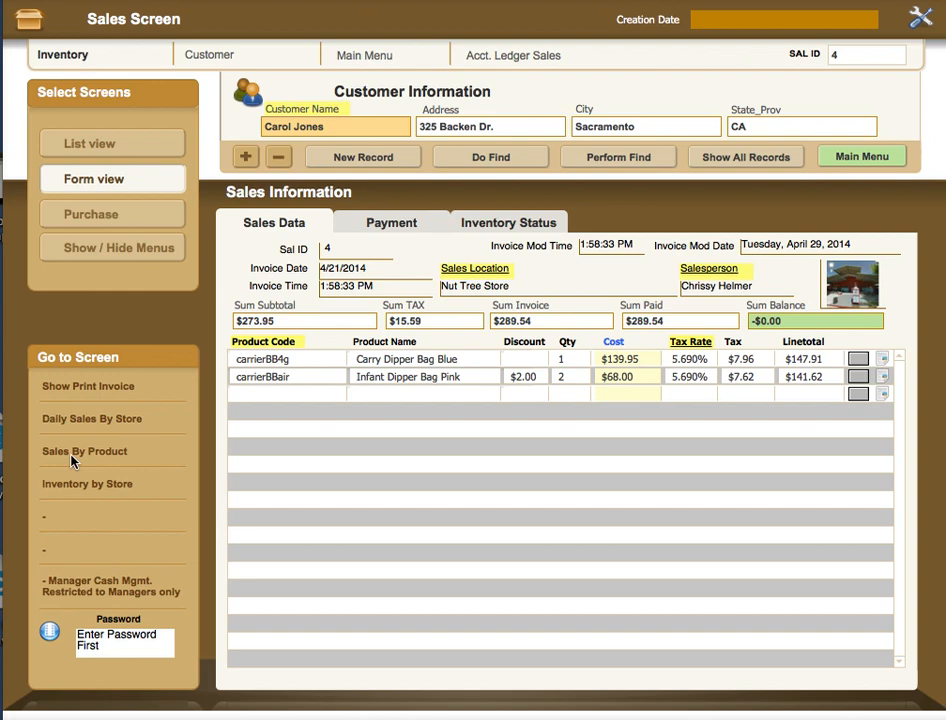
mouse_move(122, 460)
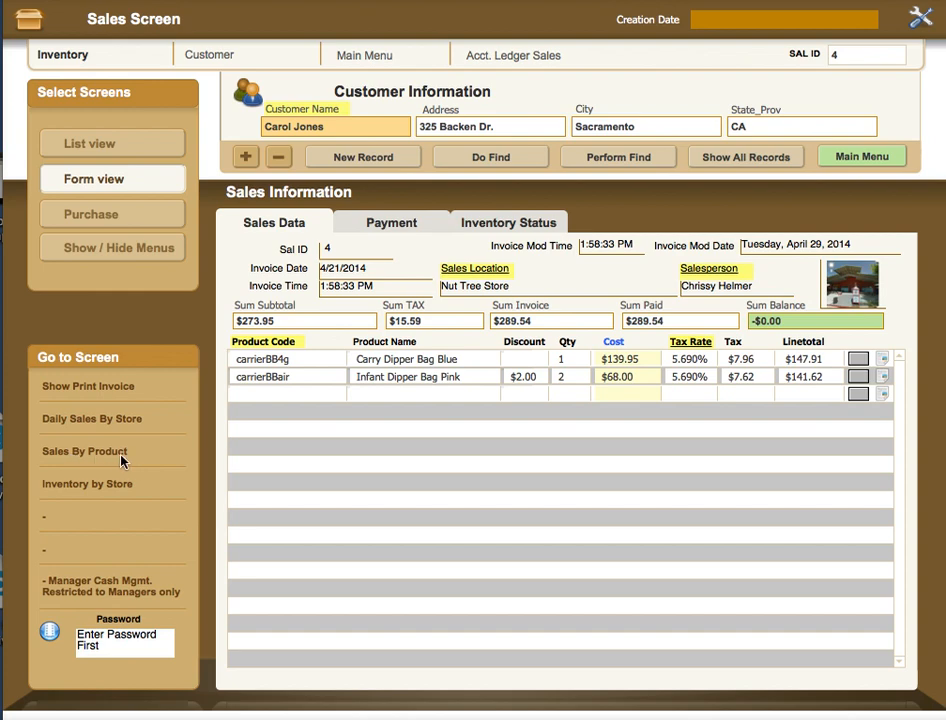
mouse_move(80, 496)
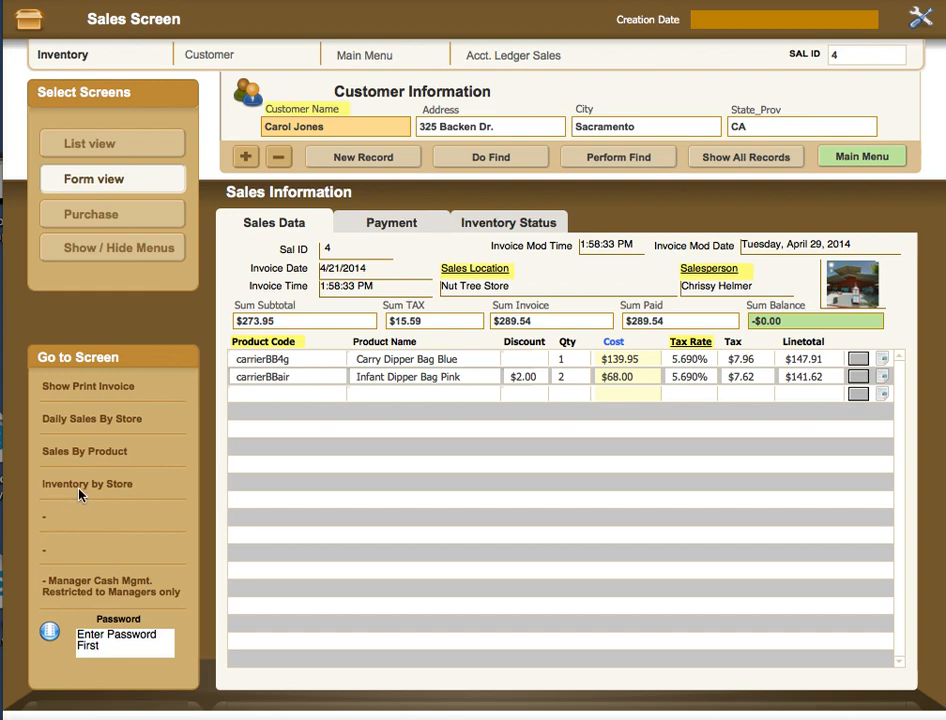
mouse_move(112, 500)
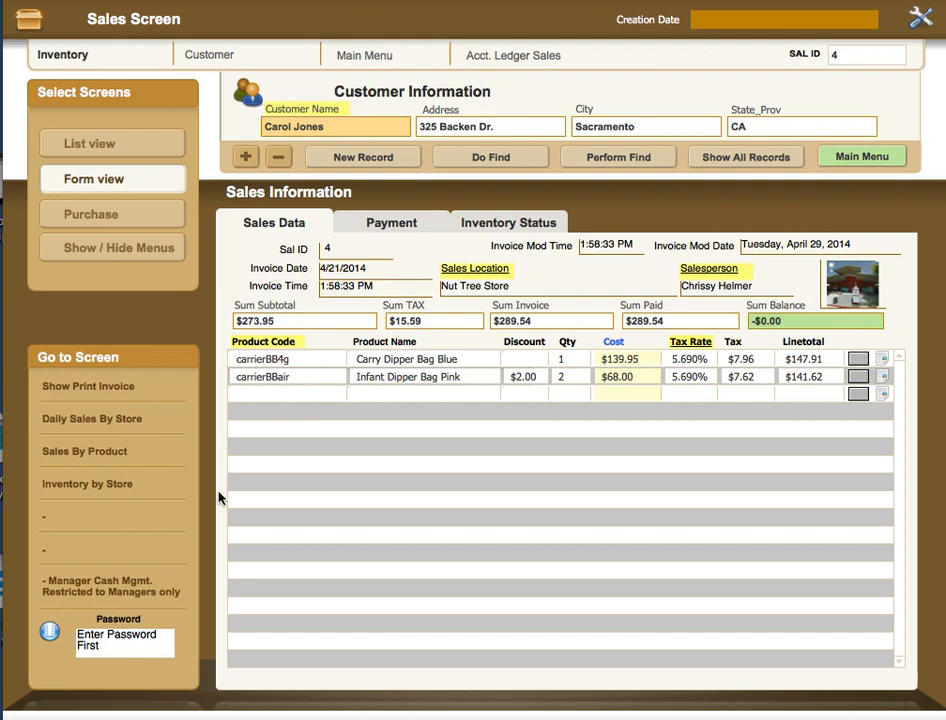
mouse_move(112, 588)
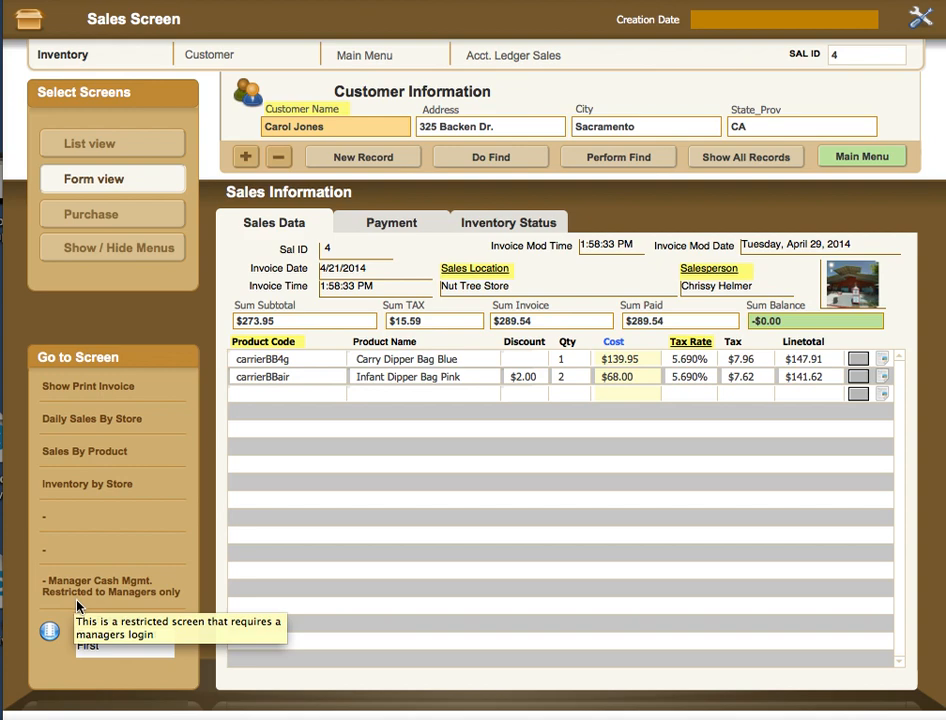
mouse_move(140, 608)
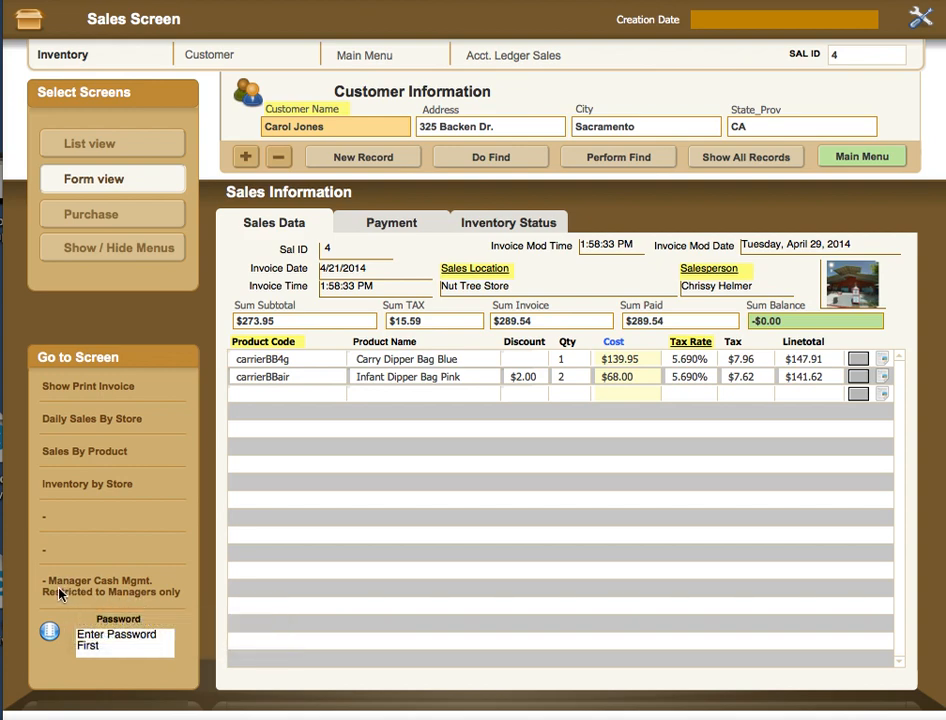
mouse_move(116, 592)
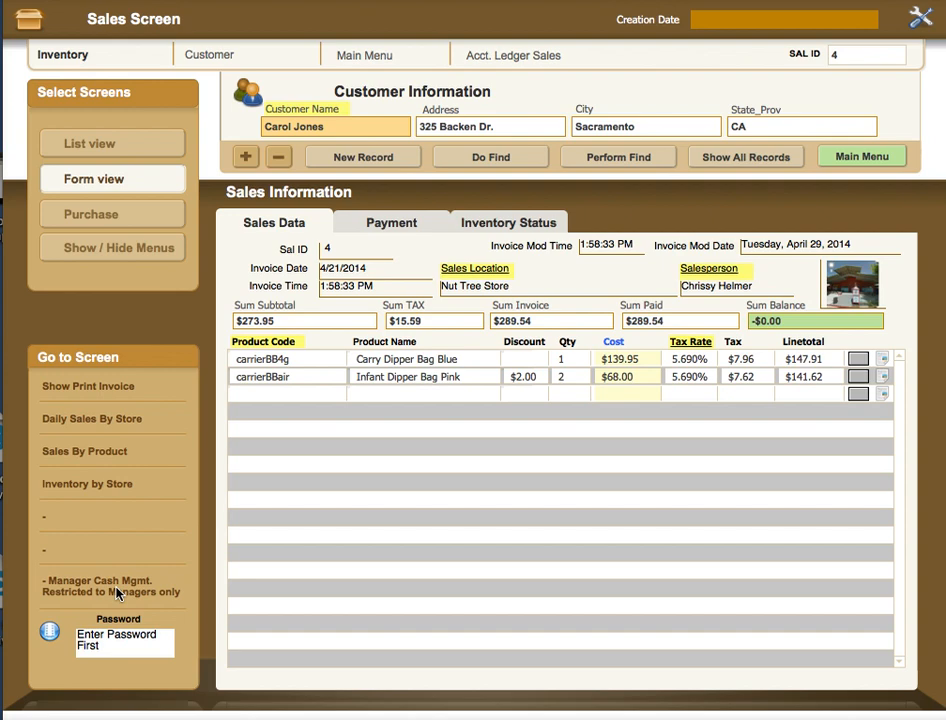
mouse_move(82, 600)
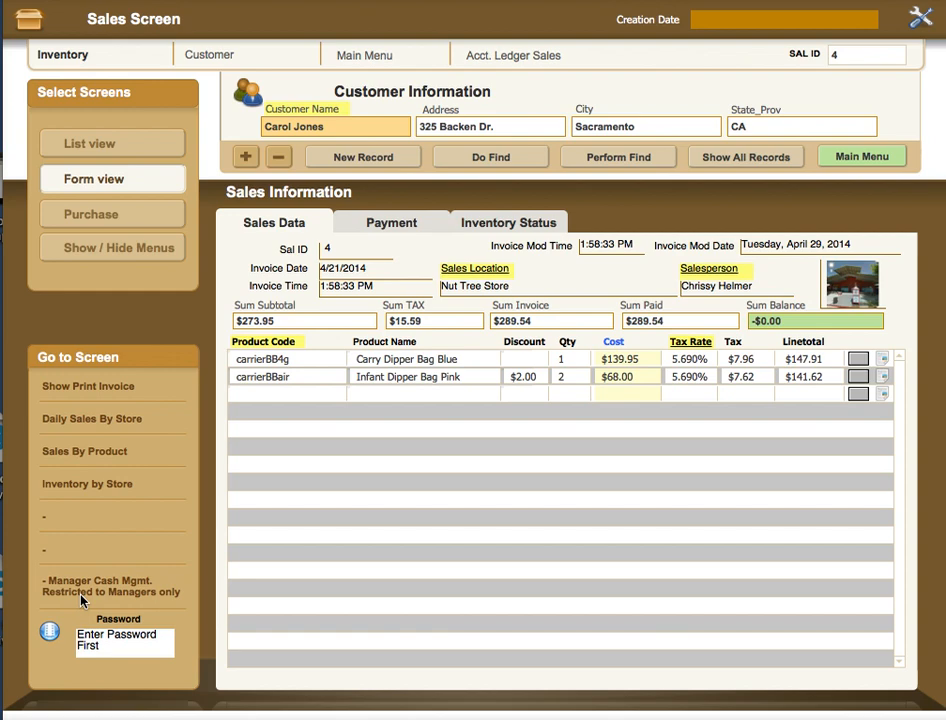
mouse_move(140, 598)
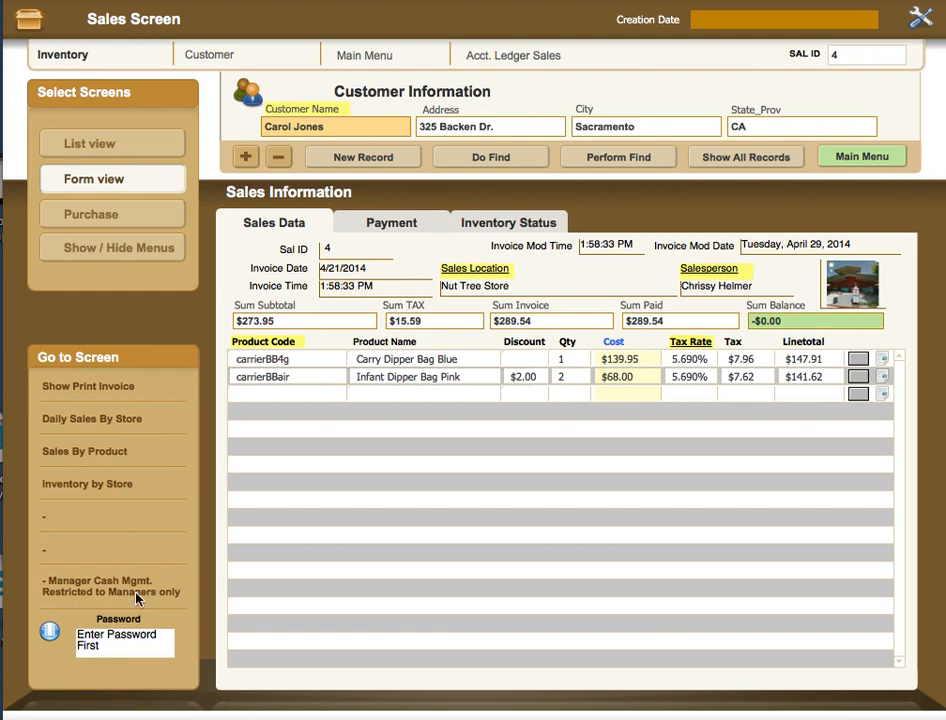
mouse_move(84, 604)
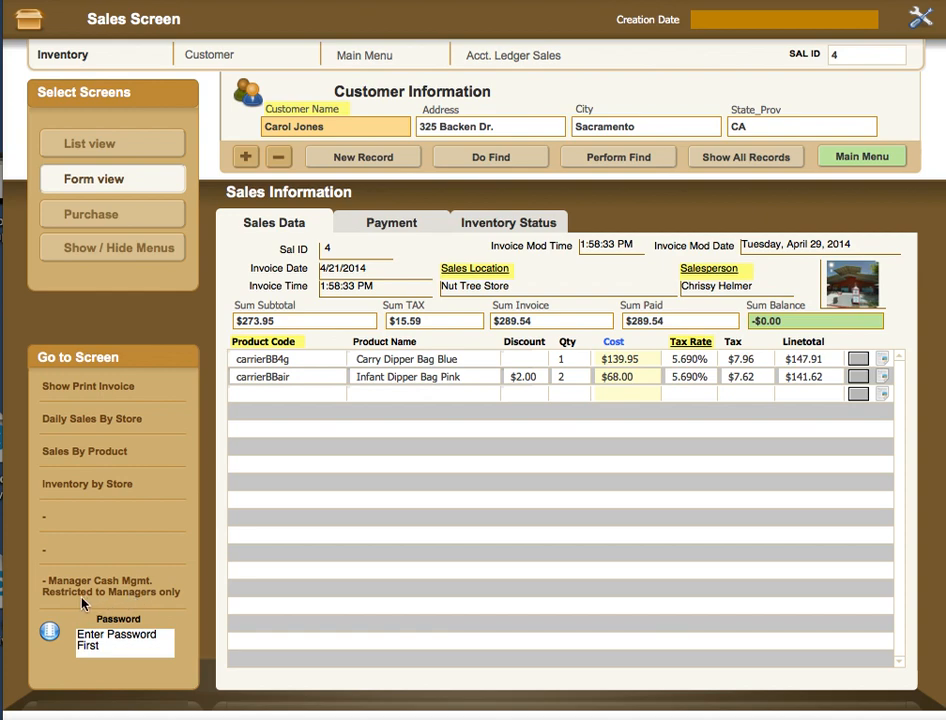
mouse_move(82, 606)
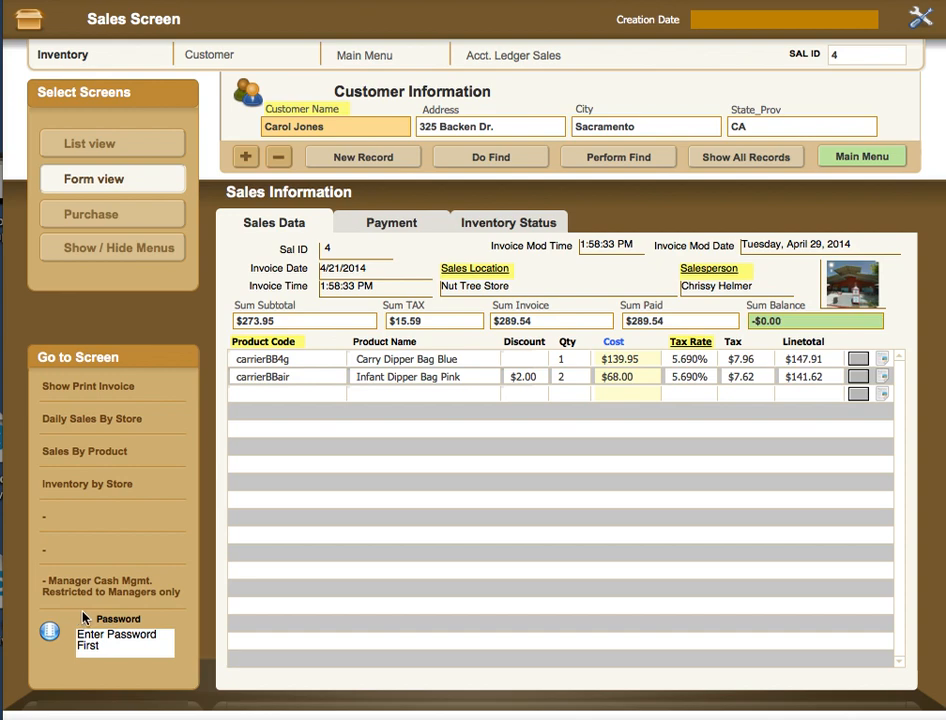
mouse_move(84, 644)
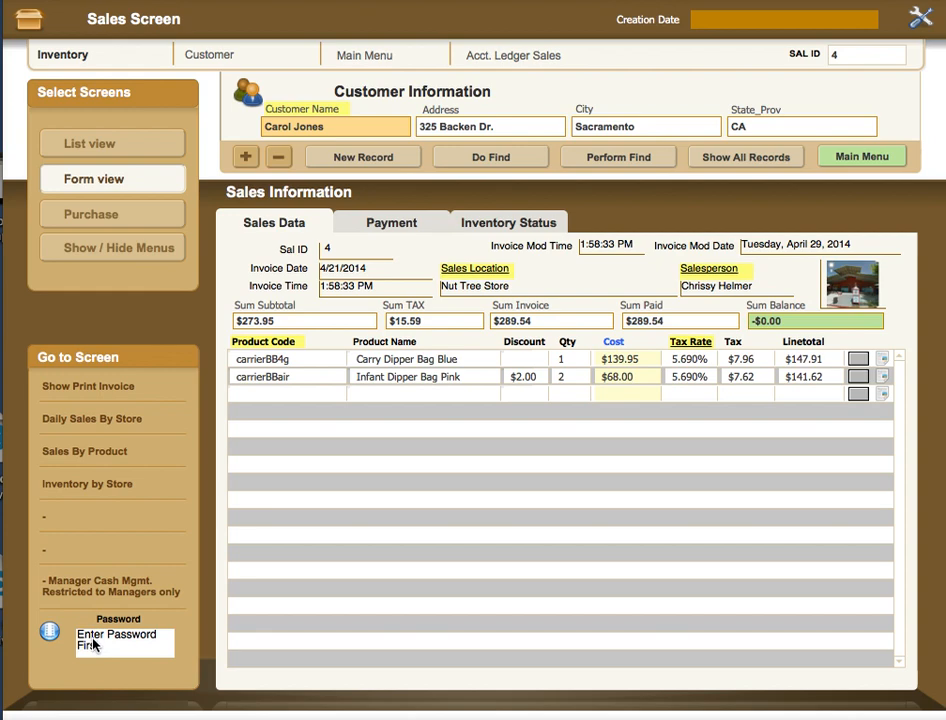
mouse_move(100, 598)
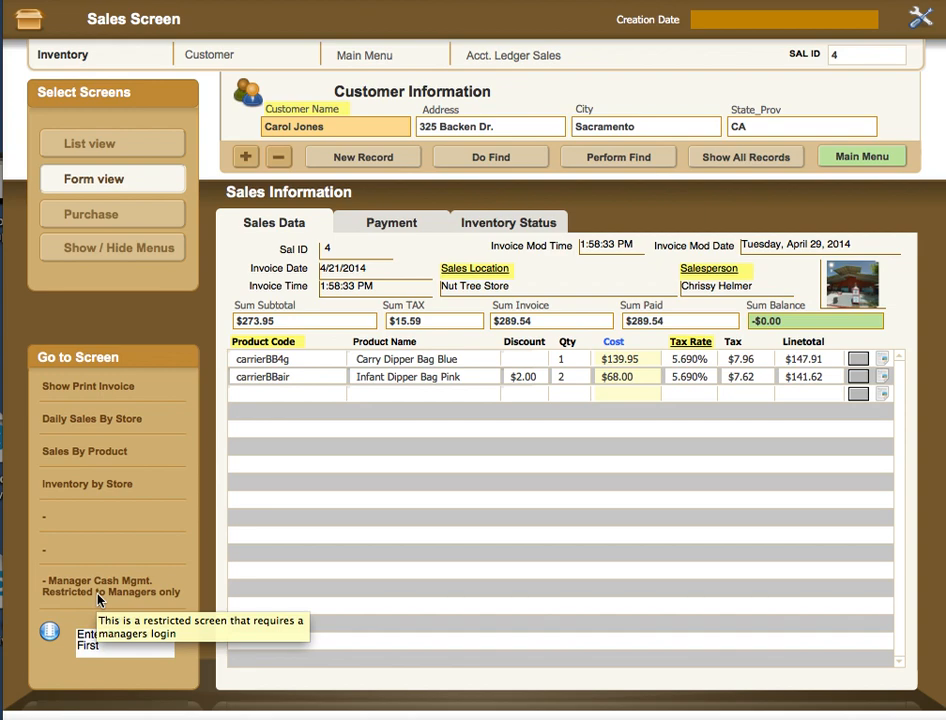
mouse_move(130, 598)
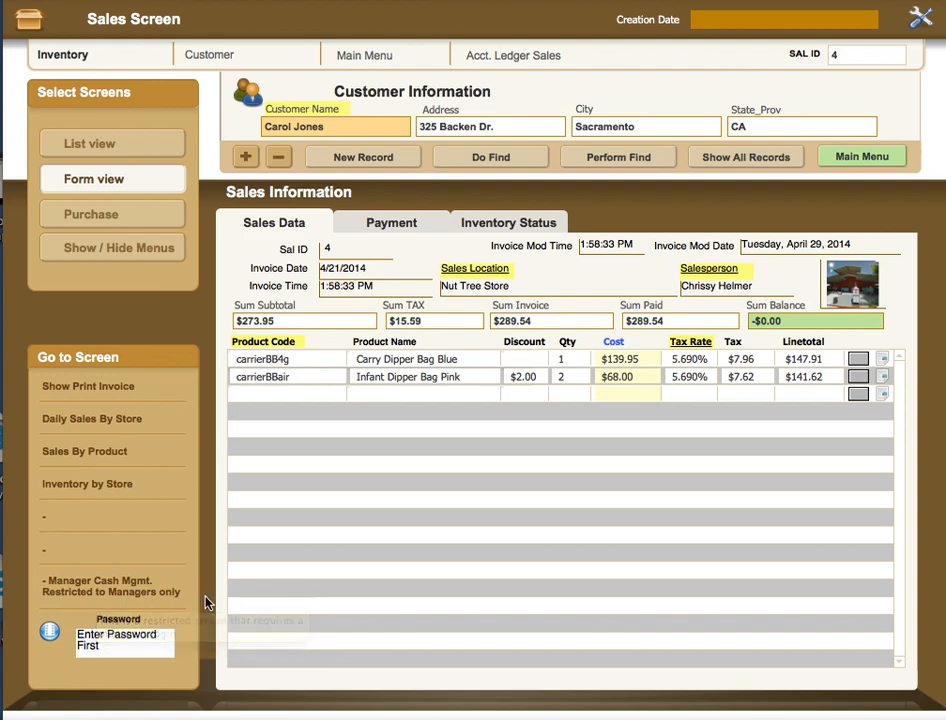
mouse_move(184, 664)
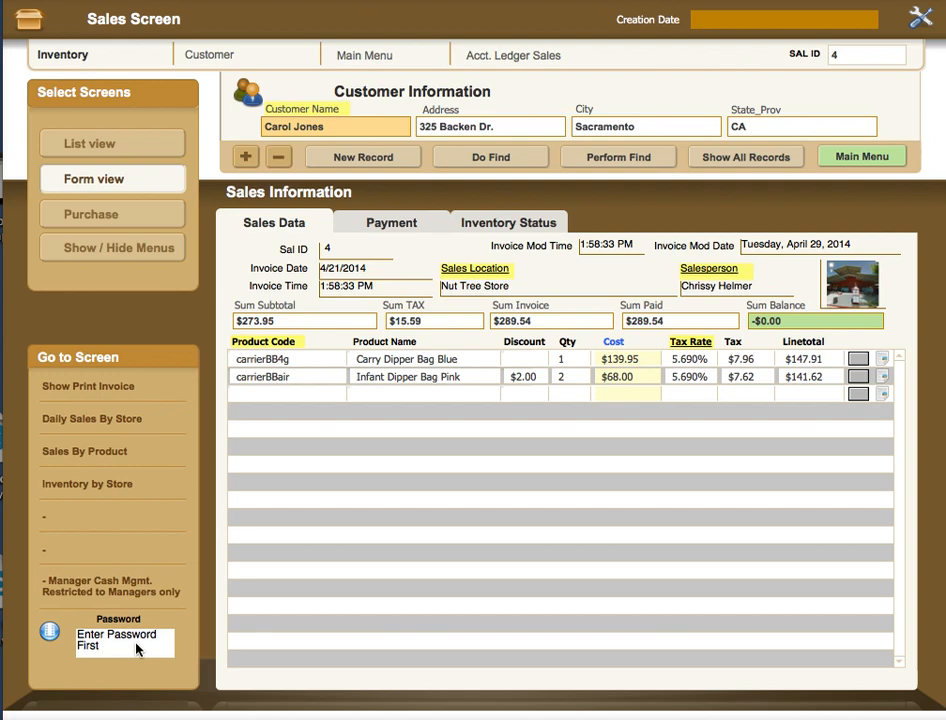
mouse_move(84, 636)
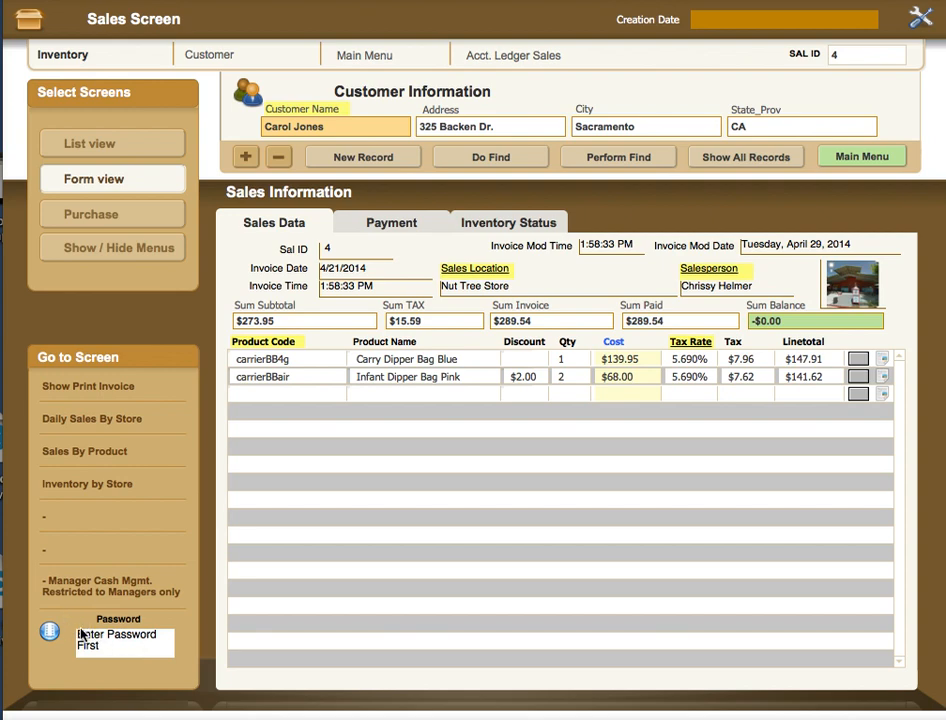
mouse_move(90, 644)
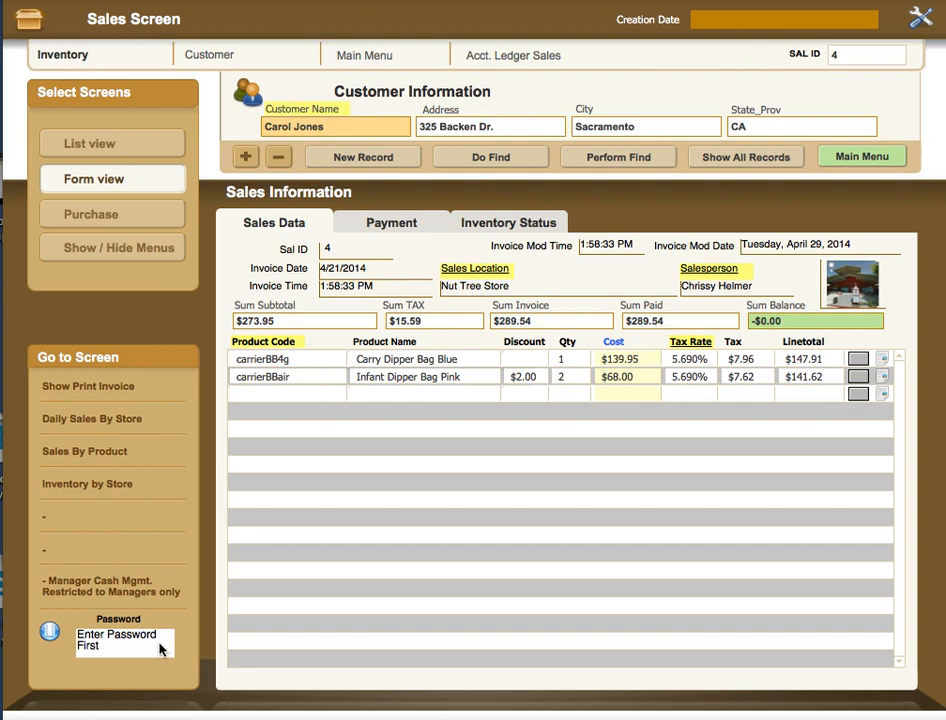
mouse_move(108, 596)
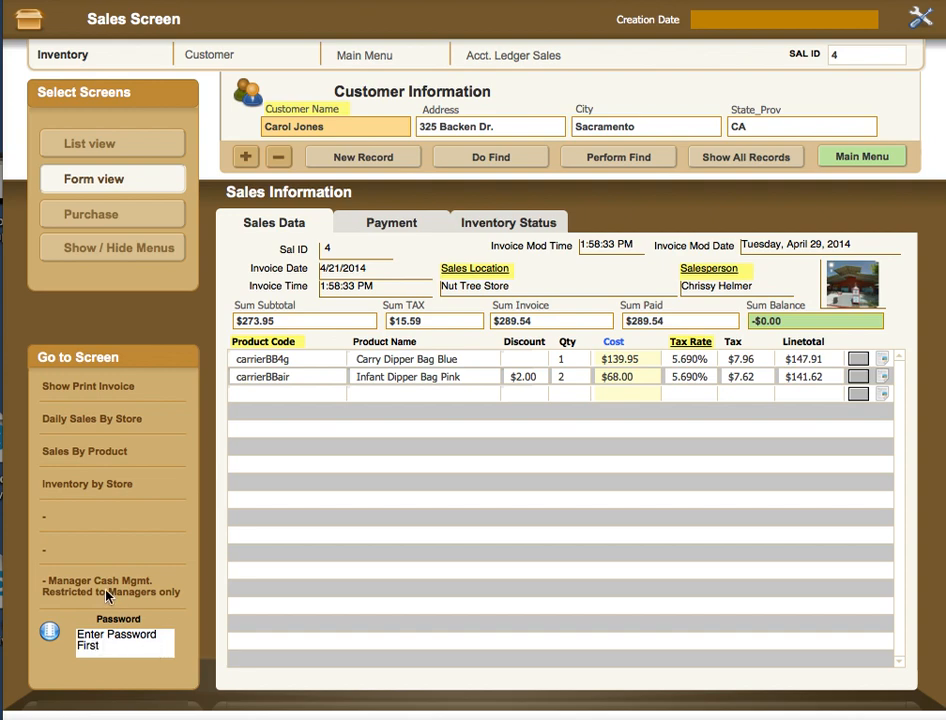
mouse_move(108, 596)
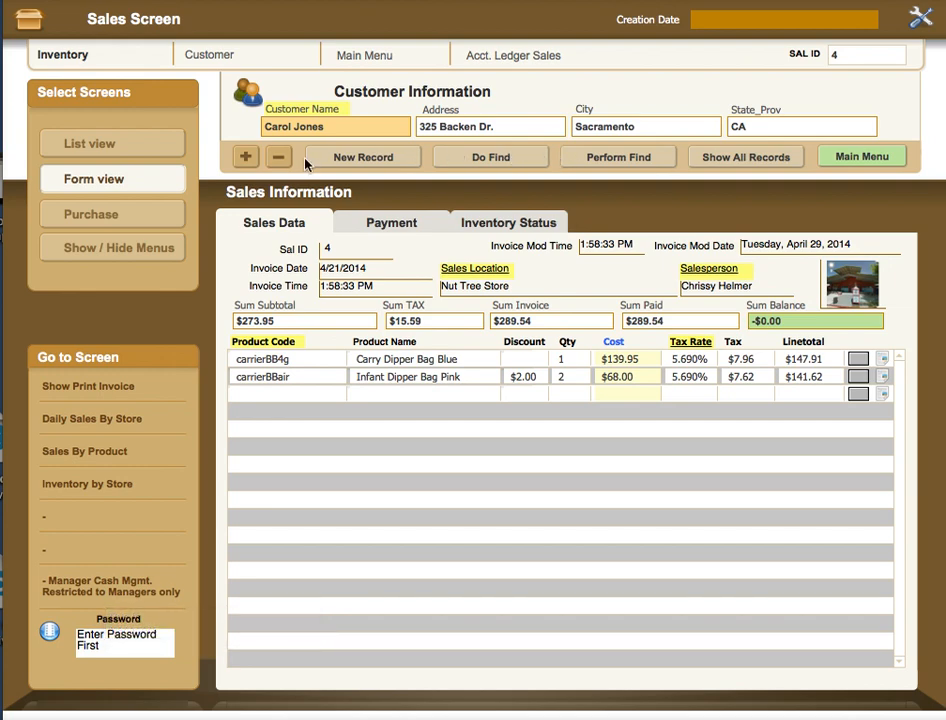
mouse_move(564, 196)
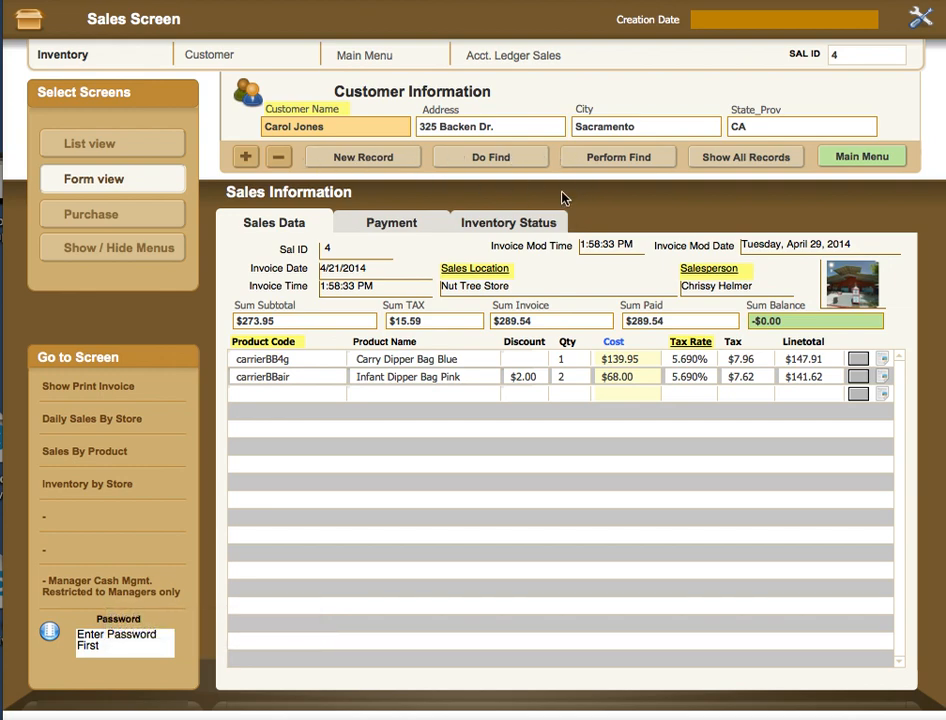
mouse_move(74, 628)
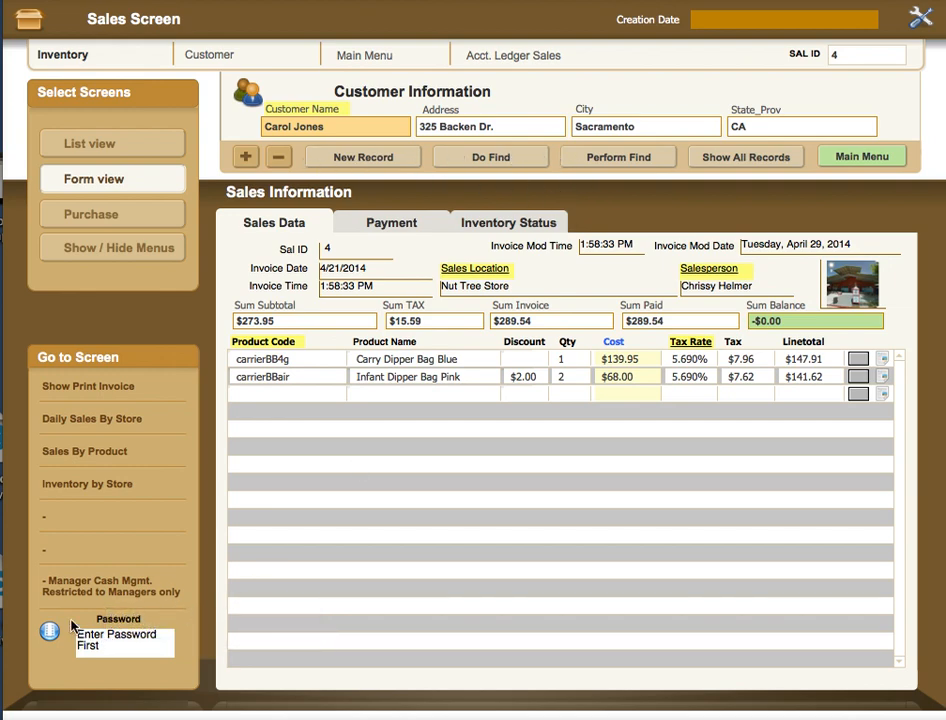
mouse_move(490, 304)
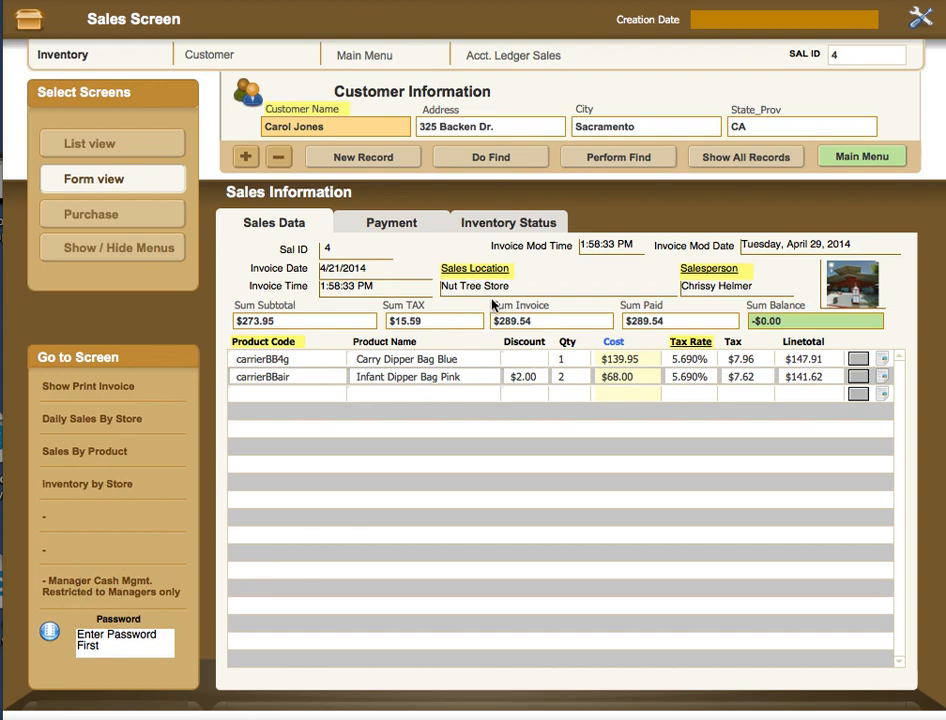
mouse_move(490, 300)
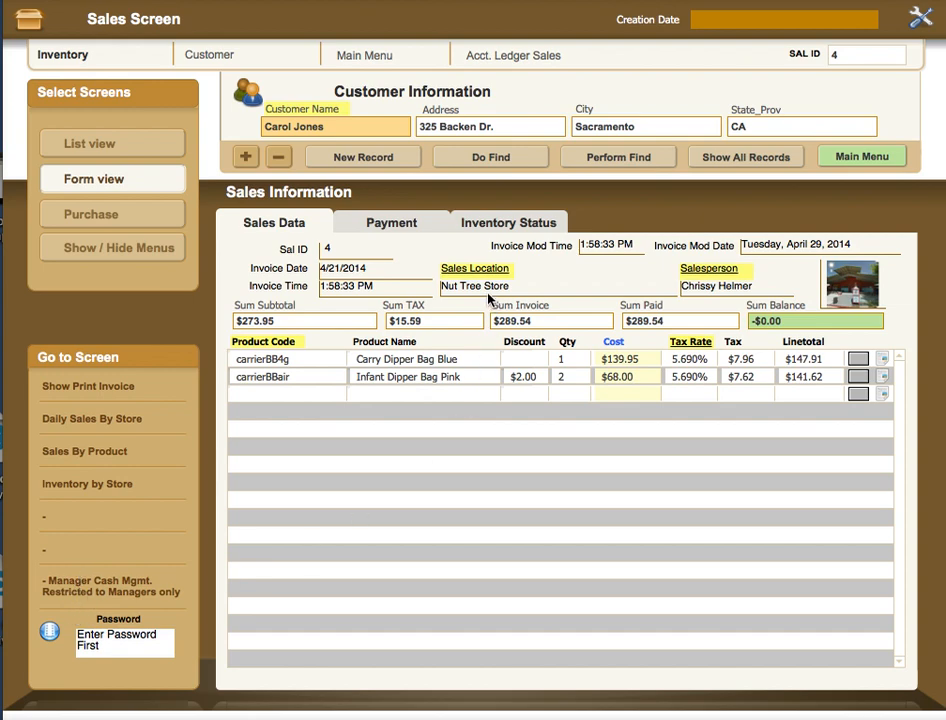
mouse_move(584, 336)
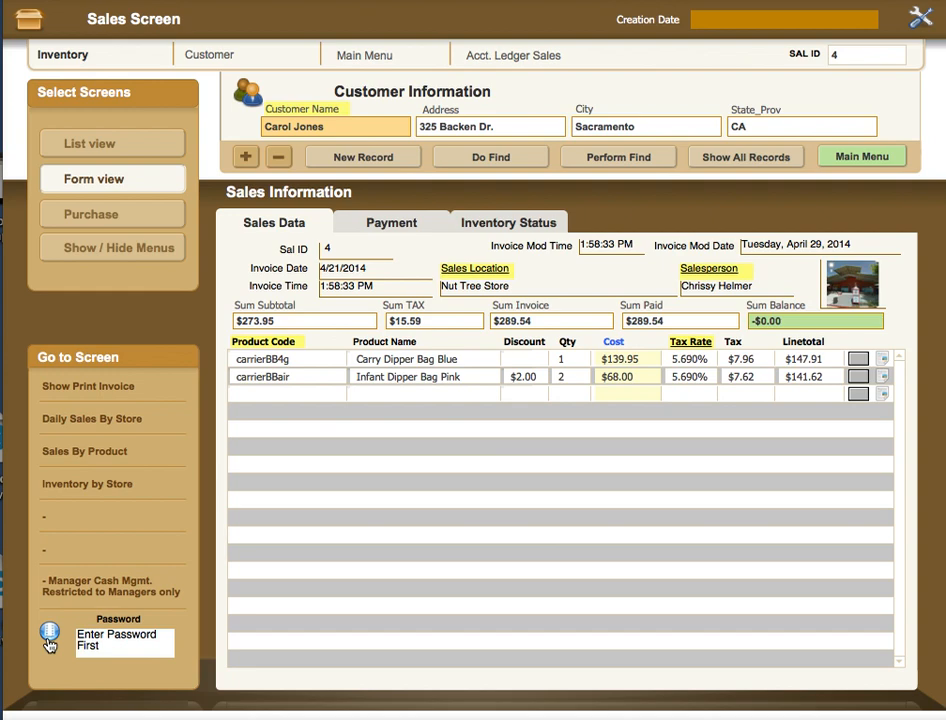
mouse_move(464, 472)
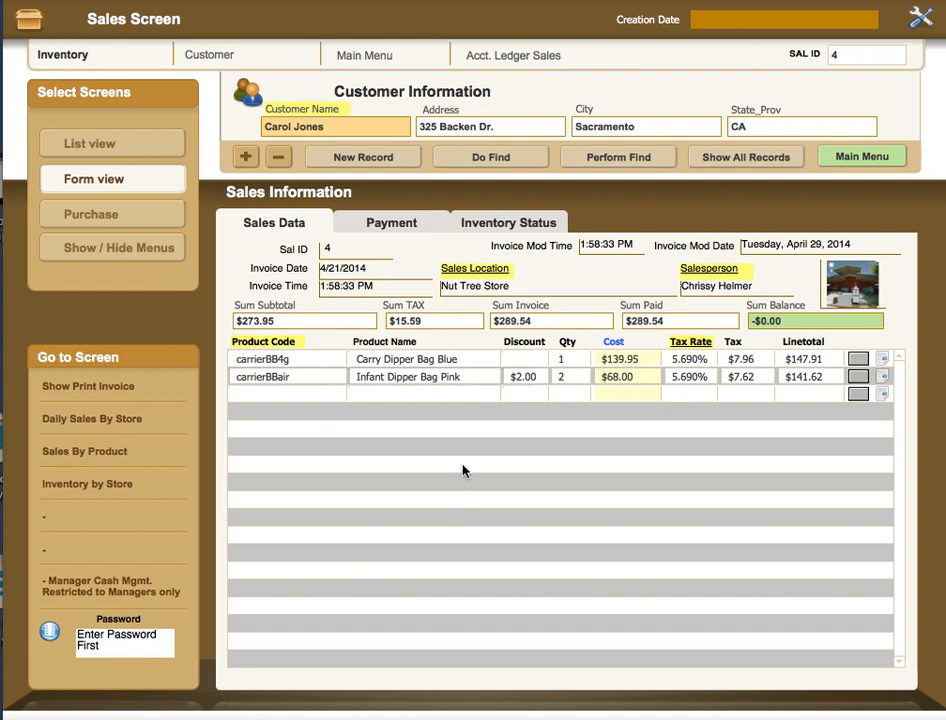
mouse_move(396, 210)
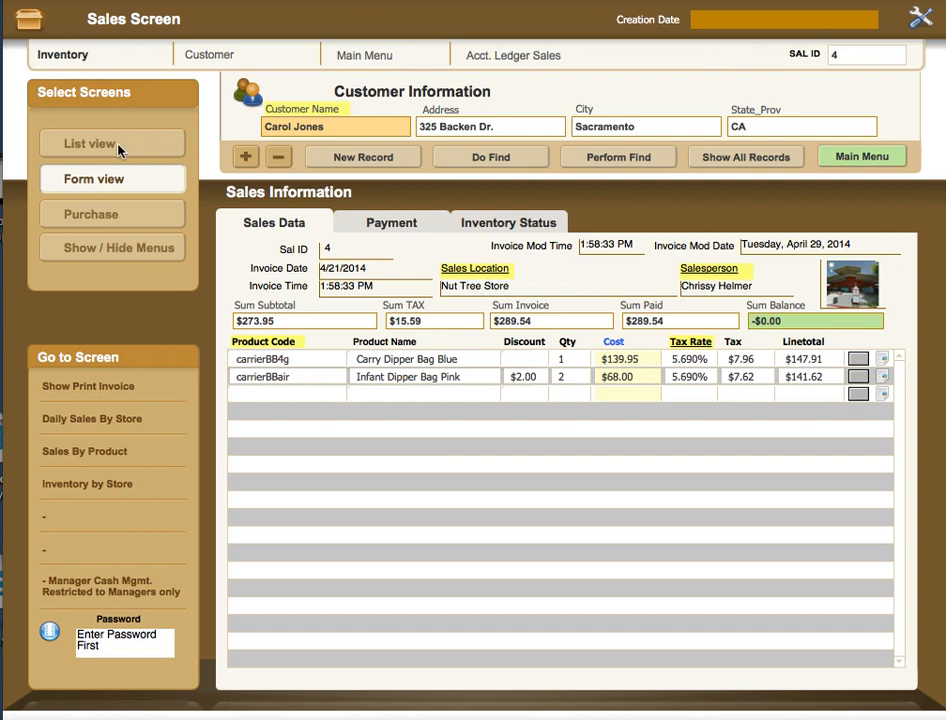
mouse_move(134, 148)
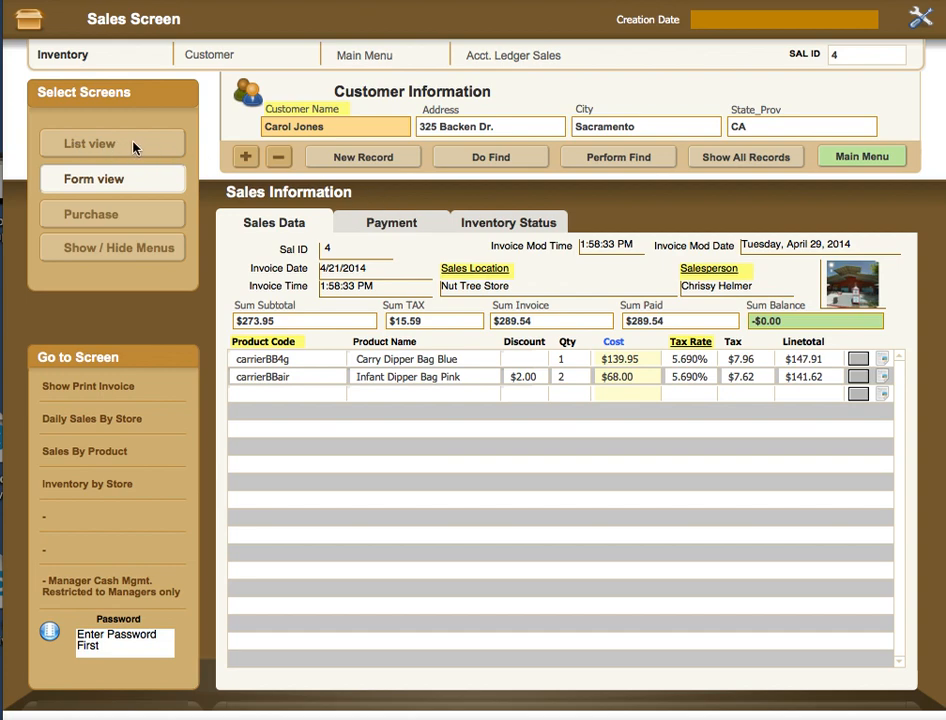
mouse_move(158, 146)
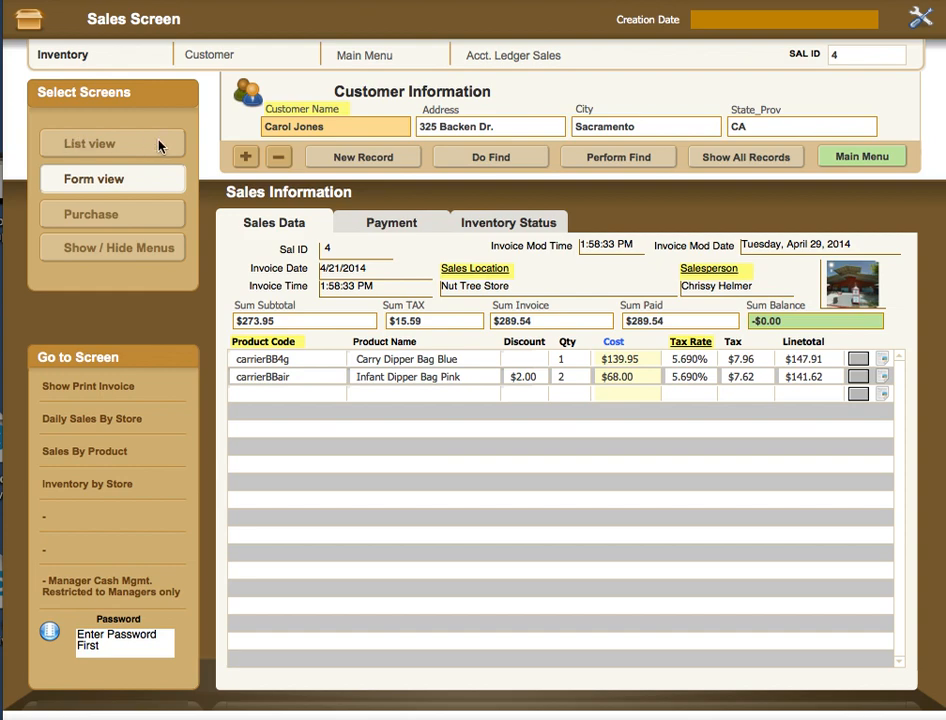
mouse_move(508, 146)
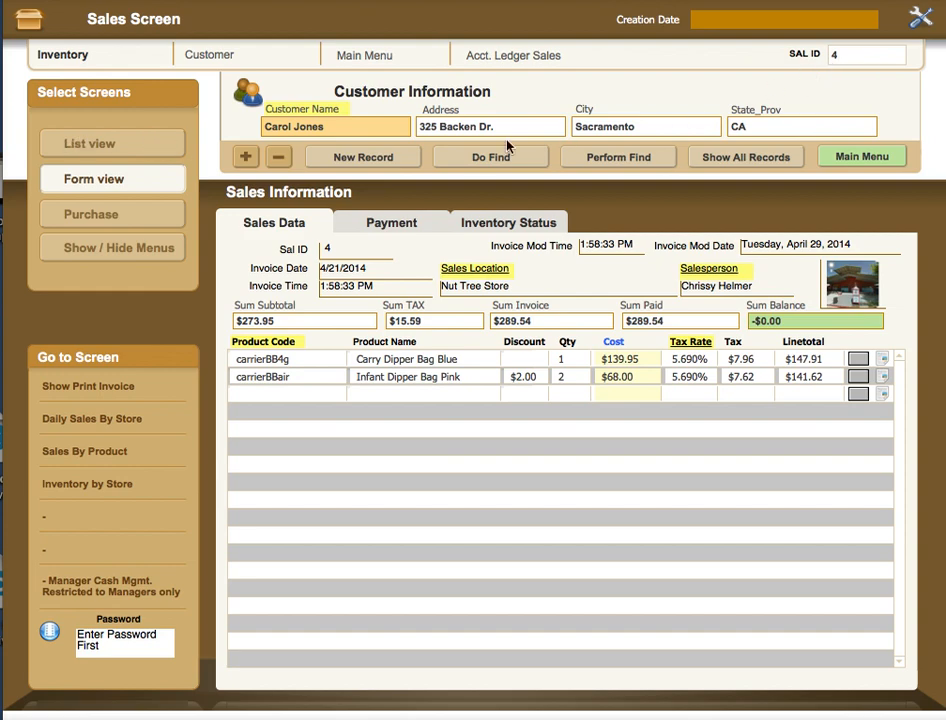
mouse_move(308, 140)
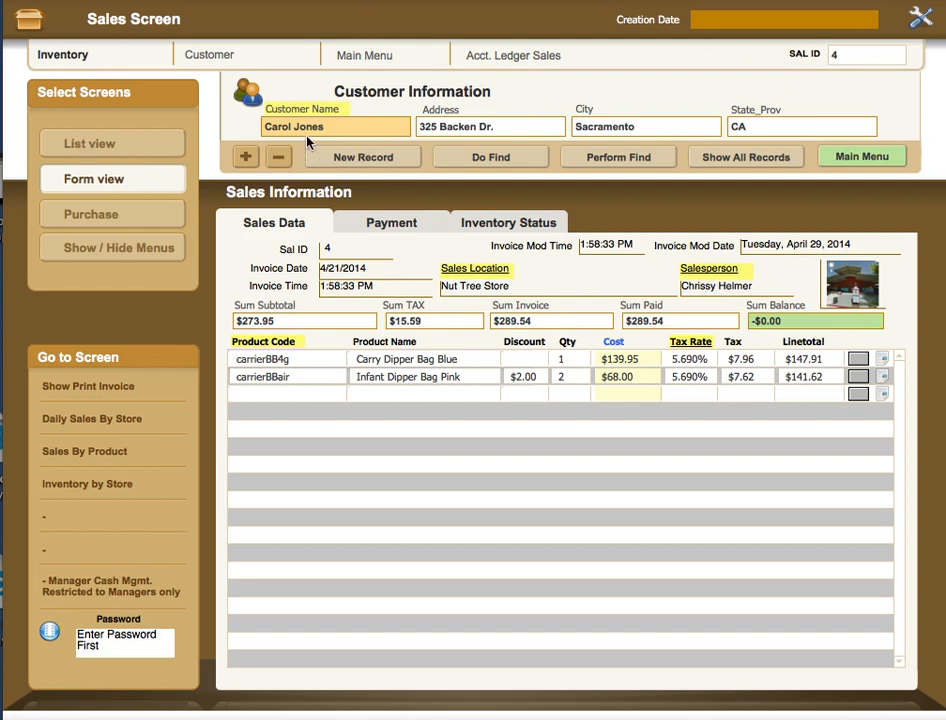
mouse_move(318, 142)
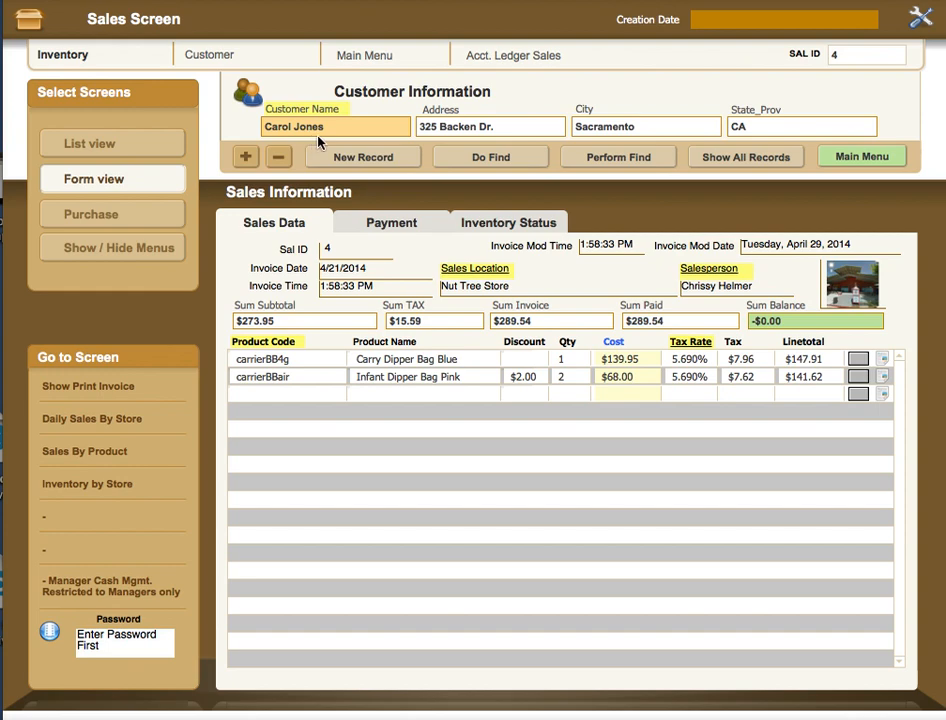
mouse_move(108, 68)
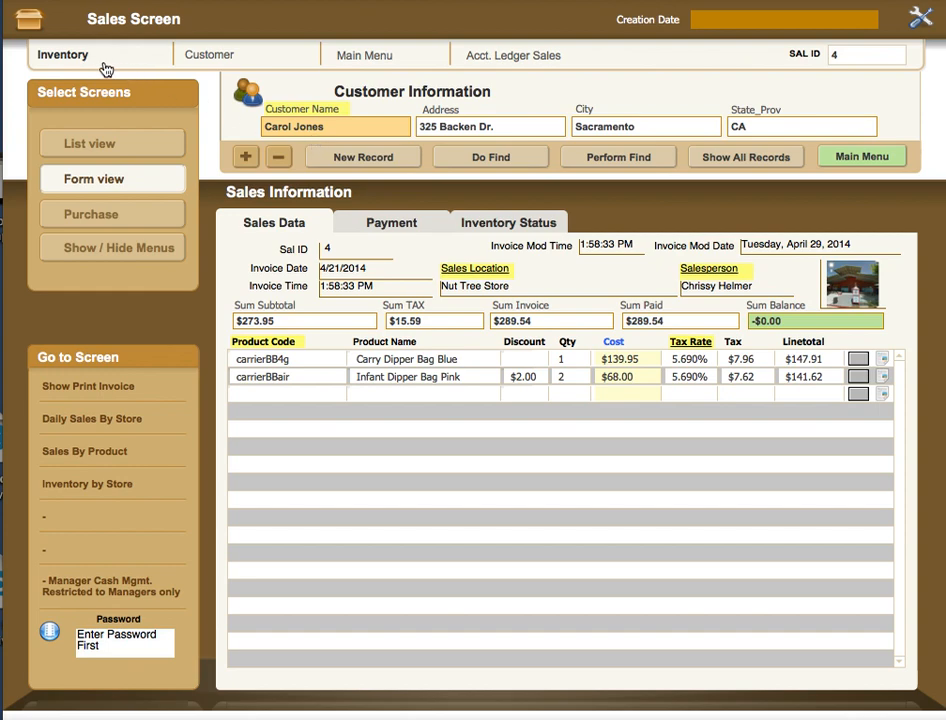
mouse_move(68, 66)
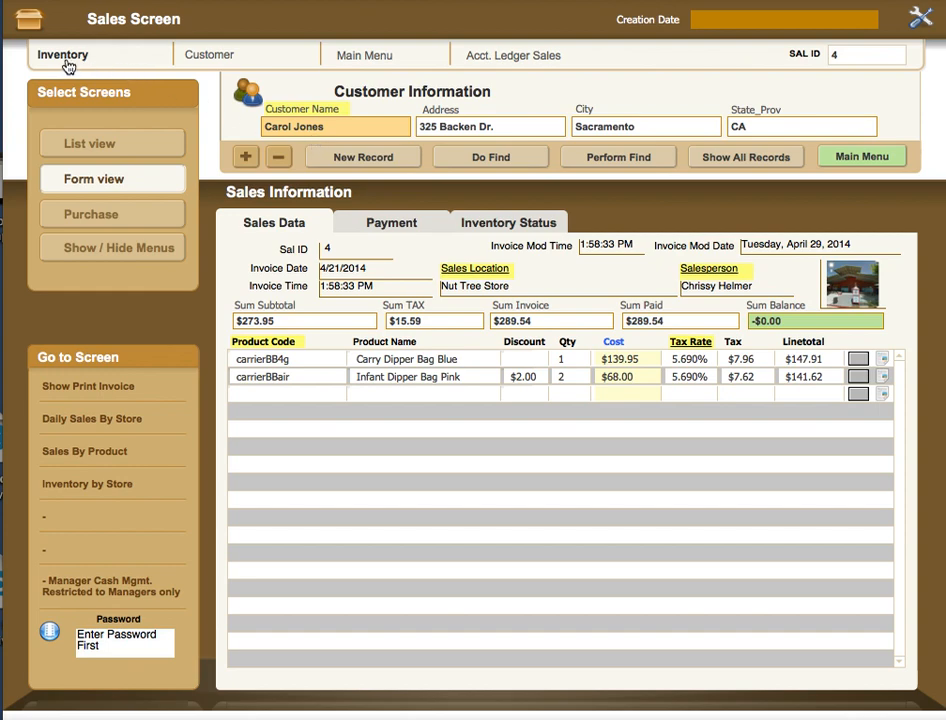
mouse_move(516, 68)
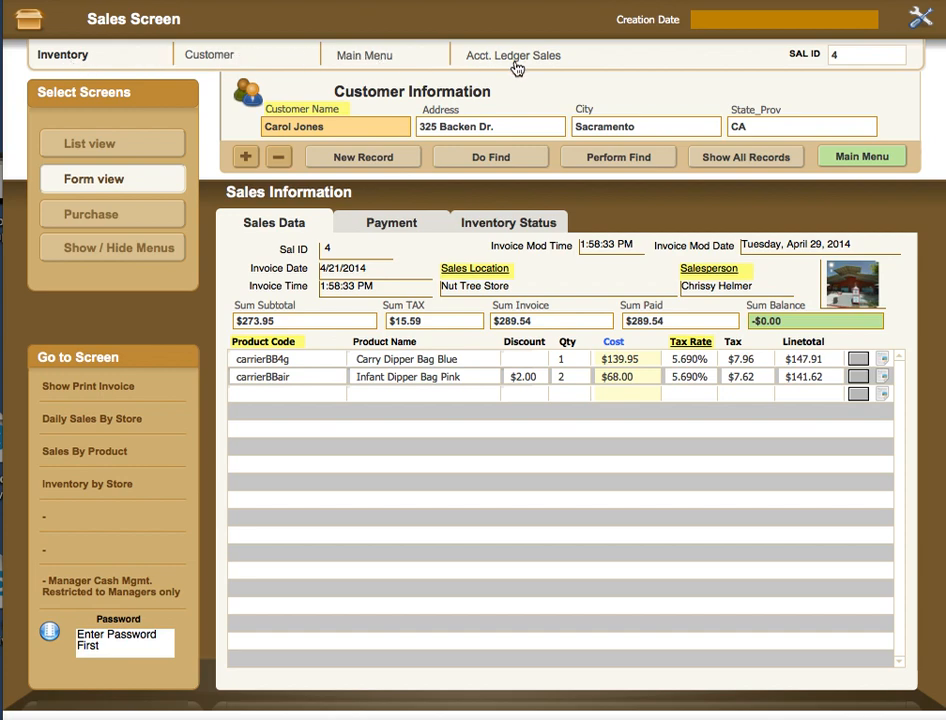
mouse_move(518, 66)
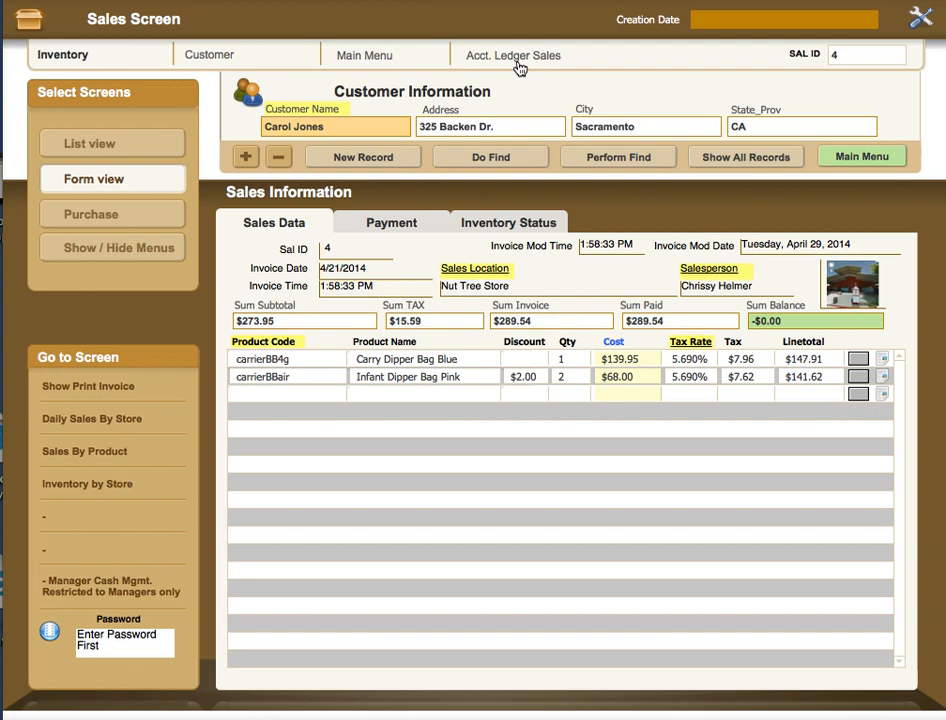
mouse_move(506, 72)
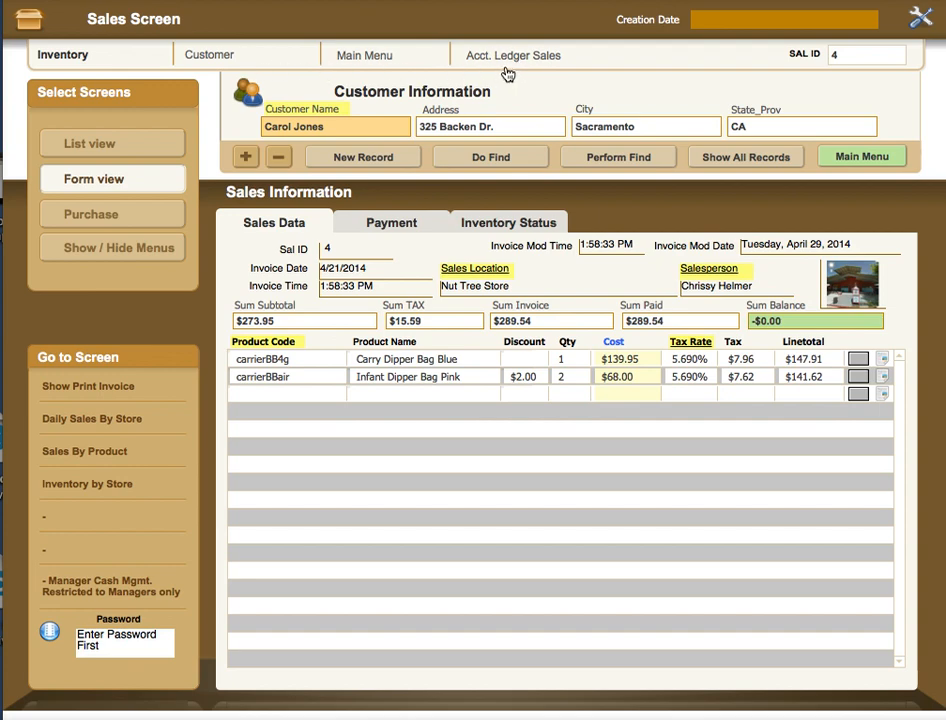
mouse_move(118, 56)
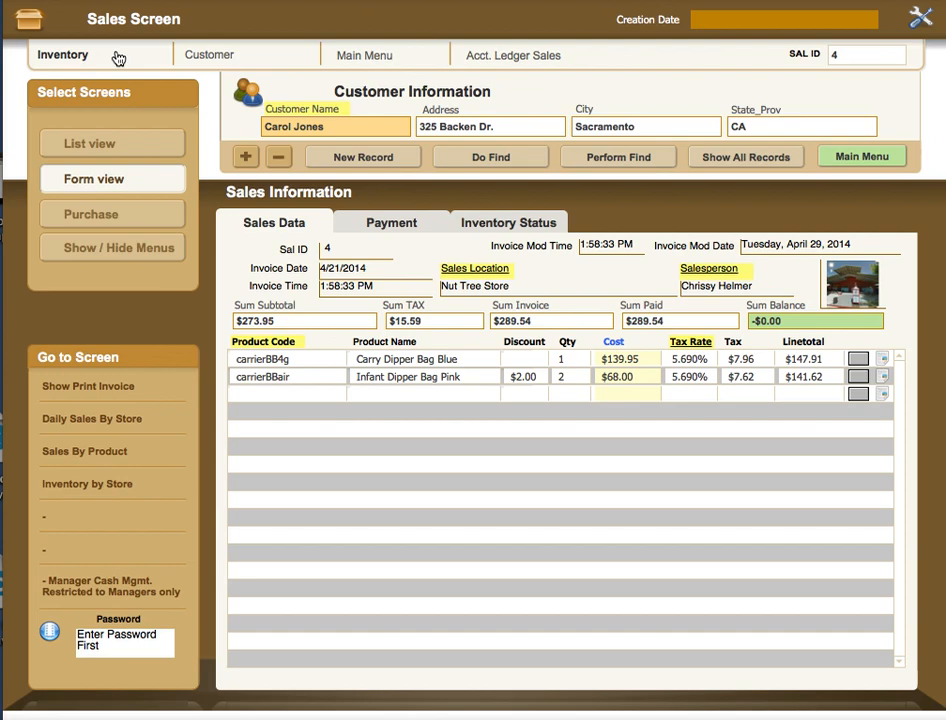
mouse_move(124, 62)
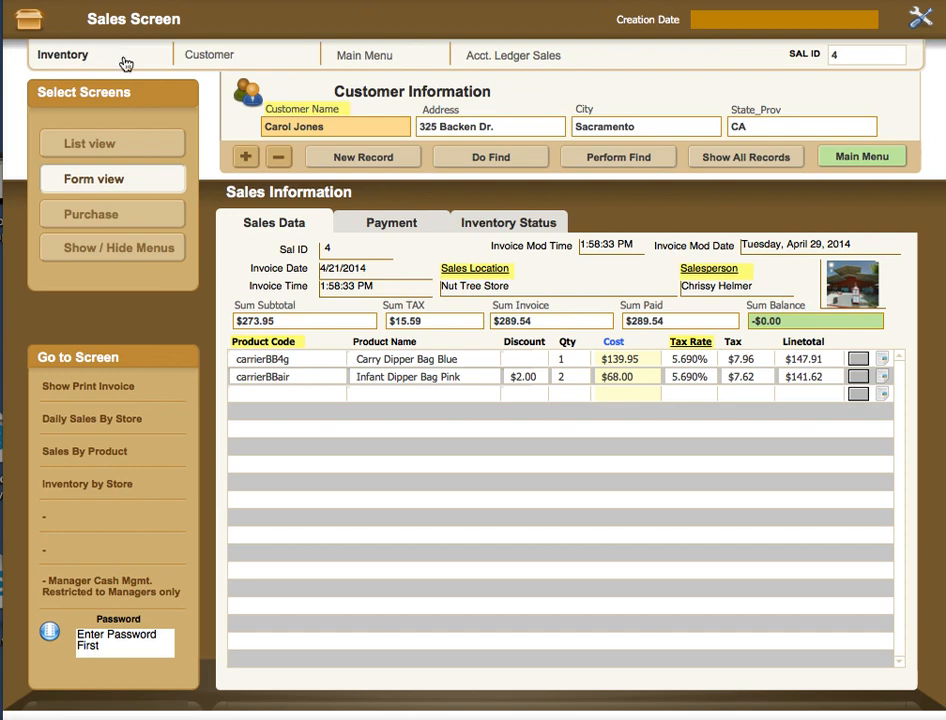
mouse_move(920, 18)
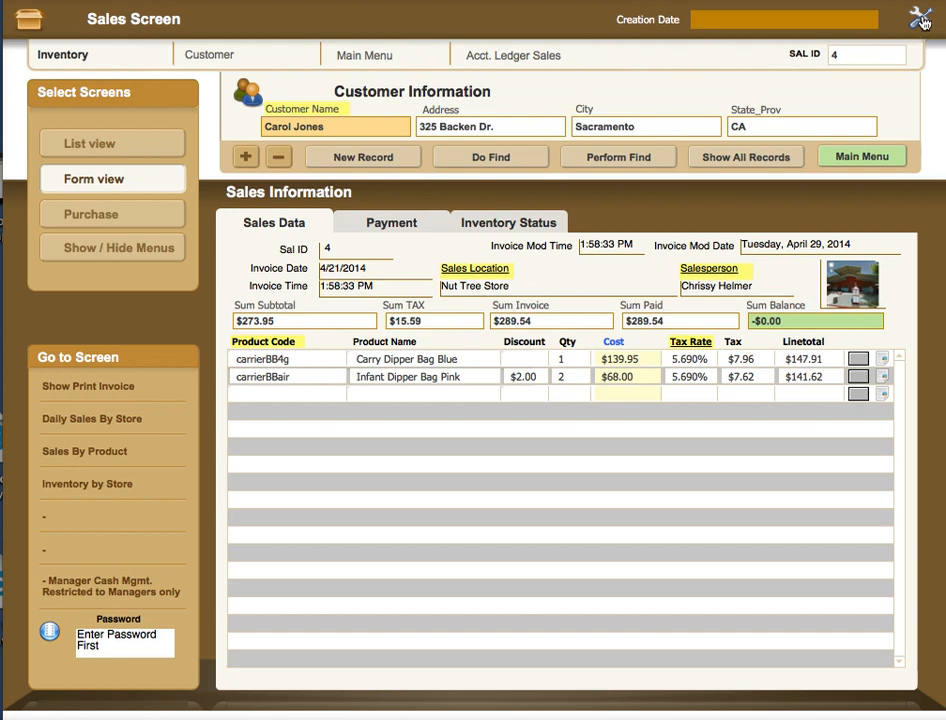